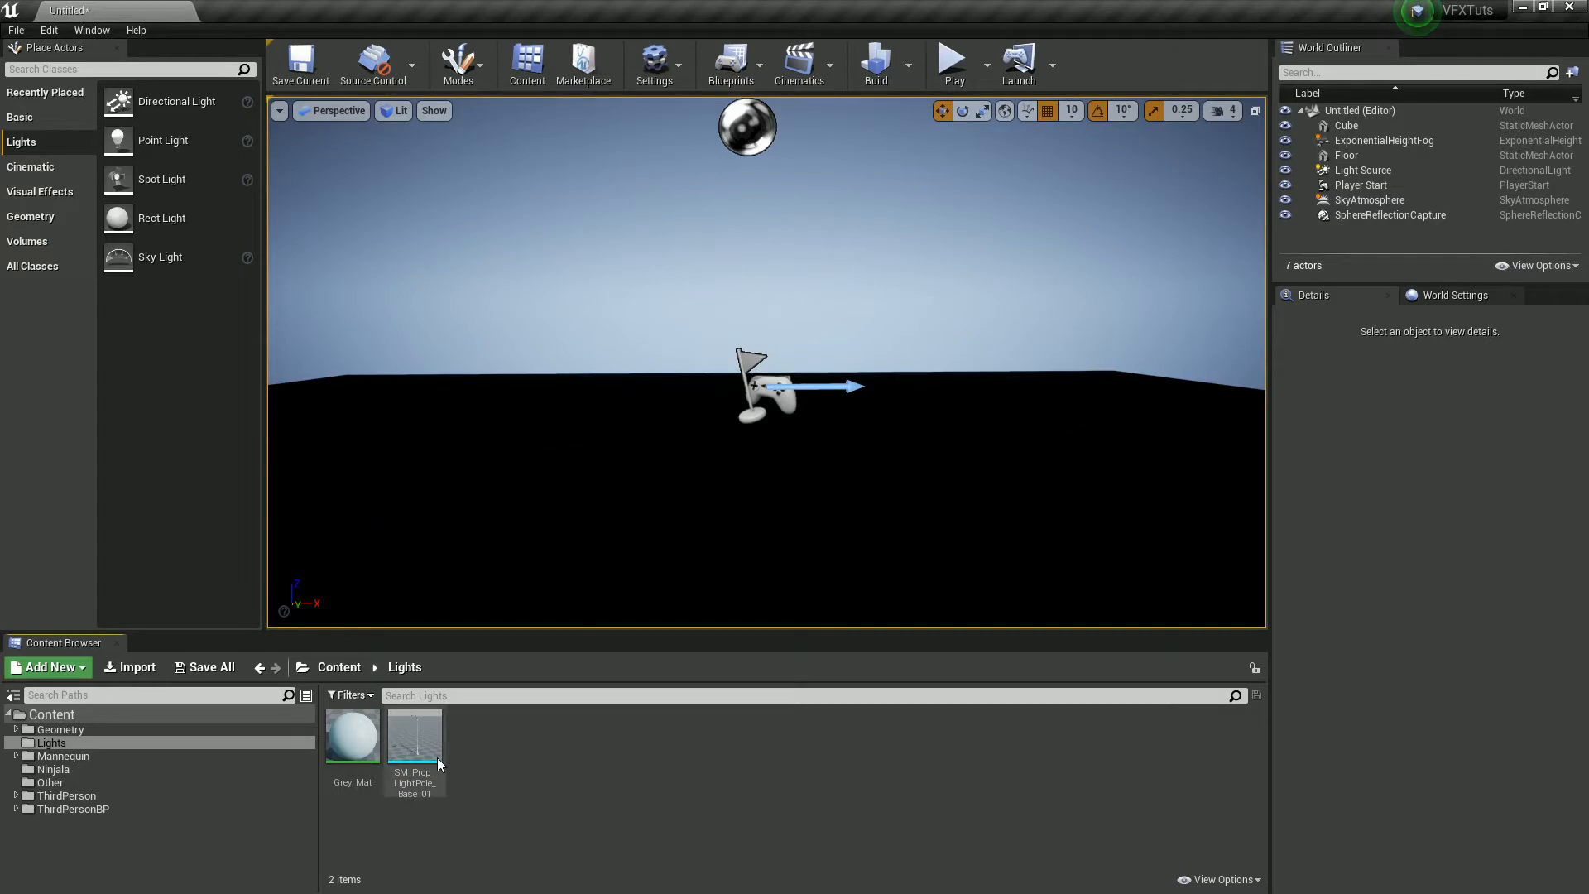
- Create an Actor blueprint StreetLight_BP in the Lights folder and open it with the light-pole mesh
double_click(413, 735)
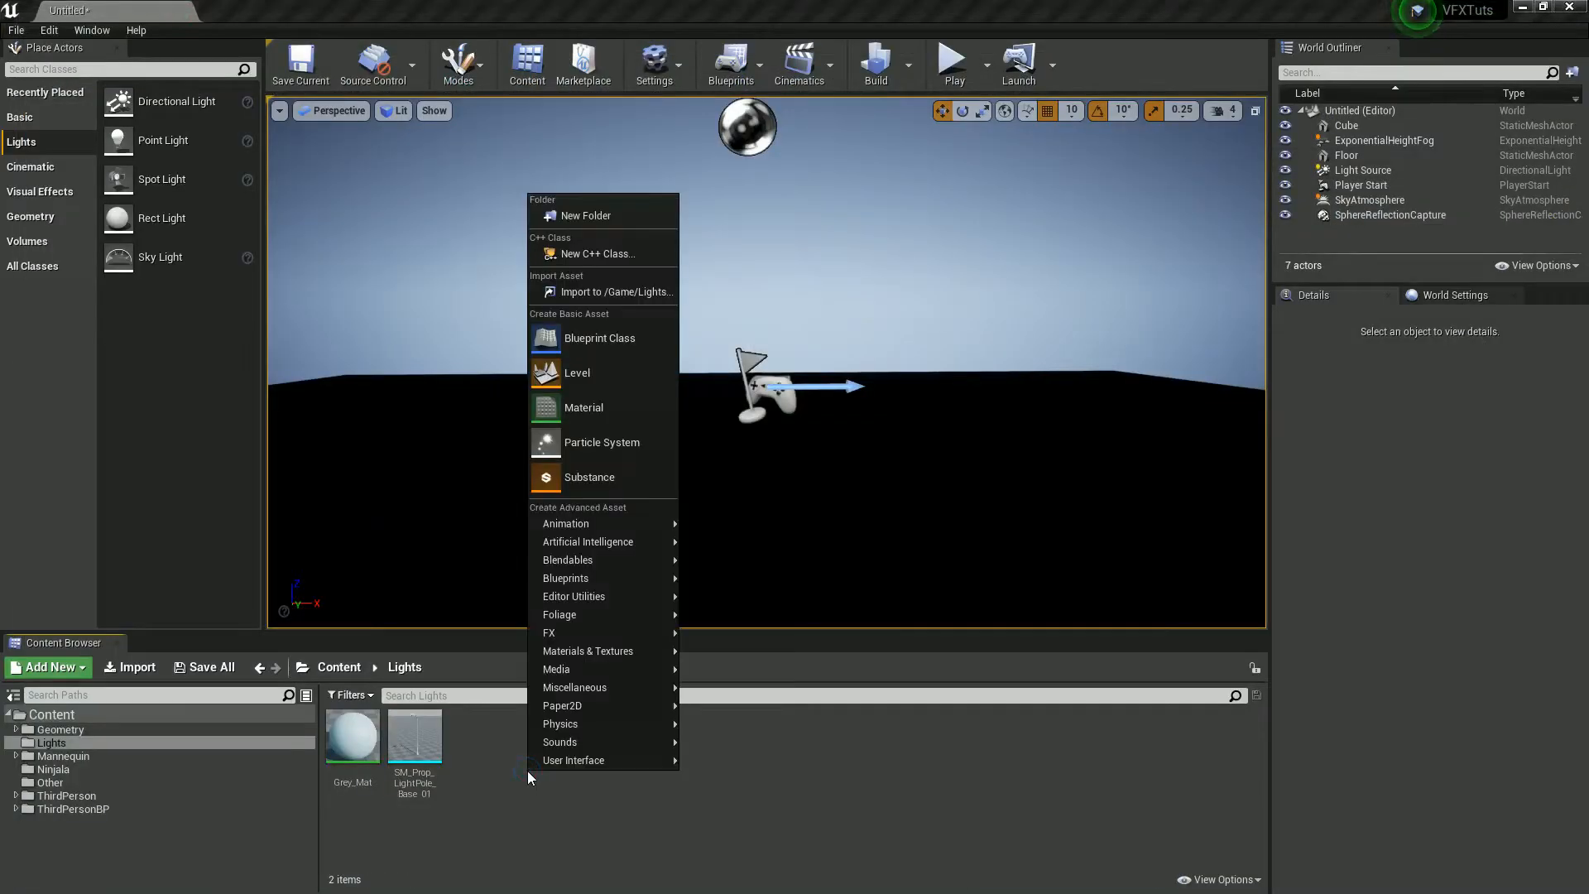
mouse_move(413, 735)
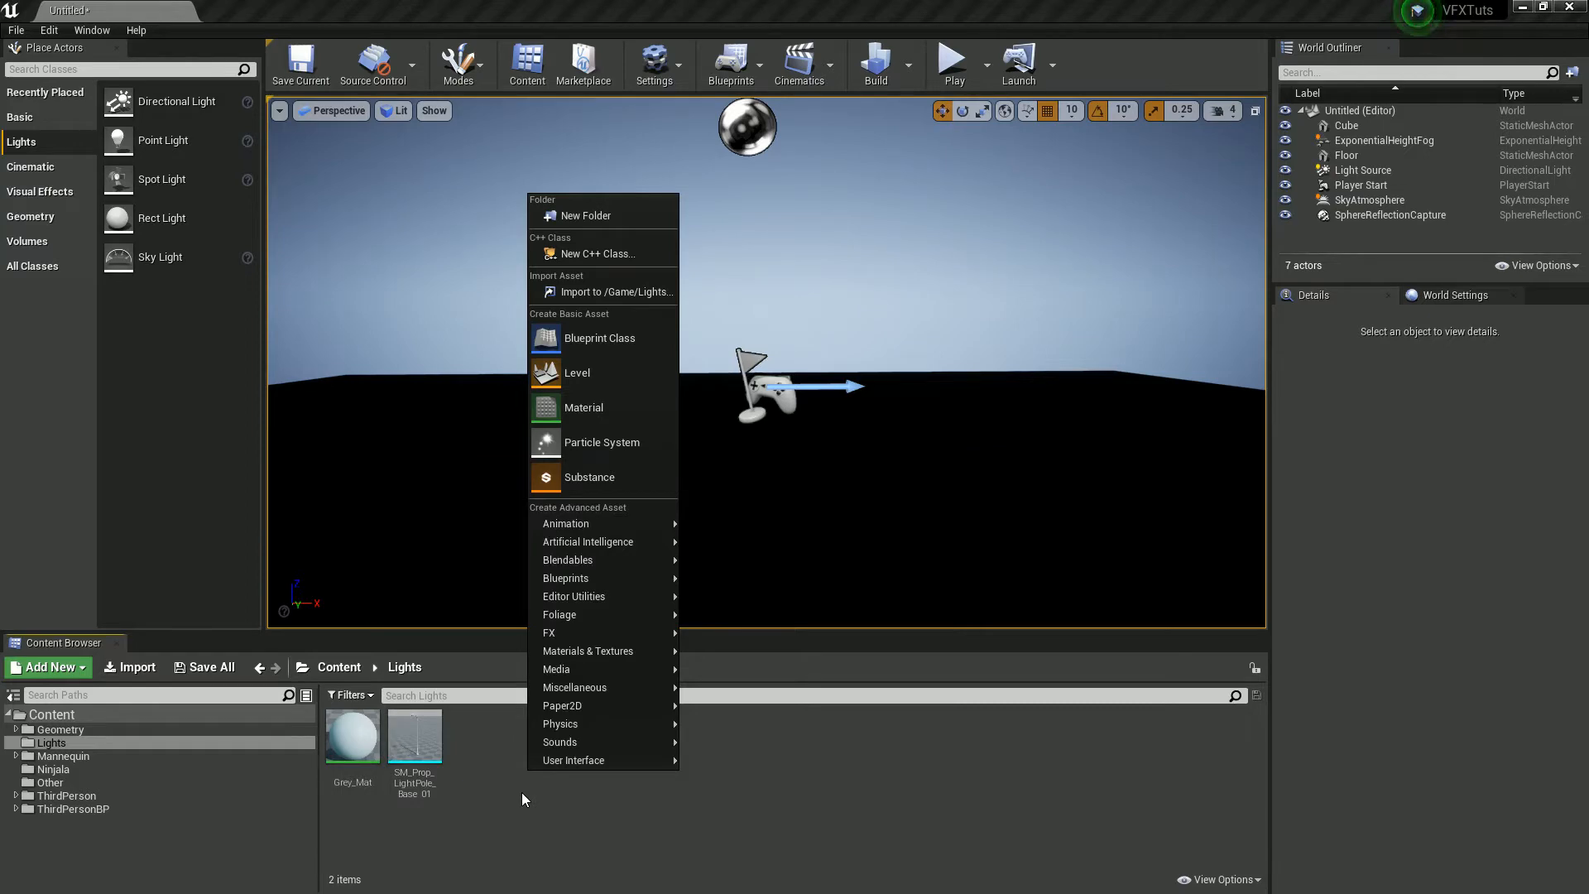
left_click(600, 337)
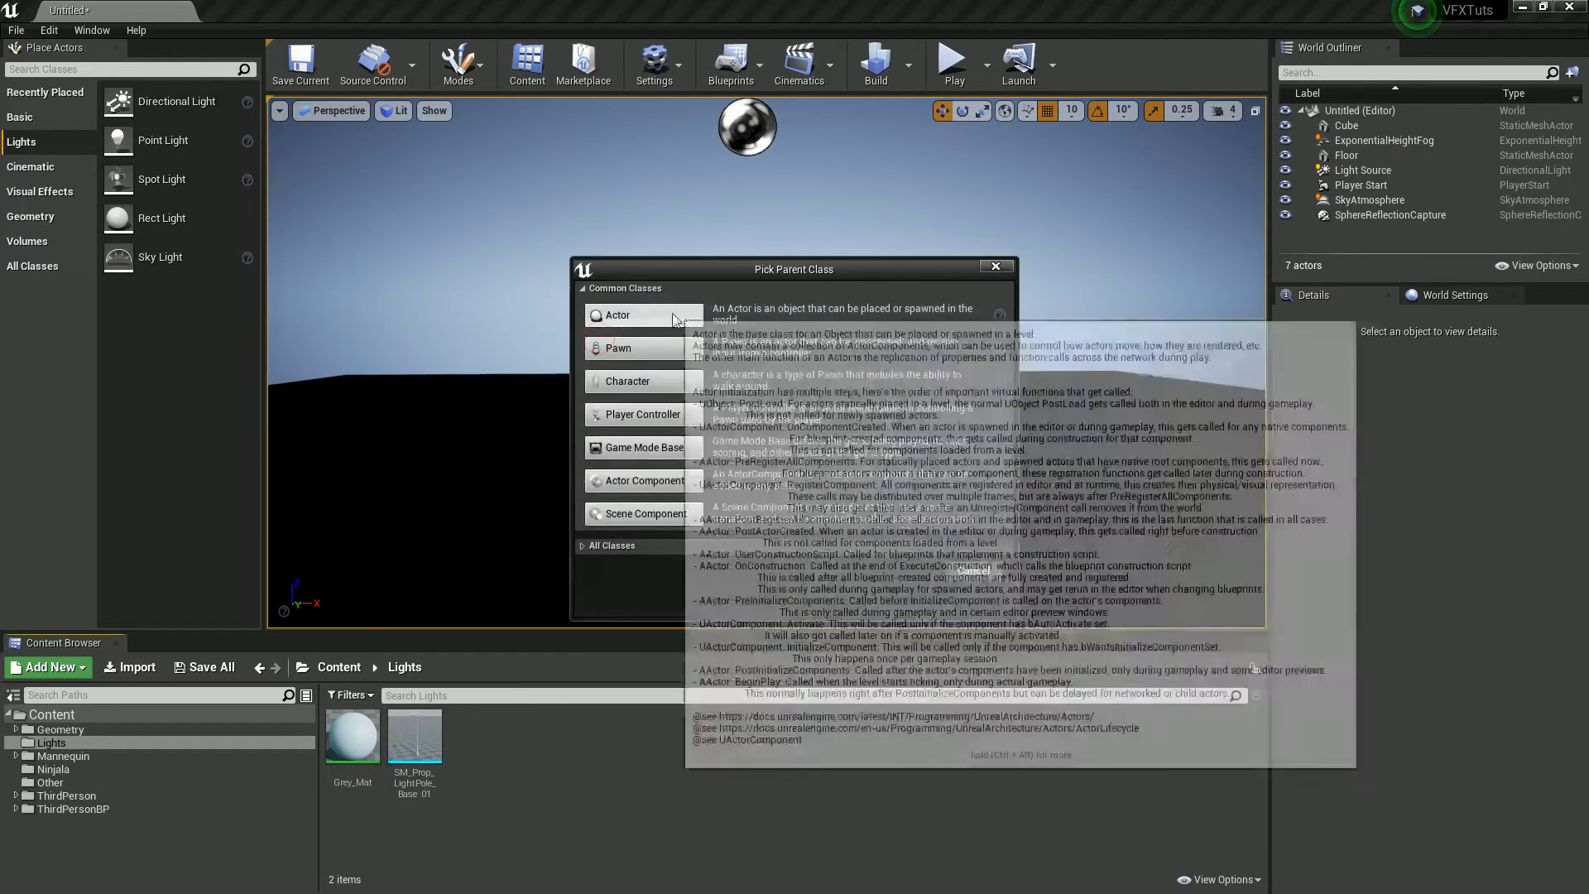
left_click(613, 314)
type("StreetLight_")
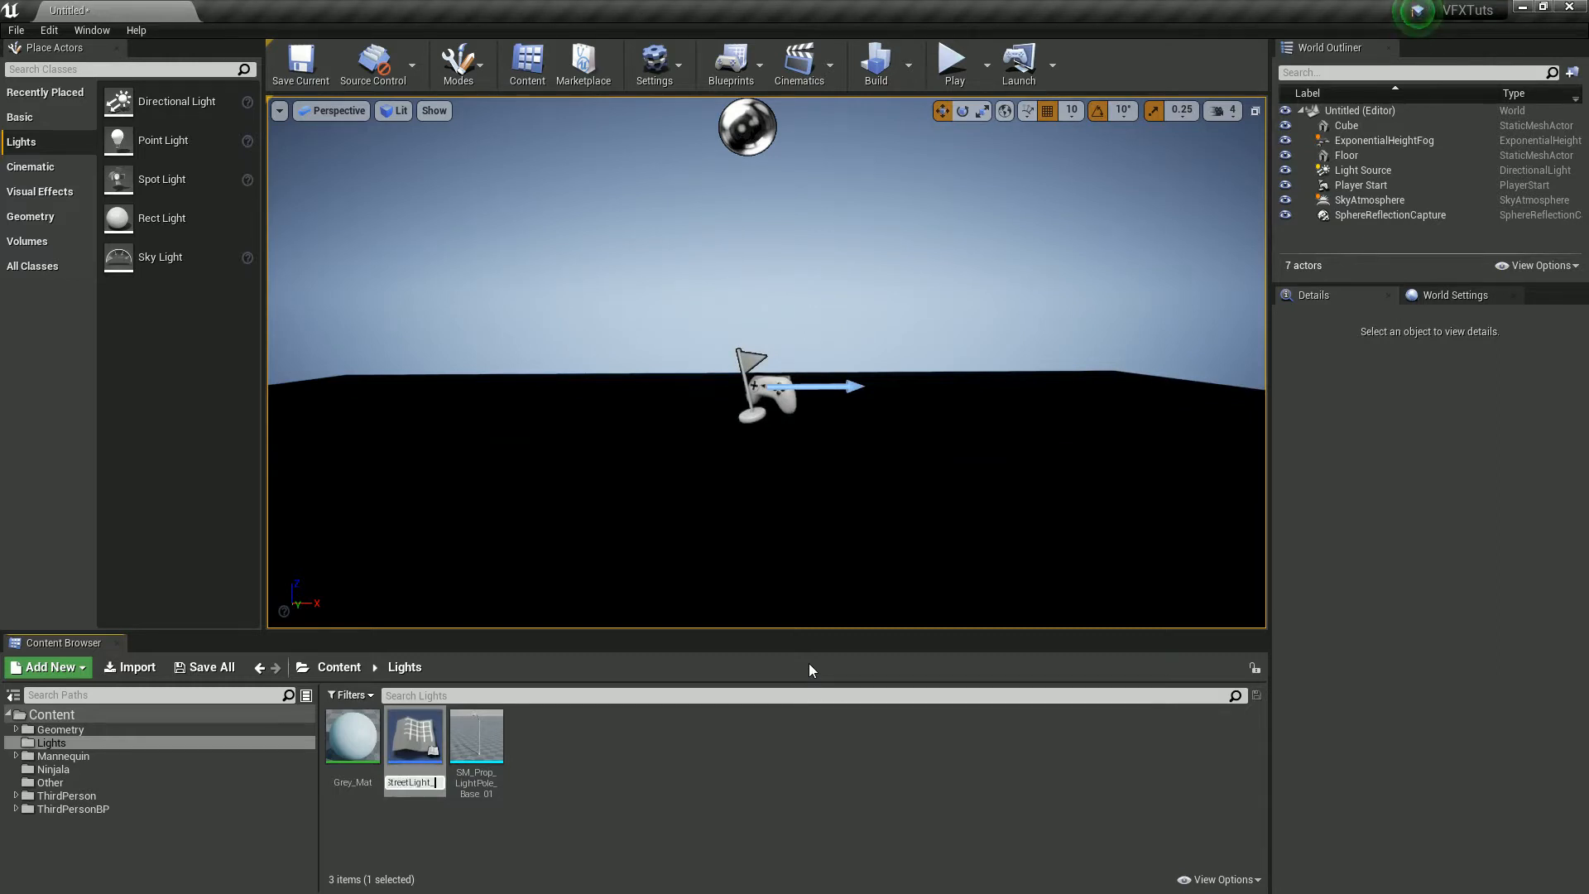
double_click(413, 735)
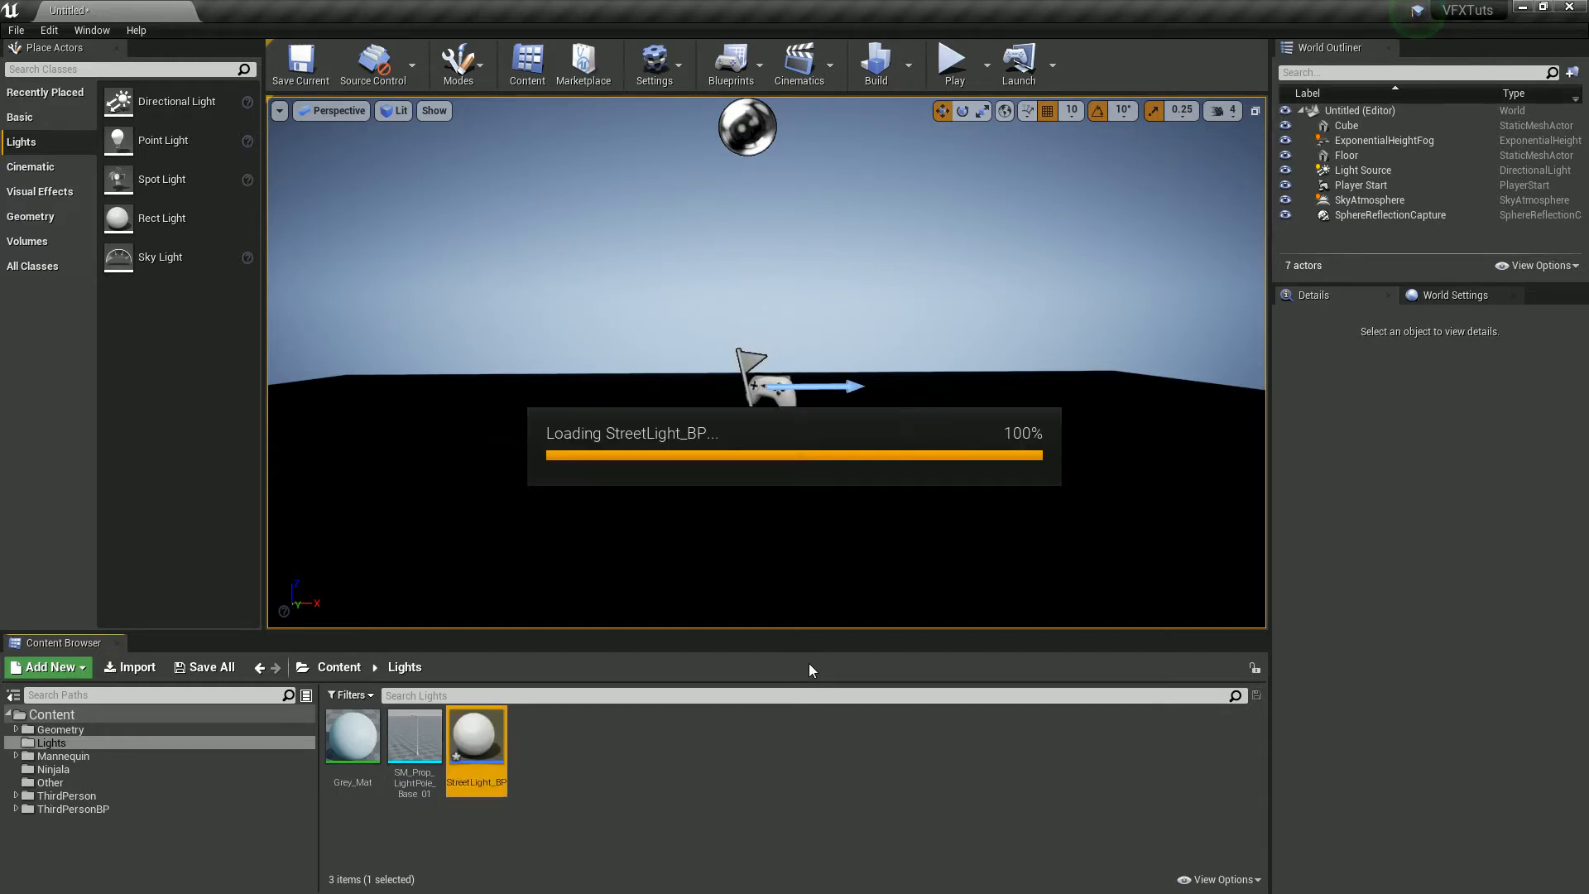
double_click(475, 735)
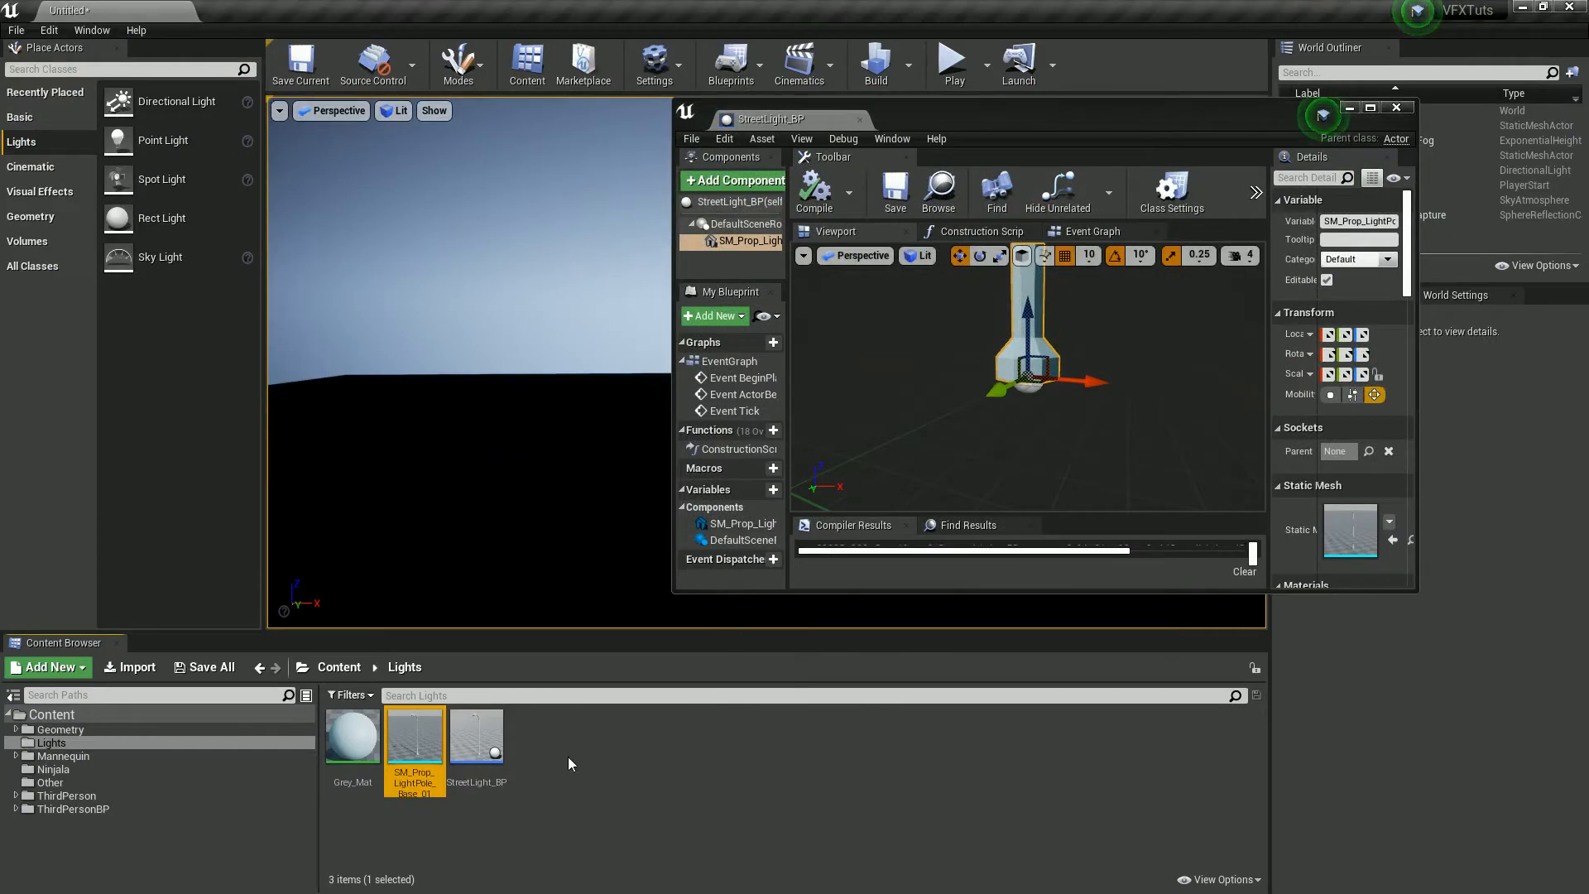
- Add a Spot Light component and position it under the lamp head pointing downward
left_click(46, 667)
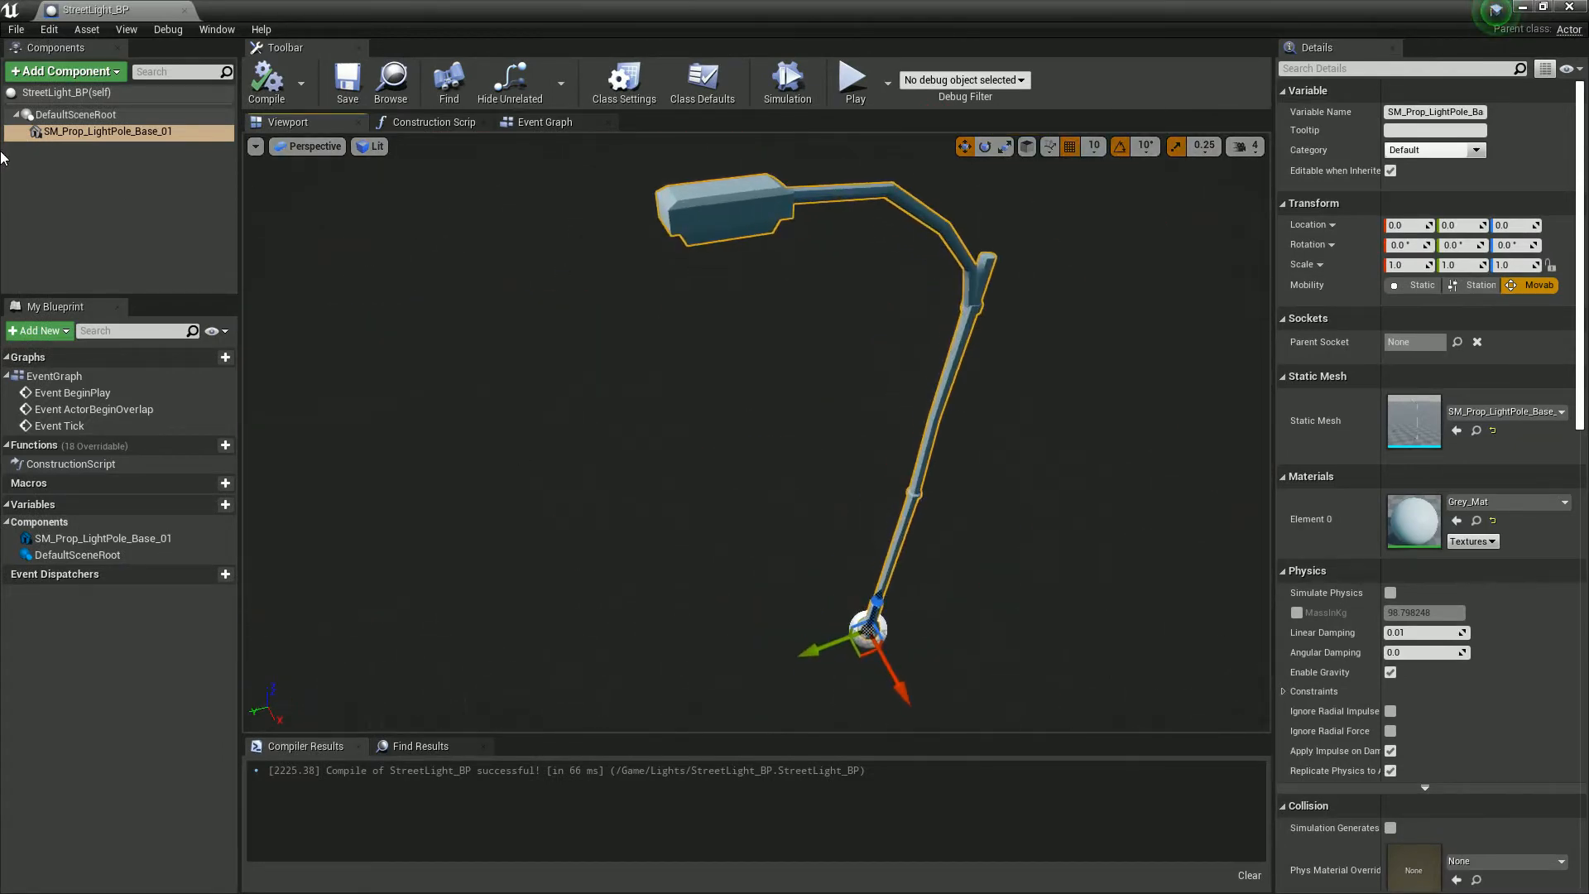
left_click(59, 69)
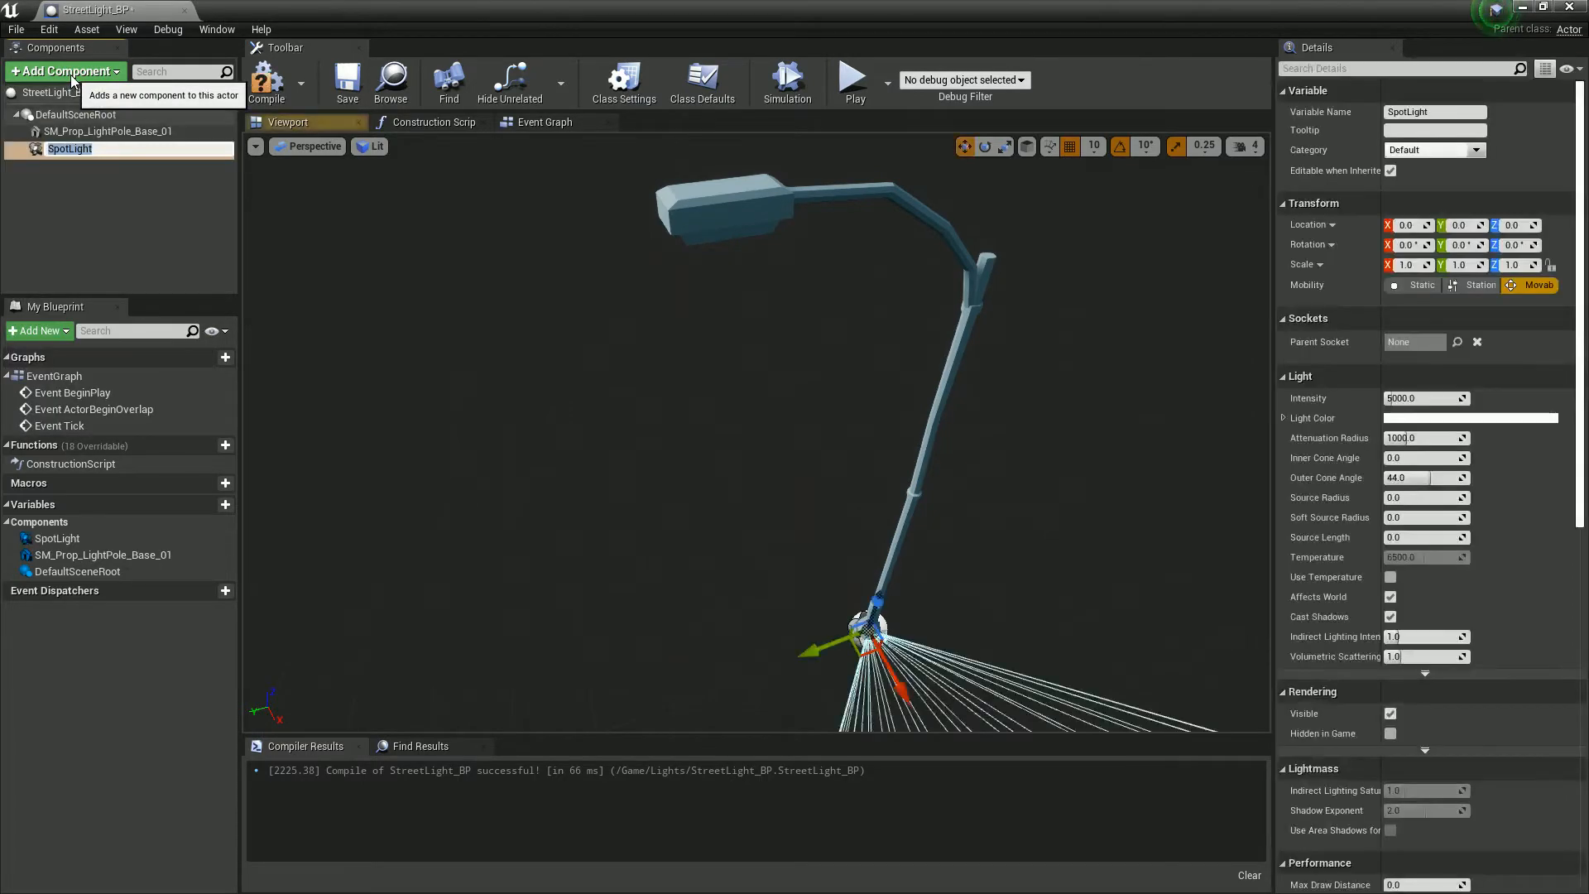
left_click_drag(872, 639, 887, 406)
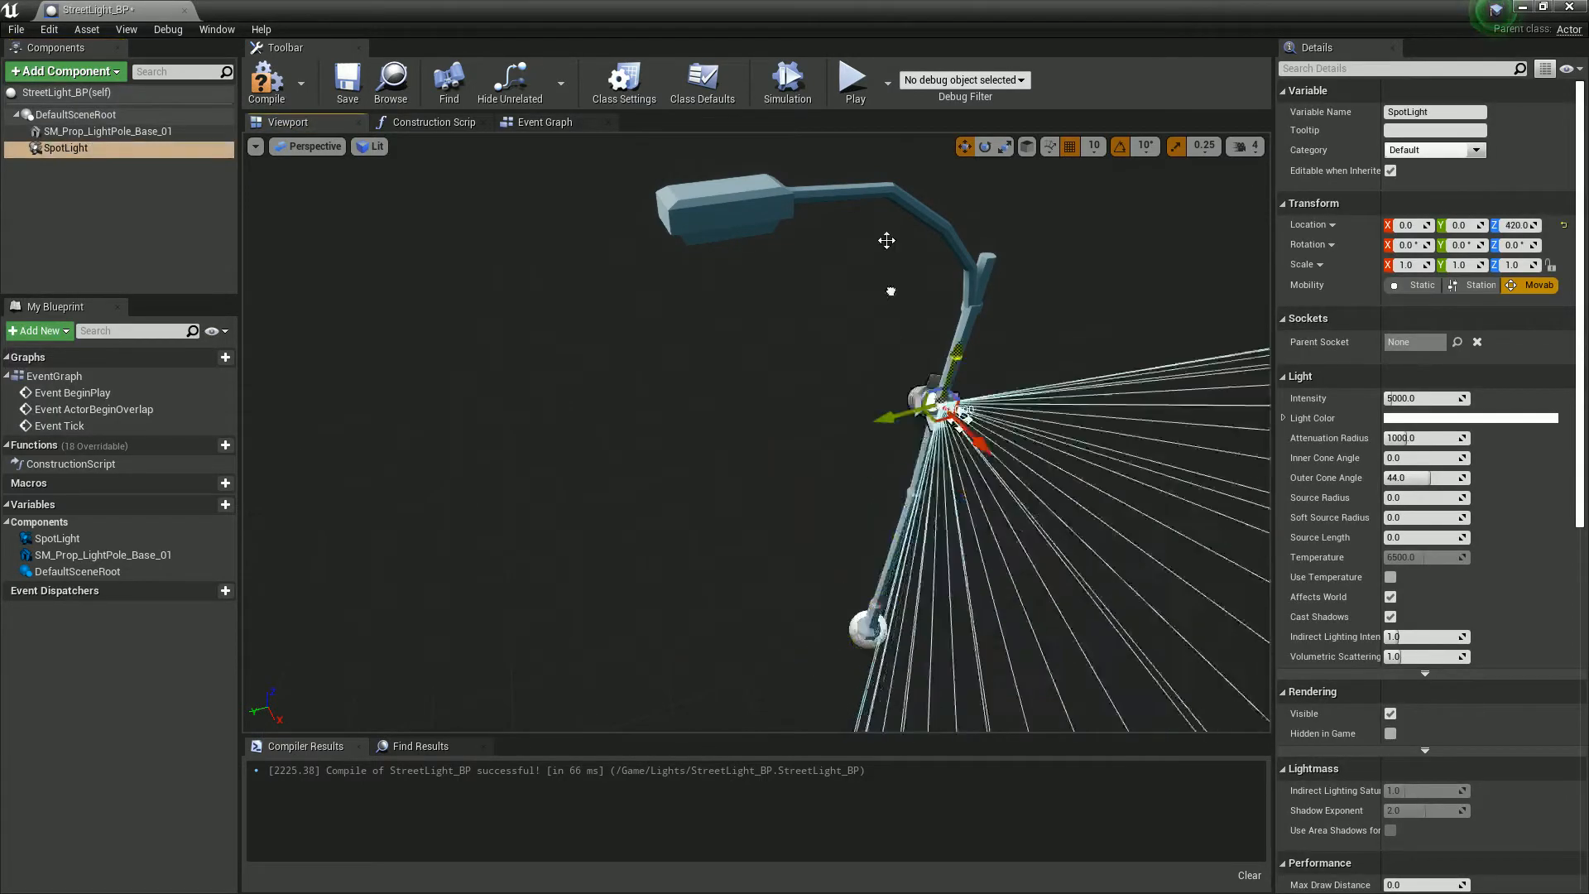
left_click_drag(927, 406, 978, 244)
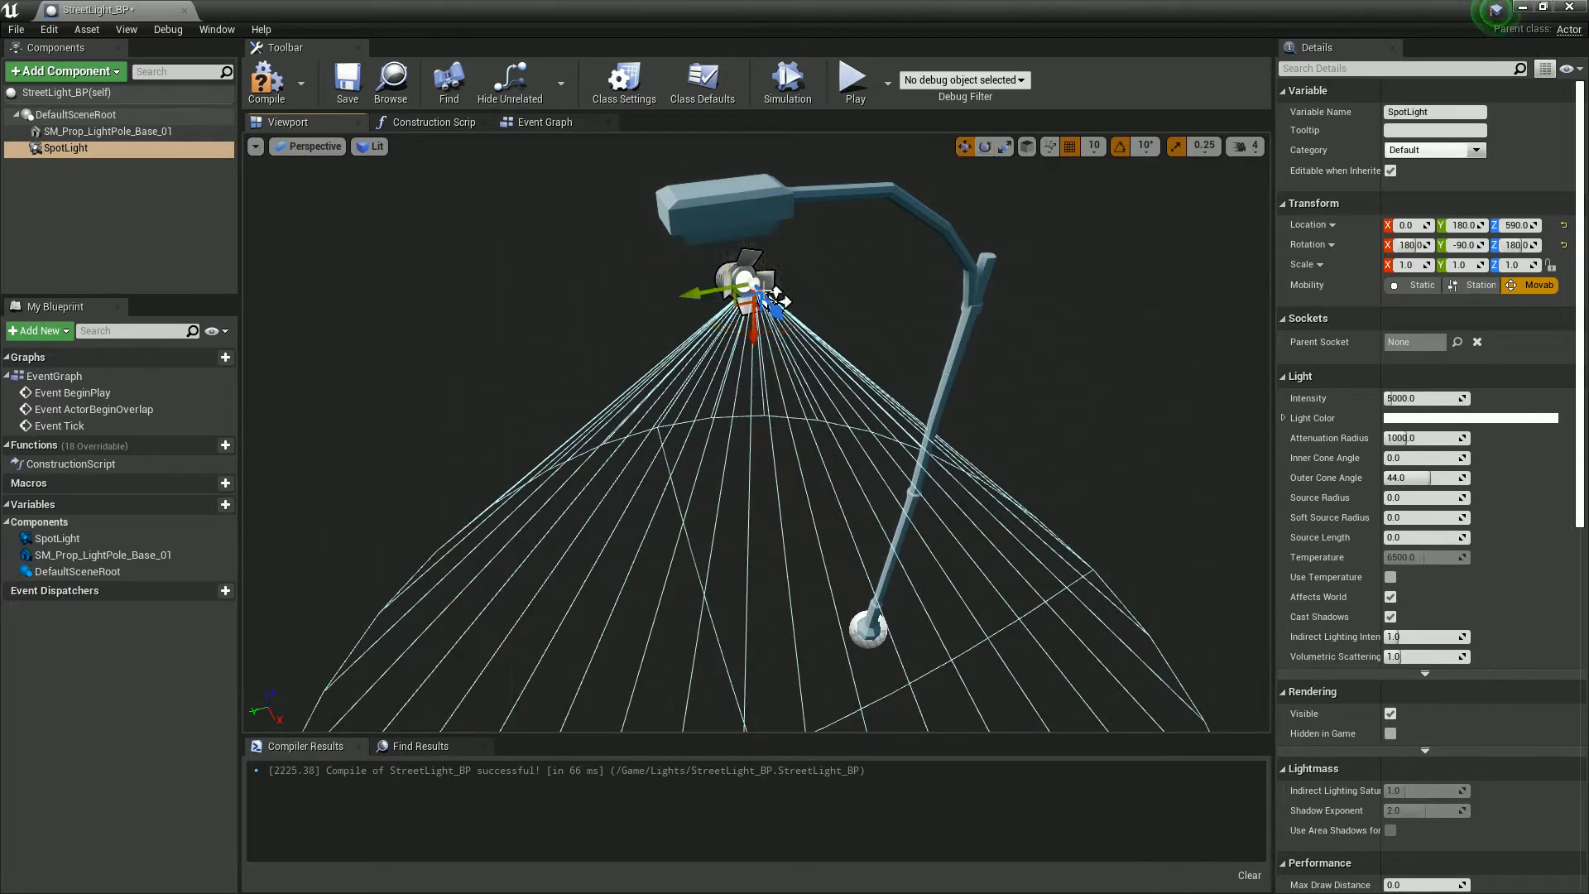
left_click_drag(755, 305, 755, 253)
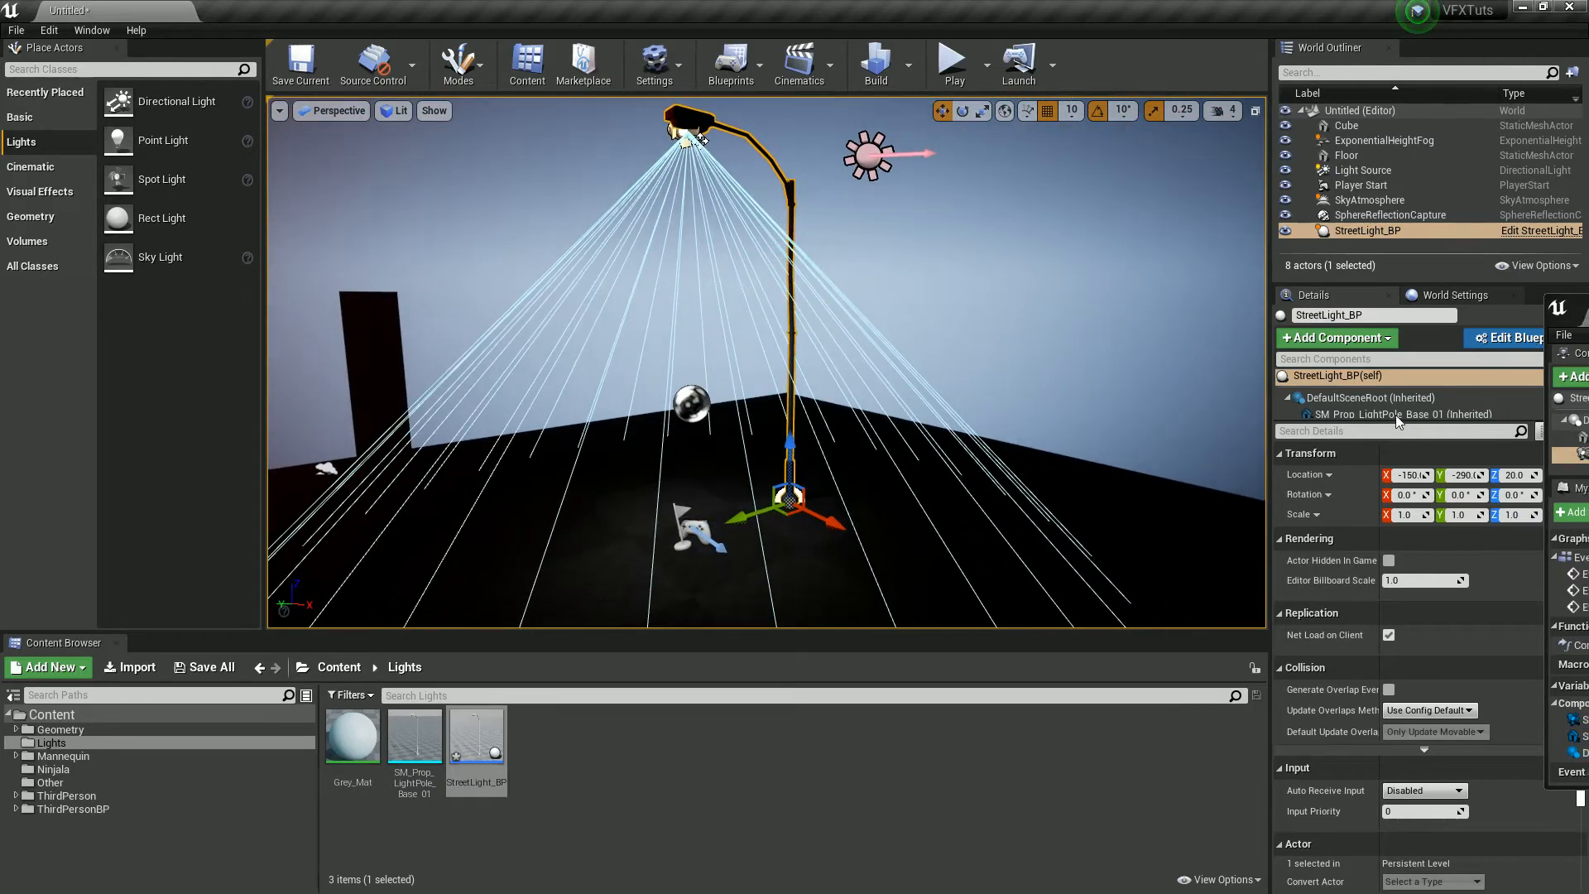
- View the placed StreetLight_BP glowing in the level, then return to its blueprint editor
left_click(1516, 337)
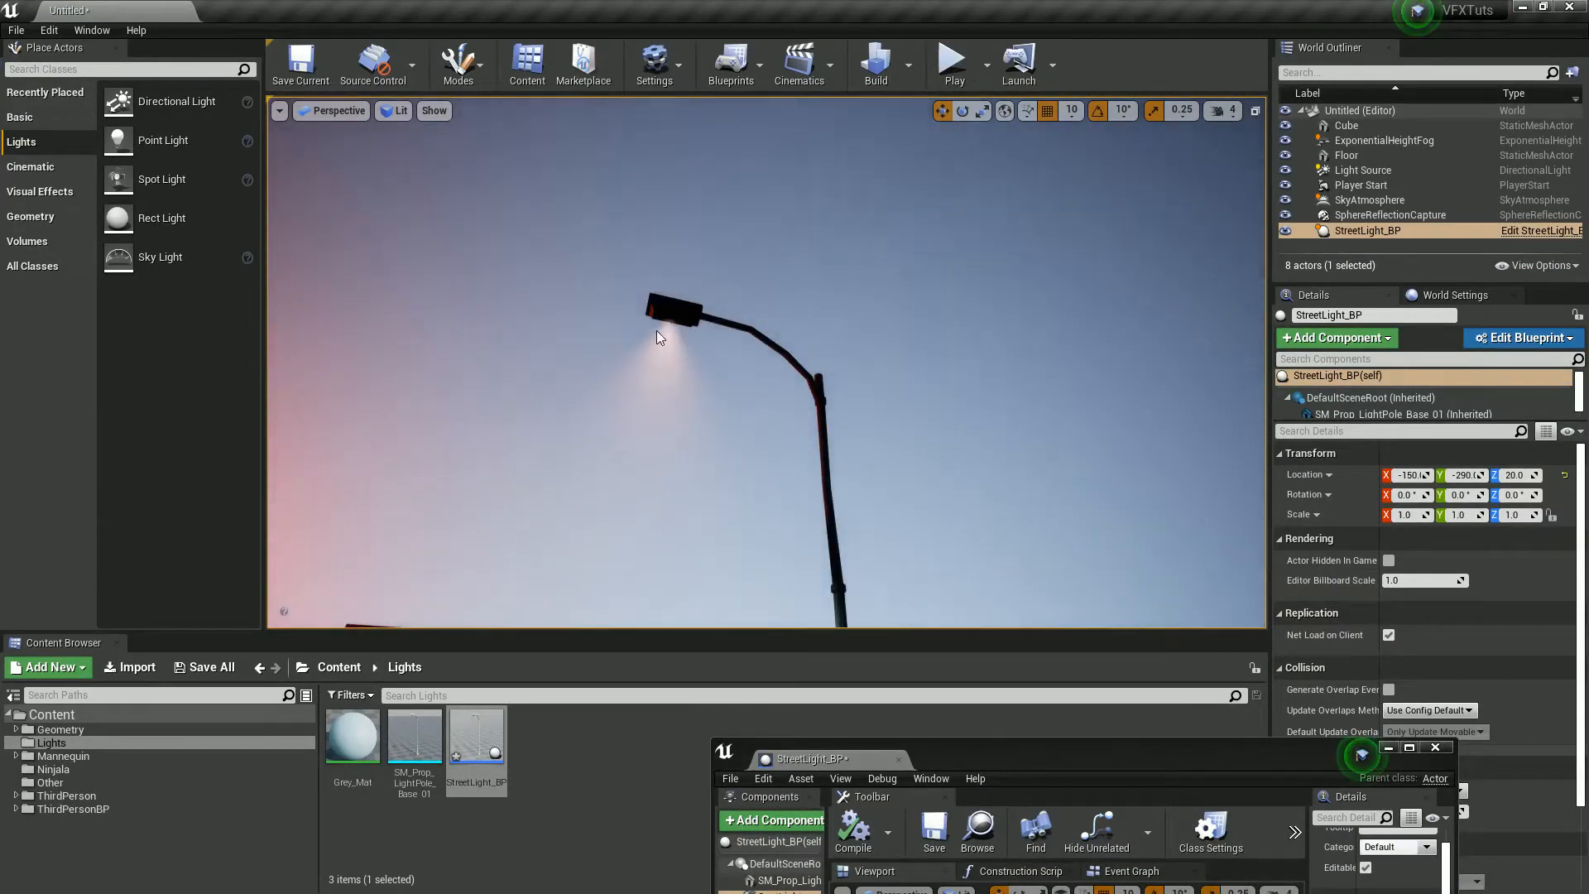
mouse_move(649, 374)
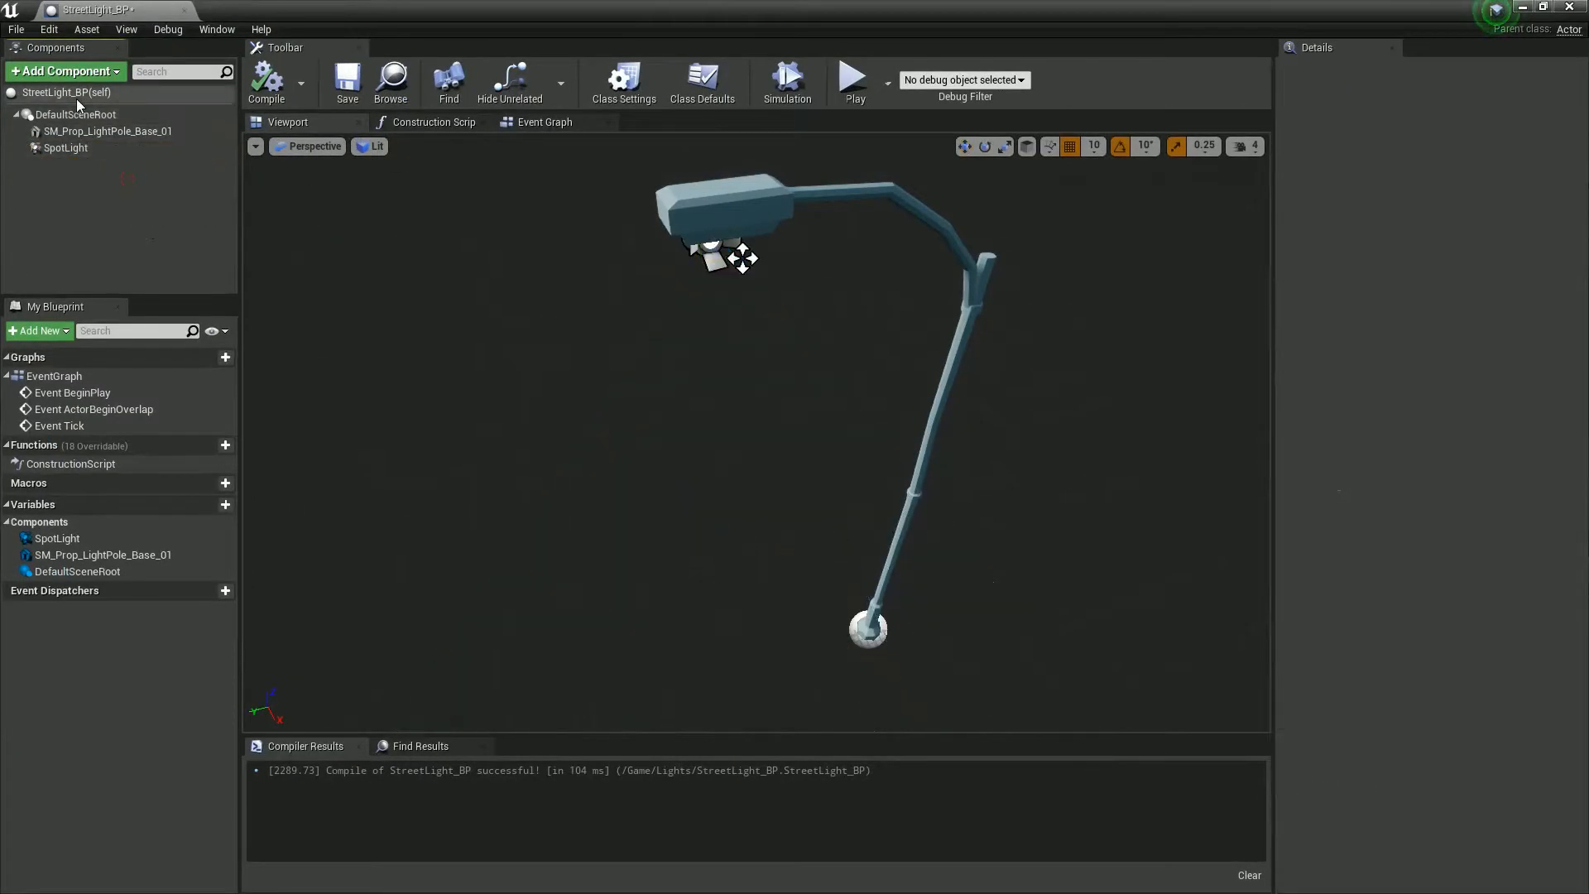
- Add a Point Light under the lamp head with Intensity 8.0 and Attenuation Radius 80.0
left_click(63, 71)
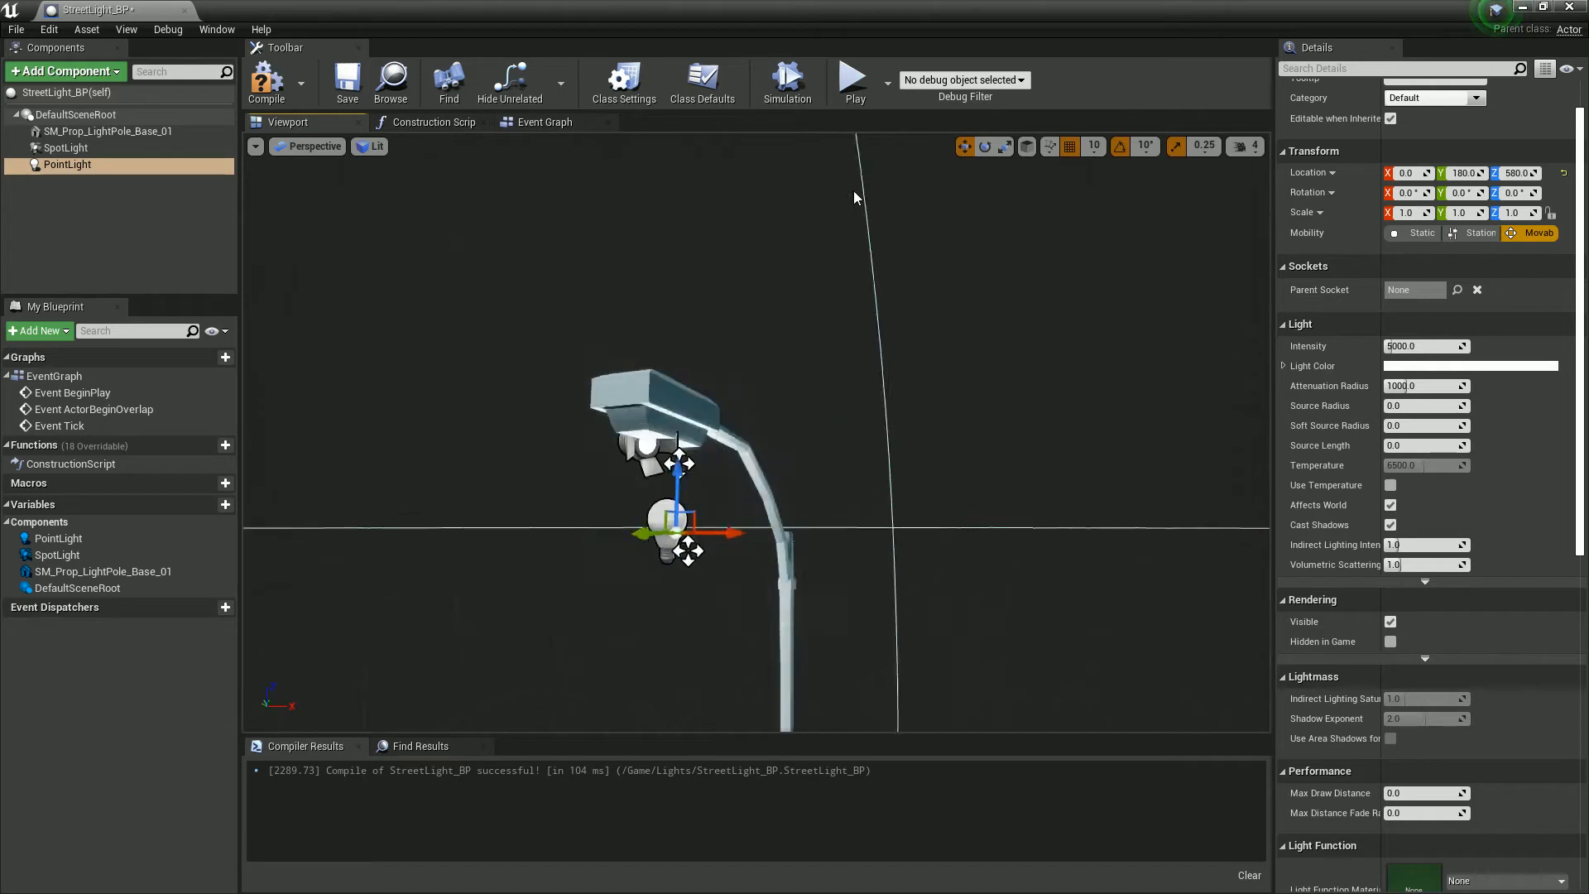
left_click_drag(854, 197, 646, 437)
type("100000")
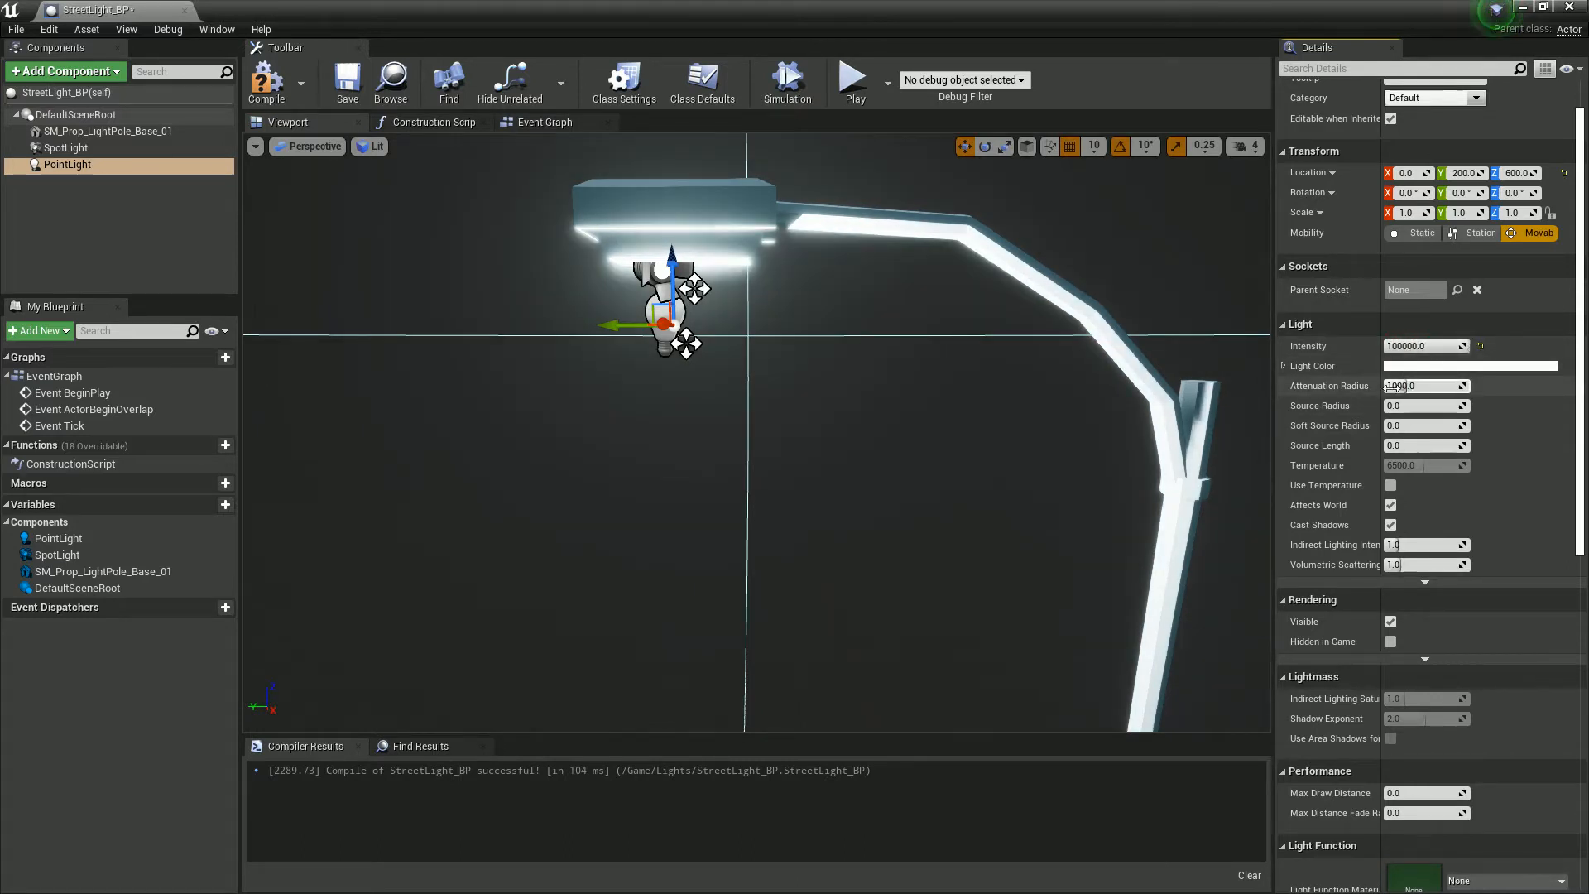
type("8.0")
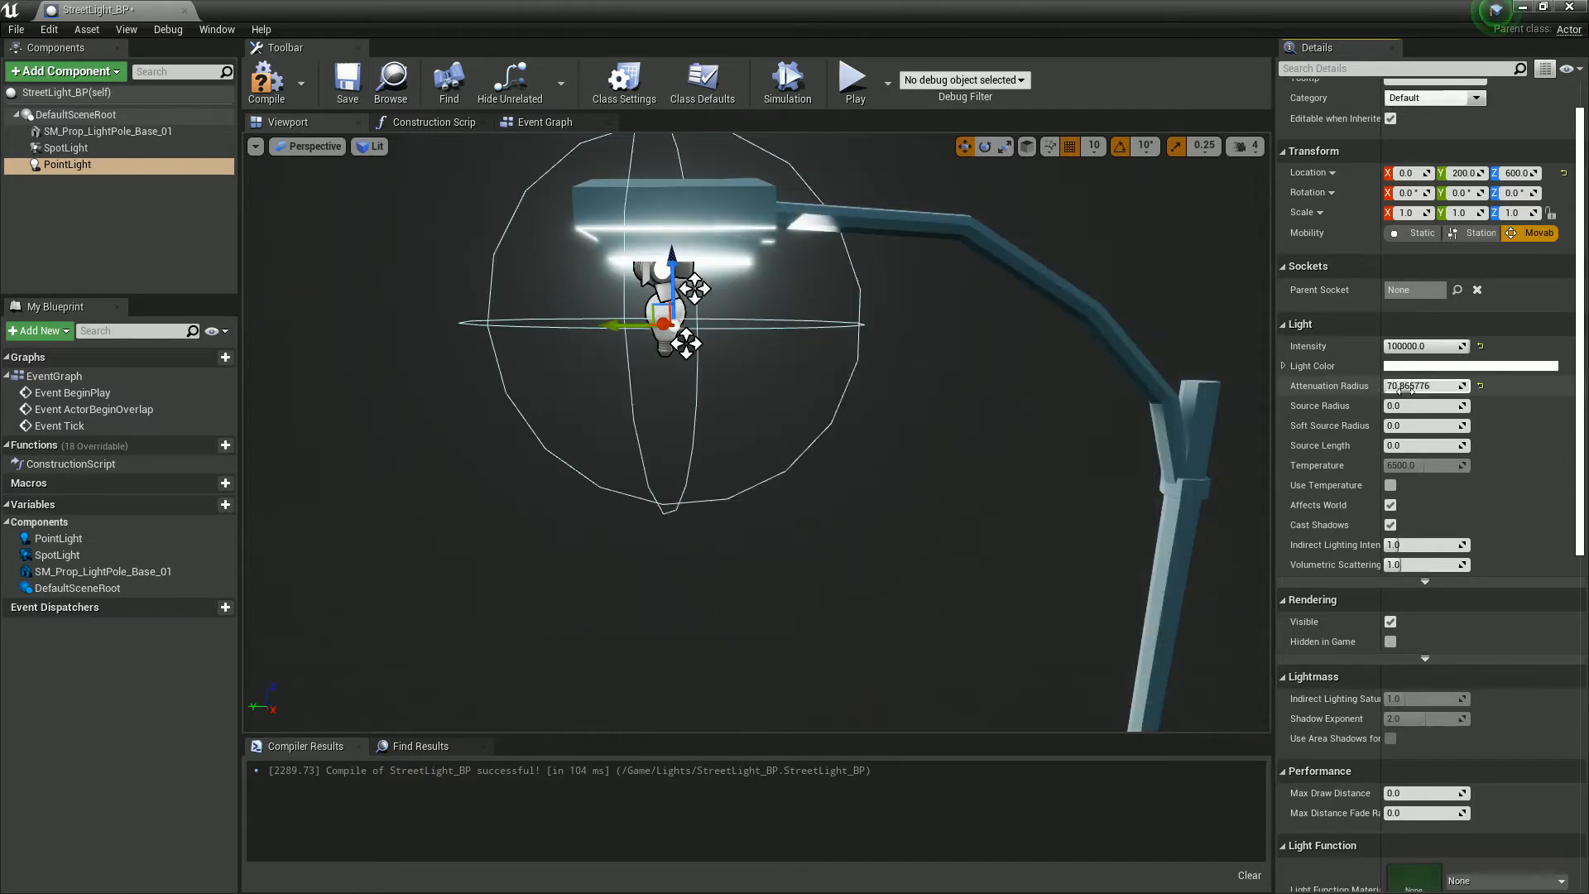
type("80.0")
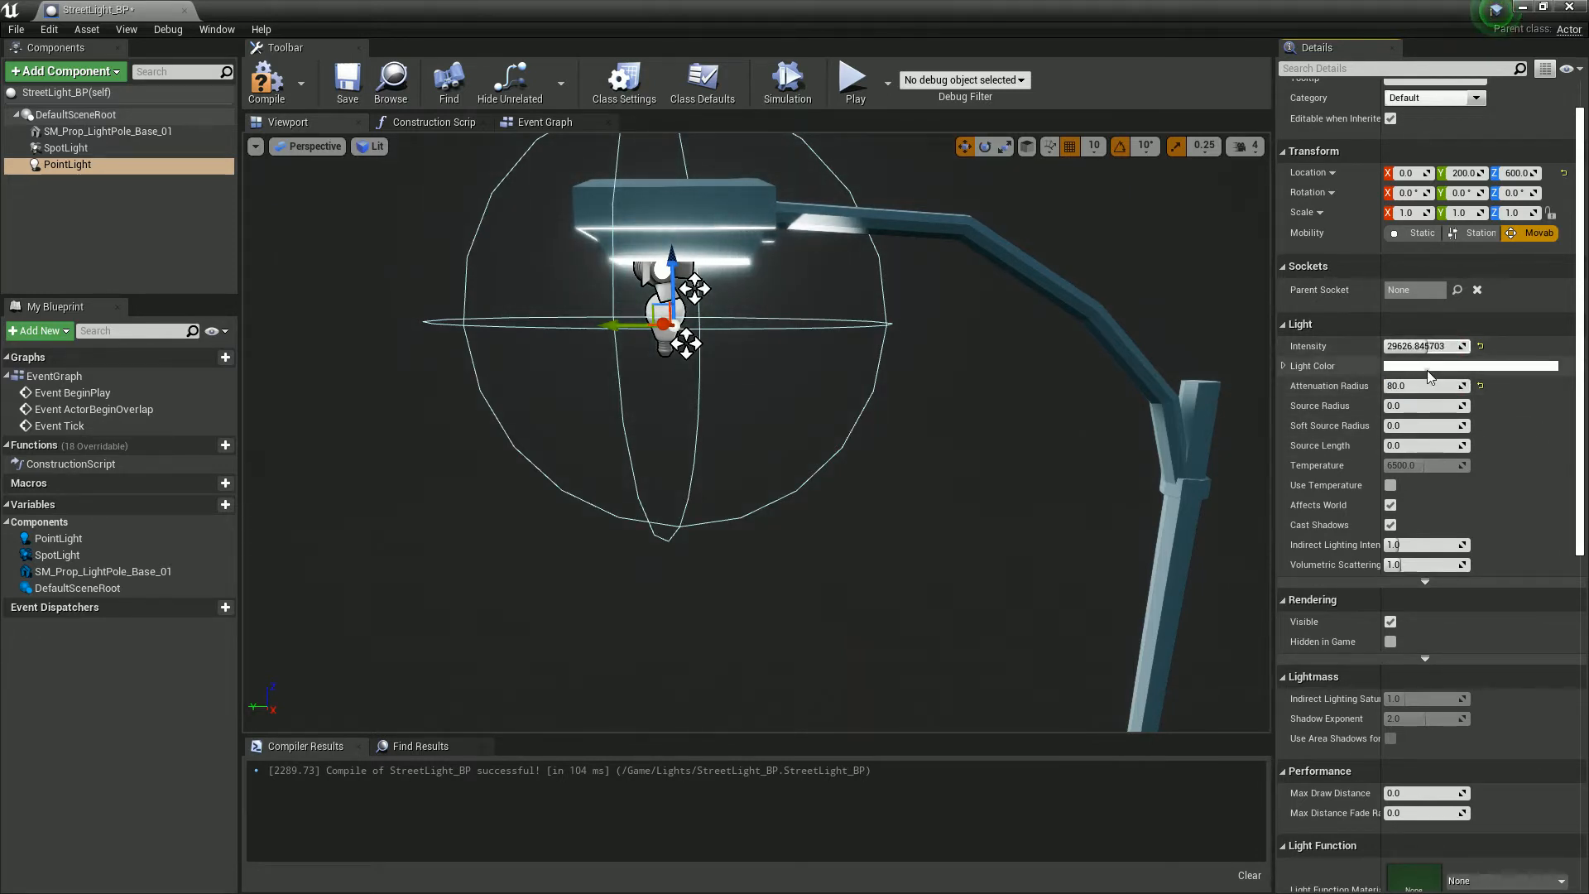
- Set a warm off-white Light Color on the point light, then on the spot light
left_click(1470, 365)
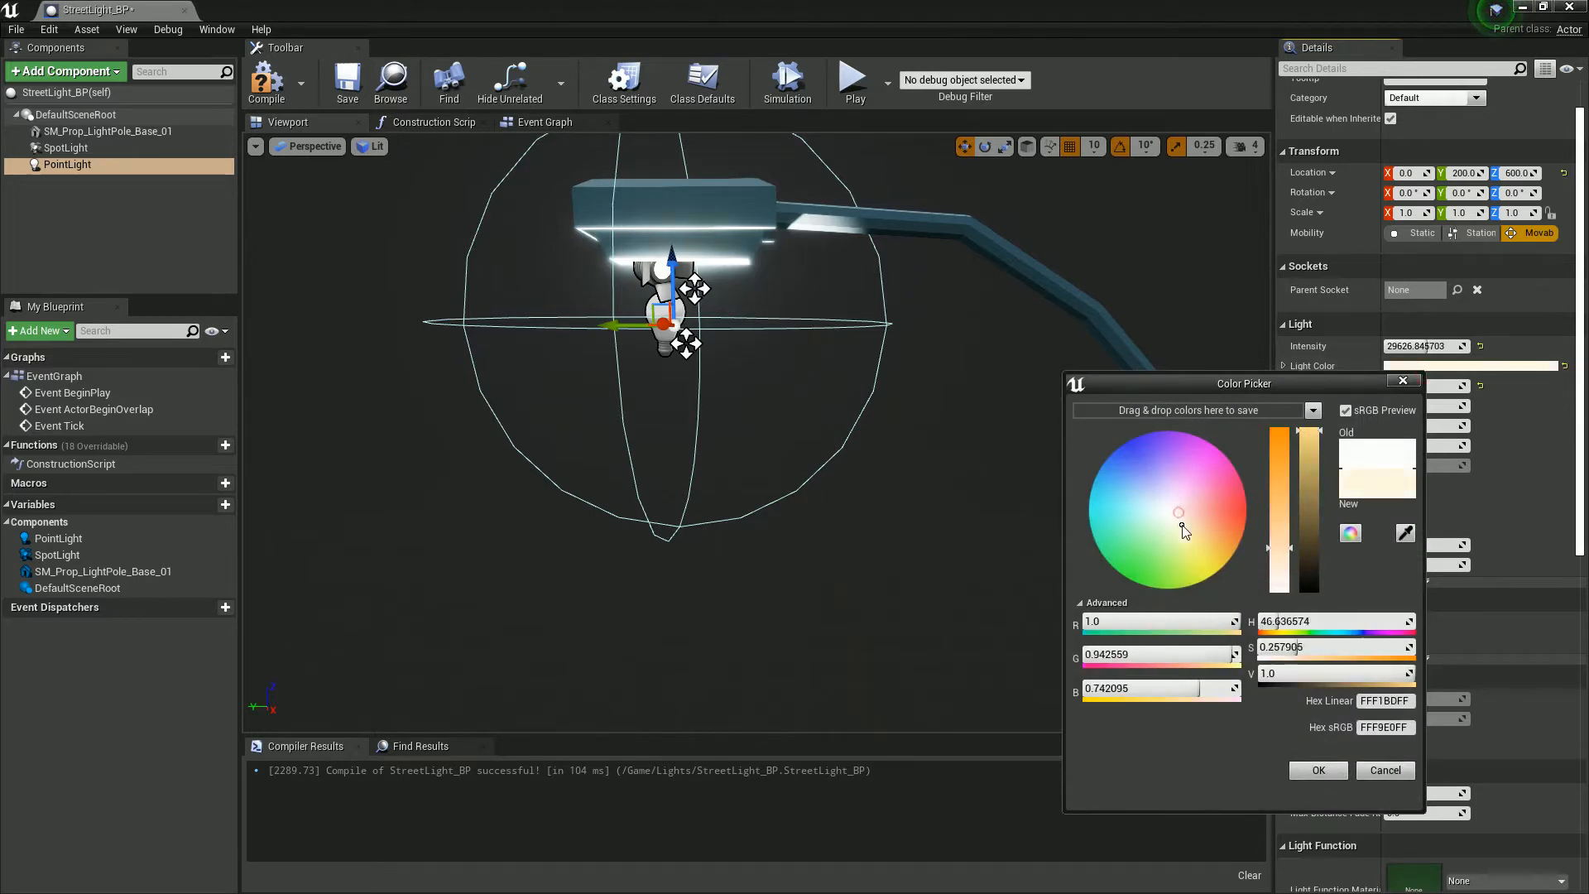
left_click_drag(1176, 511, 1194, 532)
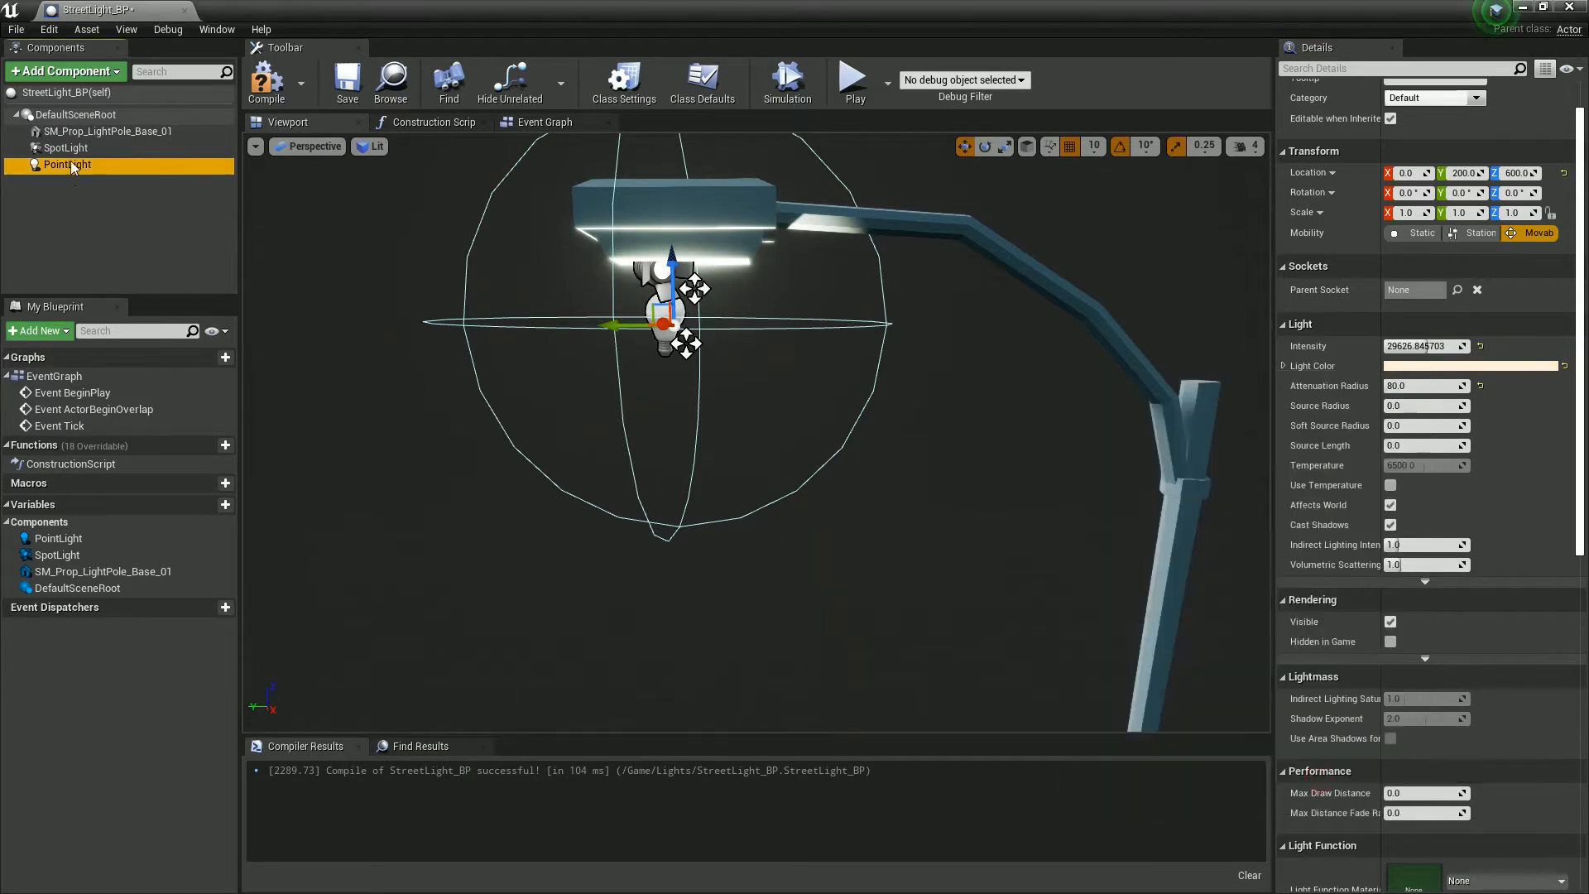
left_click(65, 147)
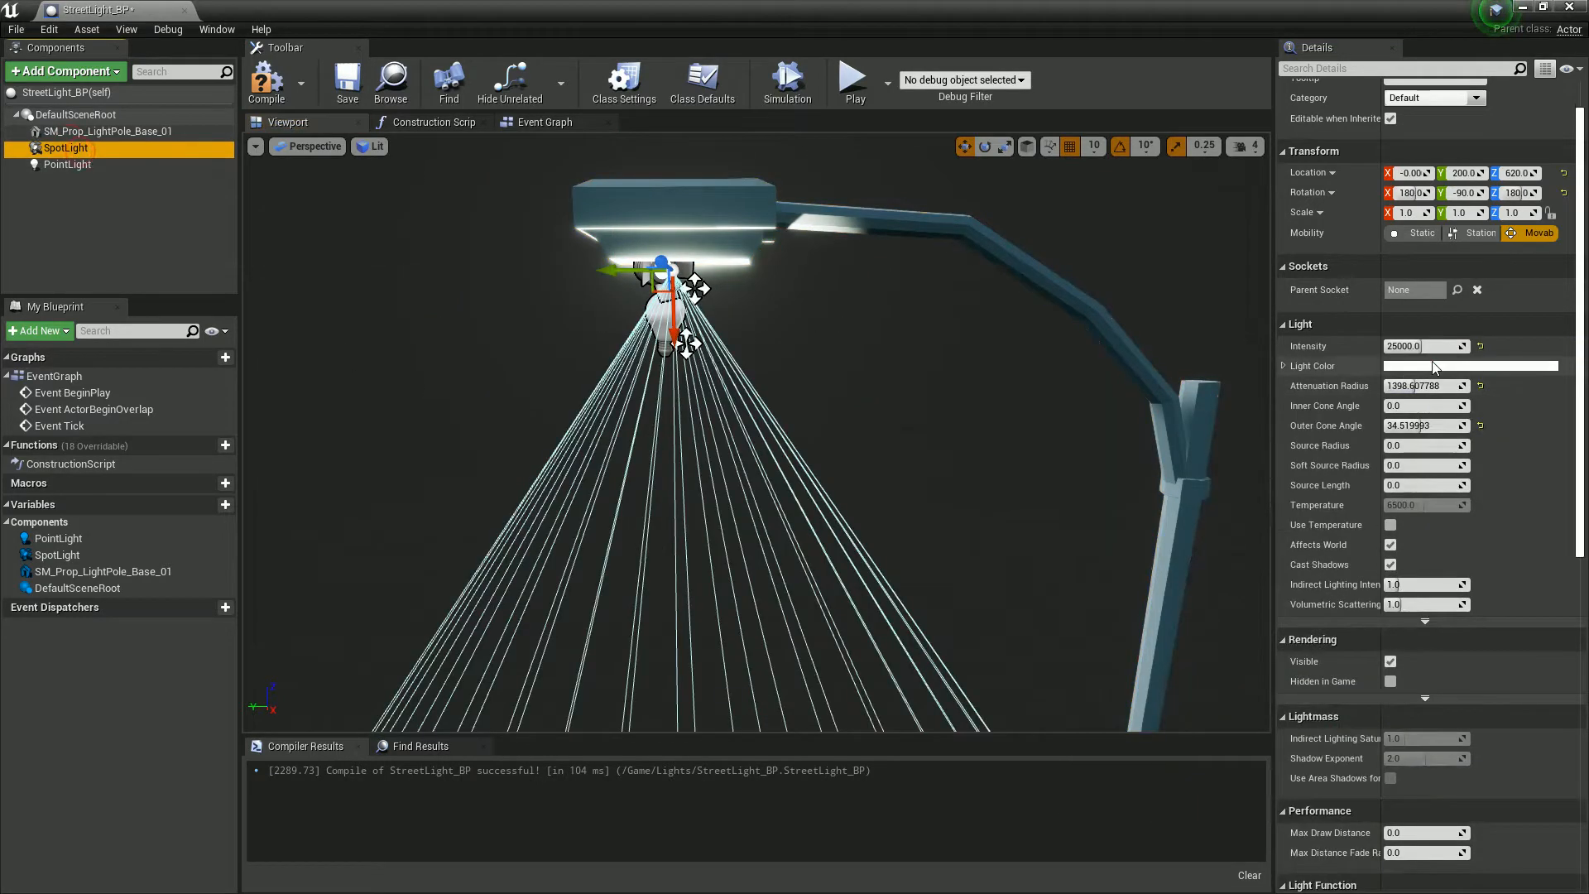
left_click(1469, 365)
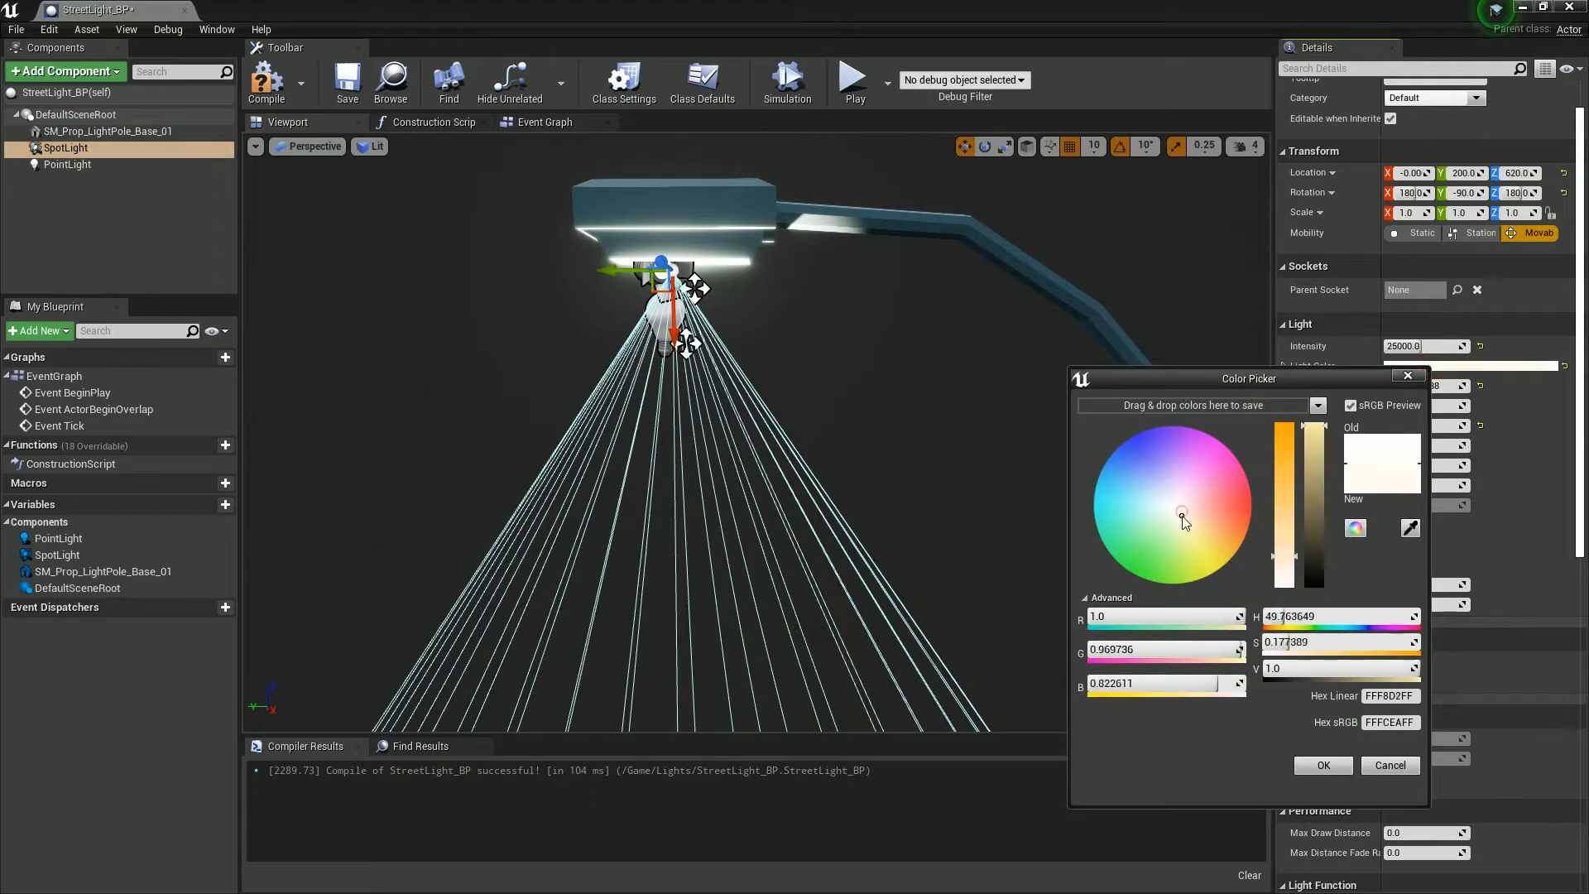
left_click(1324, 764)
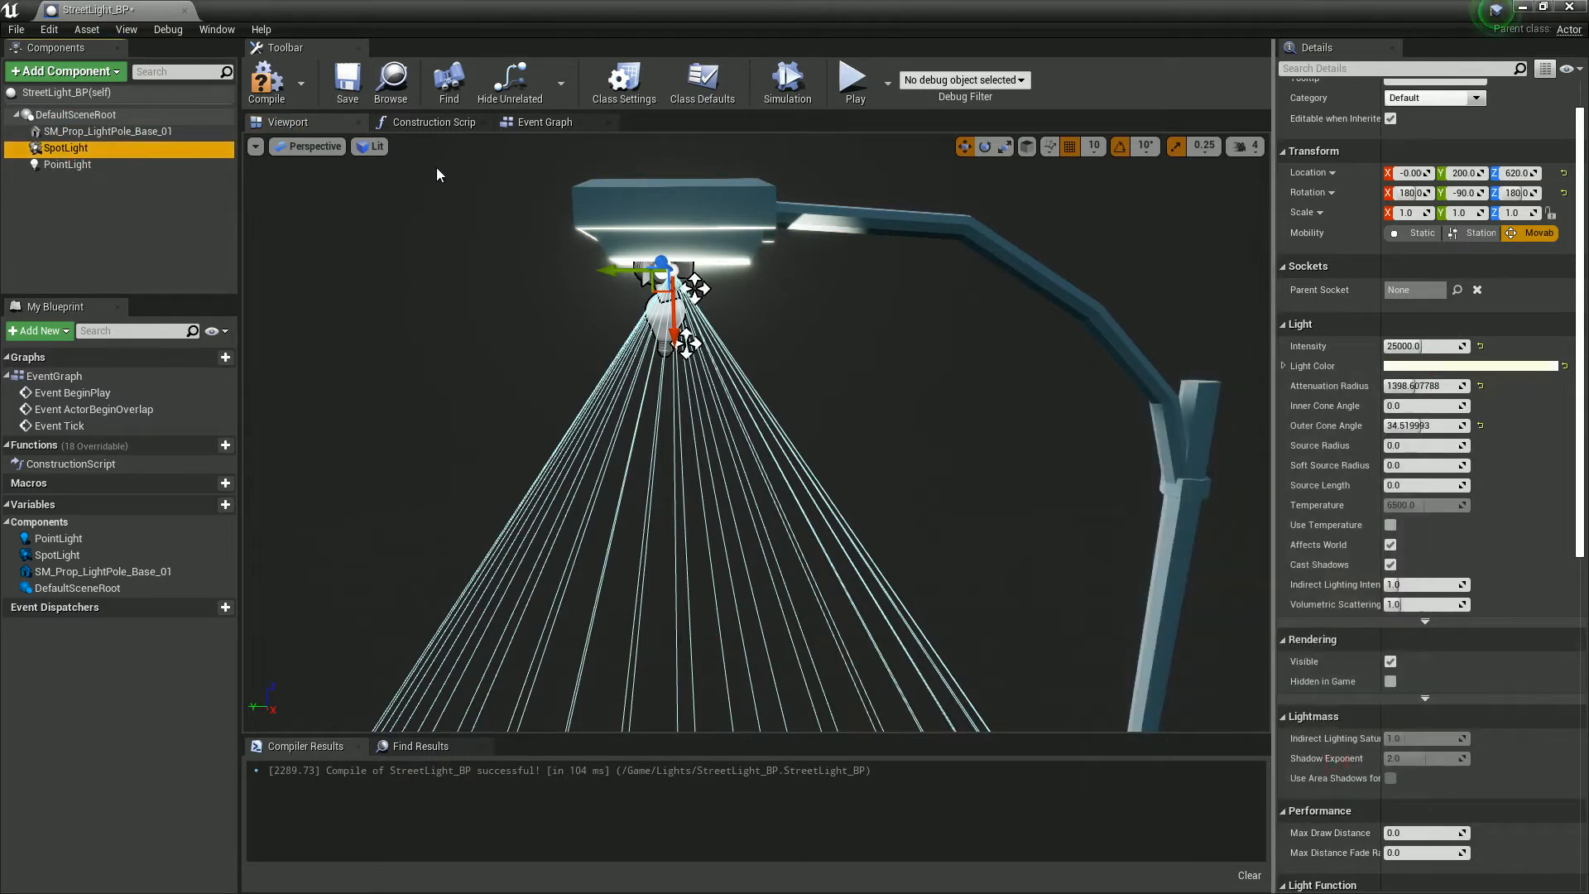
mouse_move(219, 13)
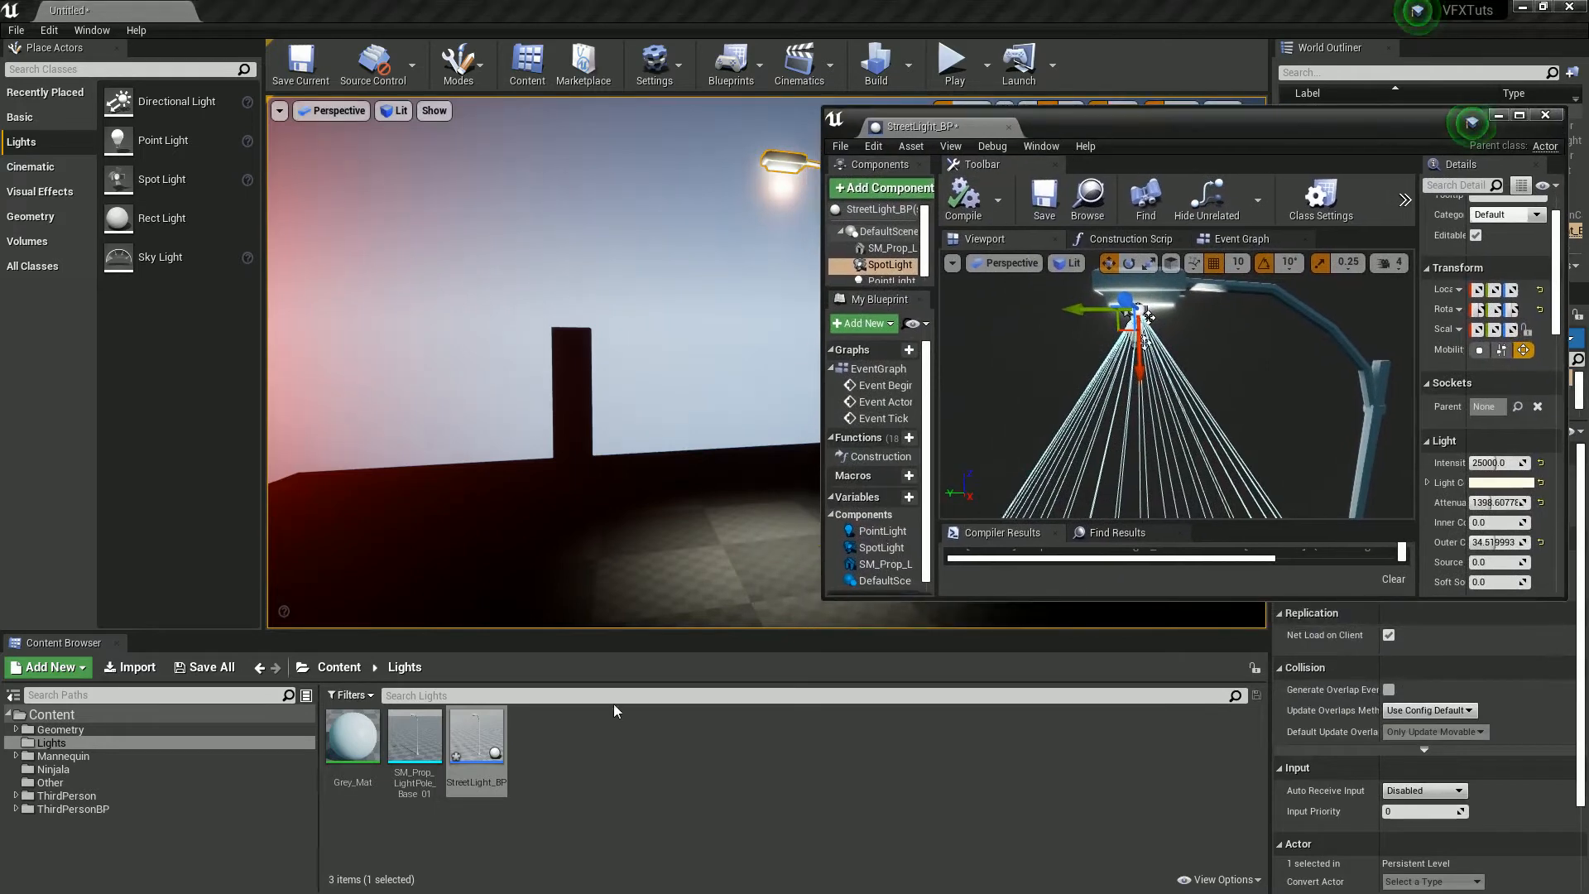
- Create a new material Flicker_LF in Lights and open it in a maximized material editor
left_click(47, 667)
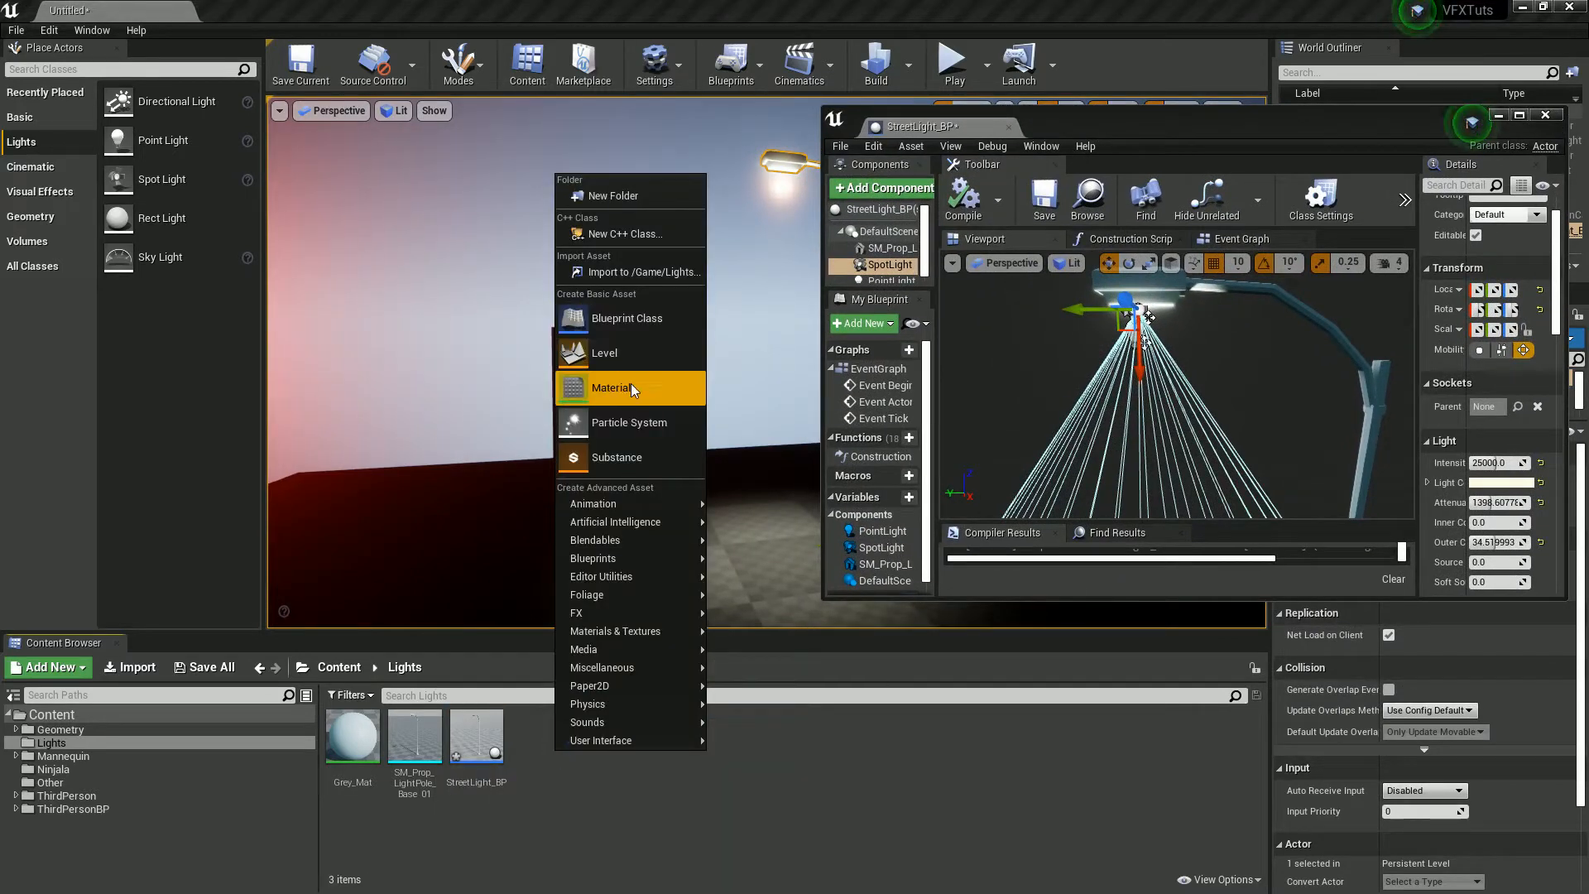
left_click(609, 387)
type("Flicker_LF")
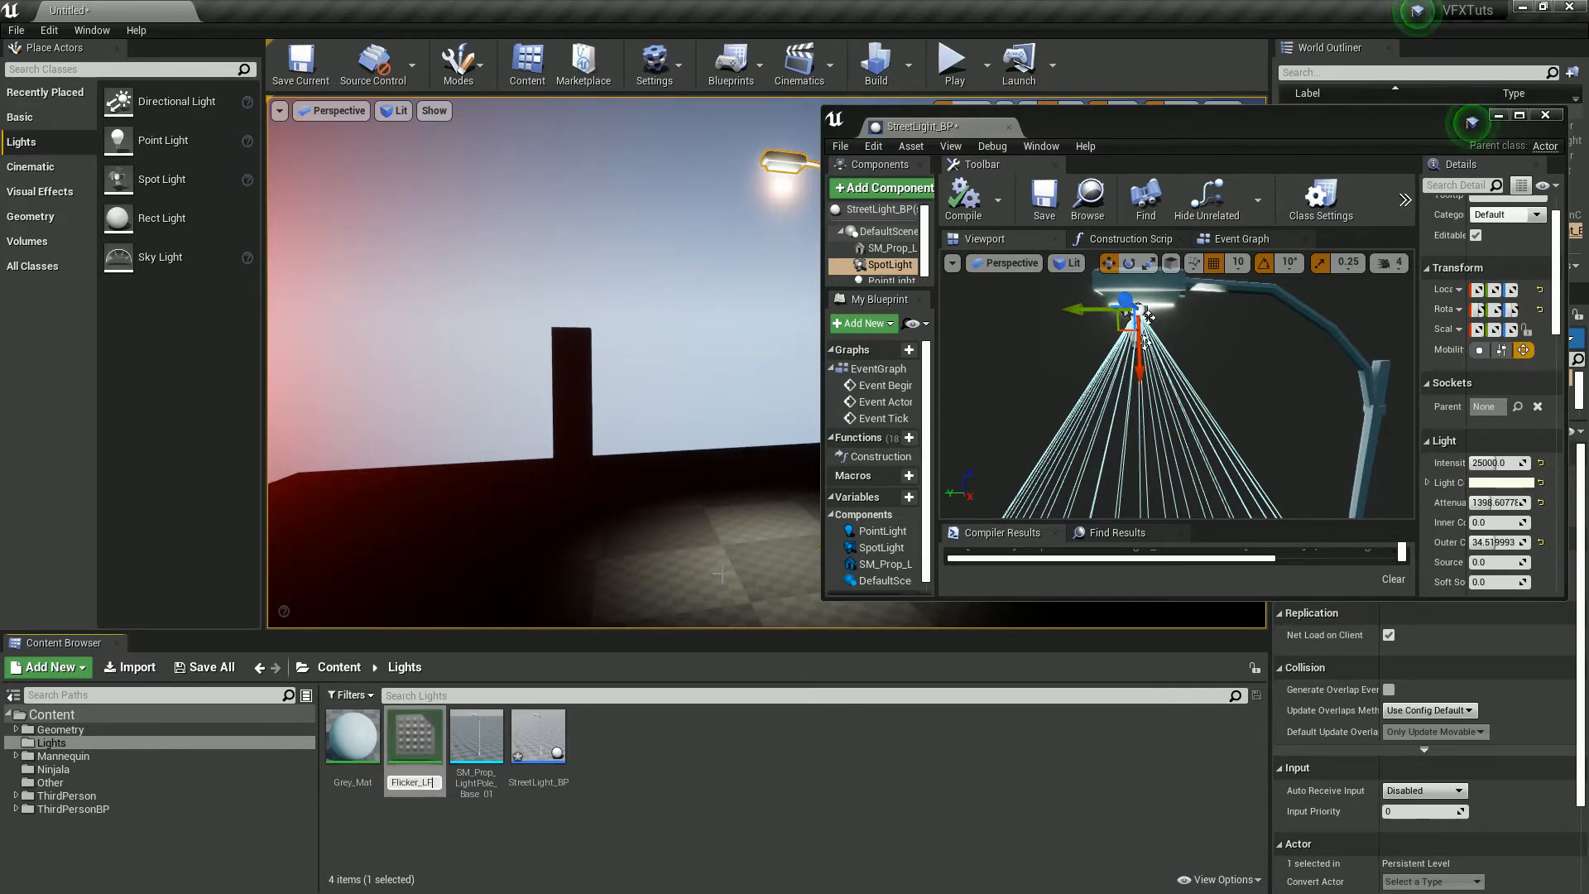
double_click(414, 735)
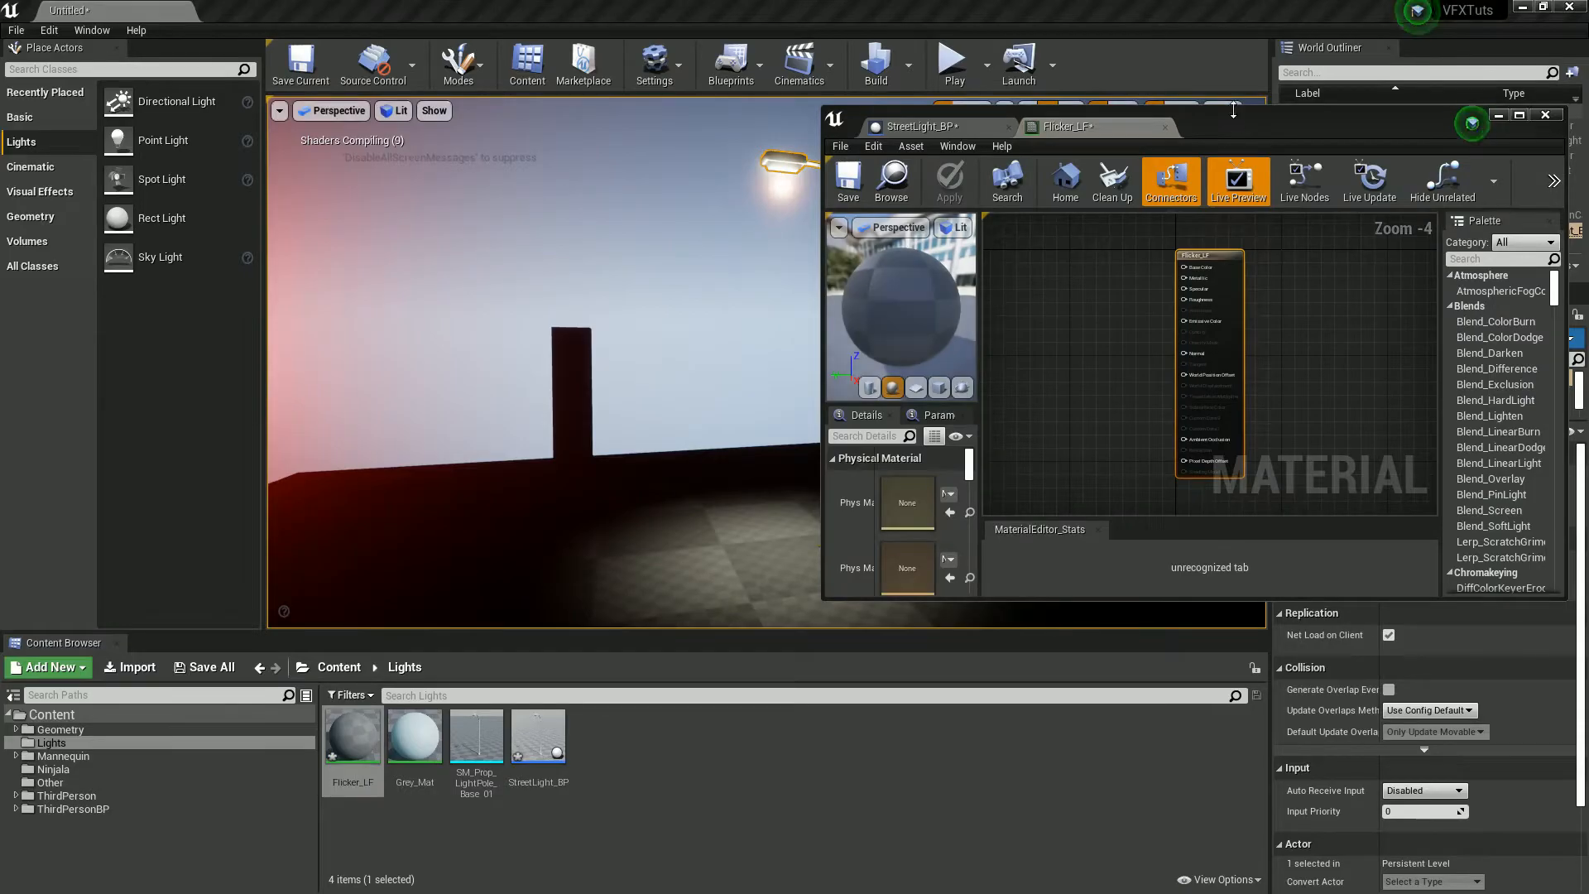
left_click(1521, 116)
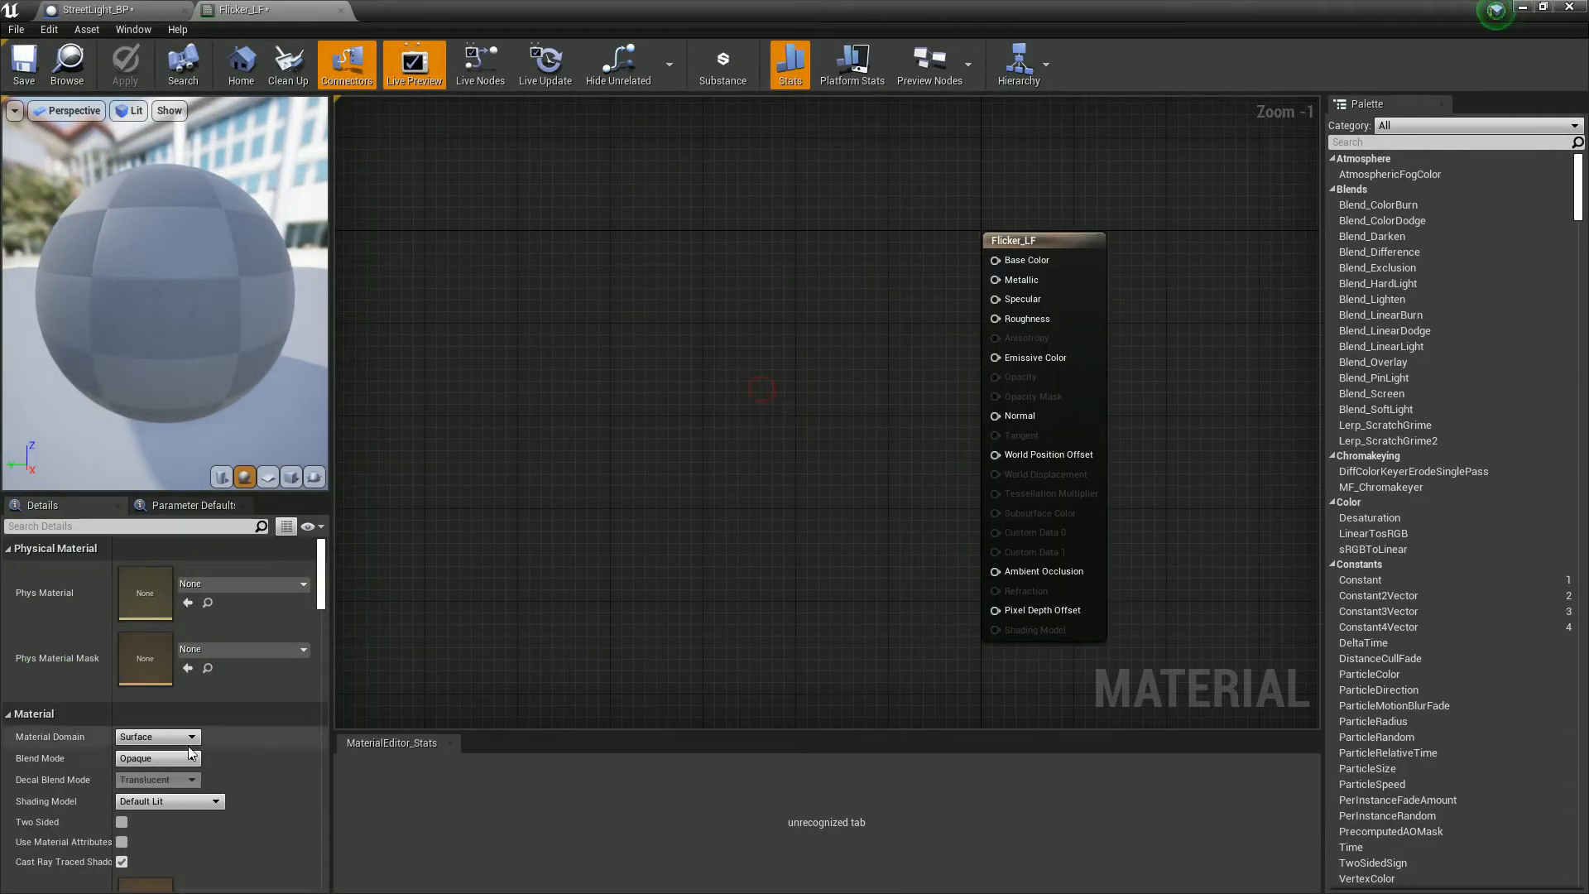
- Set the material domain to Light Function and add a Time node to the graph
left_click(190, 736)
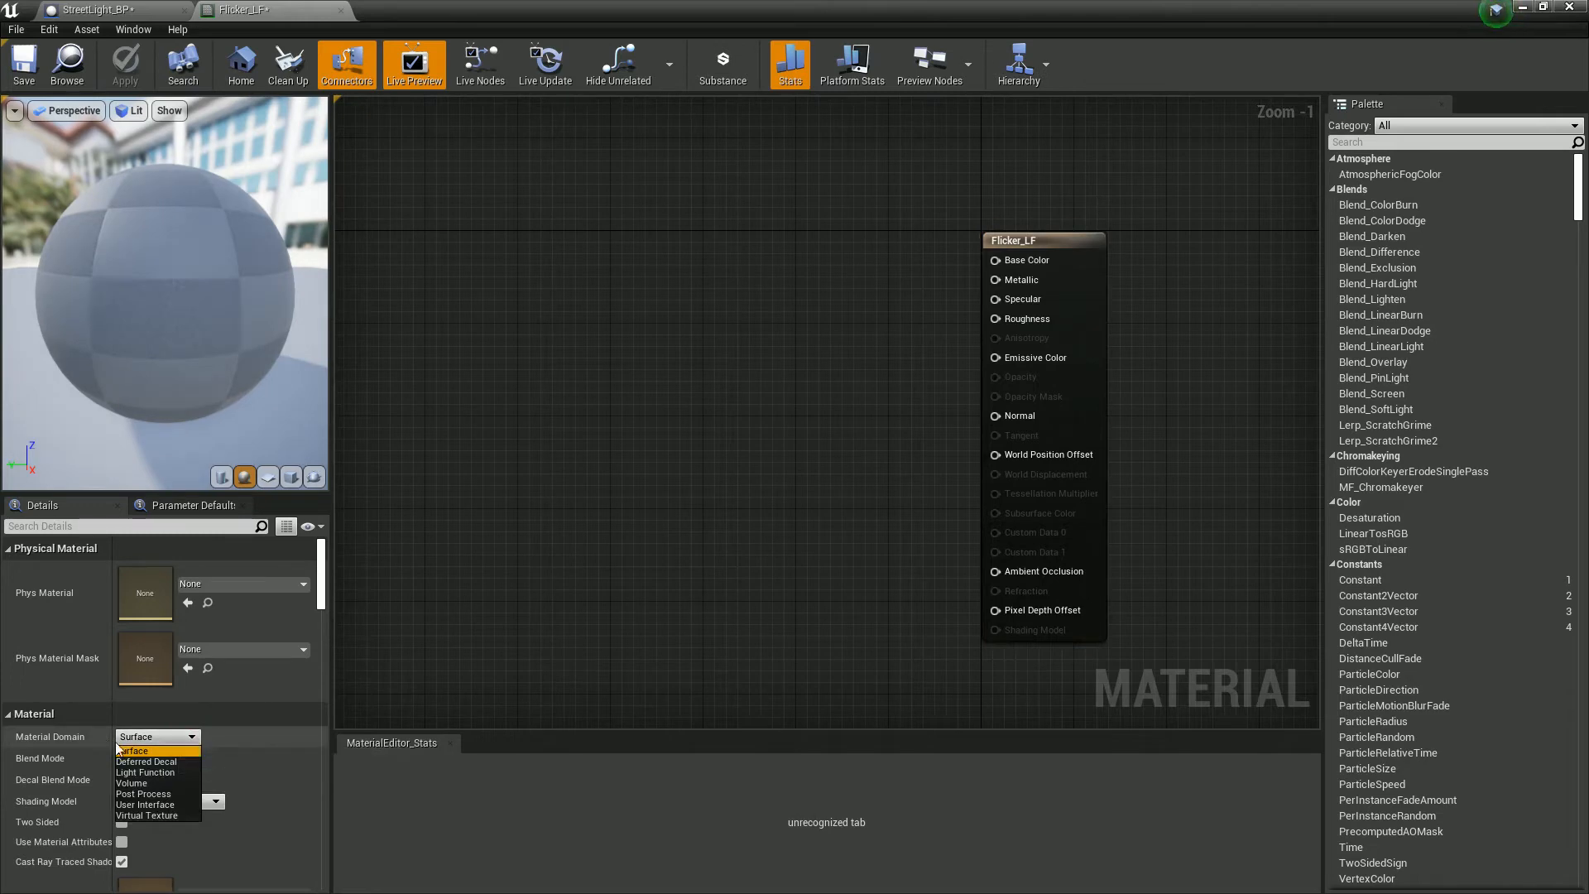
left_click(146, 771)
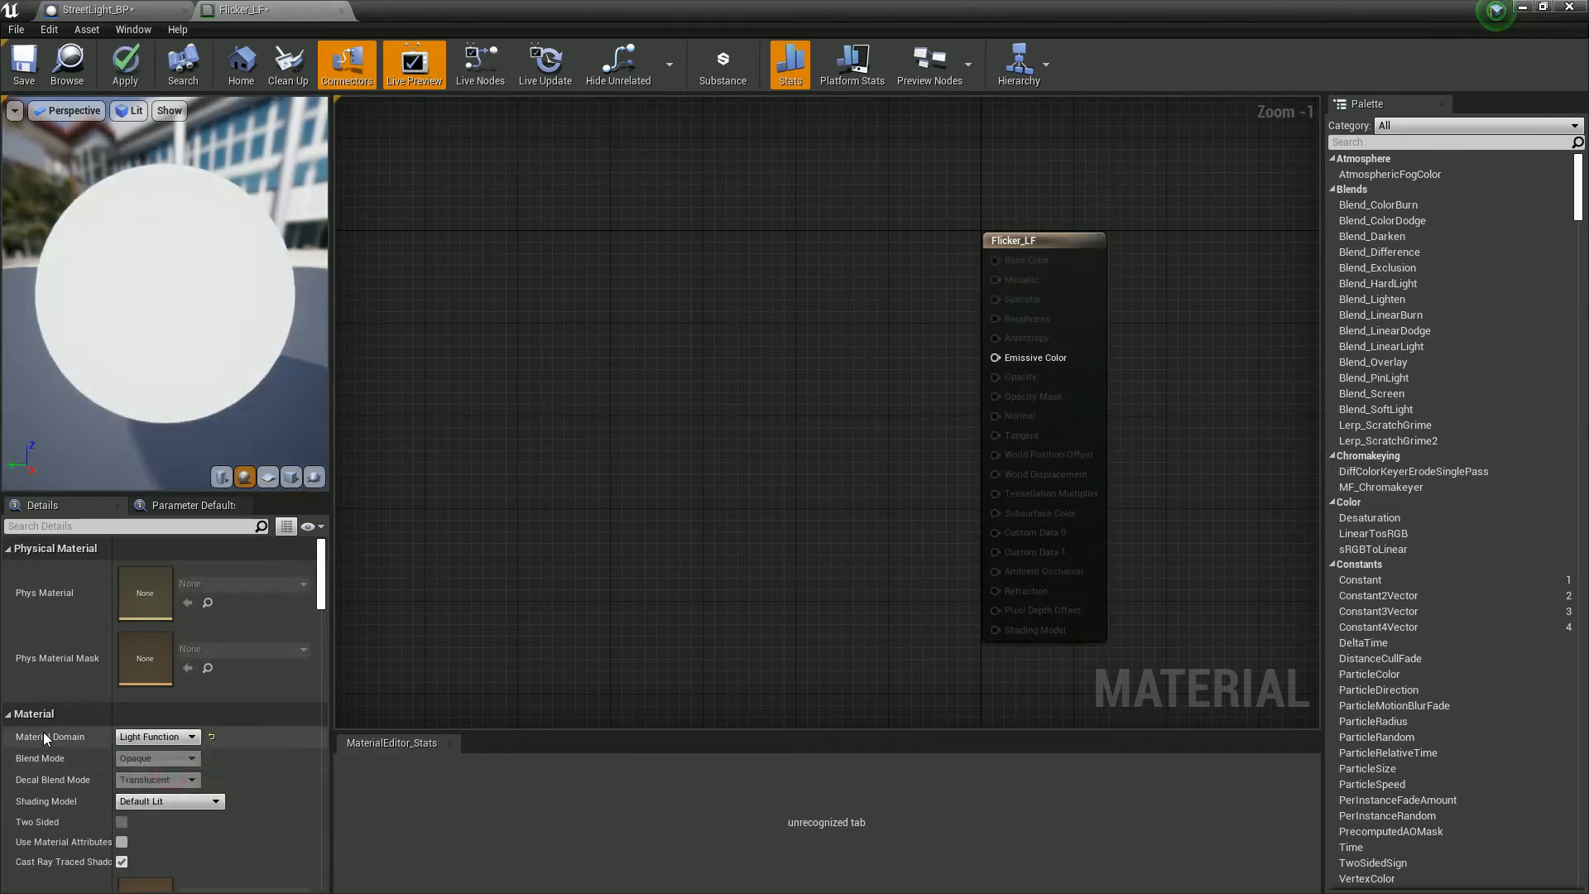
left_click_drag(1044, 240, 912, 278)
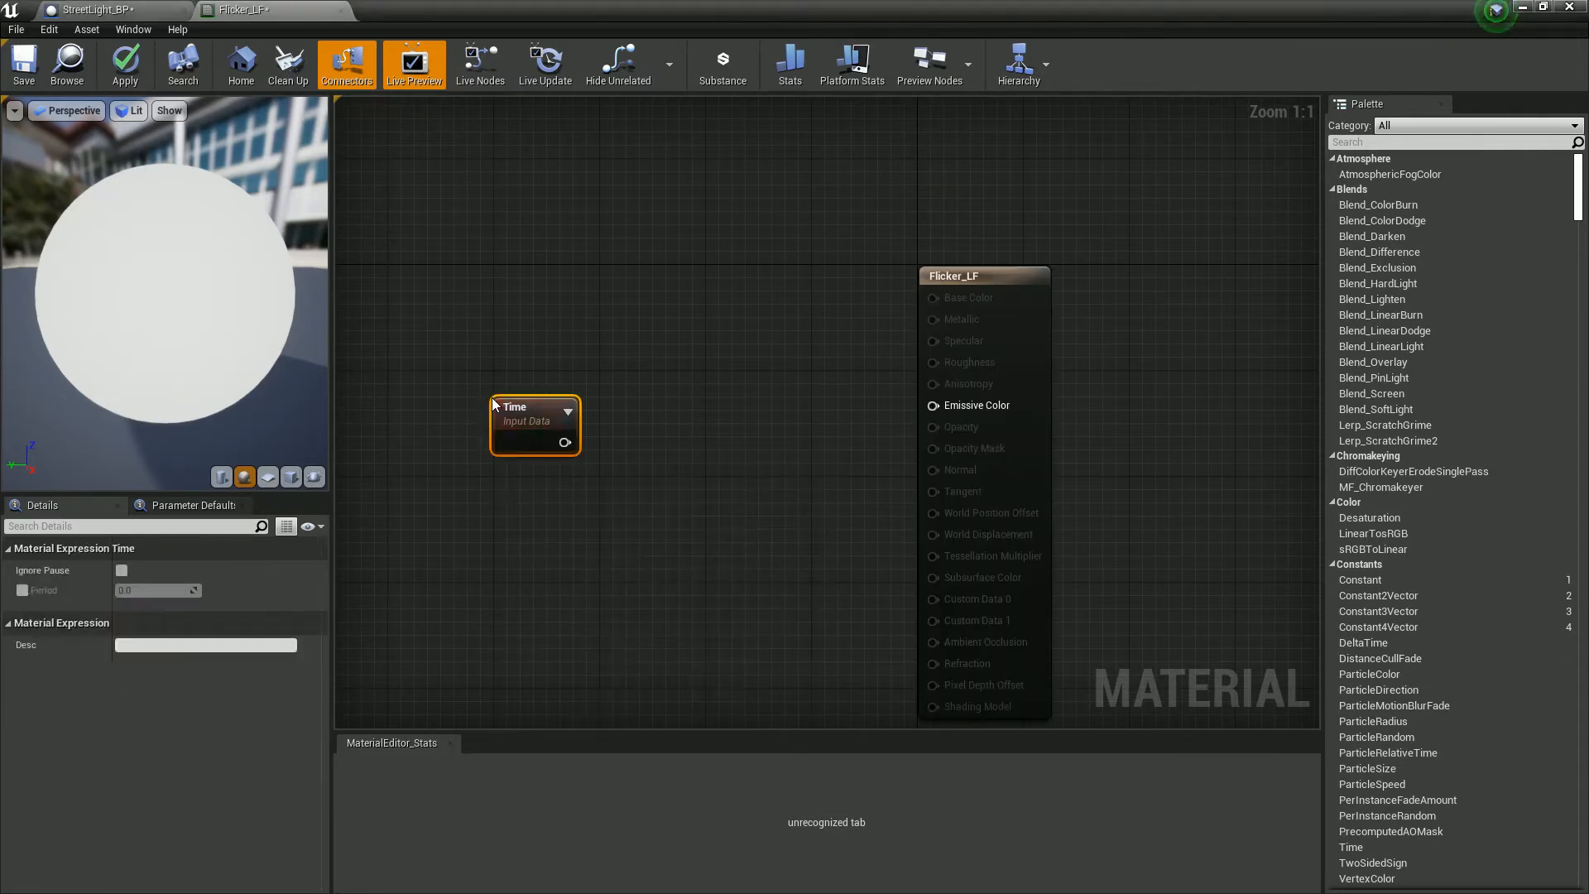
- Feed Time through a Tangent node into the Emissive Color input
left_click_drag(535, 420, 472, 396)
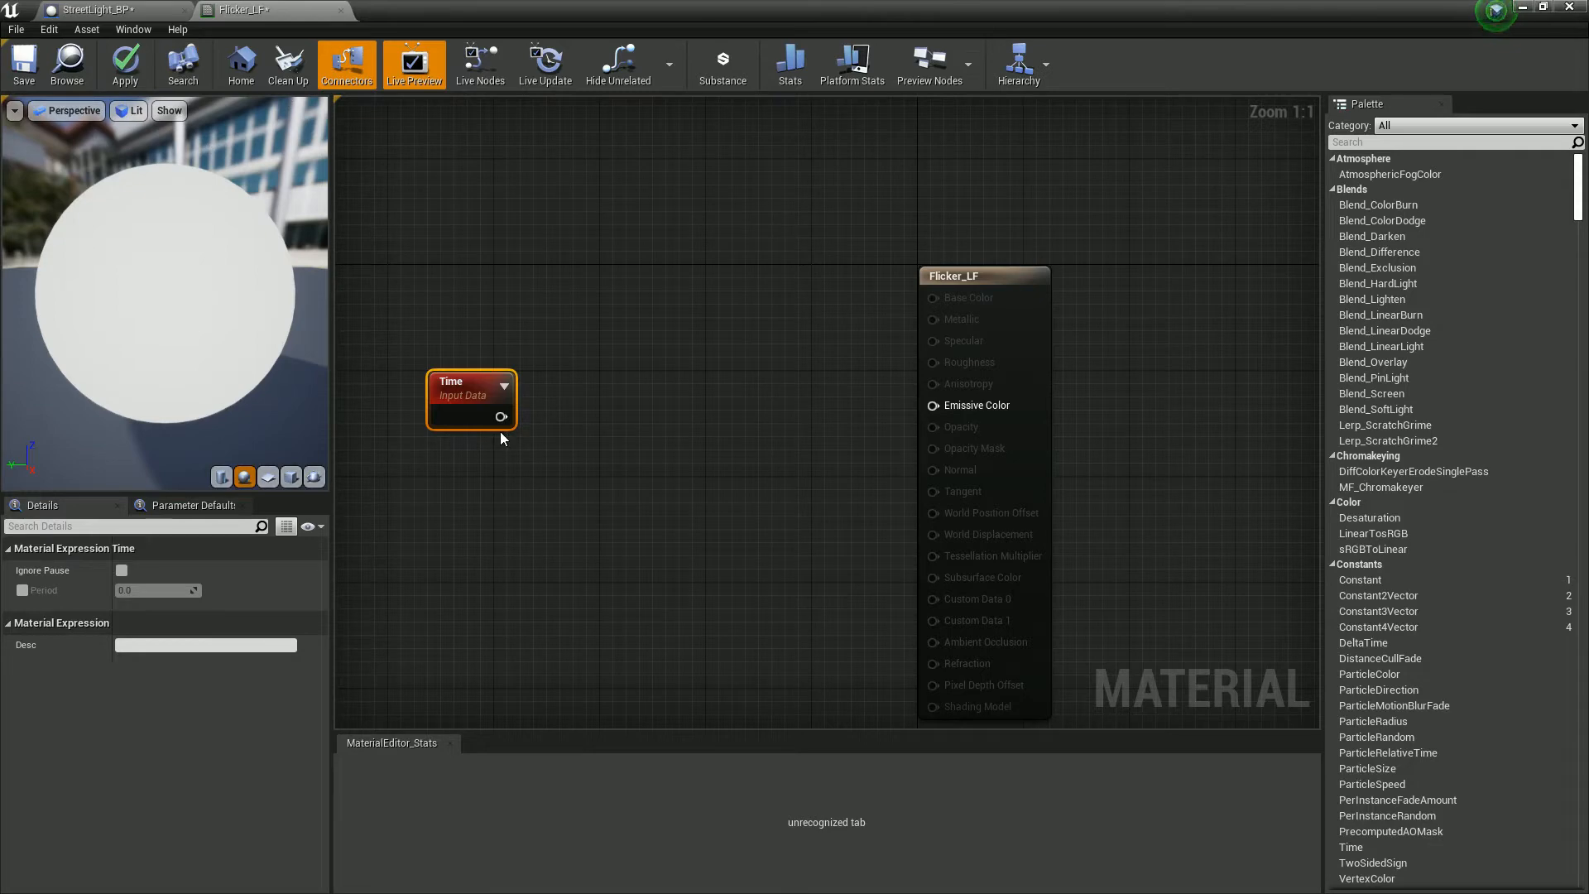
left_click_drag(499, 418, 592, 427)
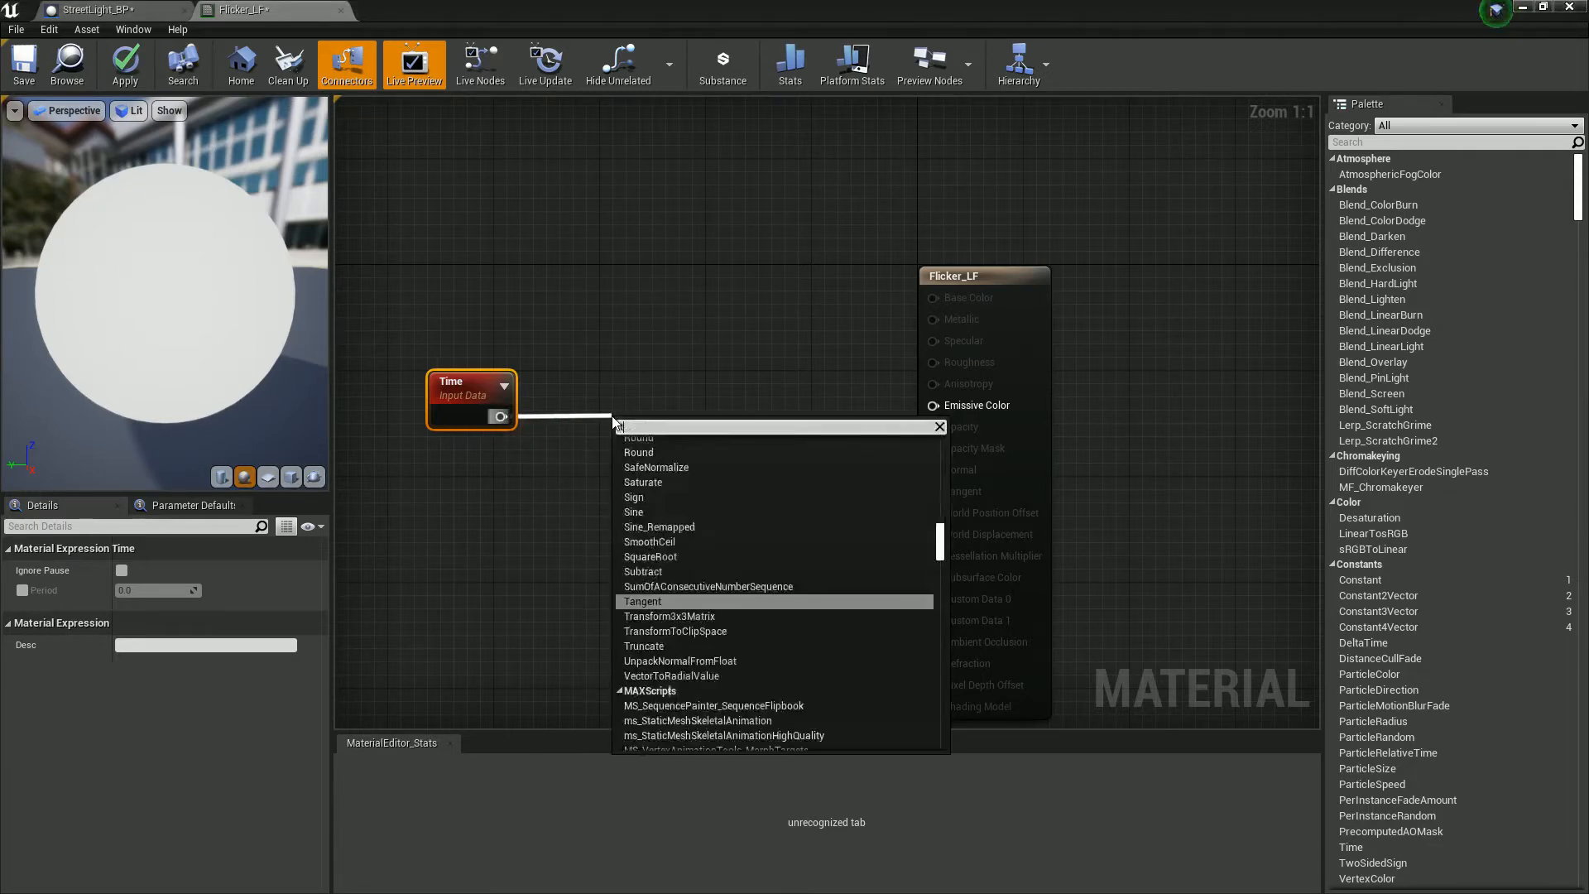
left_click(642, 601)
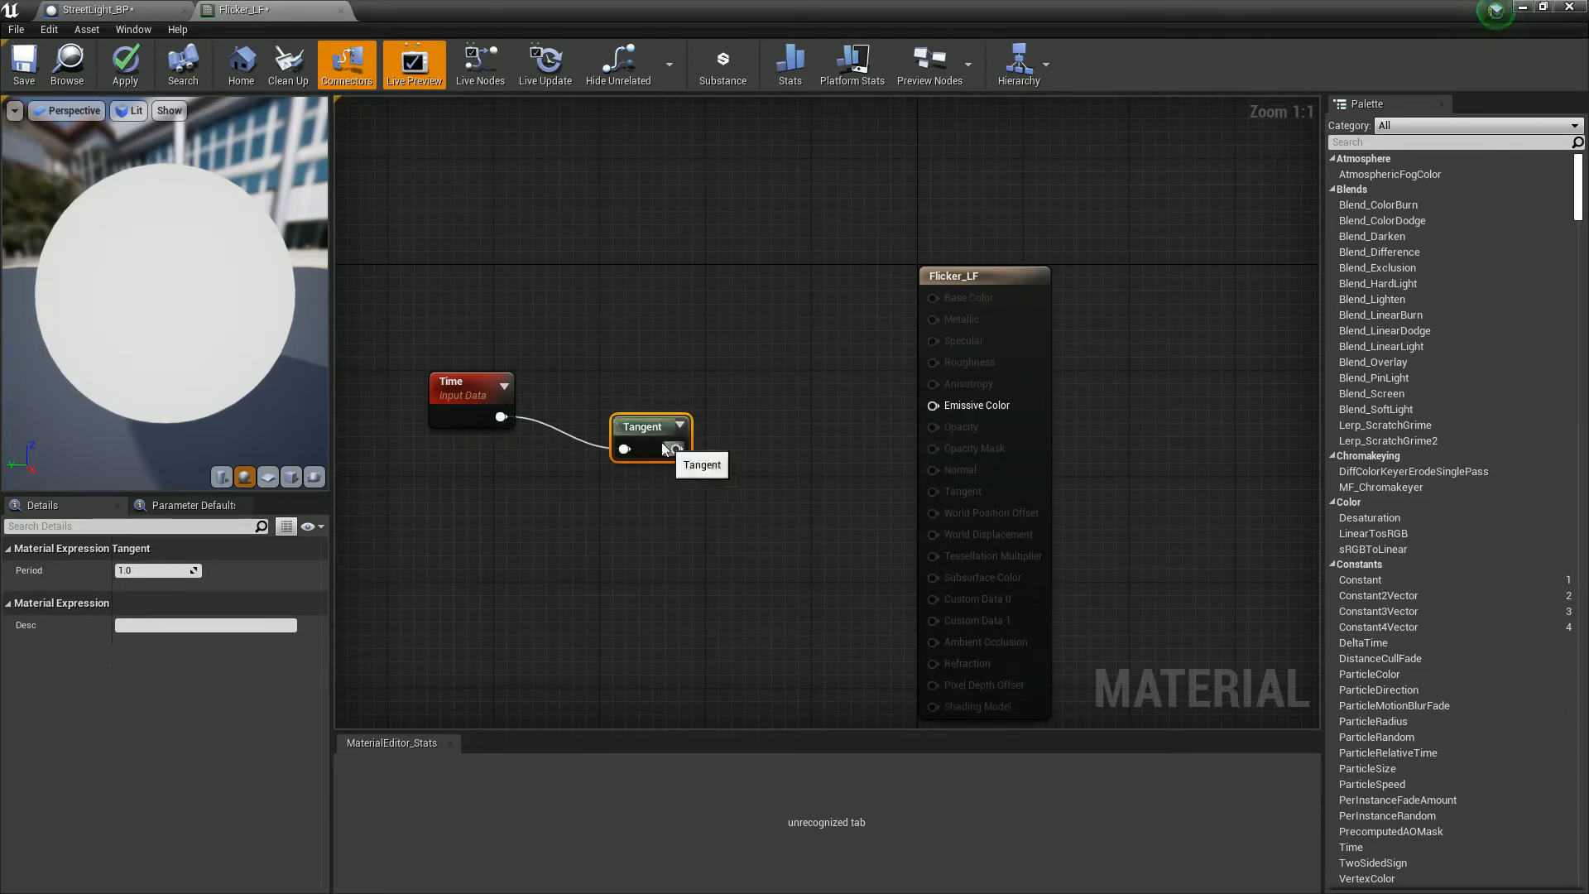
left_click_drag(649, 426, 650, 395)
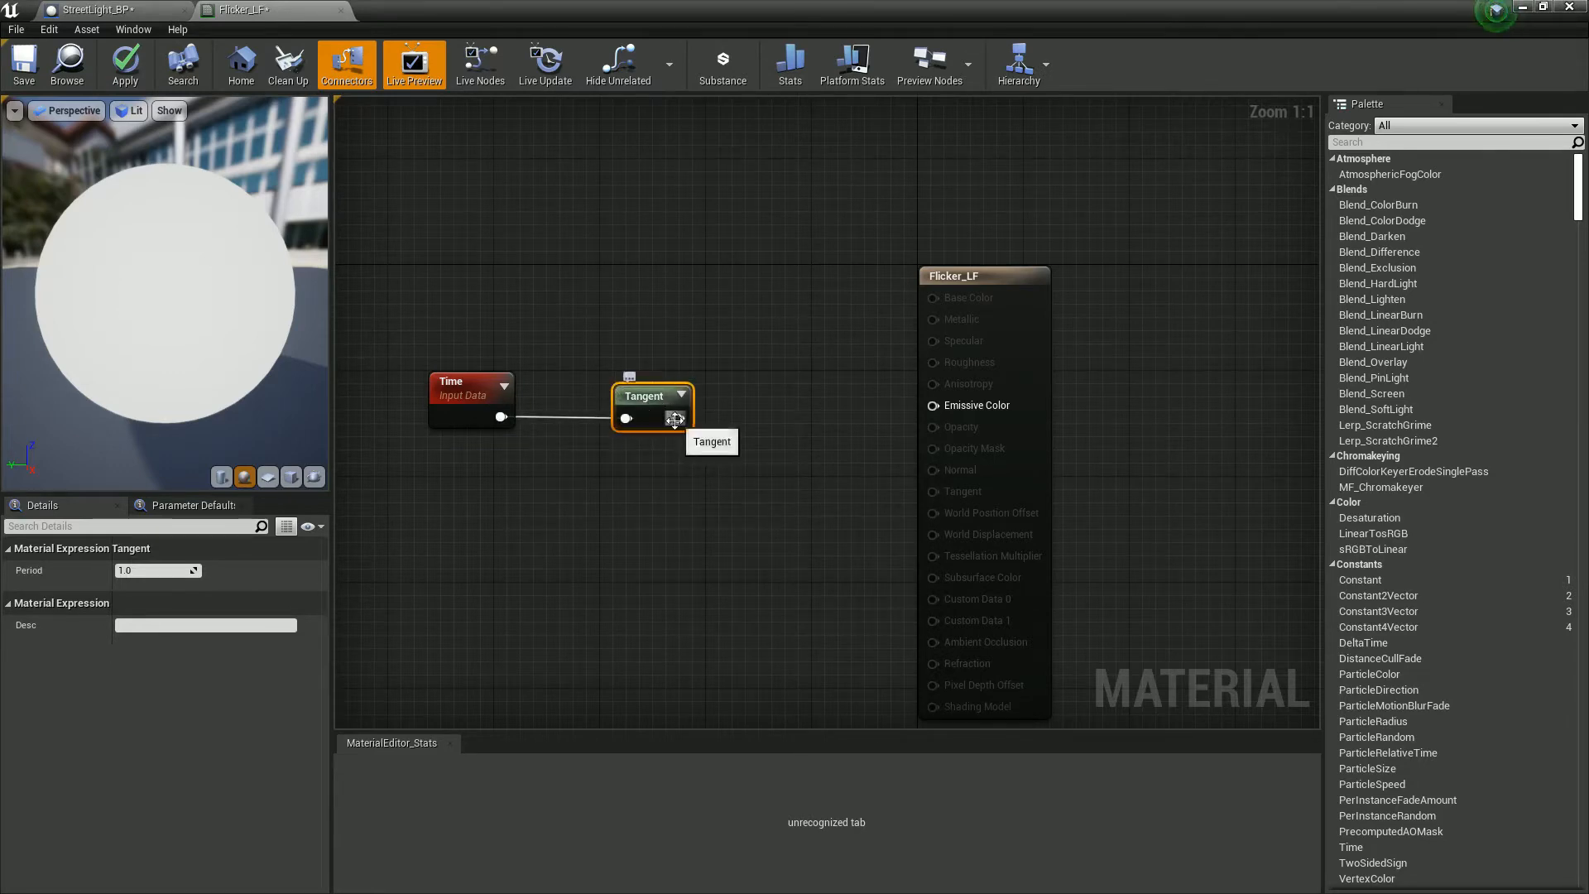
left_click_drag(678, 419, 924, 405)
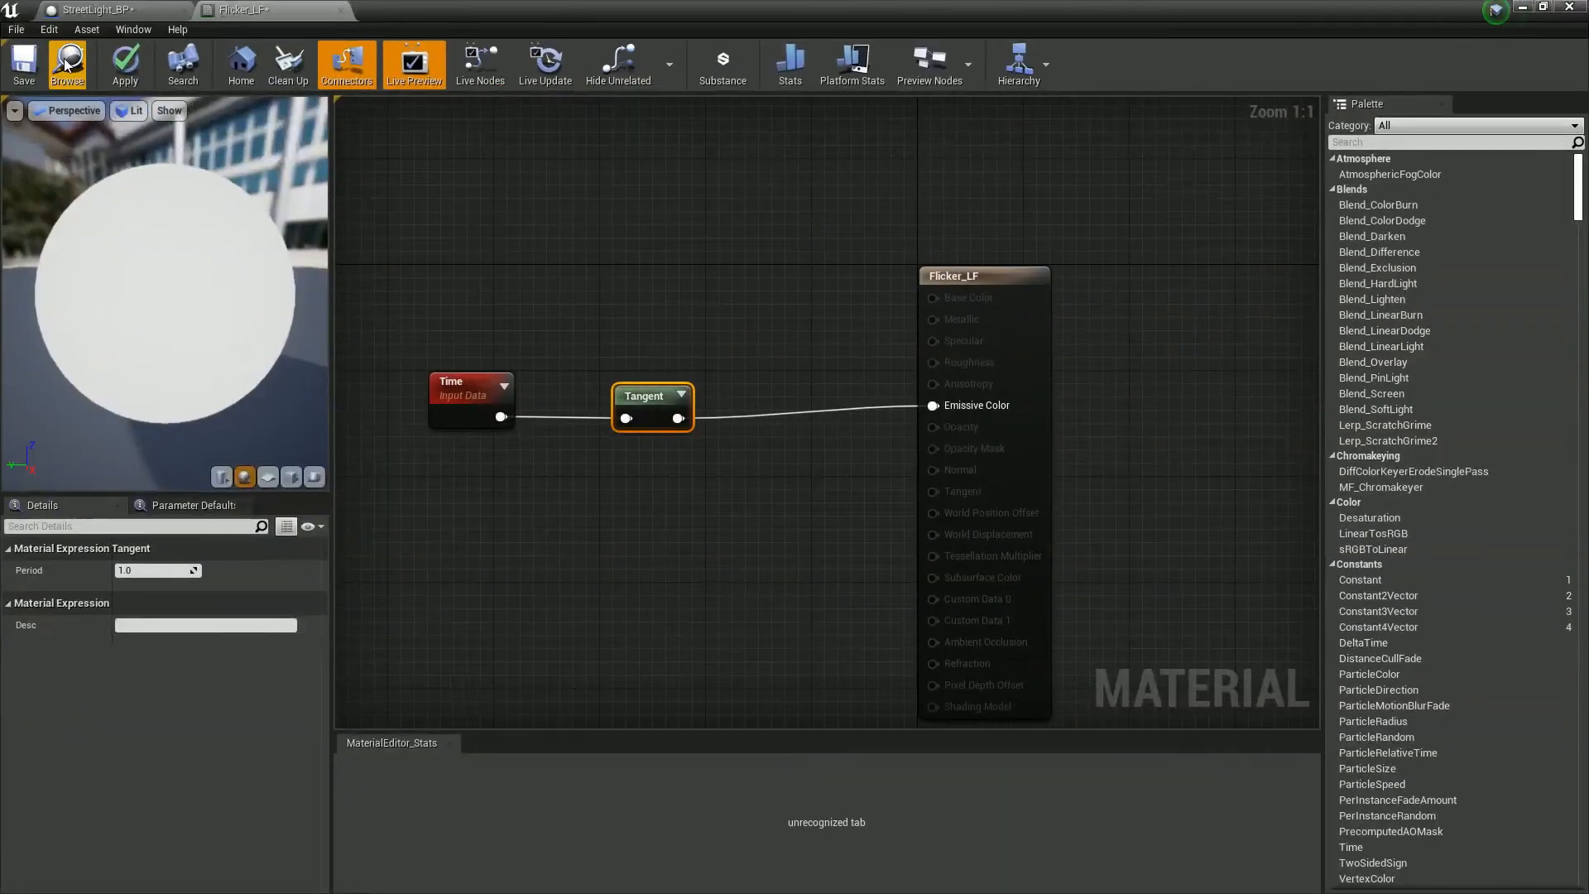
- Save and apply Flicker_LF, then return to StreetLight_BP
left_click(23, 61)
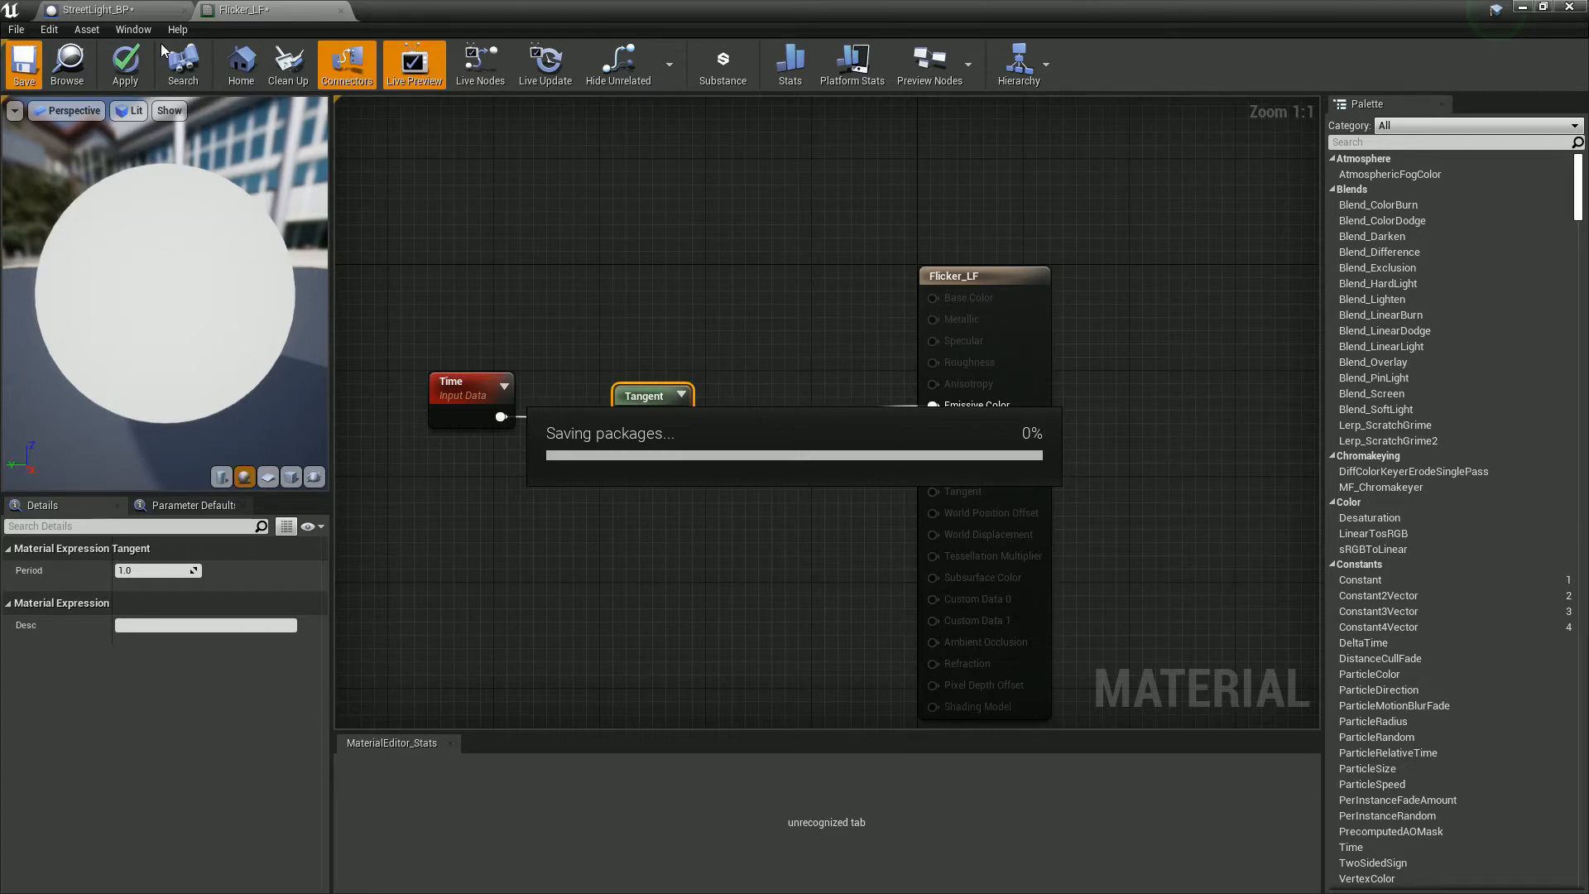
left_click(24, 61)
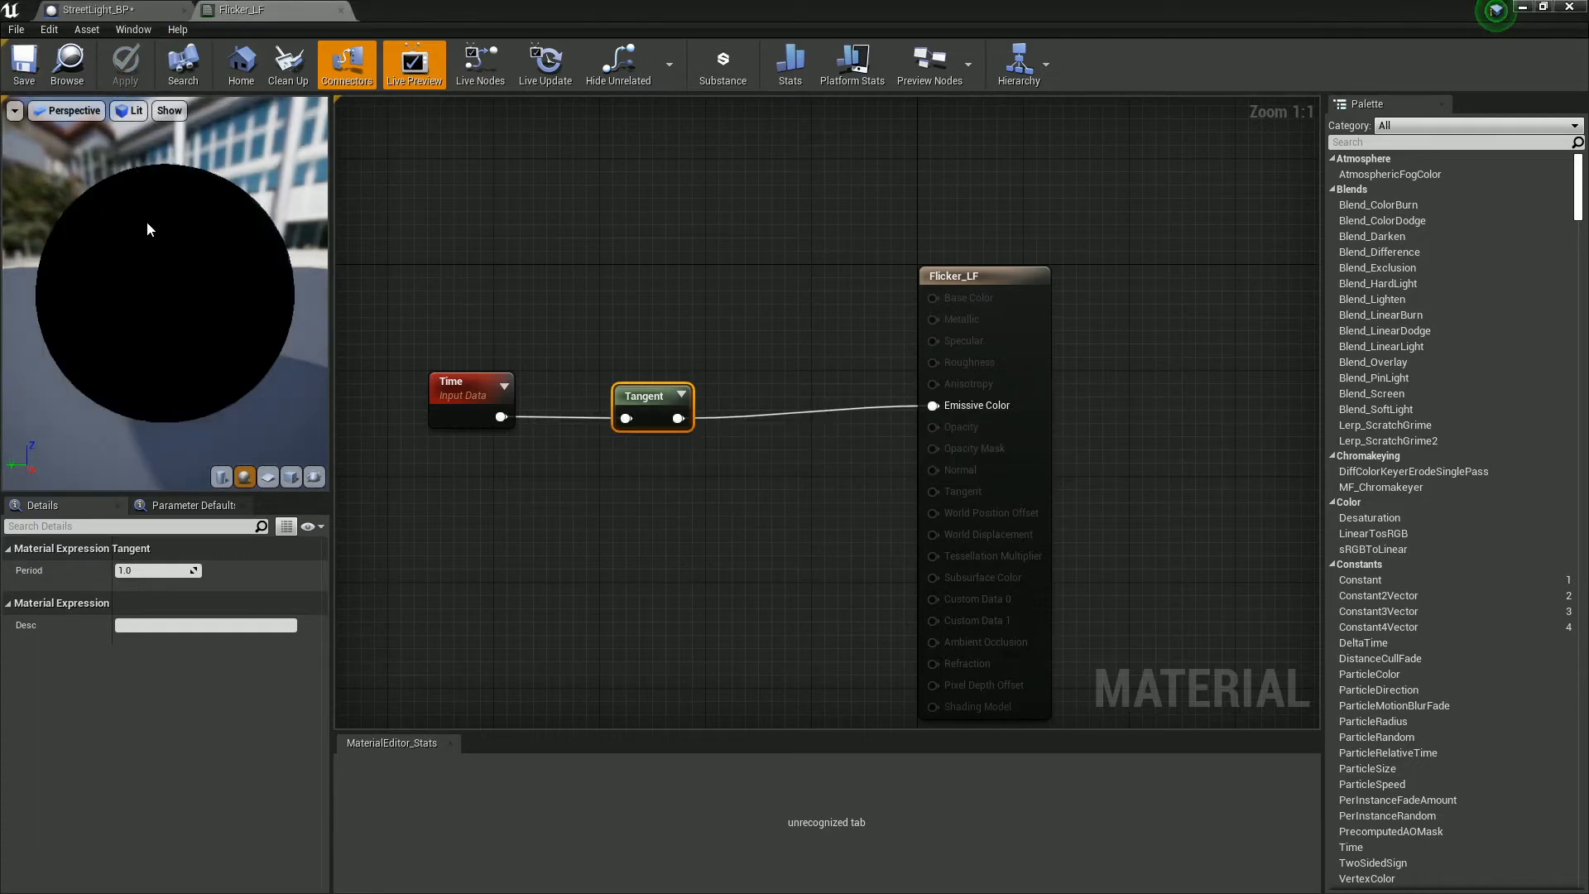
left_click(92, 14)
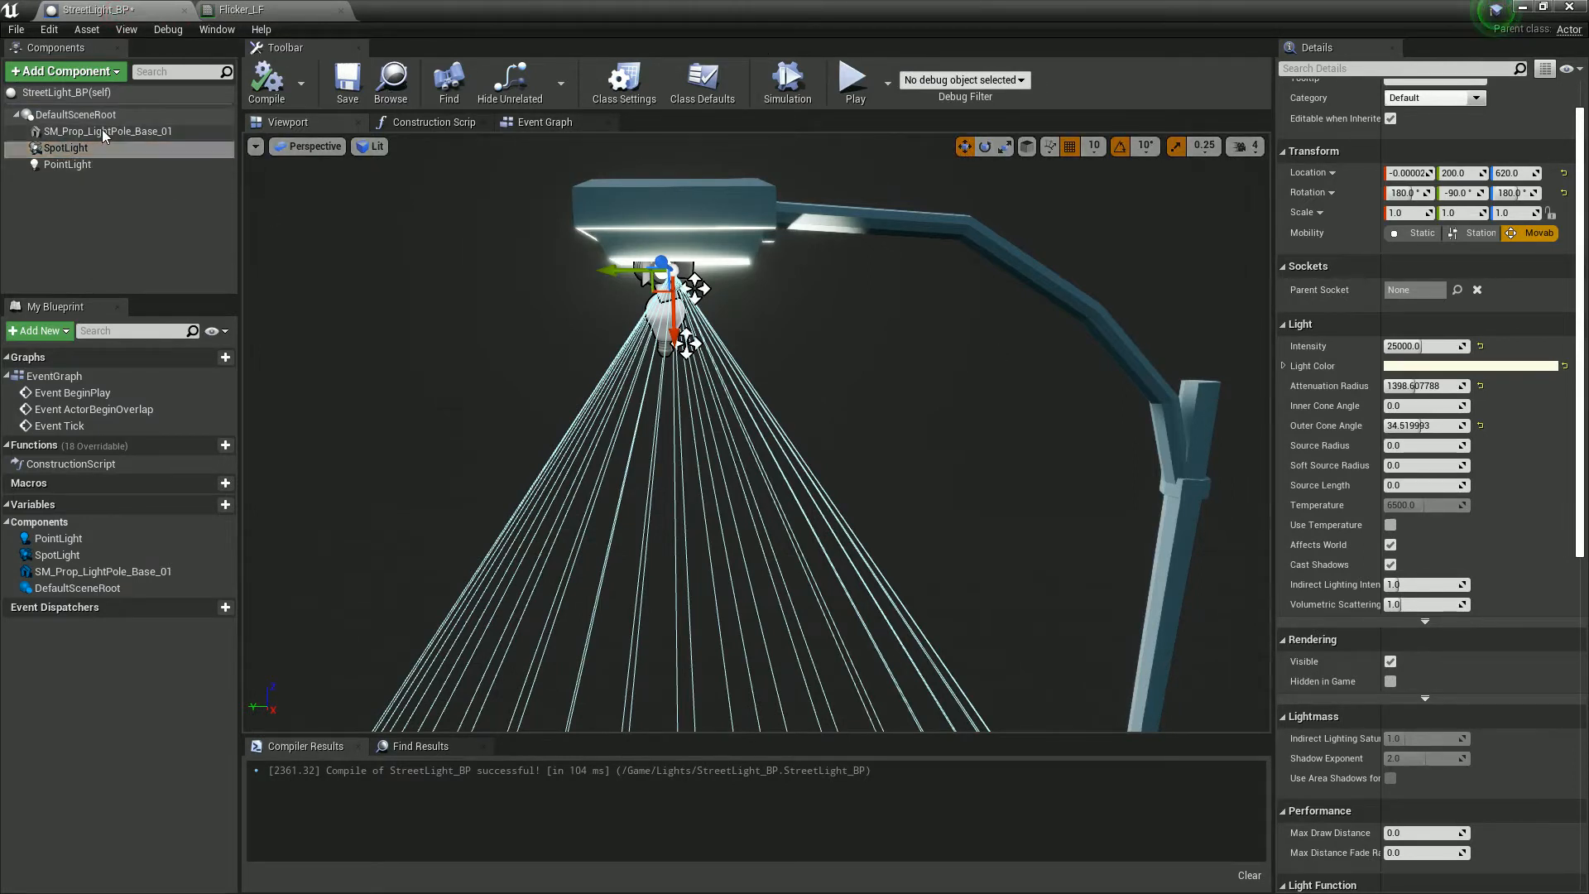
mouse_move(67, 148)
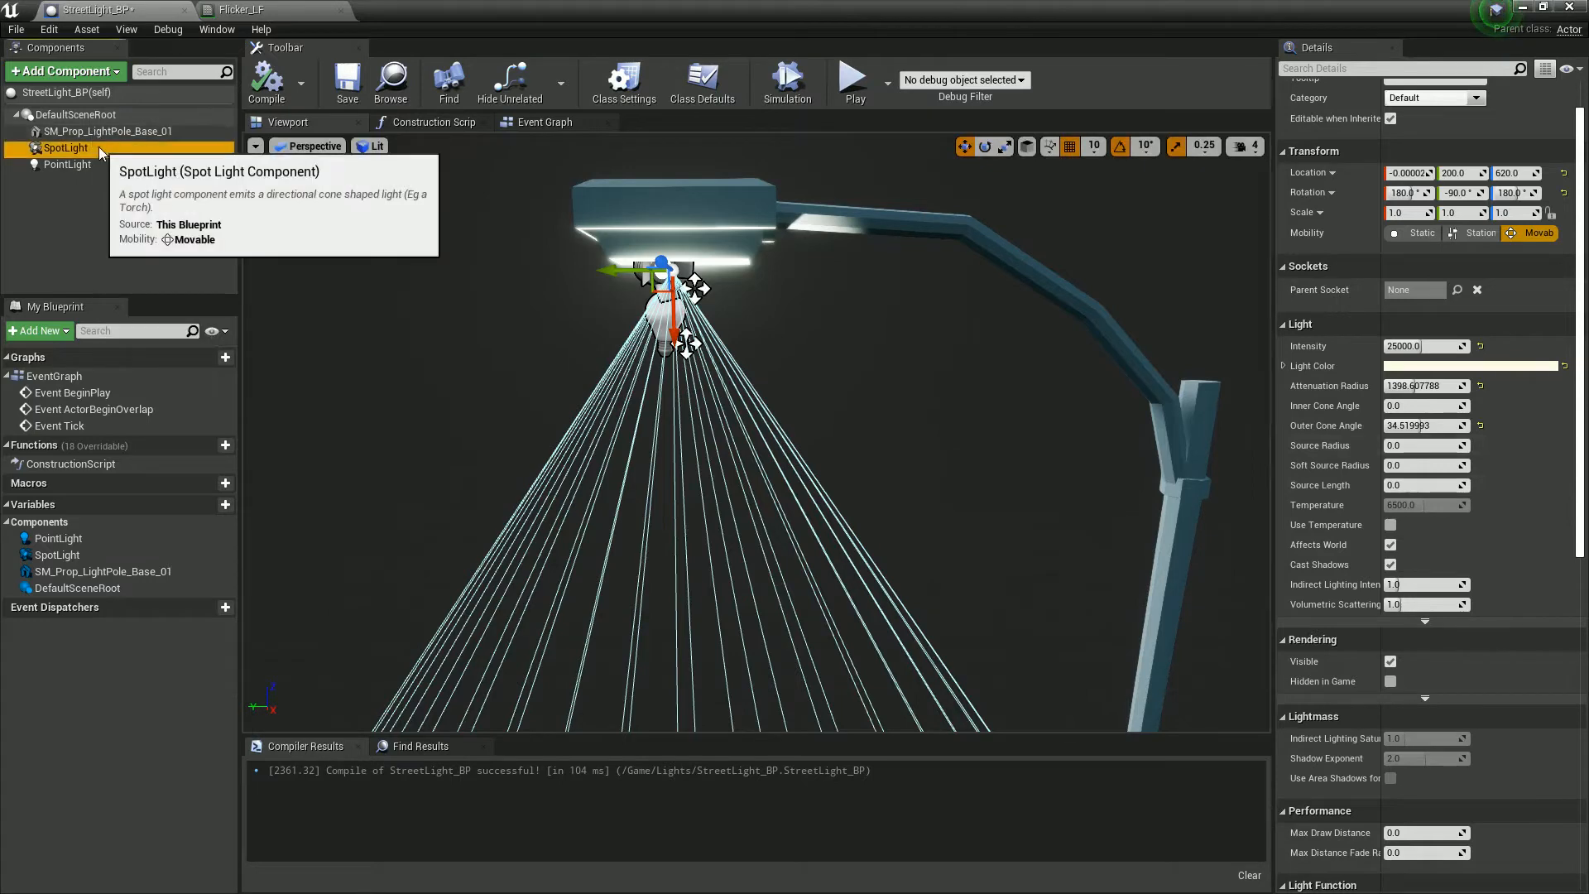
- Set Flicker_LF as the Light Function Material of both the spot light and the point light
scroll("down", 3)
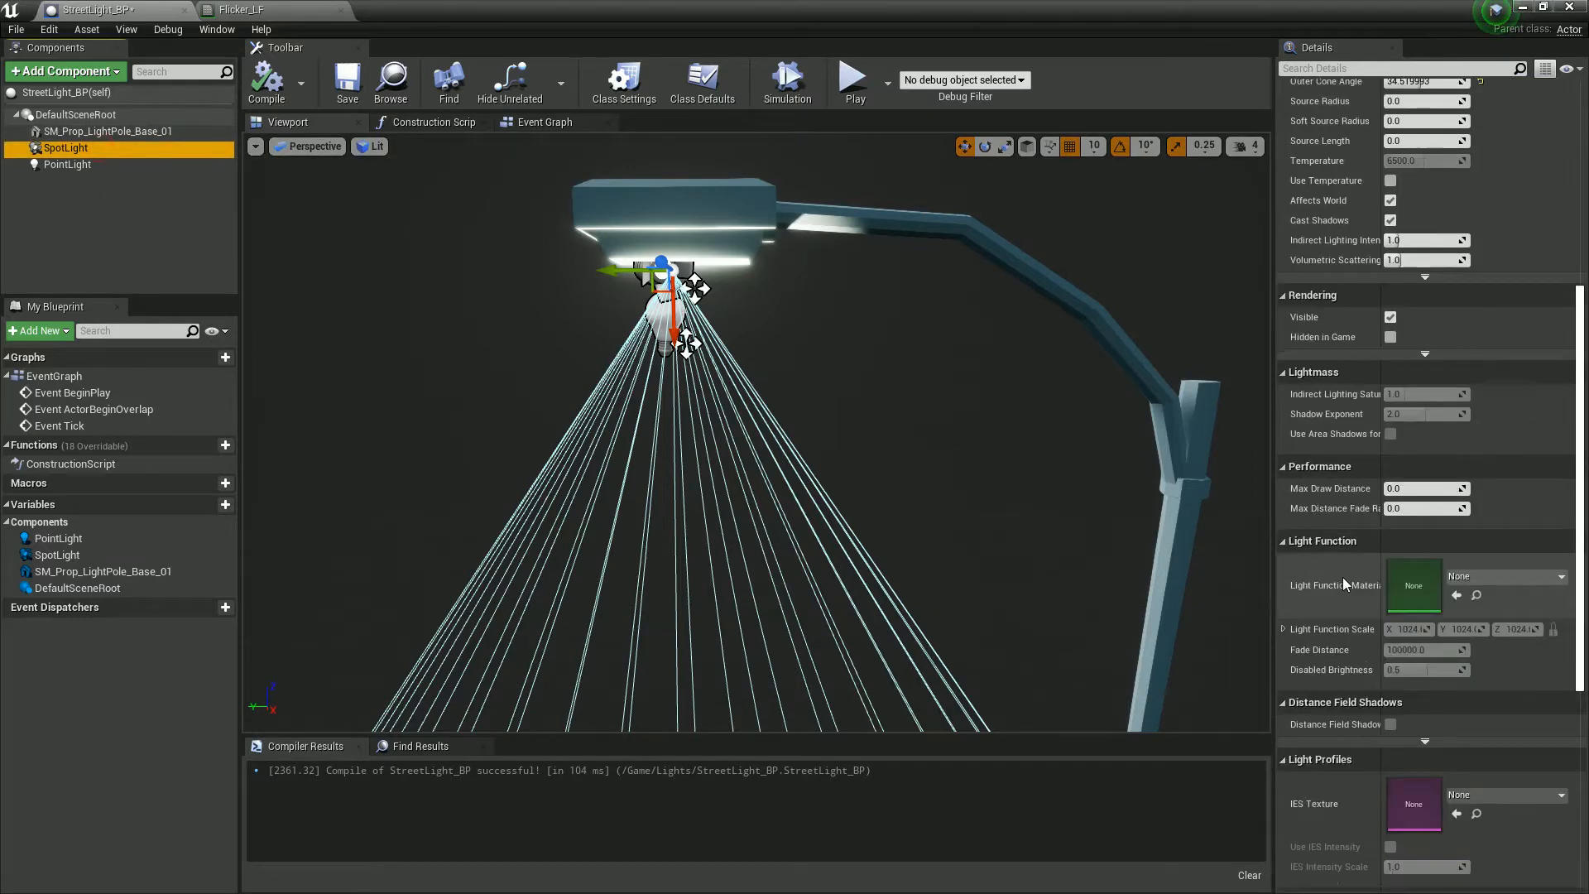
left_click(1561, 576)
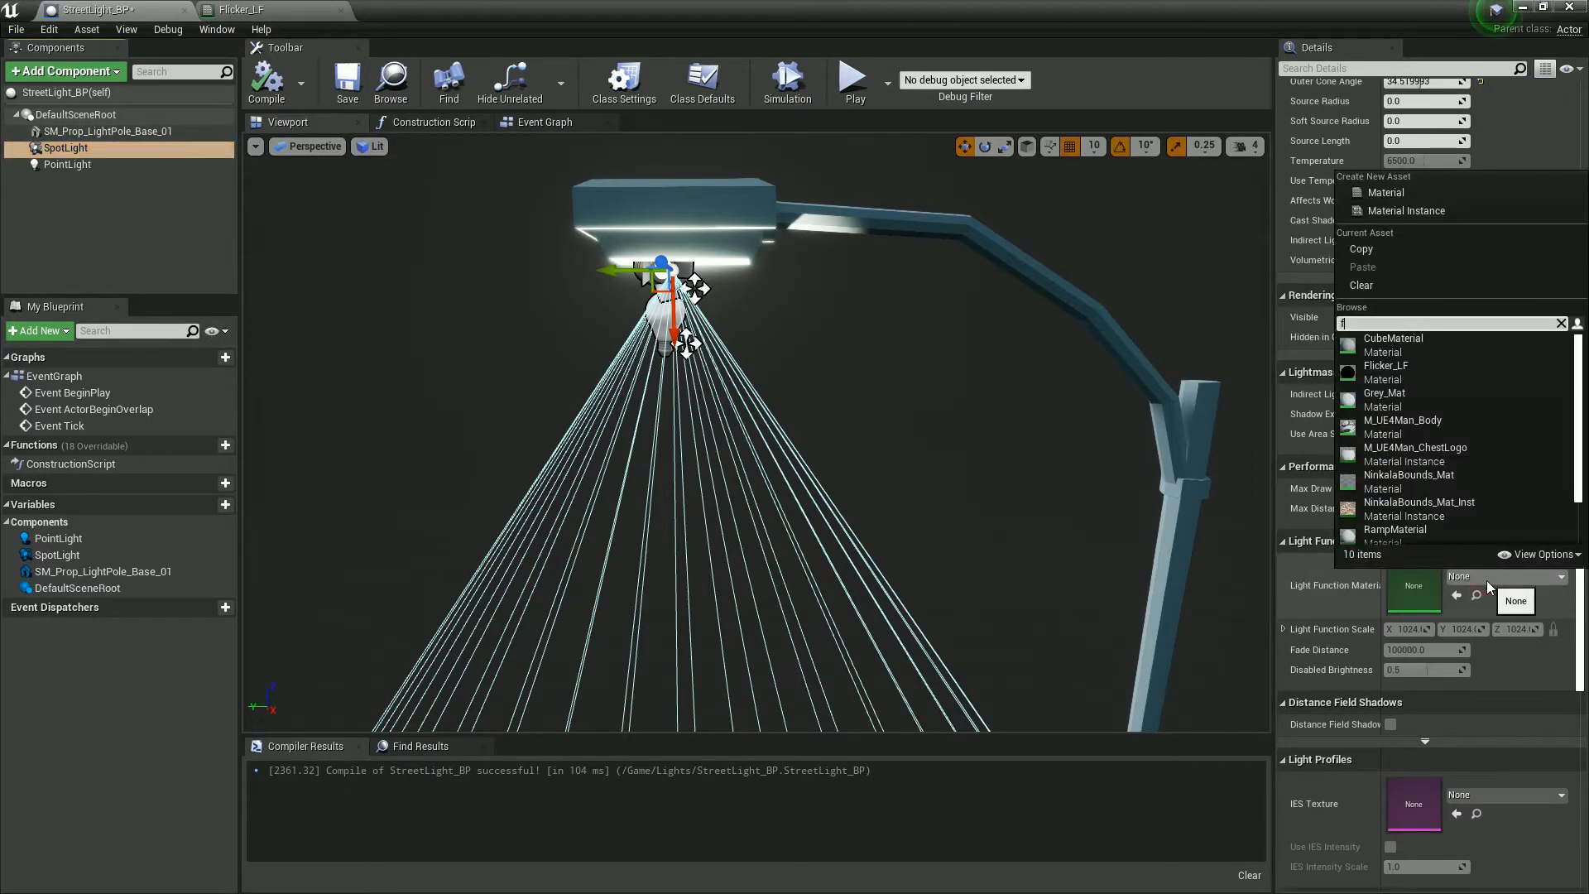
left_click(1385, 364)
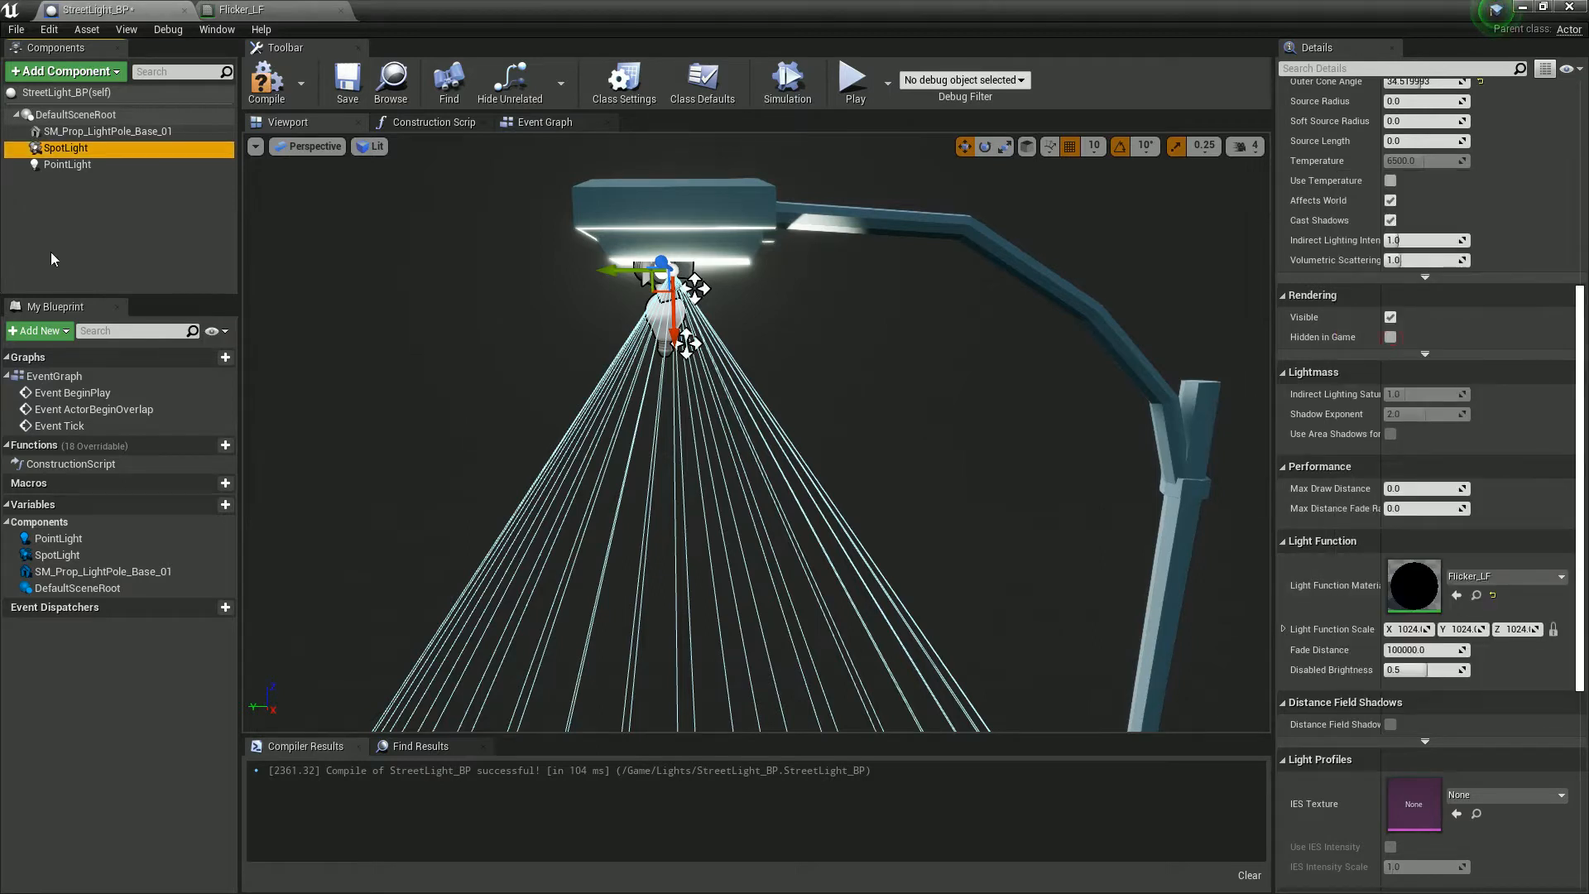
left_click(66, 164)
type("fli")
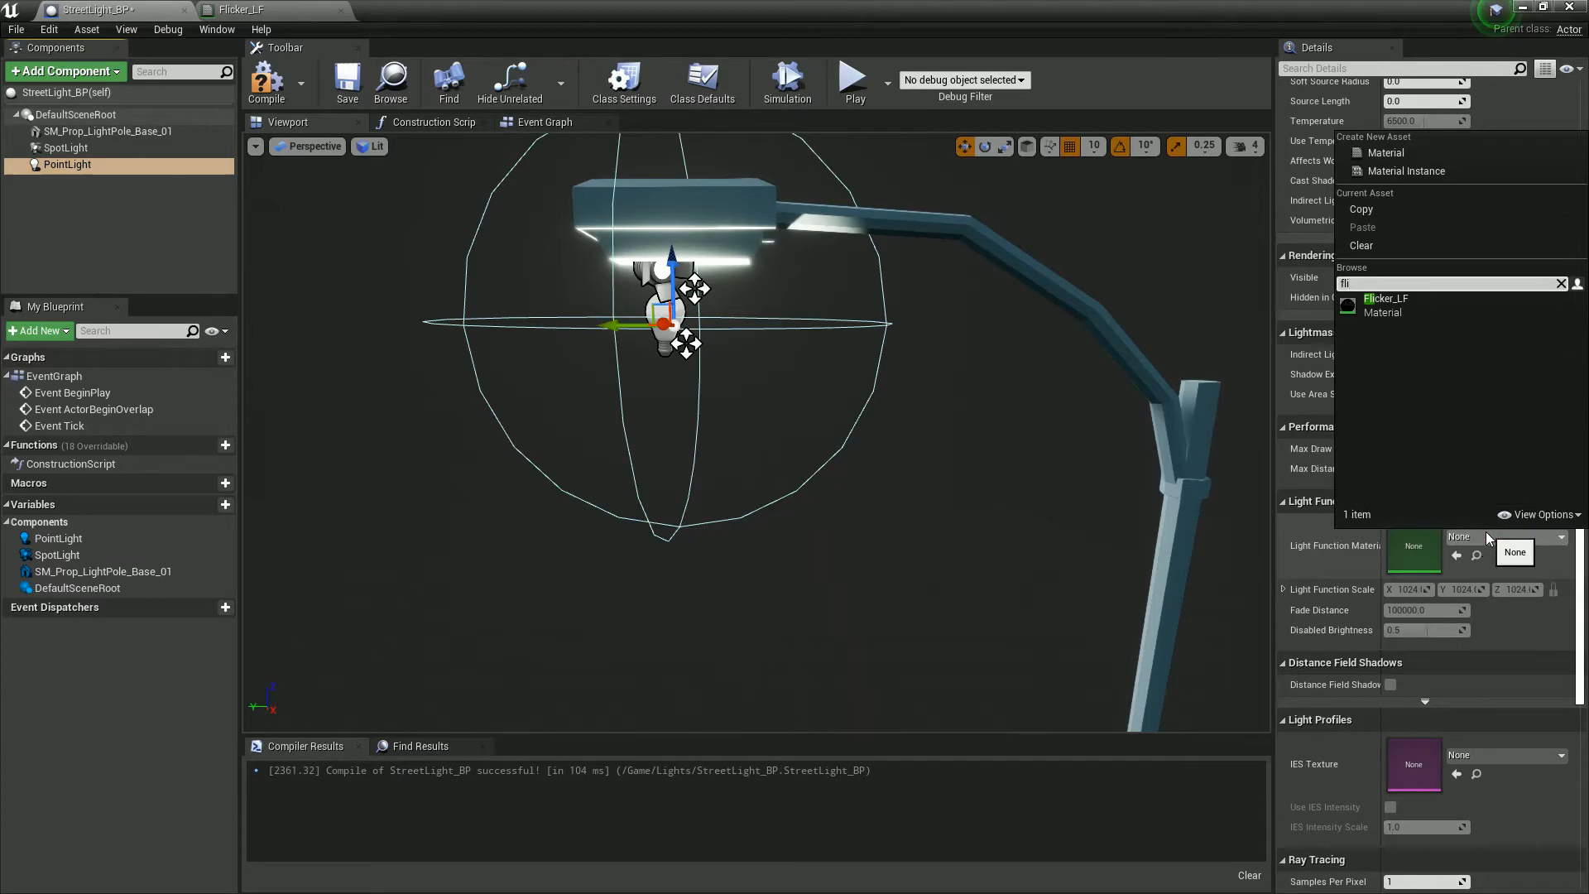
left_click(1384, 298)
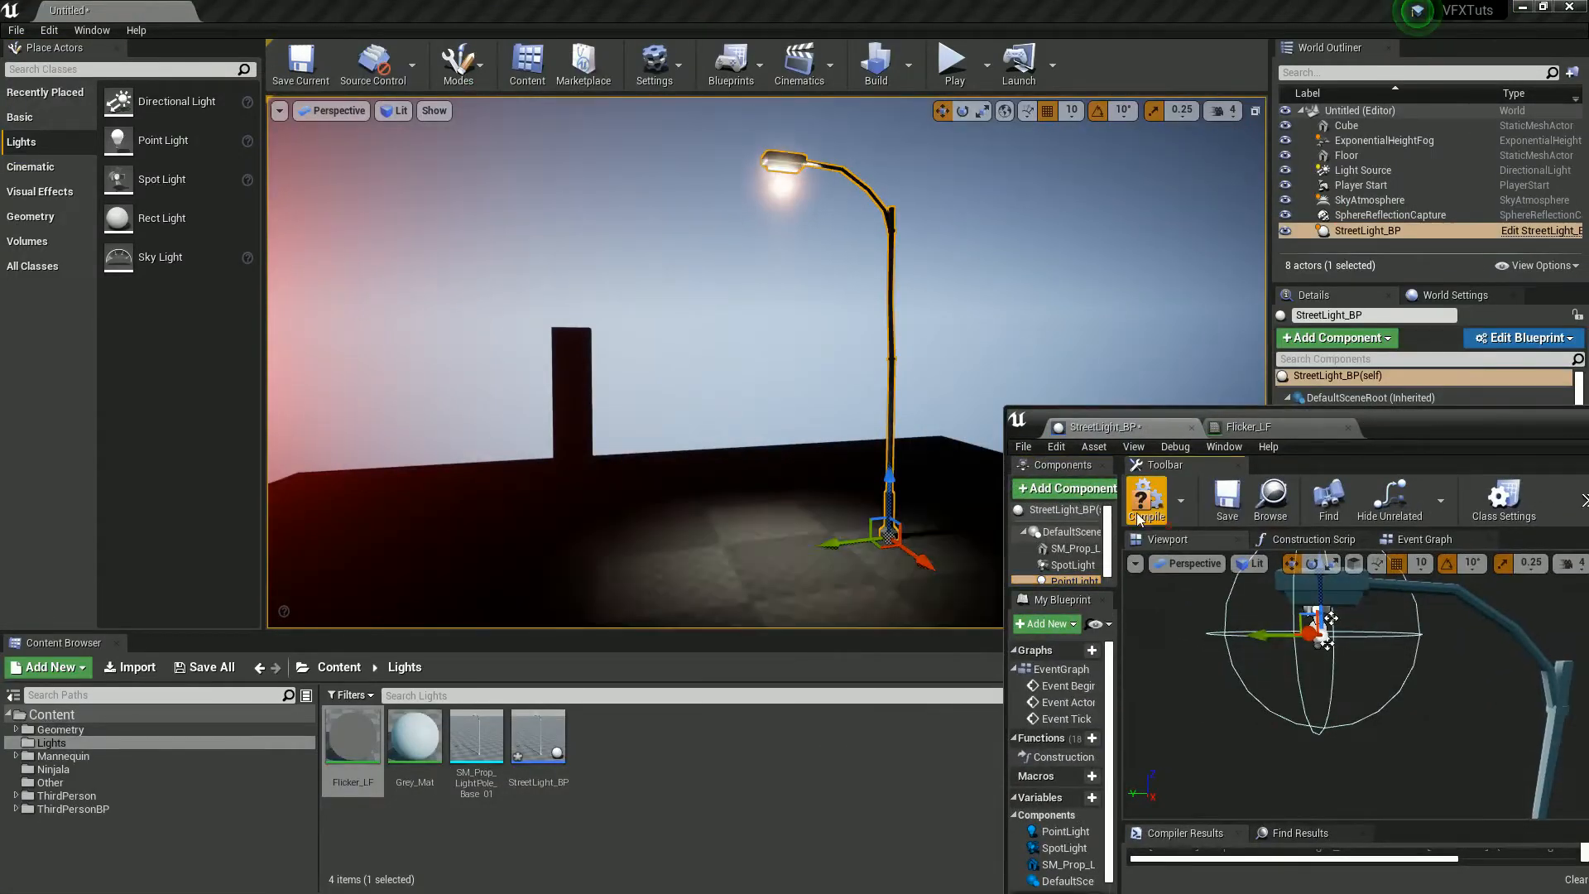
- Compile StreetLight_BP so the flickering light function takes effect
left_click(1146, 497)
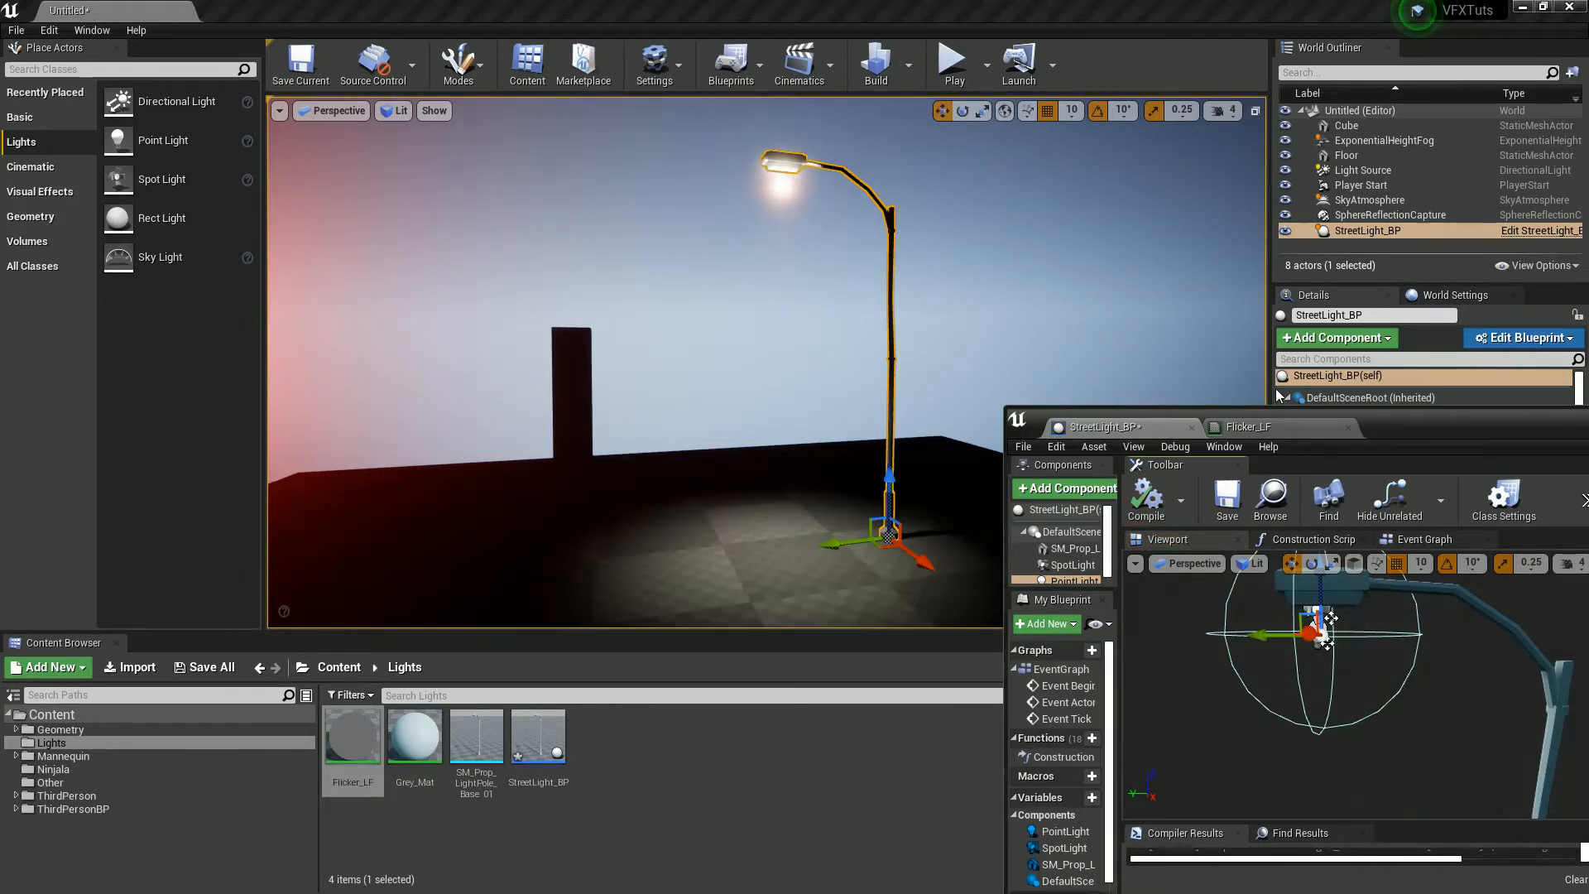
mouse_move(957, 339)
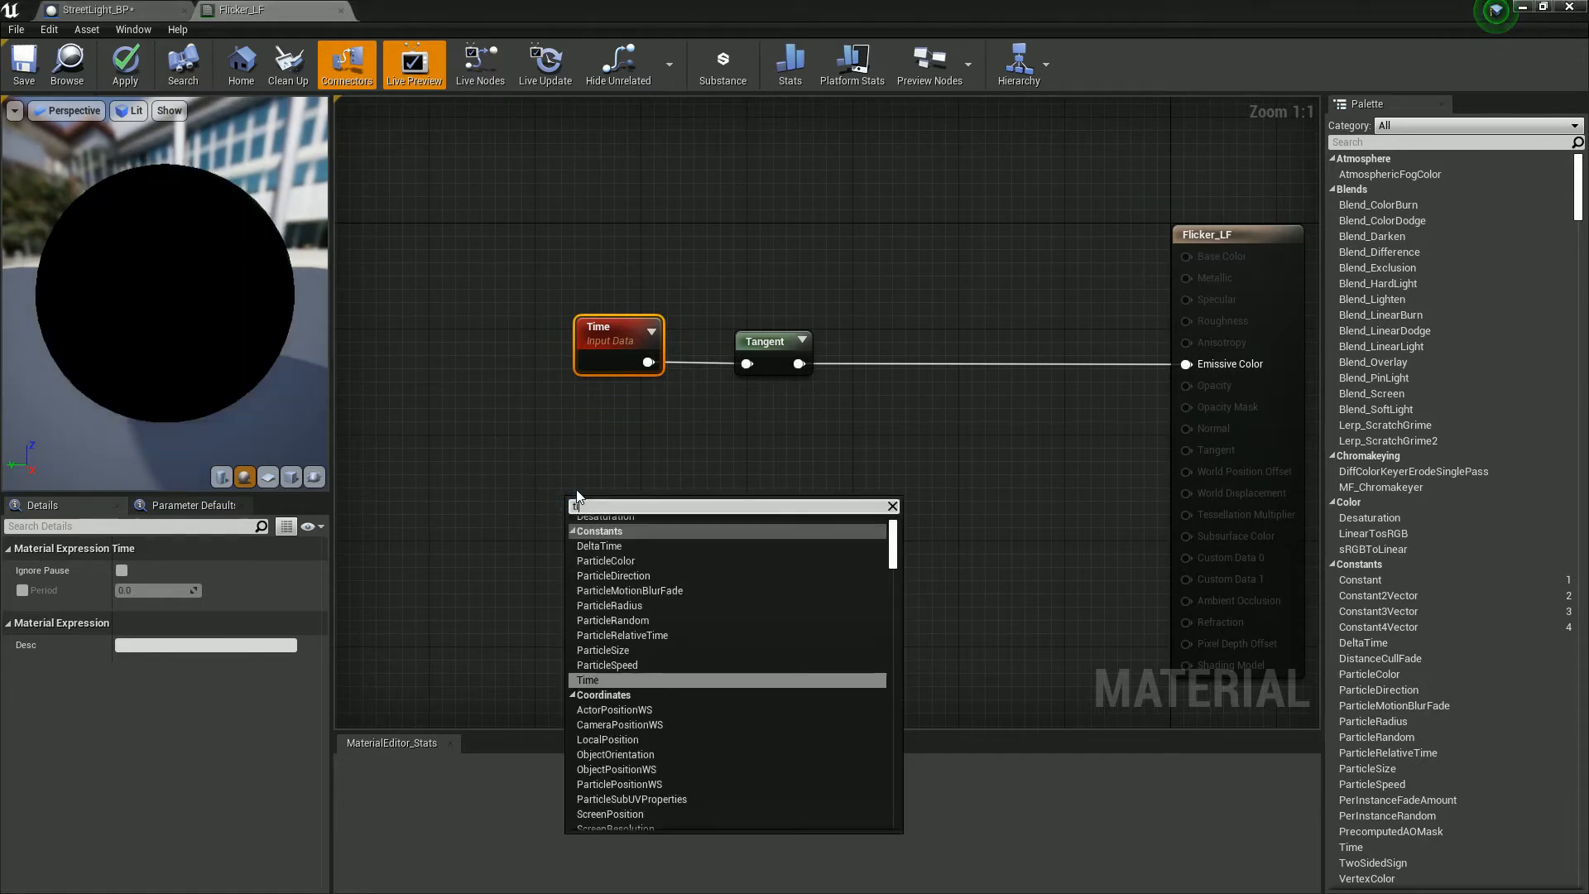
- Add a second Time node driving Sine then Clamp, wired into Emissive Color
left_click(587, 678)
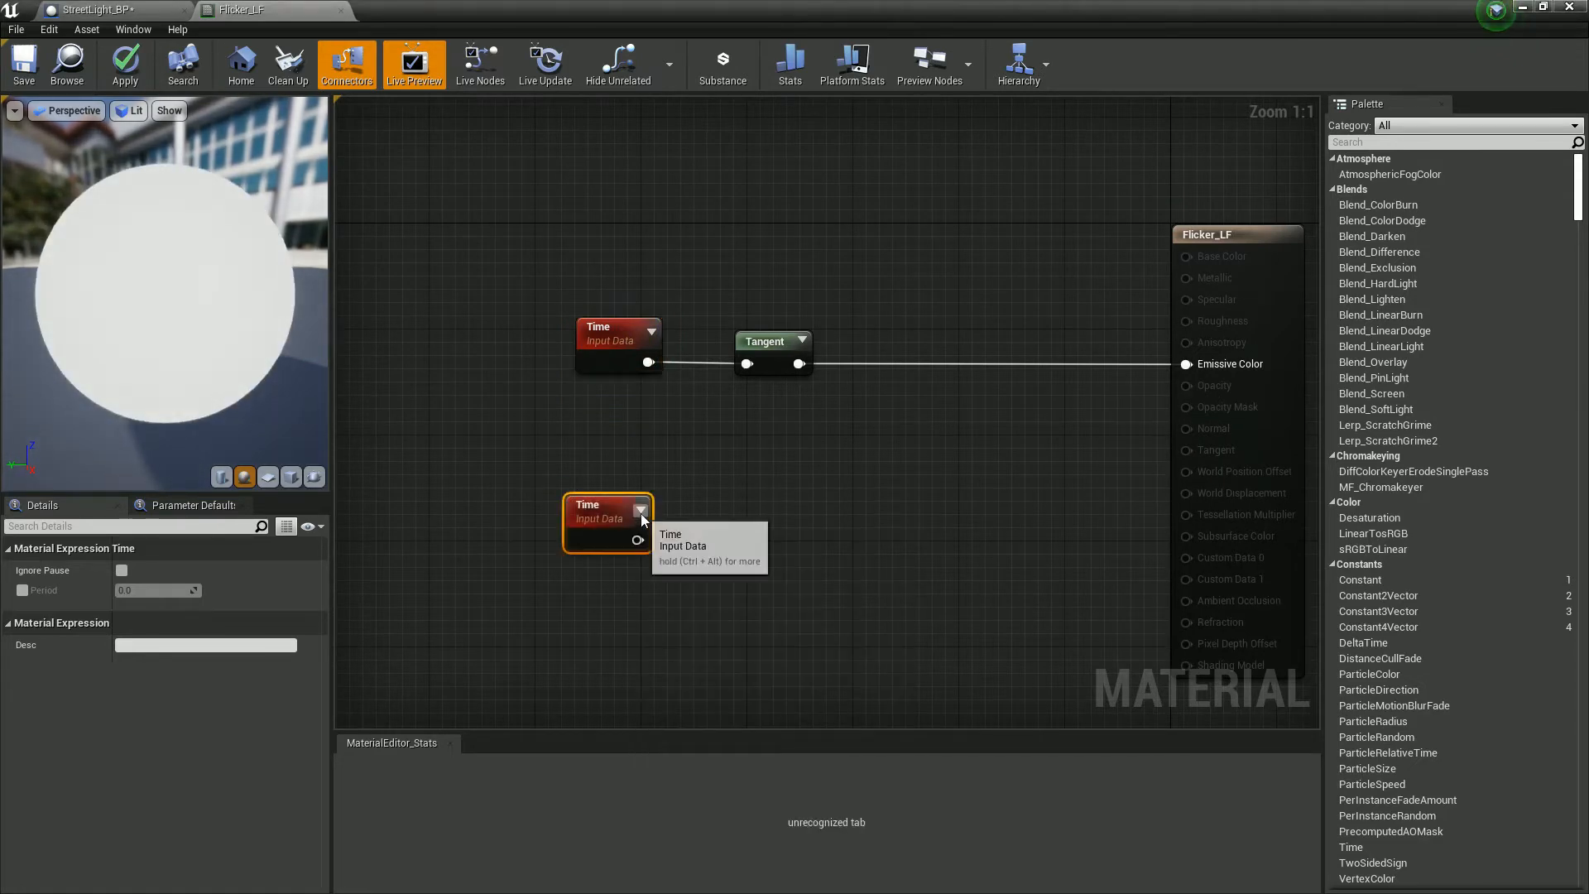
left_click_drag(607, 516, 553, 485)
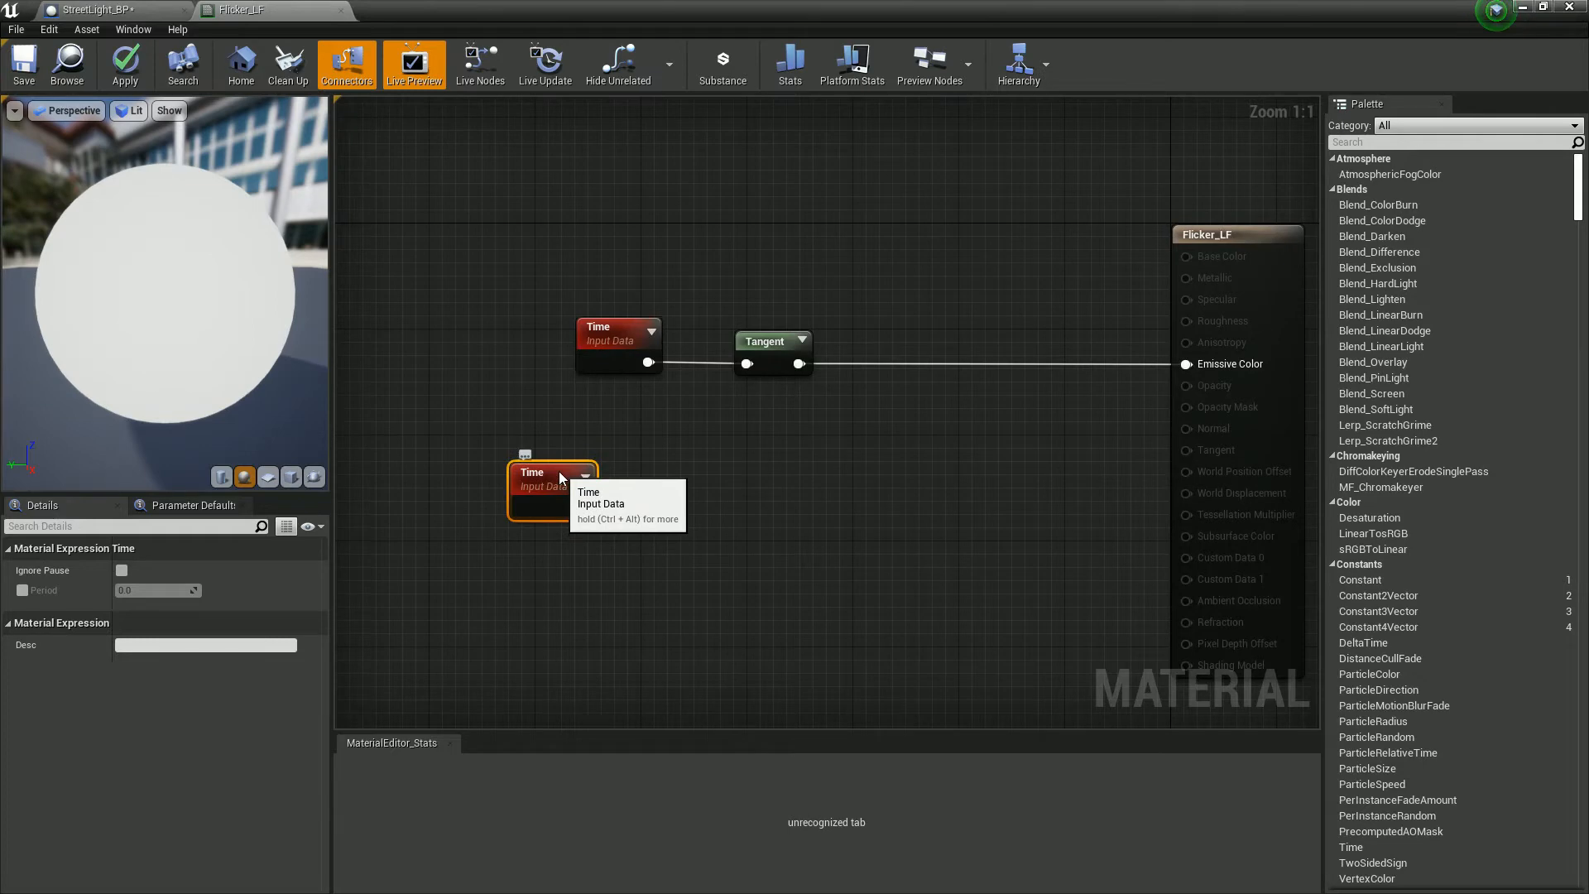
mouse_move(576, 504)
type("sine")
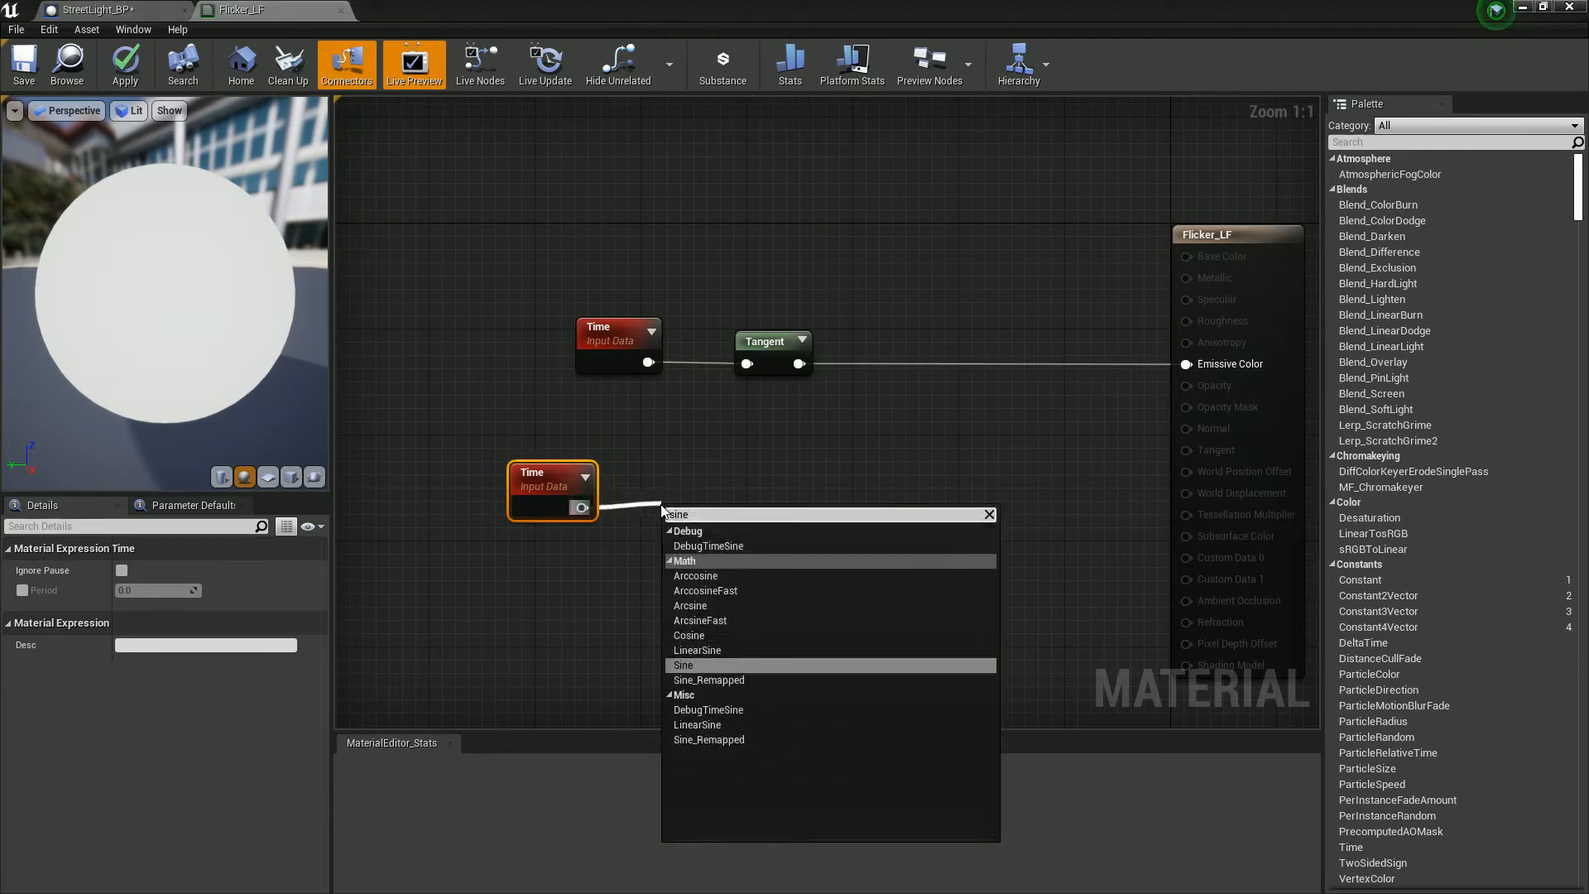
left_click(682, 666)
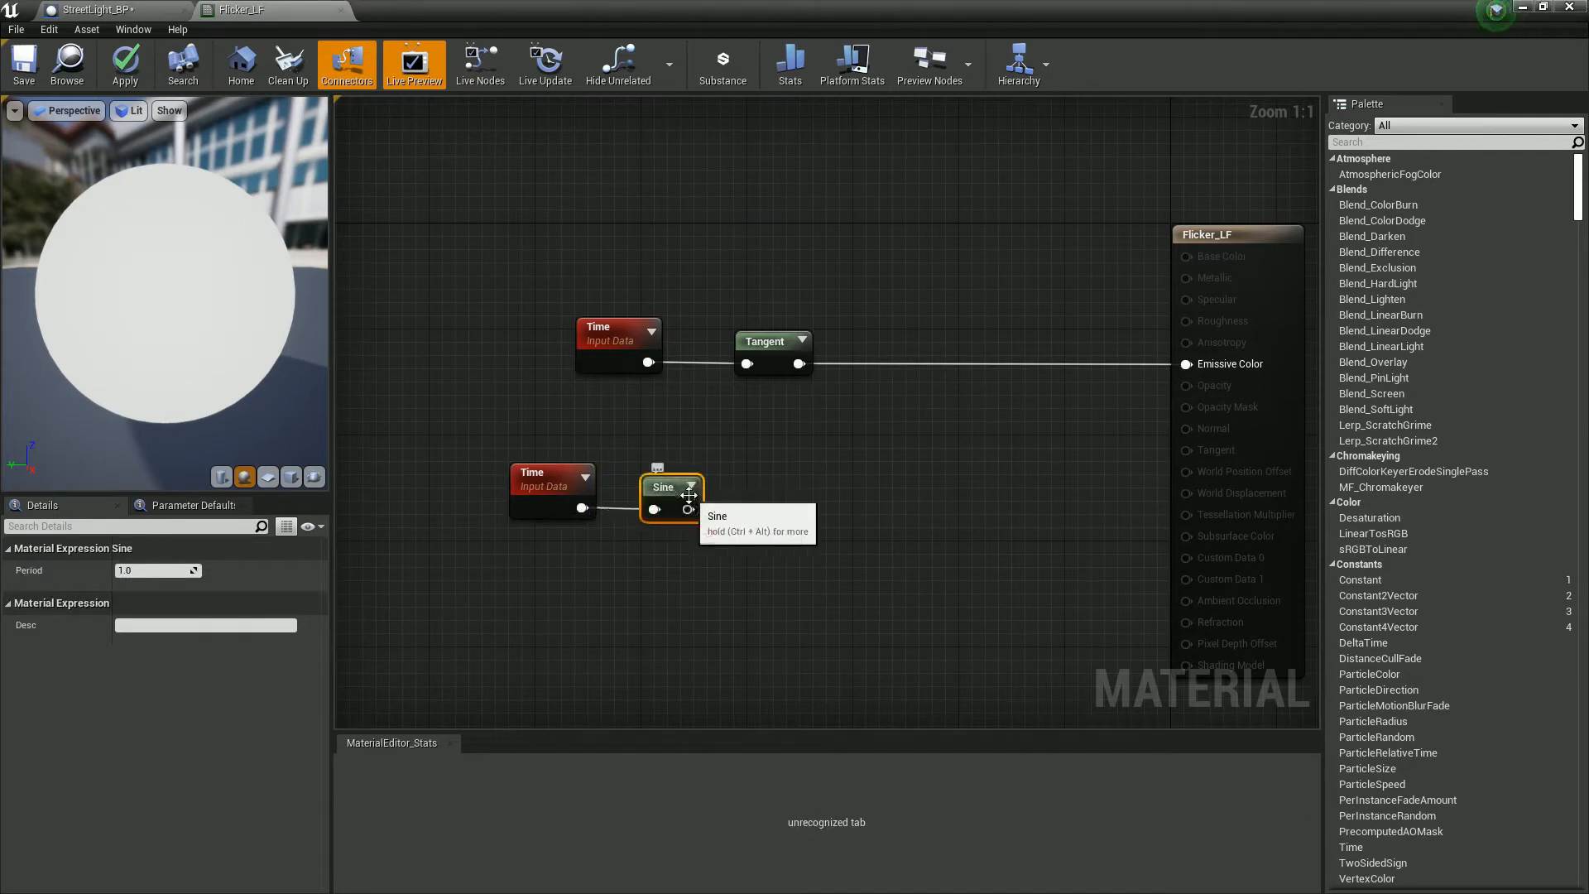
left_click_drag(688, 509, 769, 515)
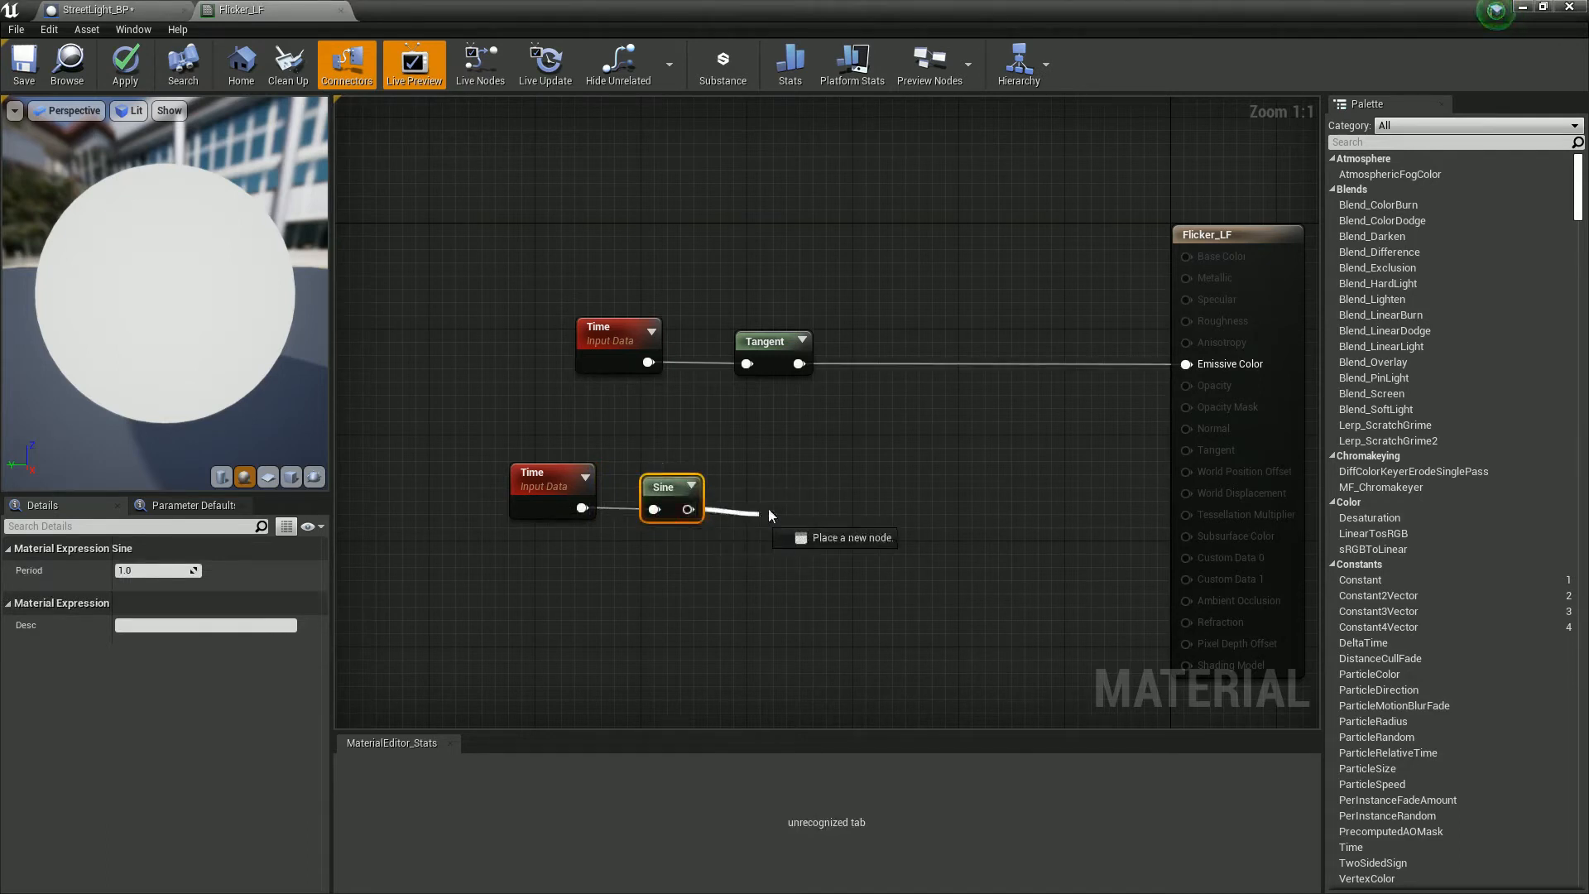
type("Clamp")
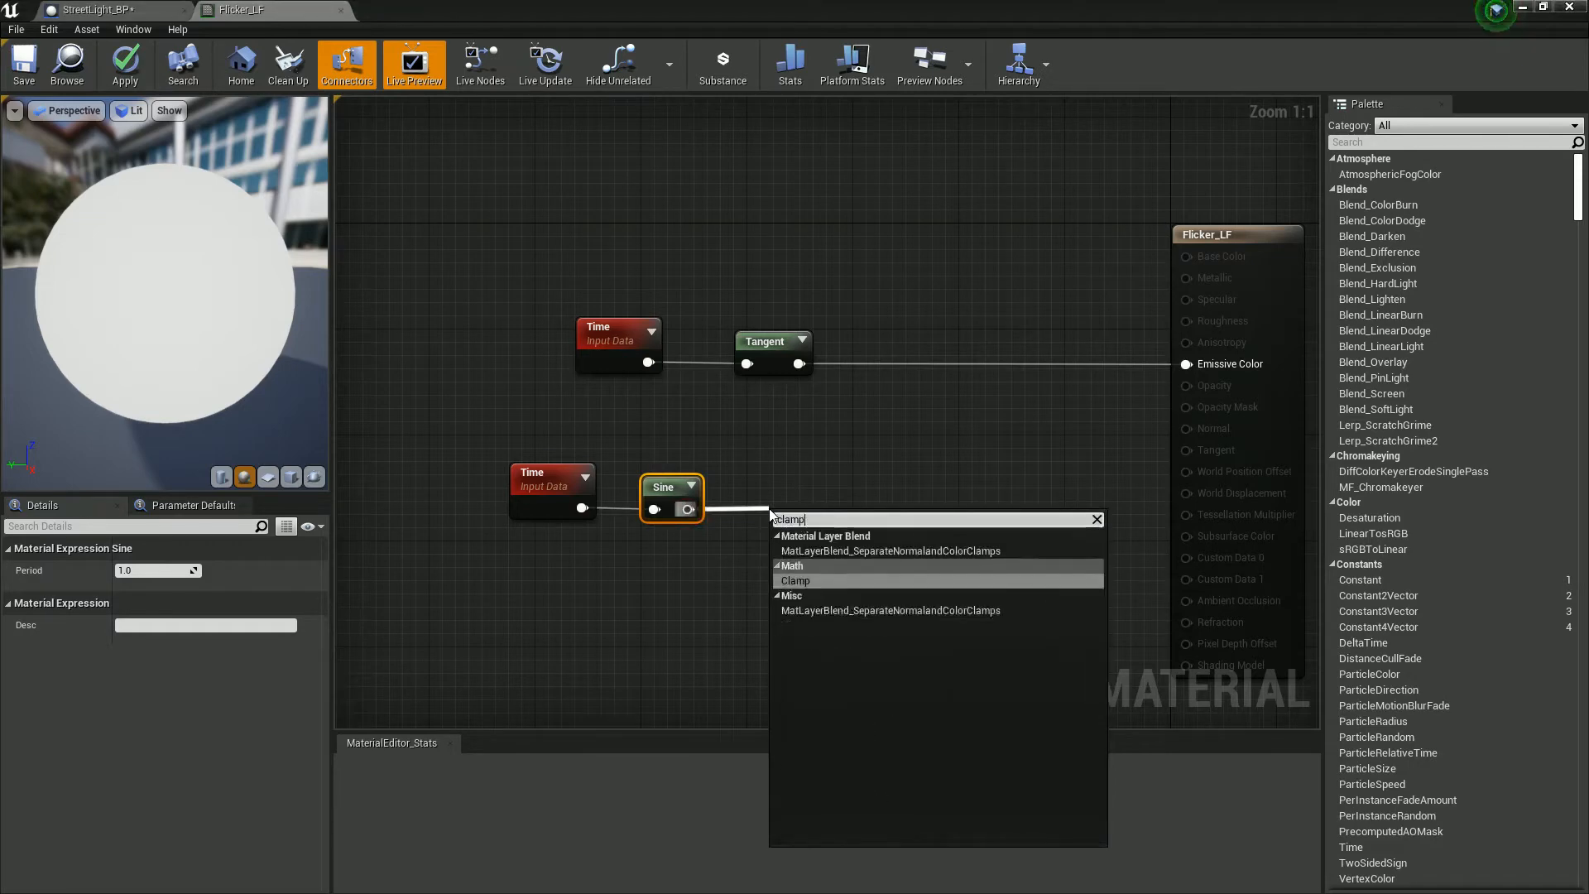
left_click(794, 580)
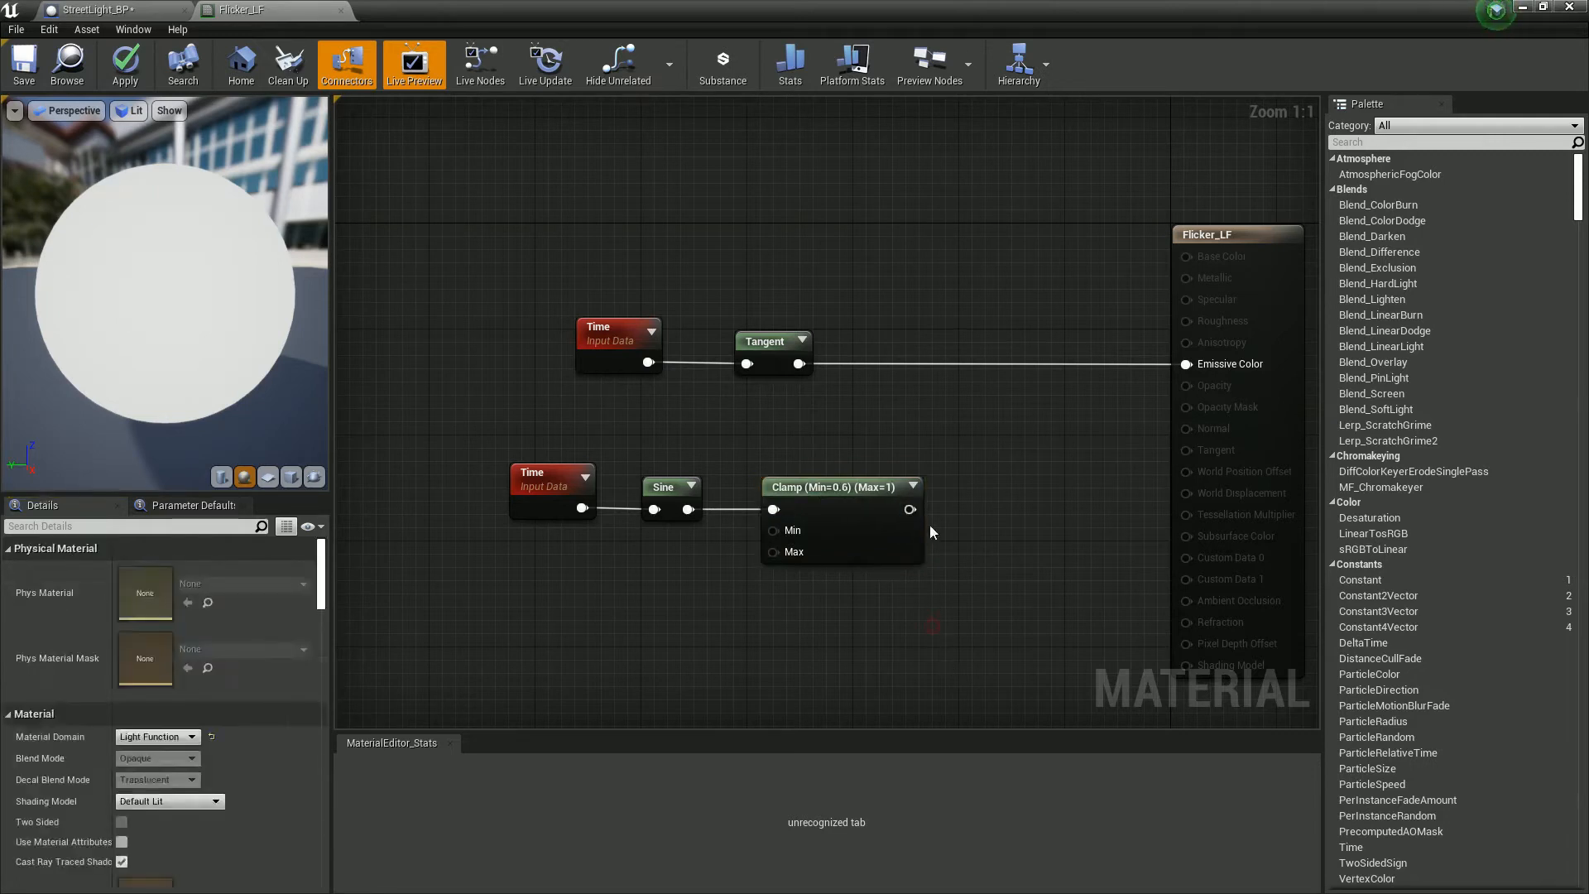
mouse_move(906, 513)
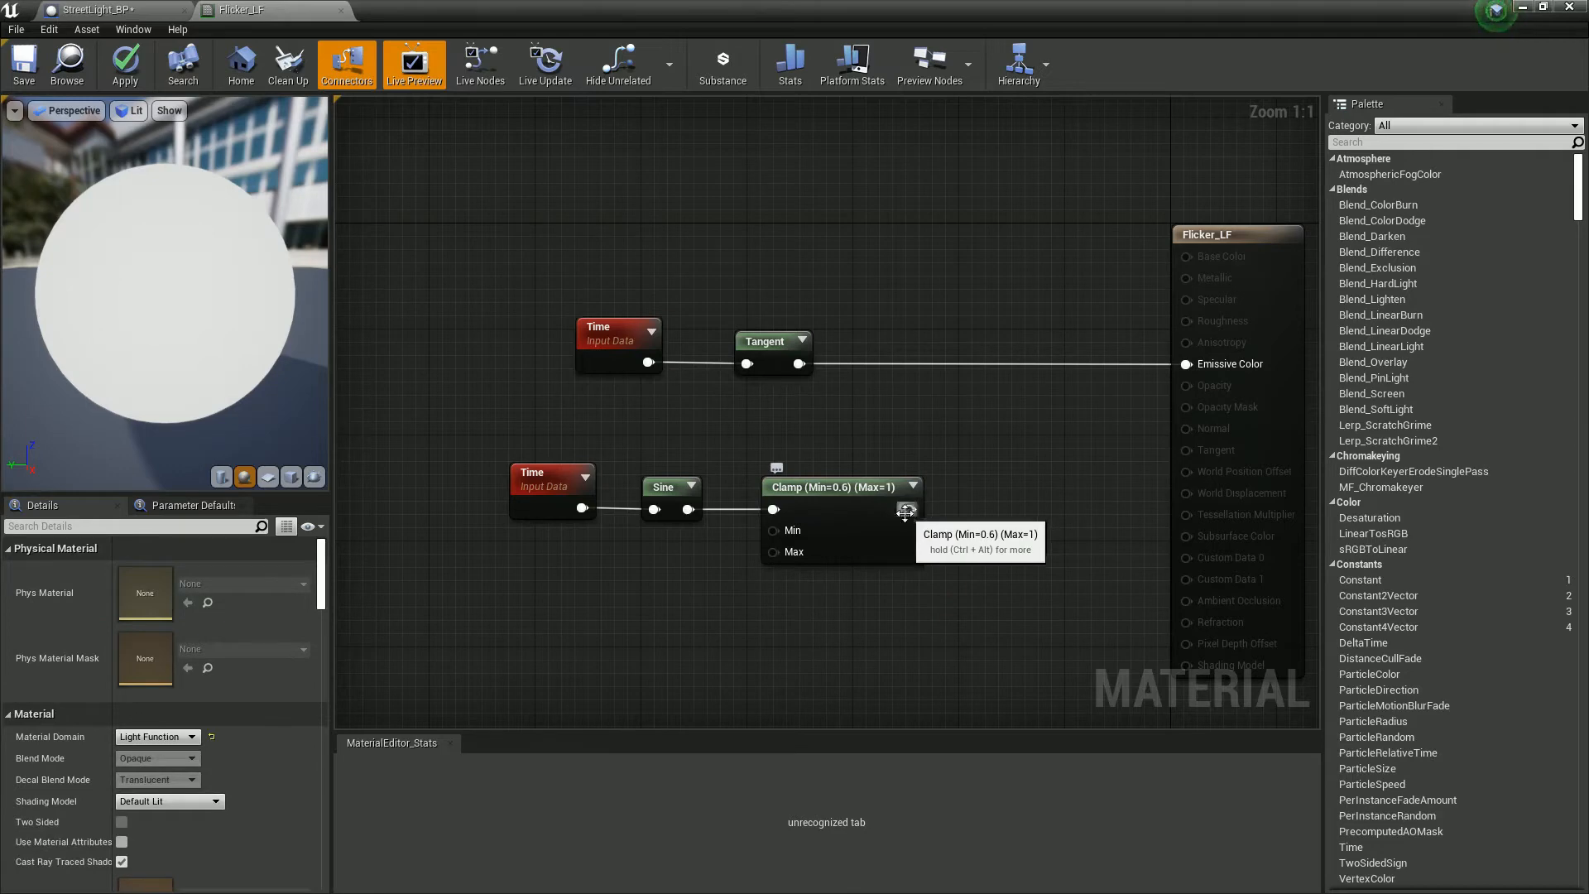
left_click_drag(915, 486, 1178, 362)
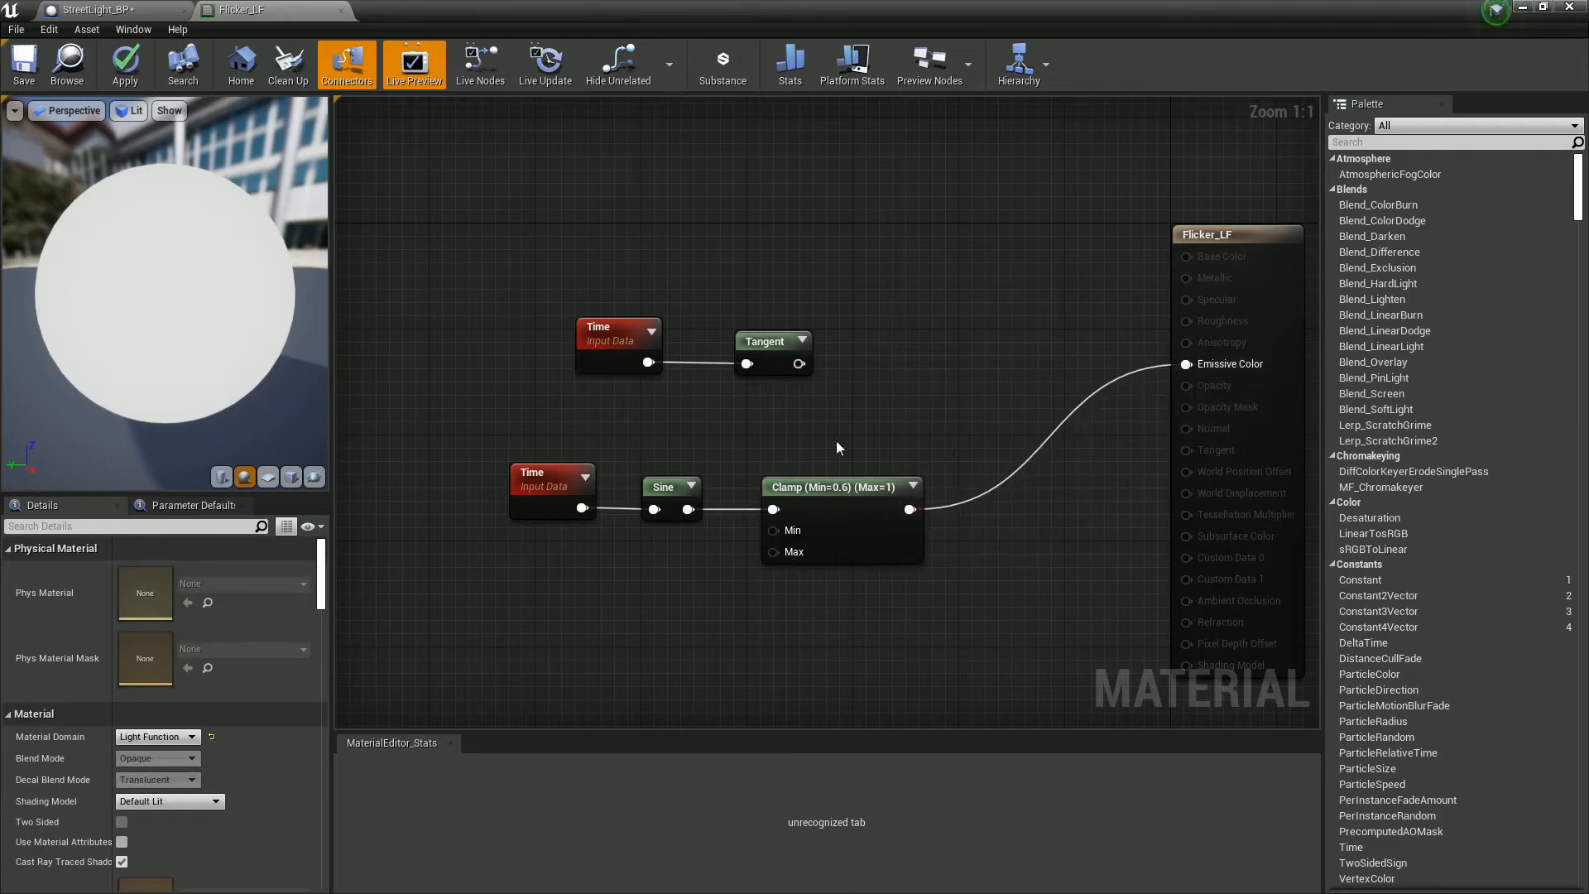
mouse_move(81, 381)
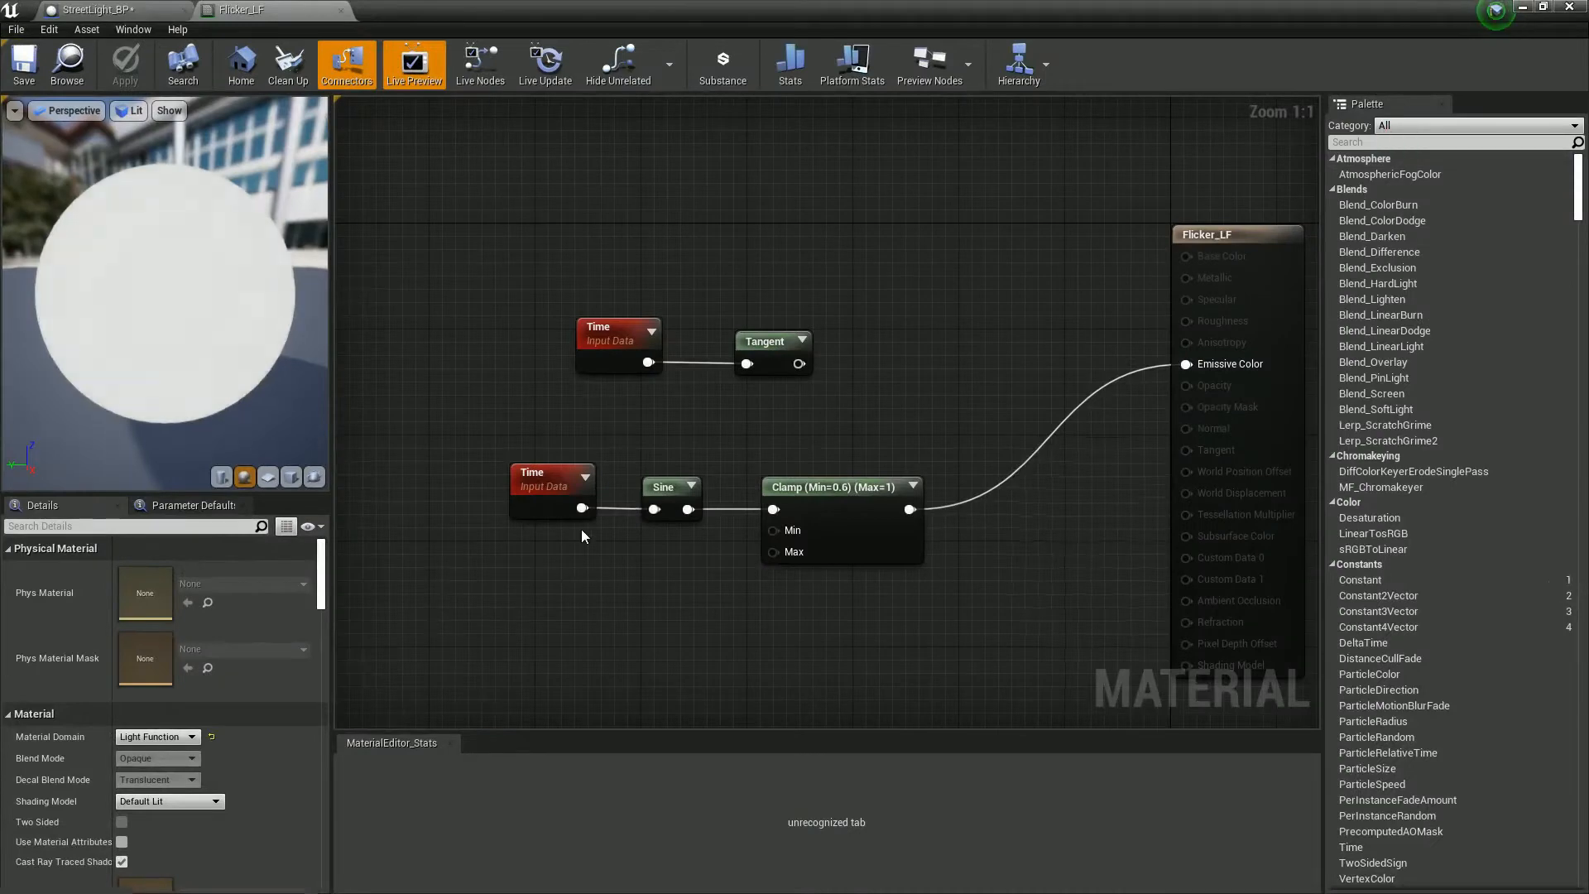
- Set the new Sine node's period to 3.0
left_click(662, 487)
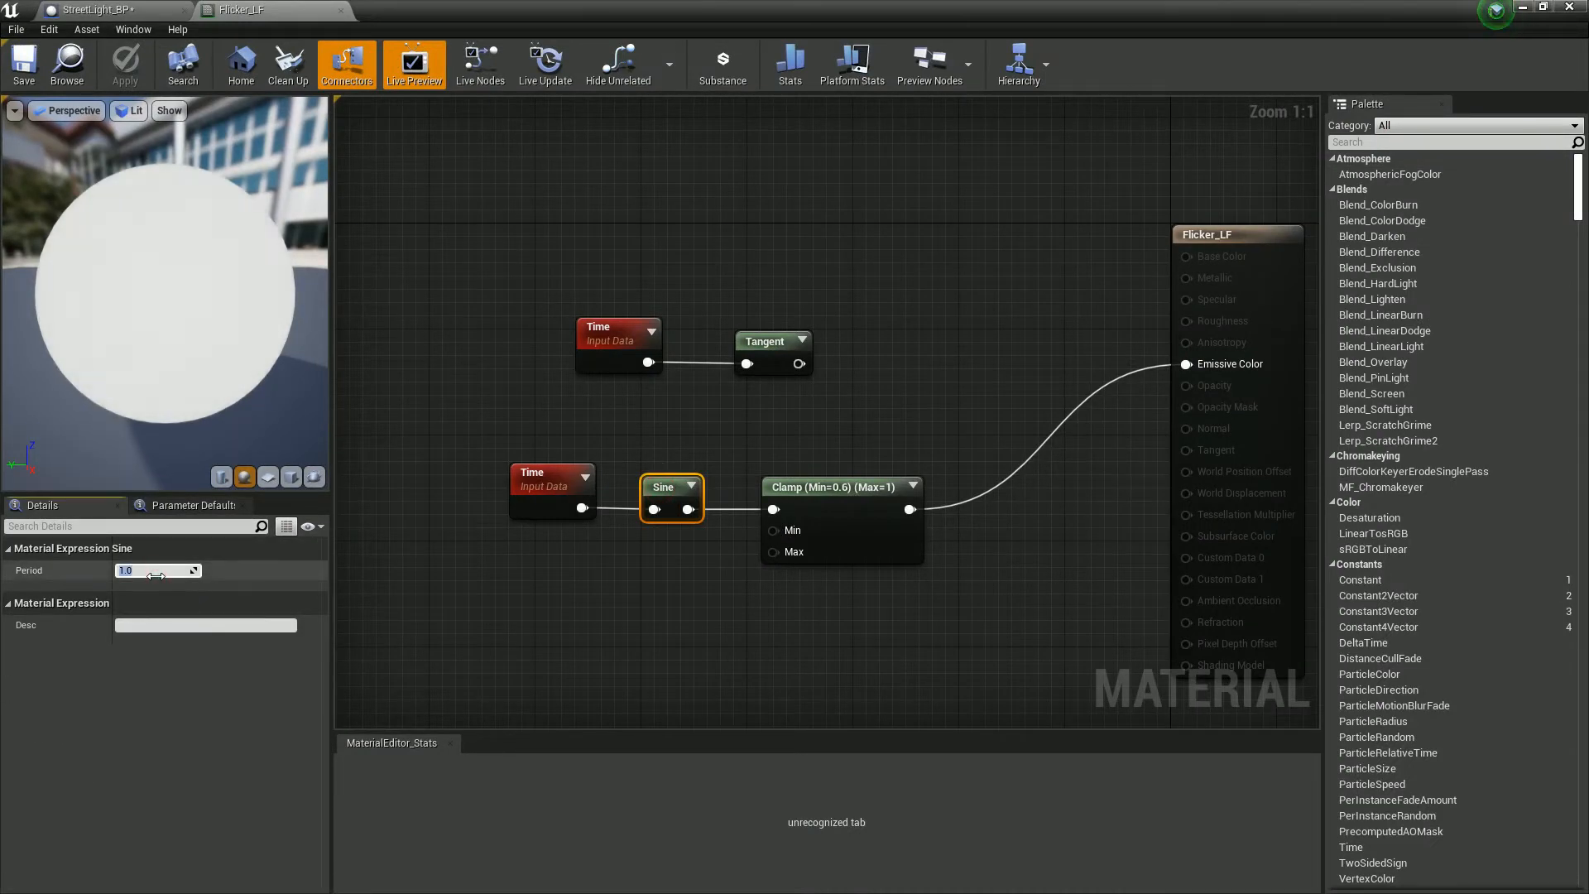
type("3.0")
type("if")
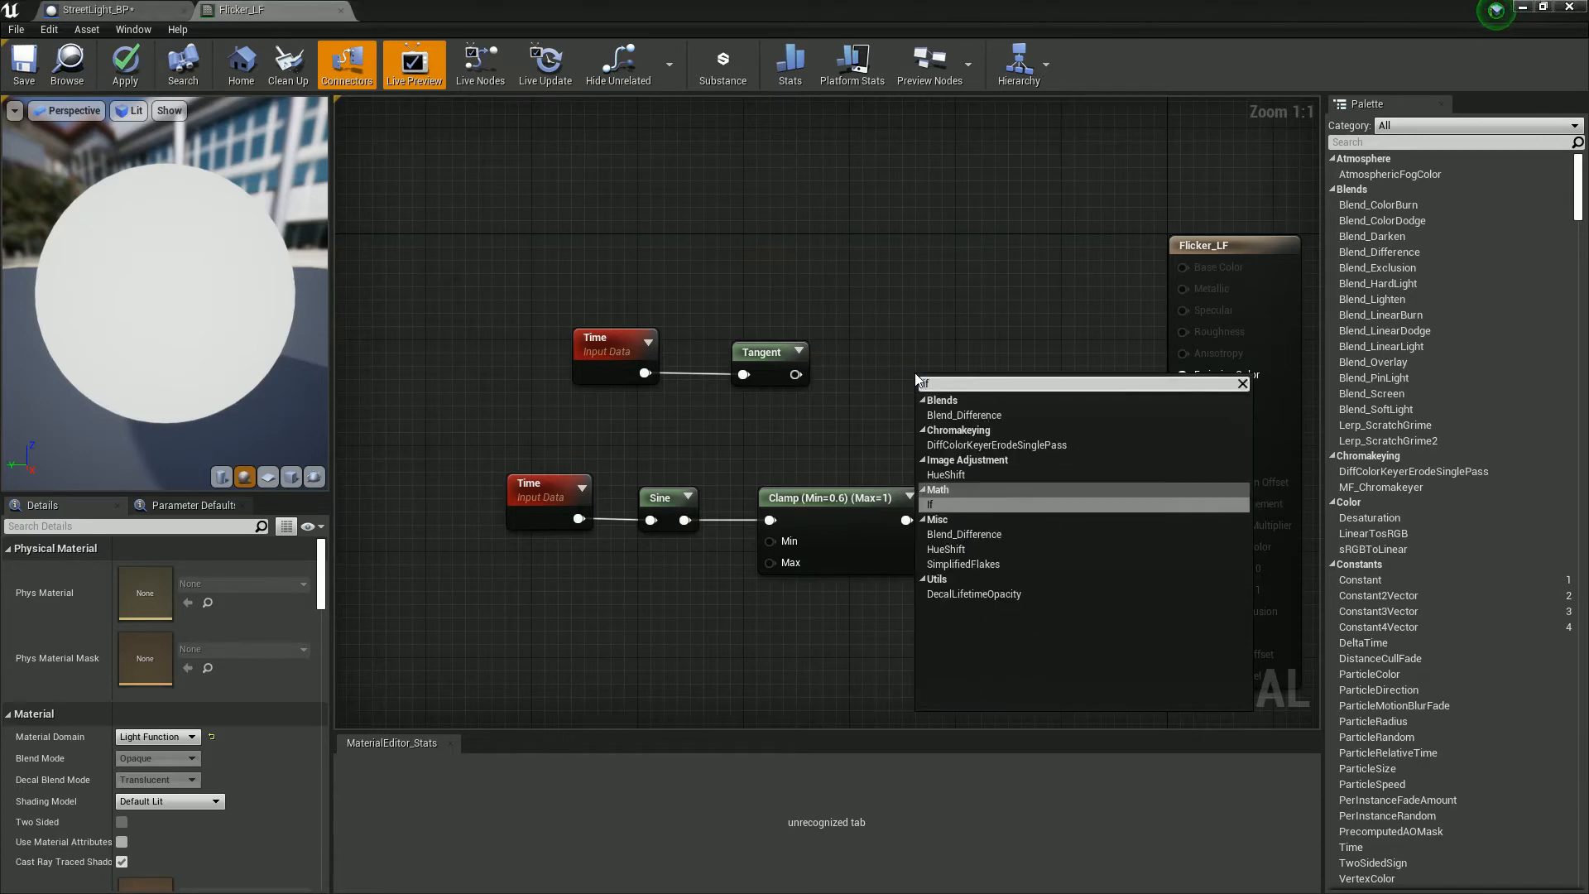
- Add an If node with the Tangent result on its A > B input
left_click(931, 503)
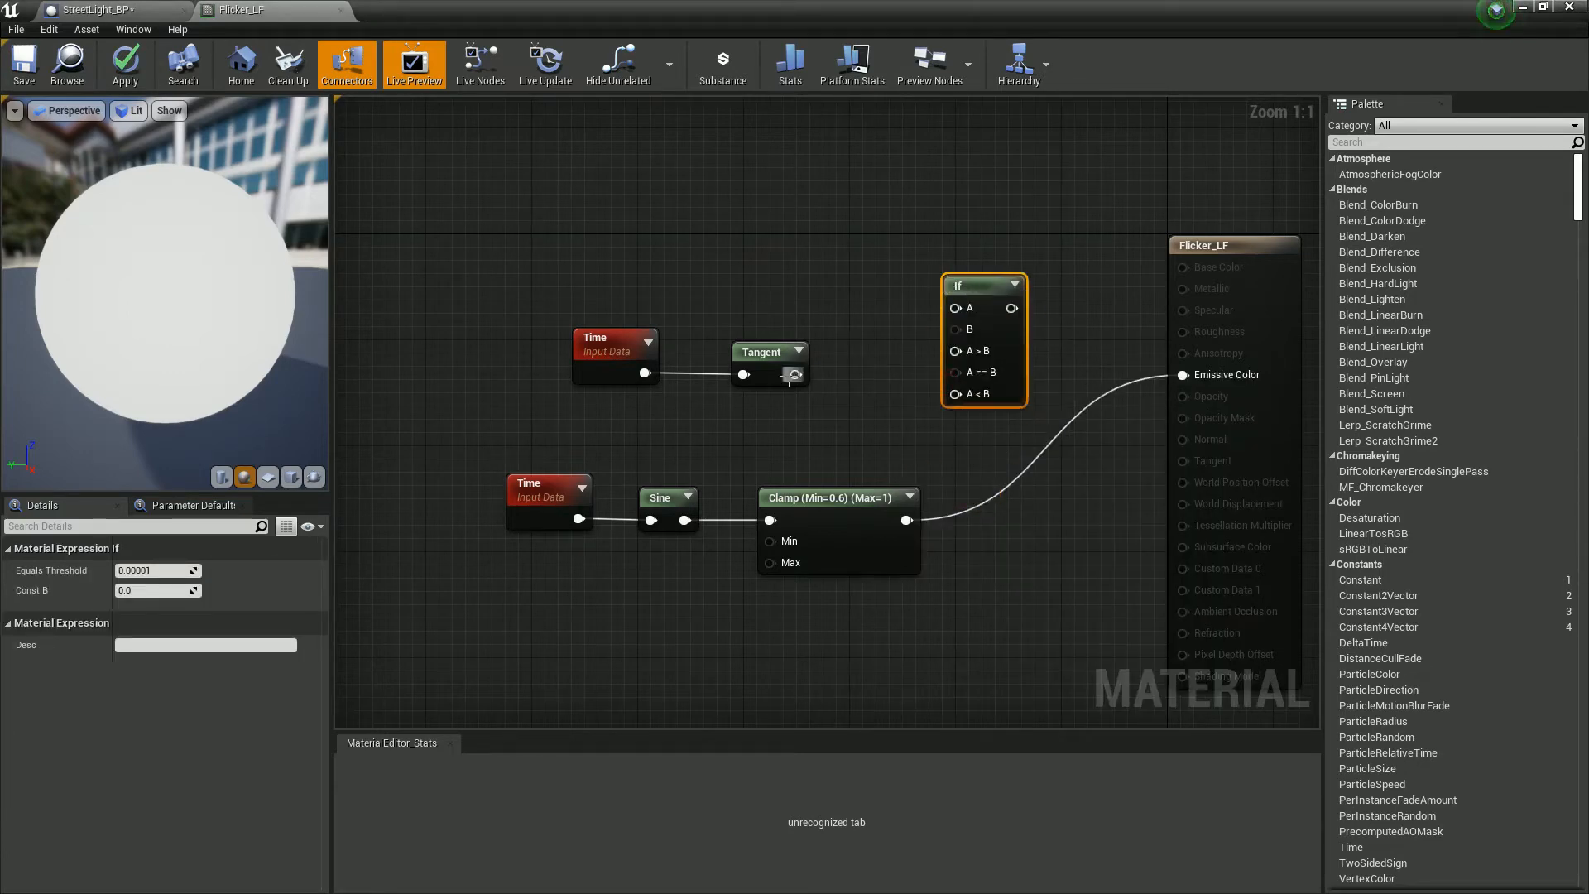
left_click_drag(798, 376, 953, 308)
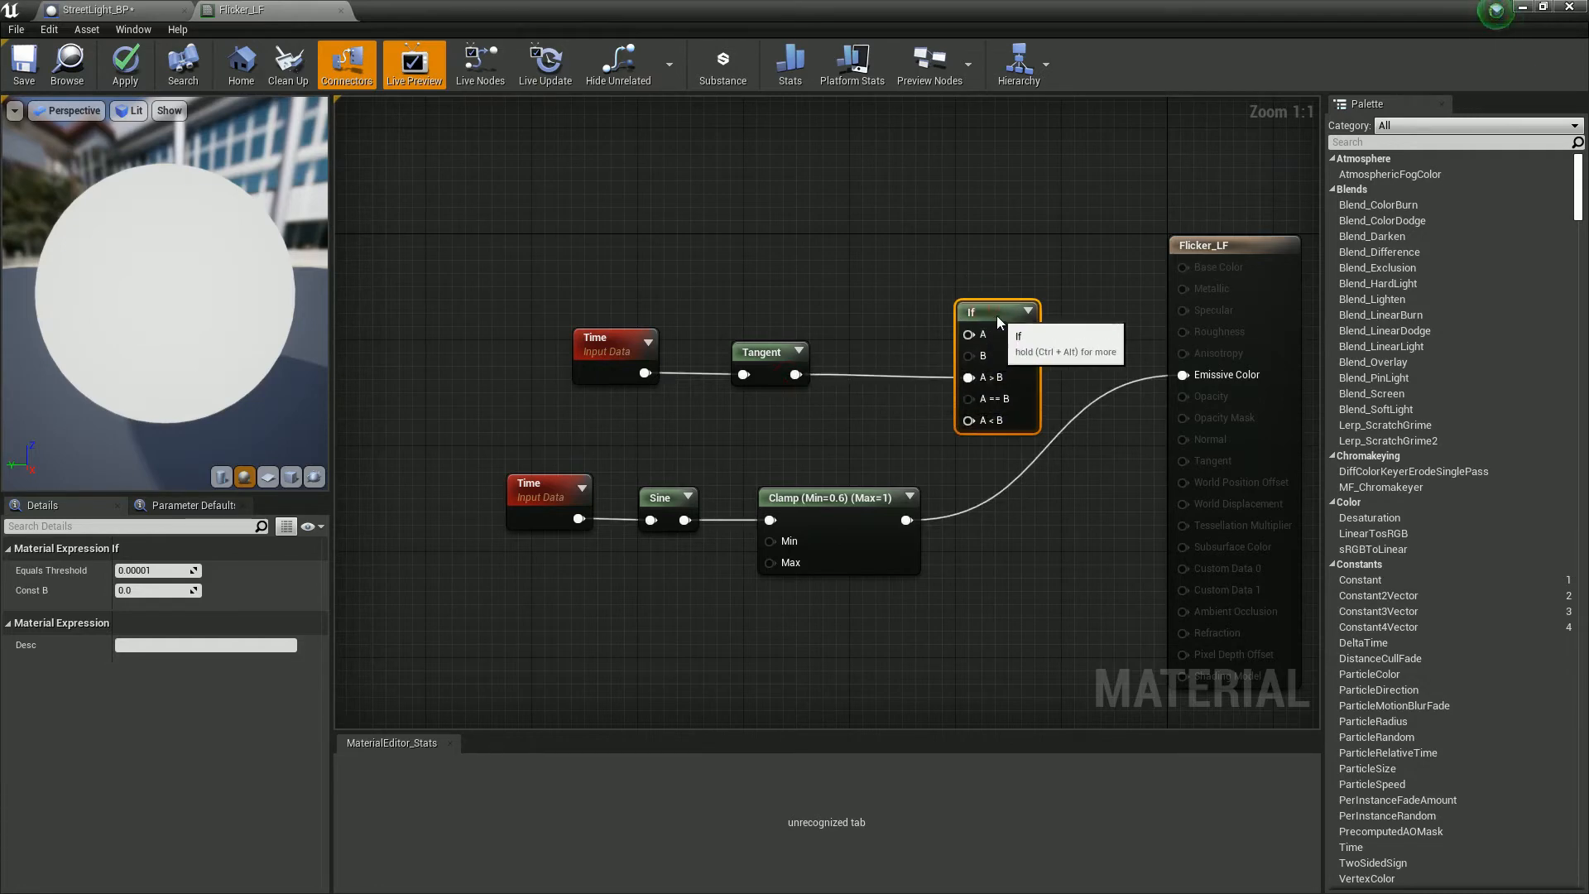
mouse_move(907, 521)
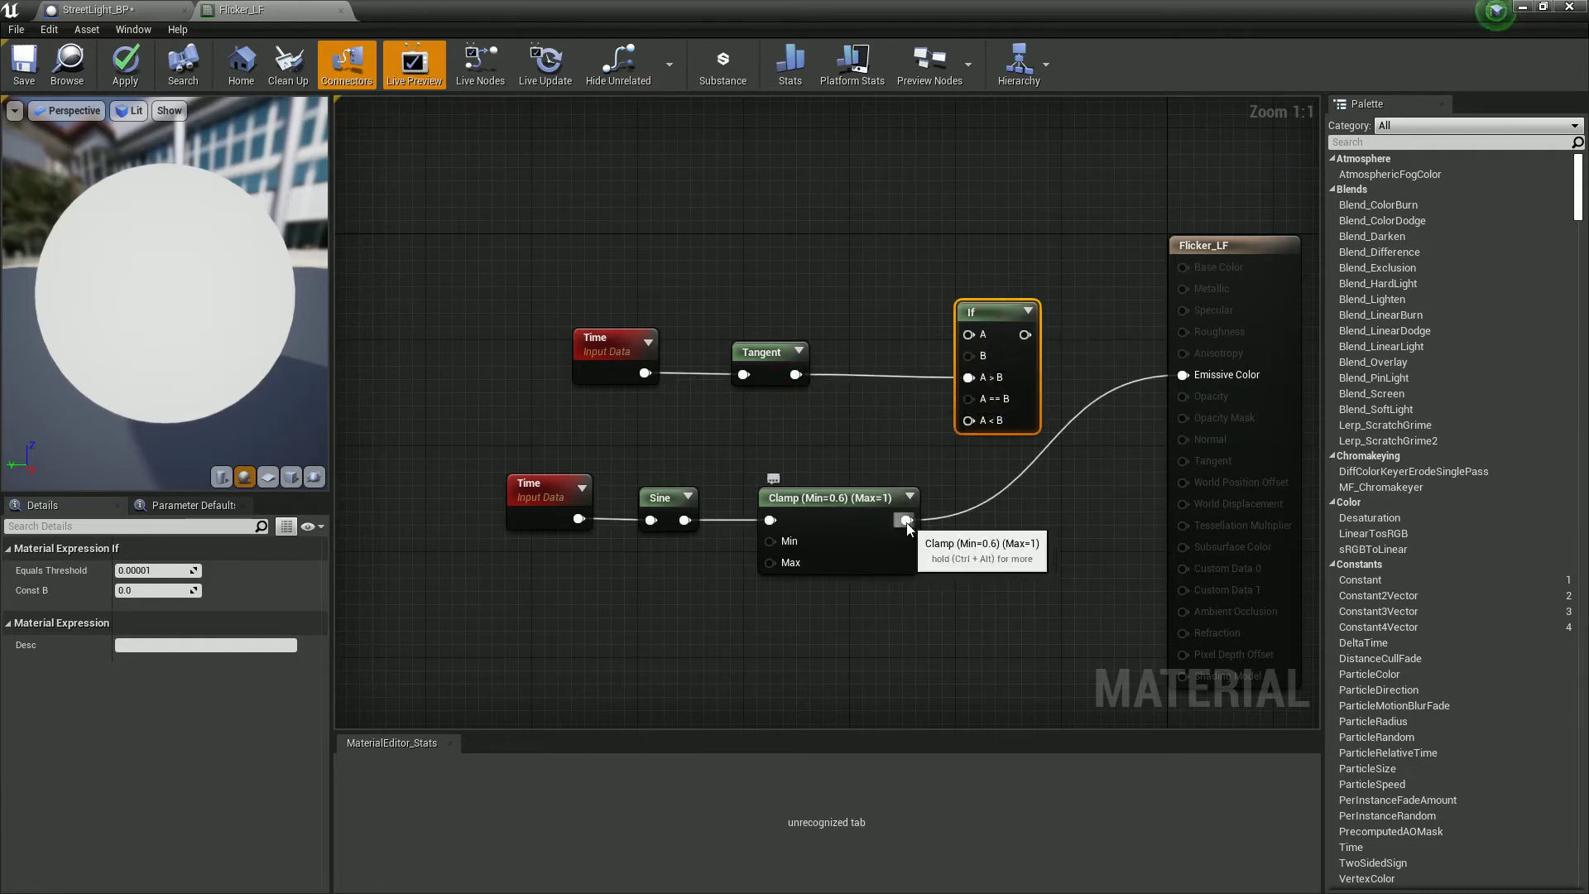
mouse_move(864, 447)
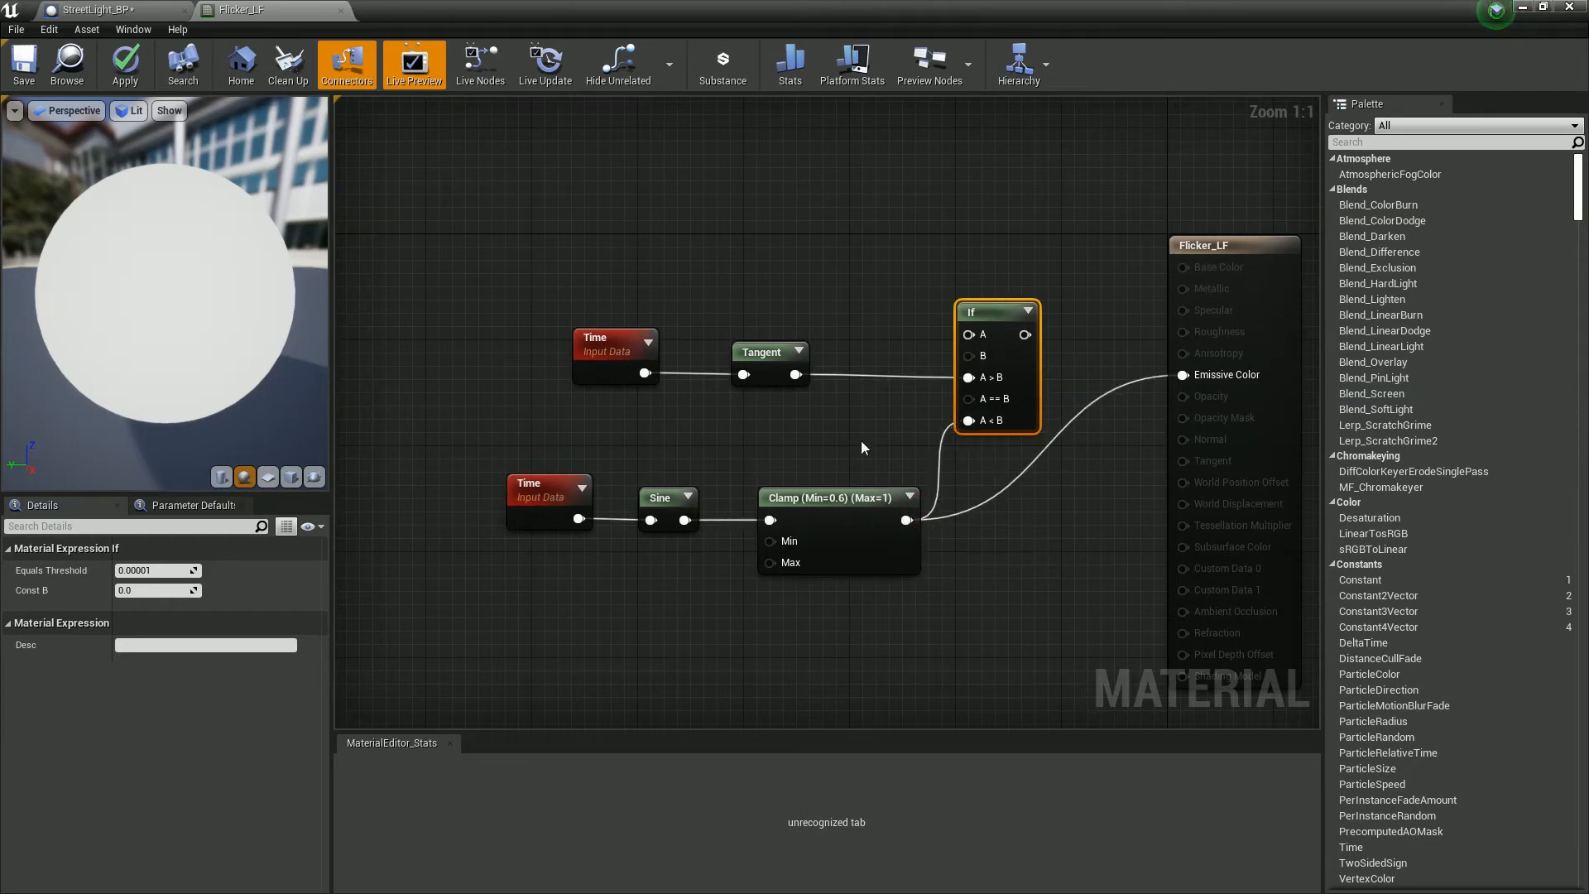
mouse_move(644, 202)
type("time")
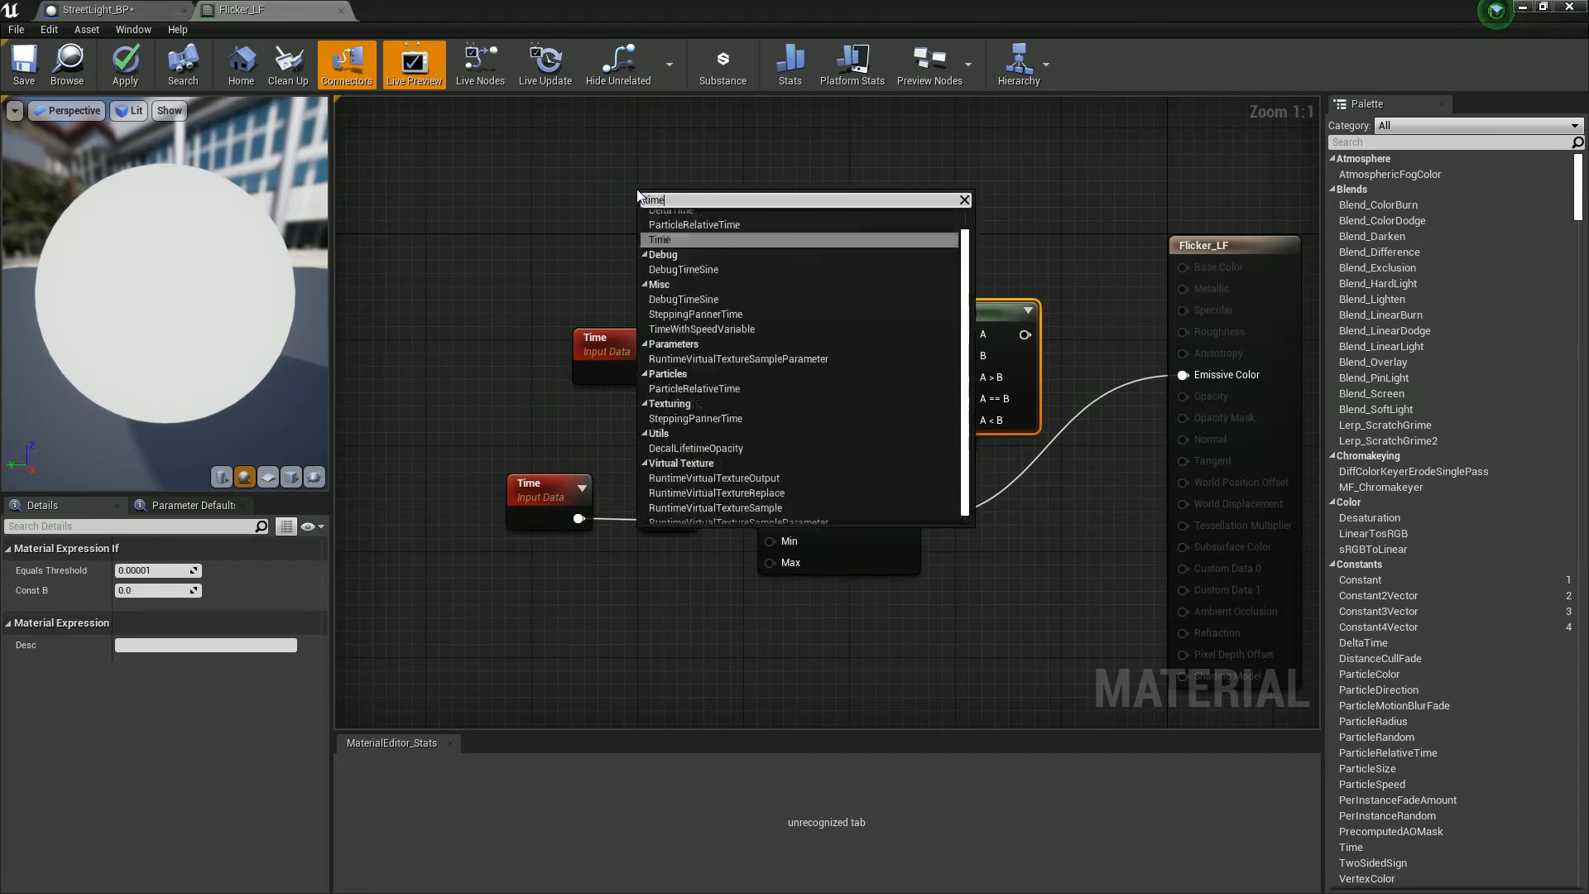
- Add a Time node with Period 8.0 and feed it into the If node's A input
left_click(658, 238)
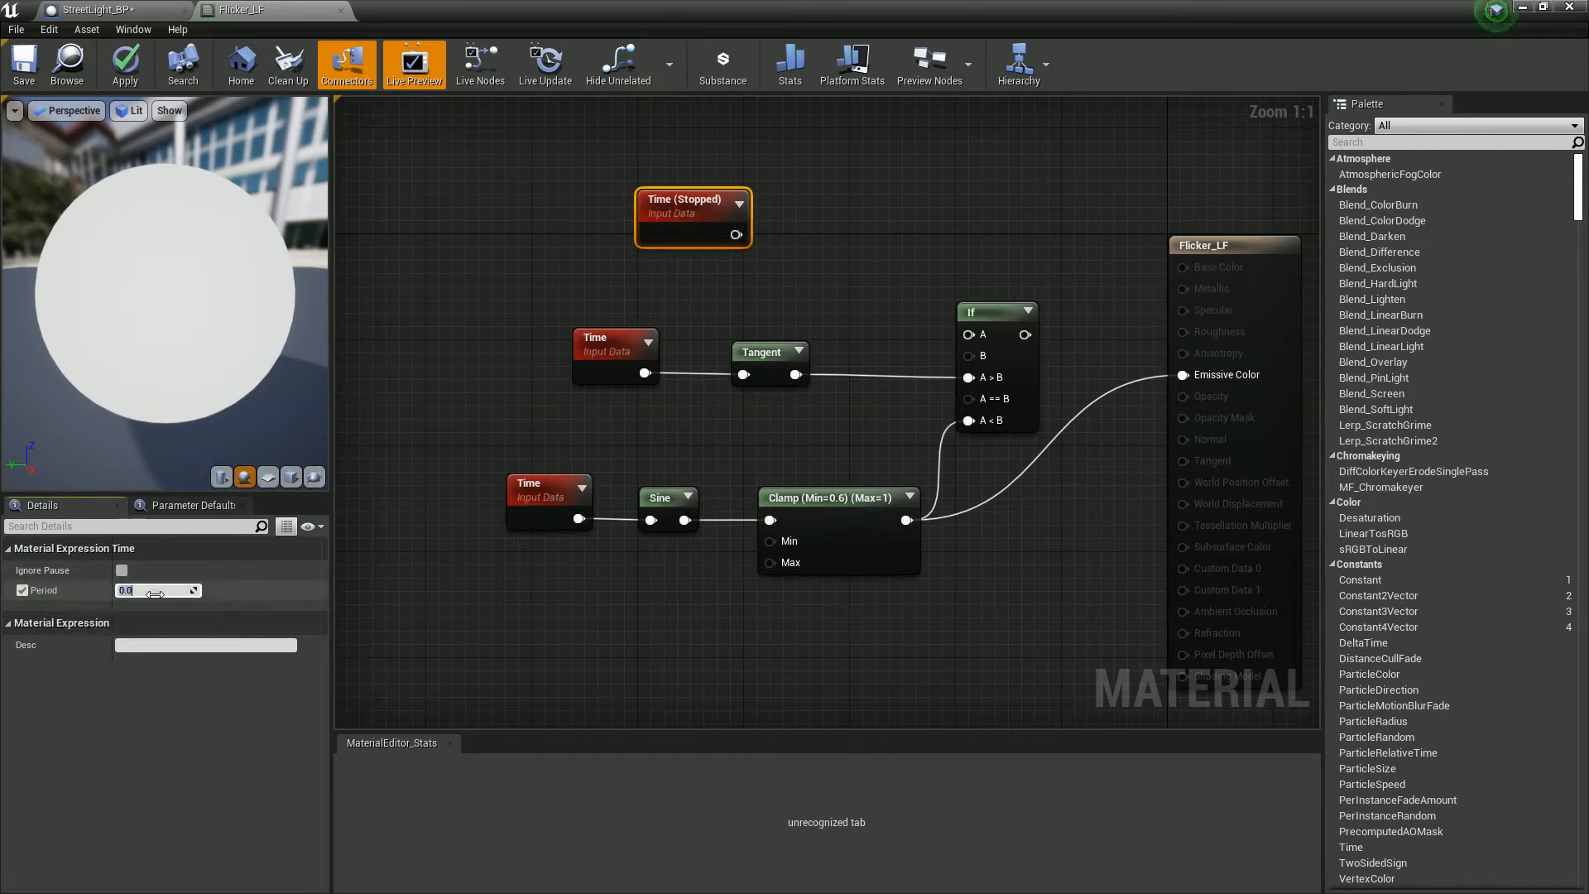
type("8.0")
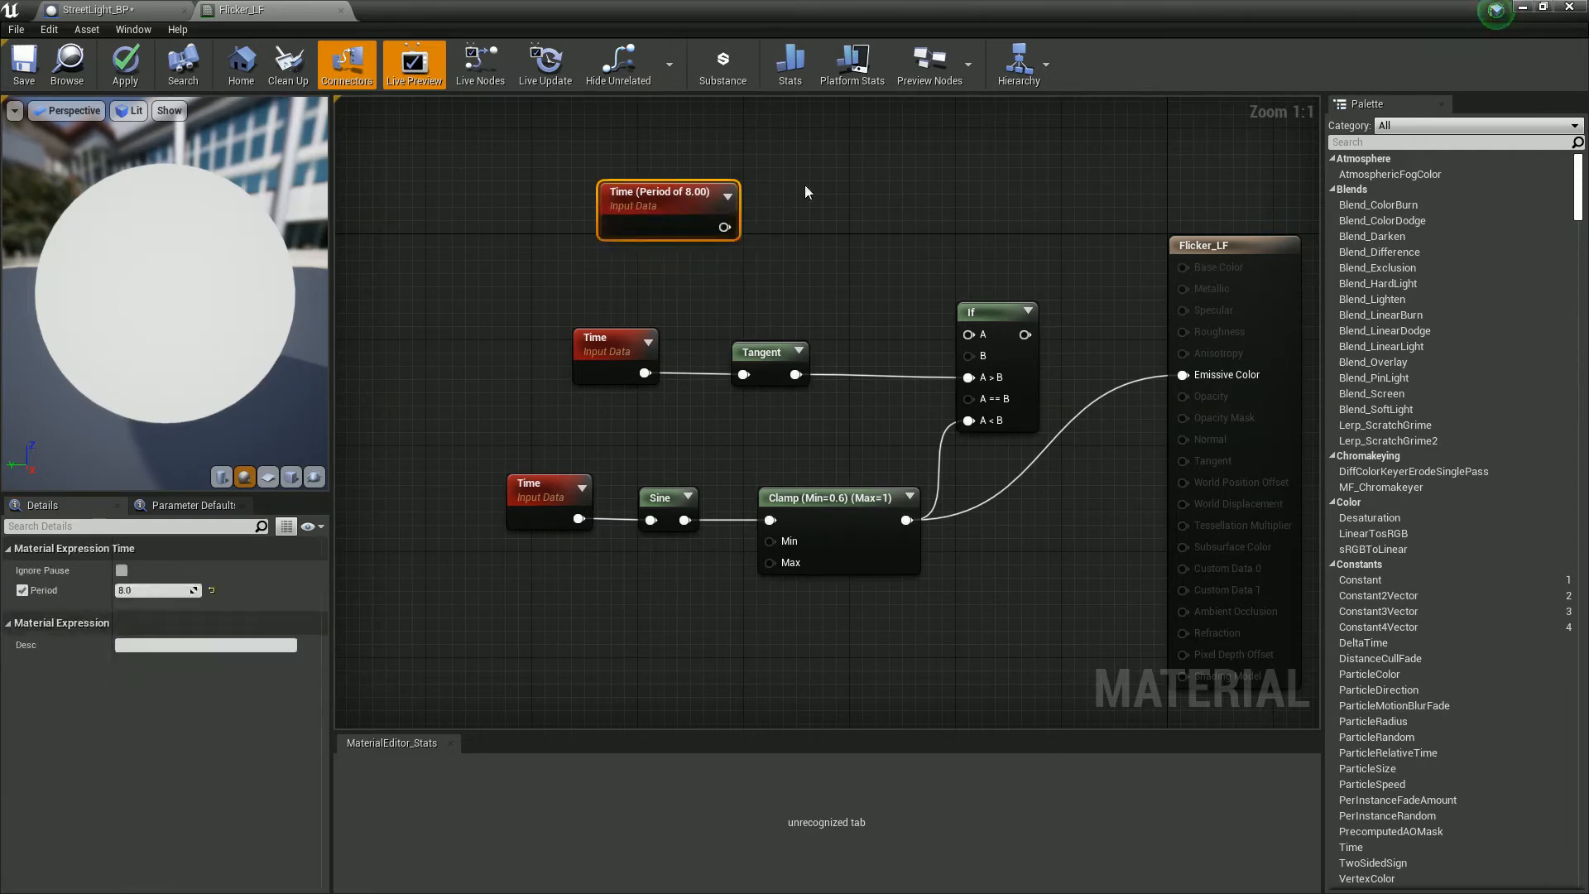
left_click_drag(667, 192, 603, 225)
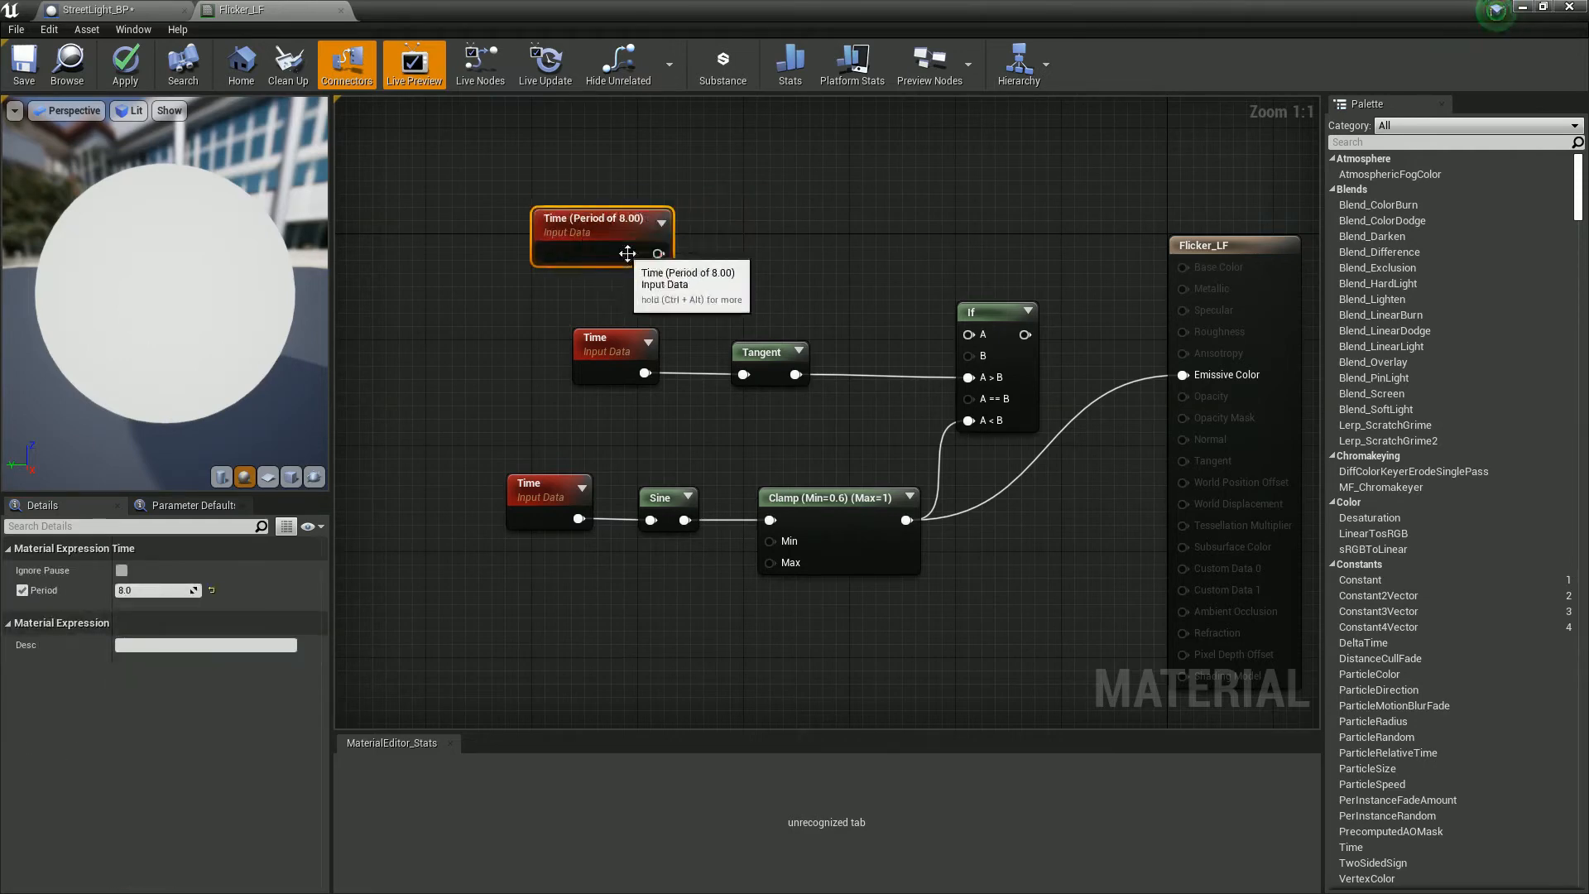
left_click_drag(657, 255, 969, 336)
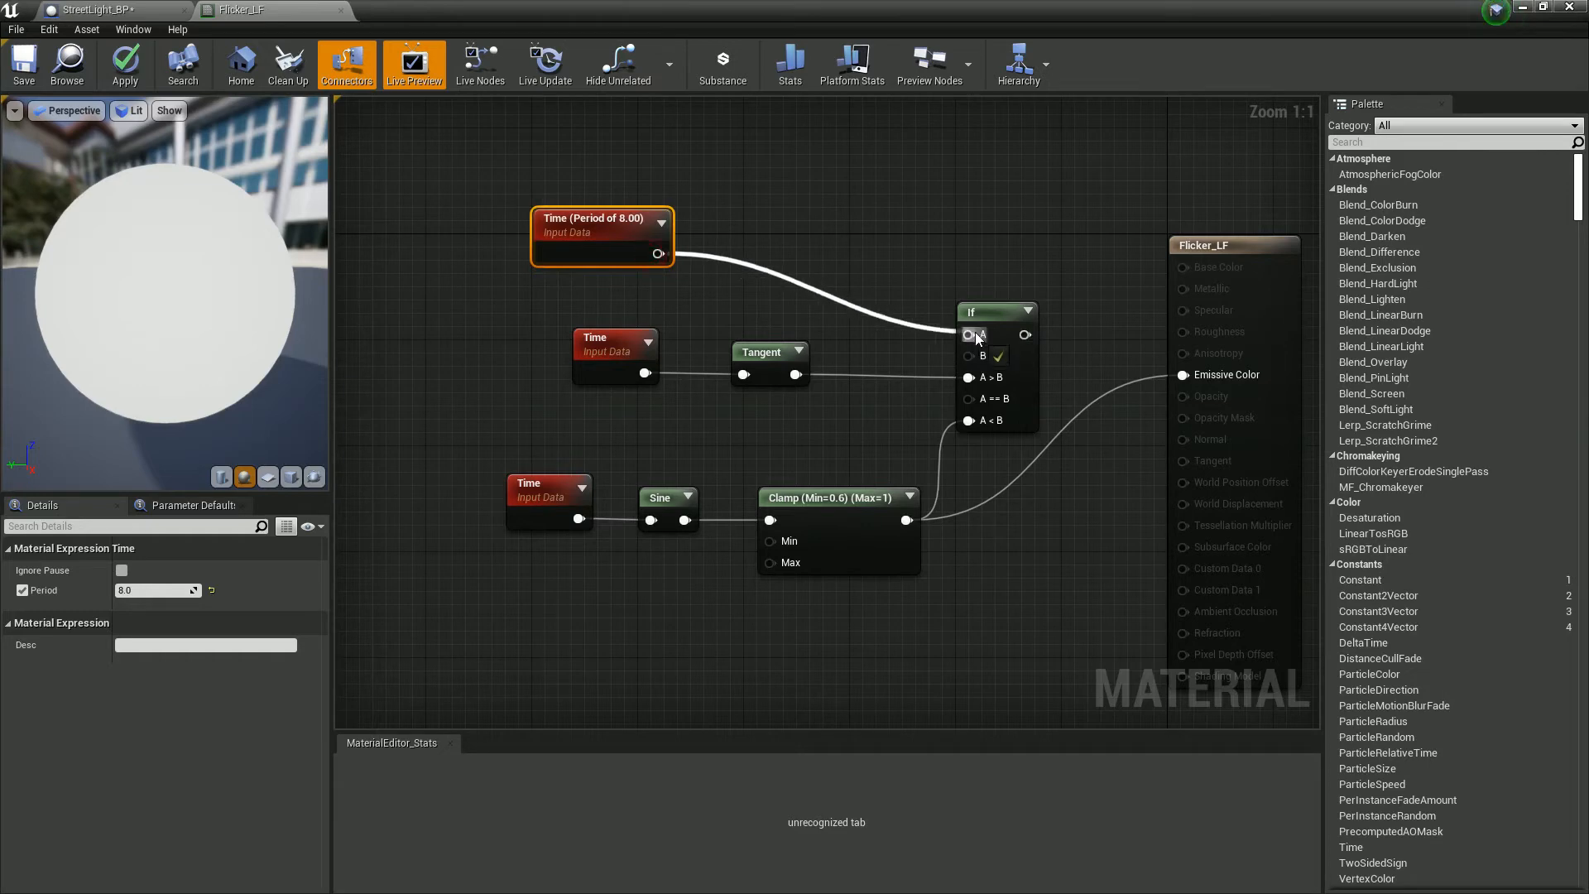
left_click(996, 311)
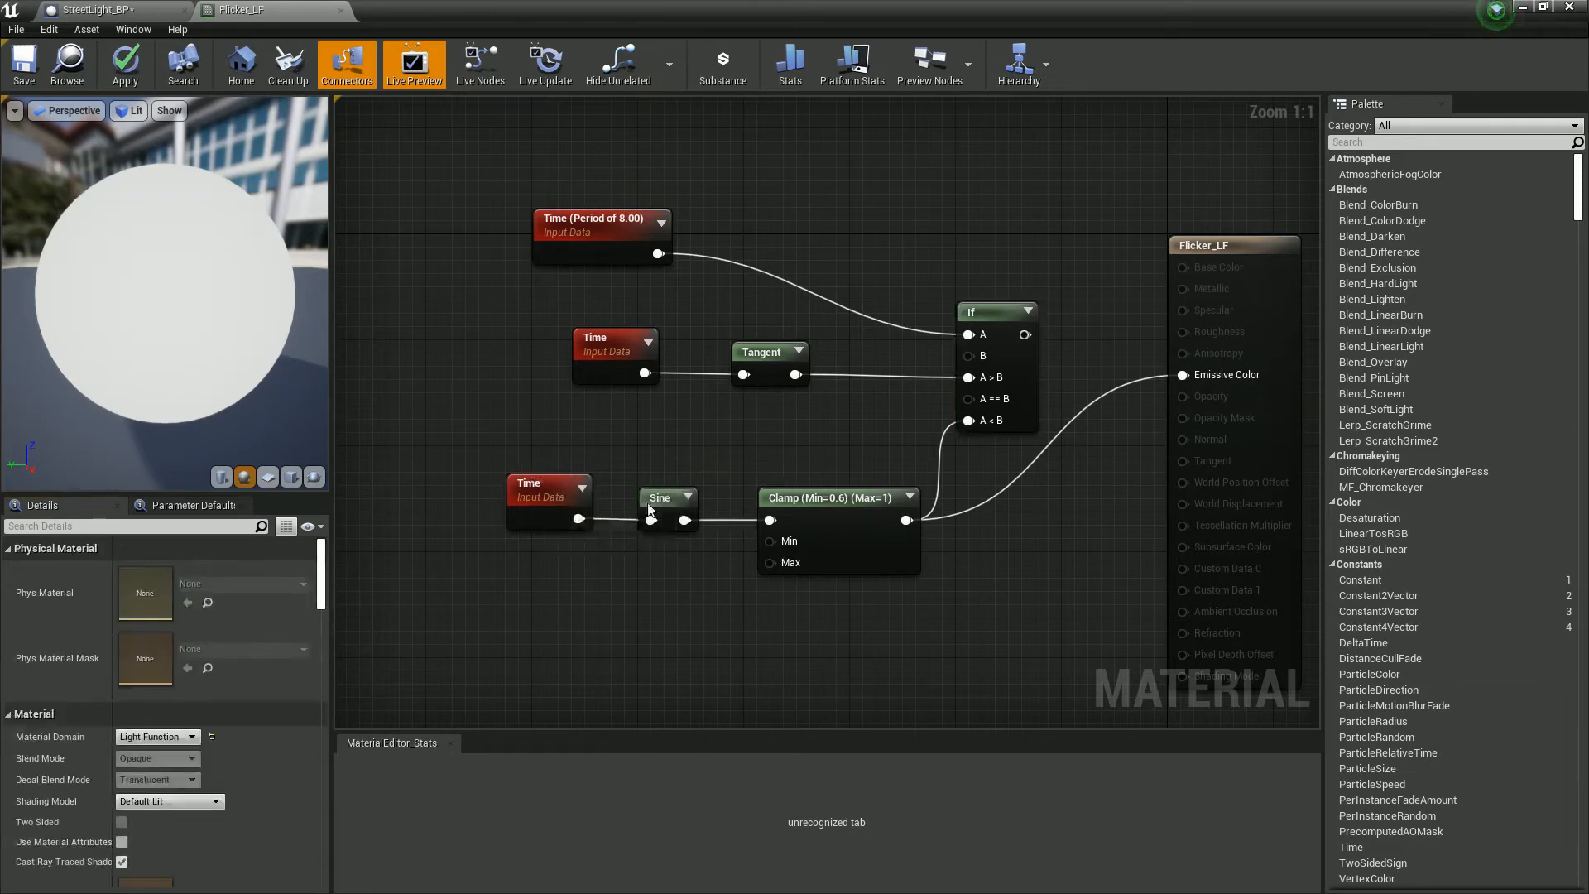
mouse_move(917, 407)
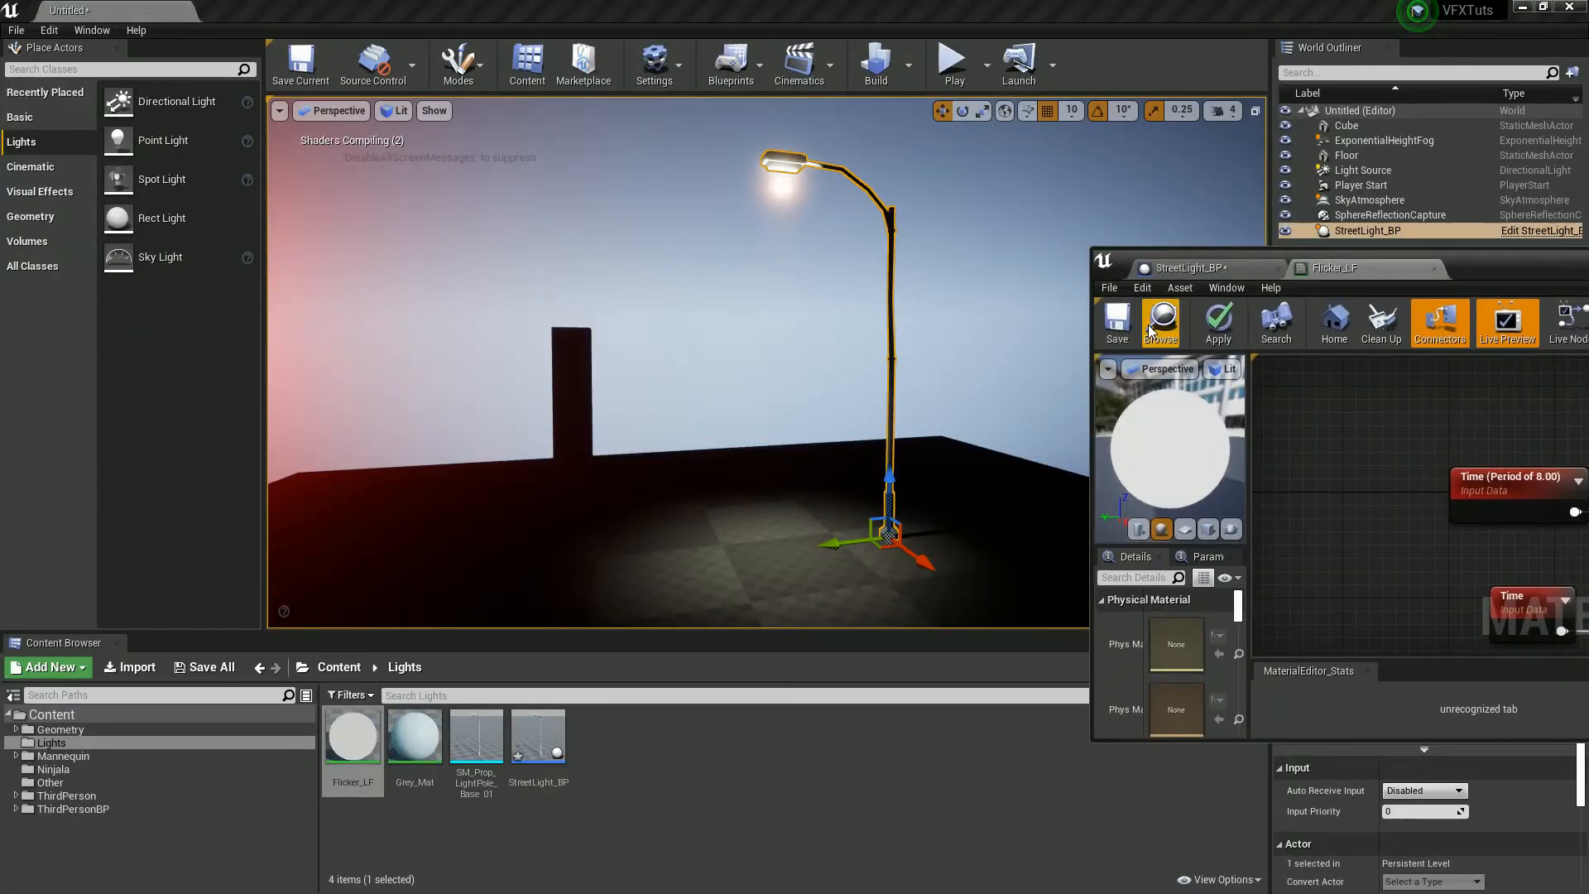
- Wire the If node output into Emissive Color and apply the material
left_click(1116, 318)
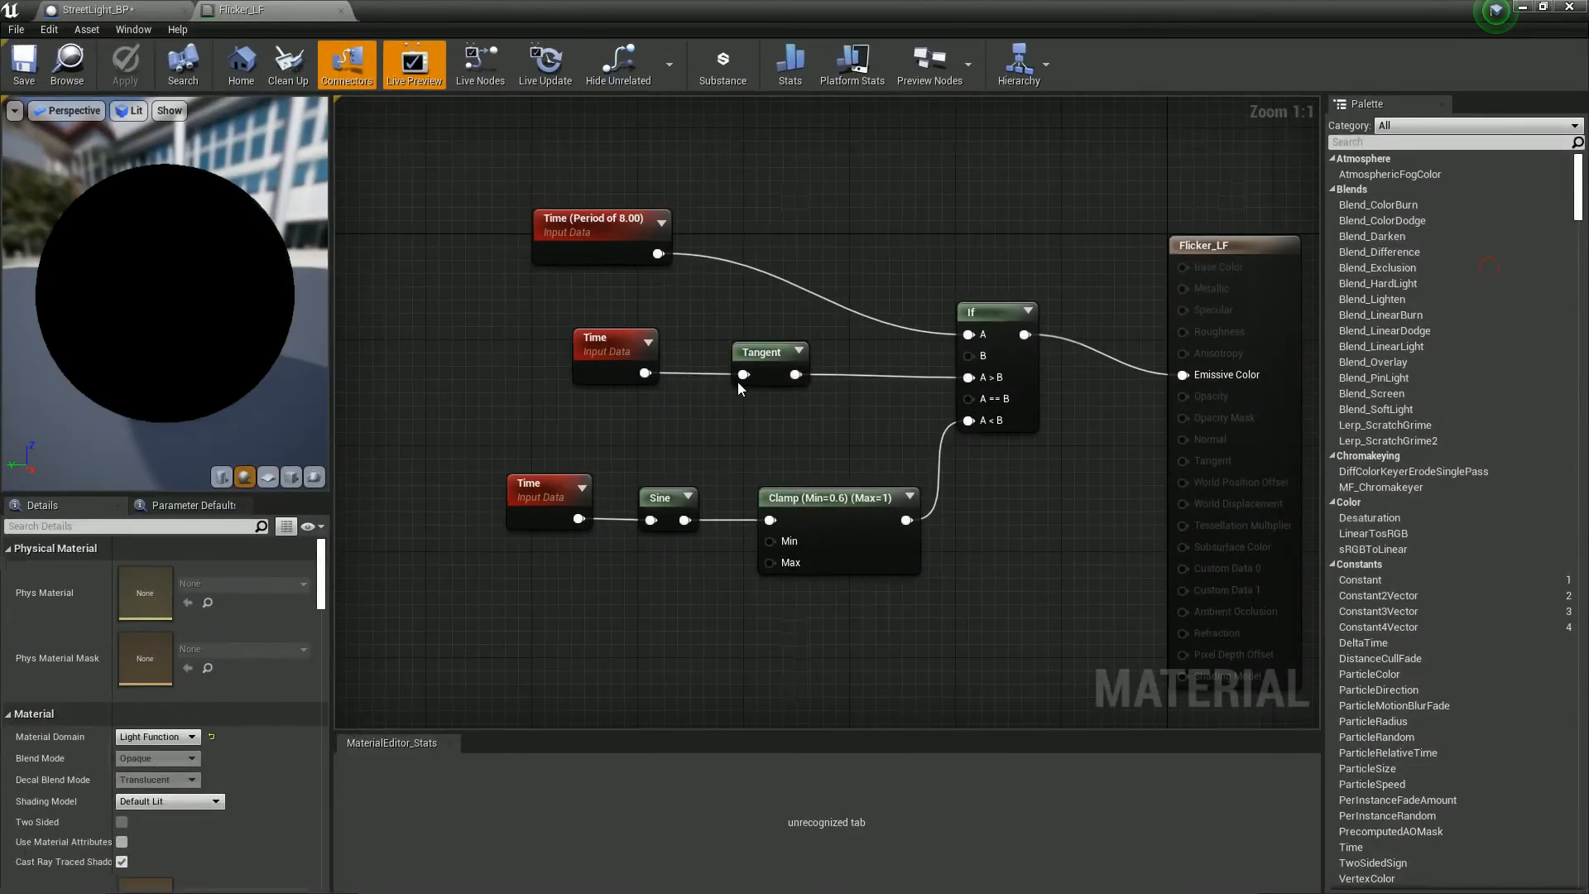
left_click(599, 226)
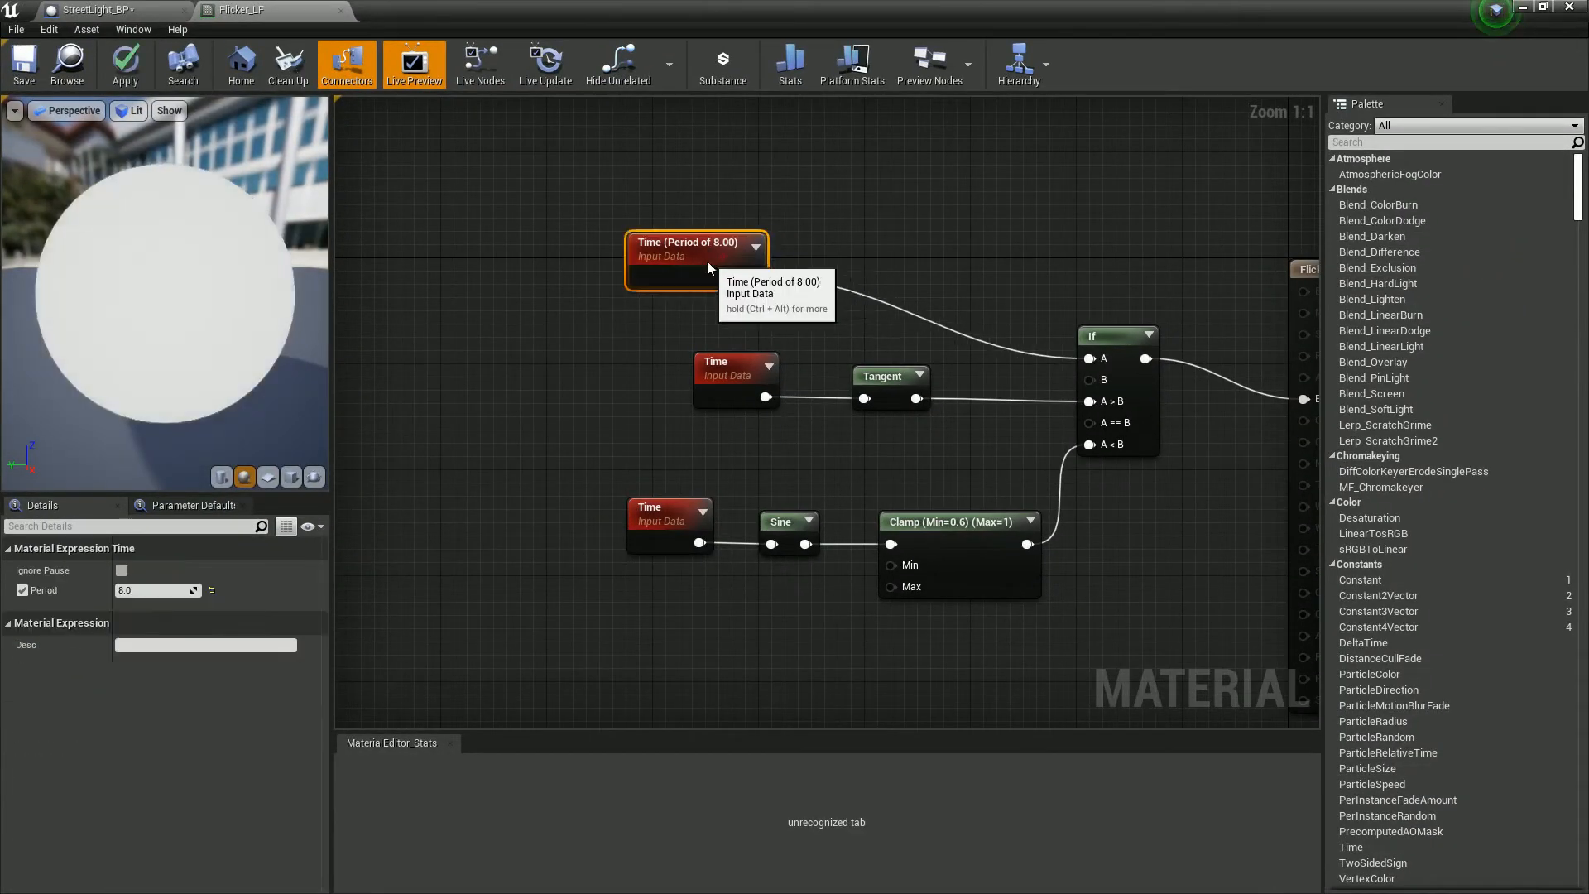
mouse_move(1112, 342)
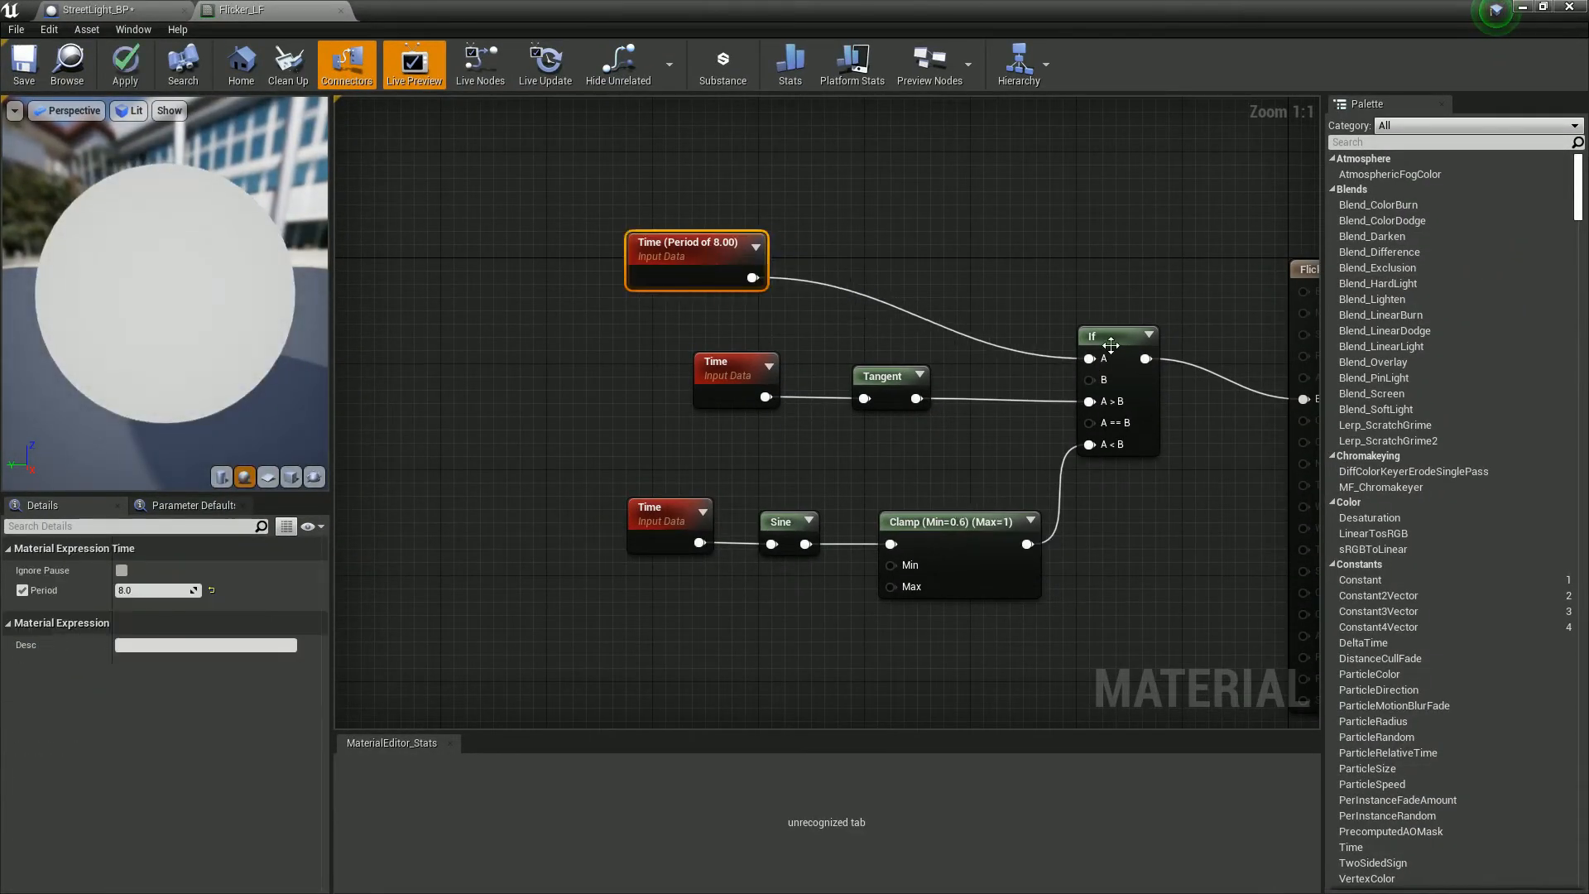
- Insert a Multiply node with constant 2 between the Time and Tangent nodes
left_click(1109, 336)
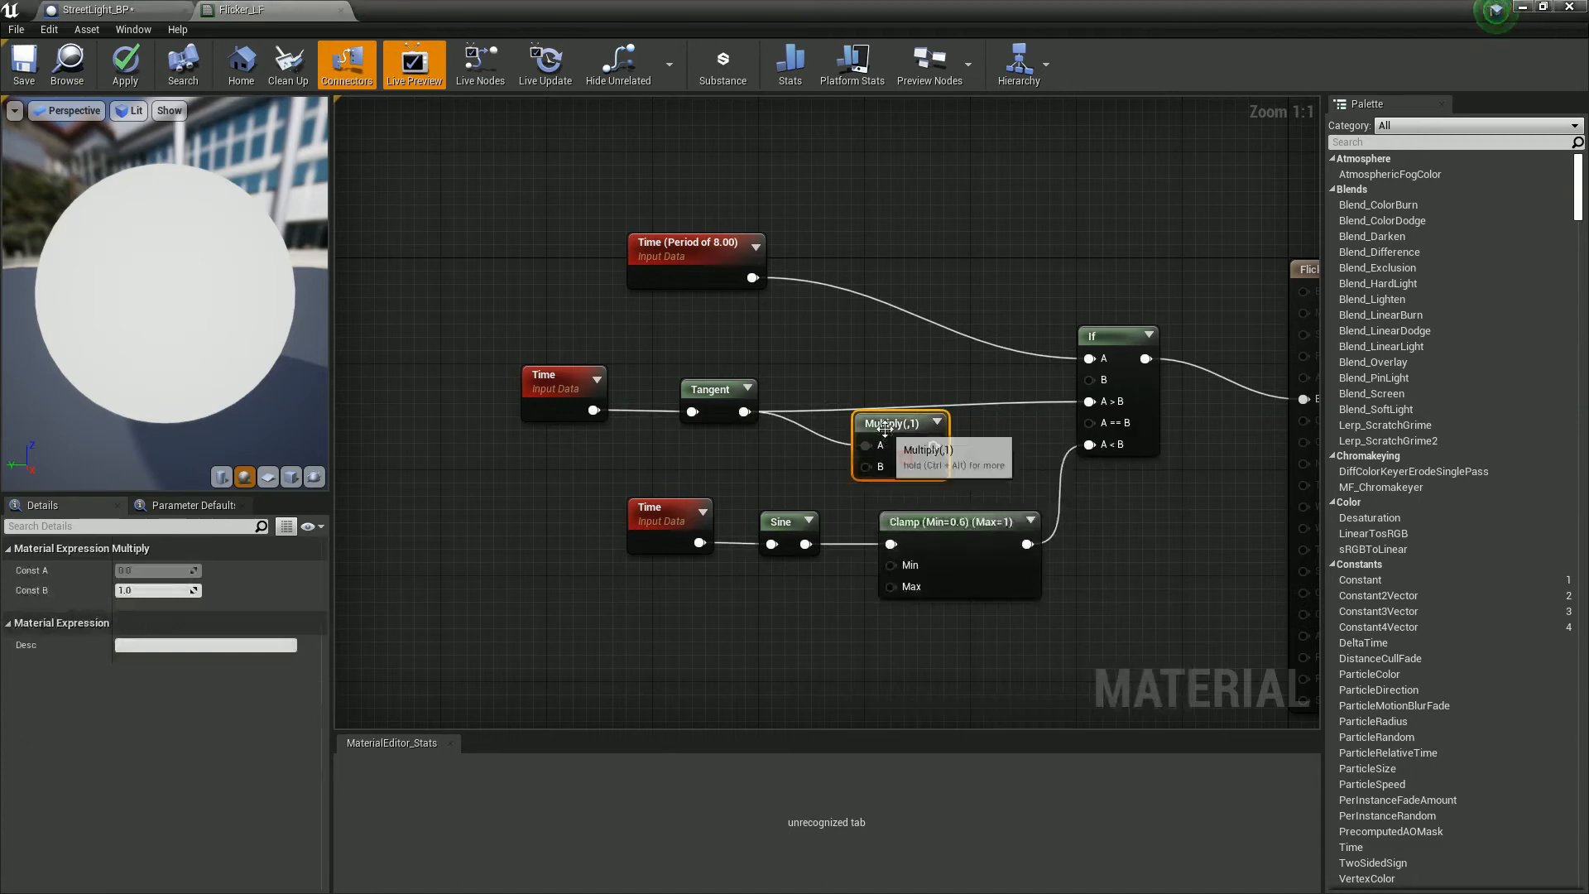
left_click_drag(891, 422, 884, 389)
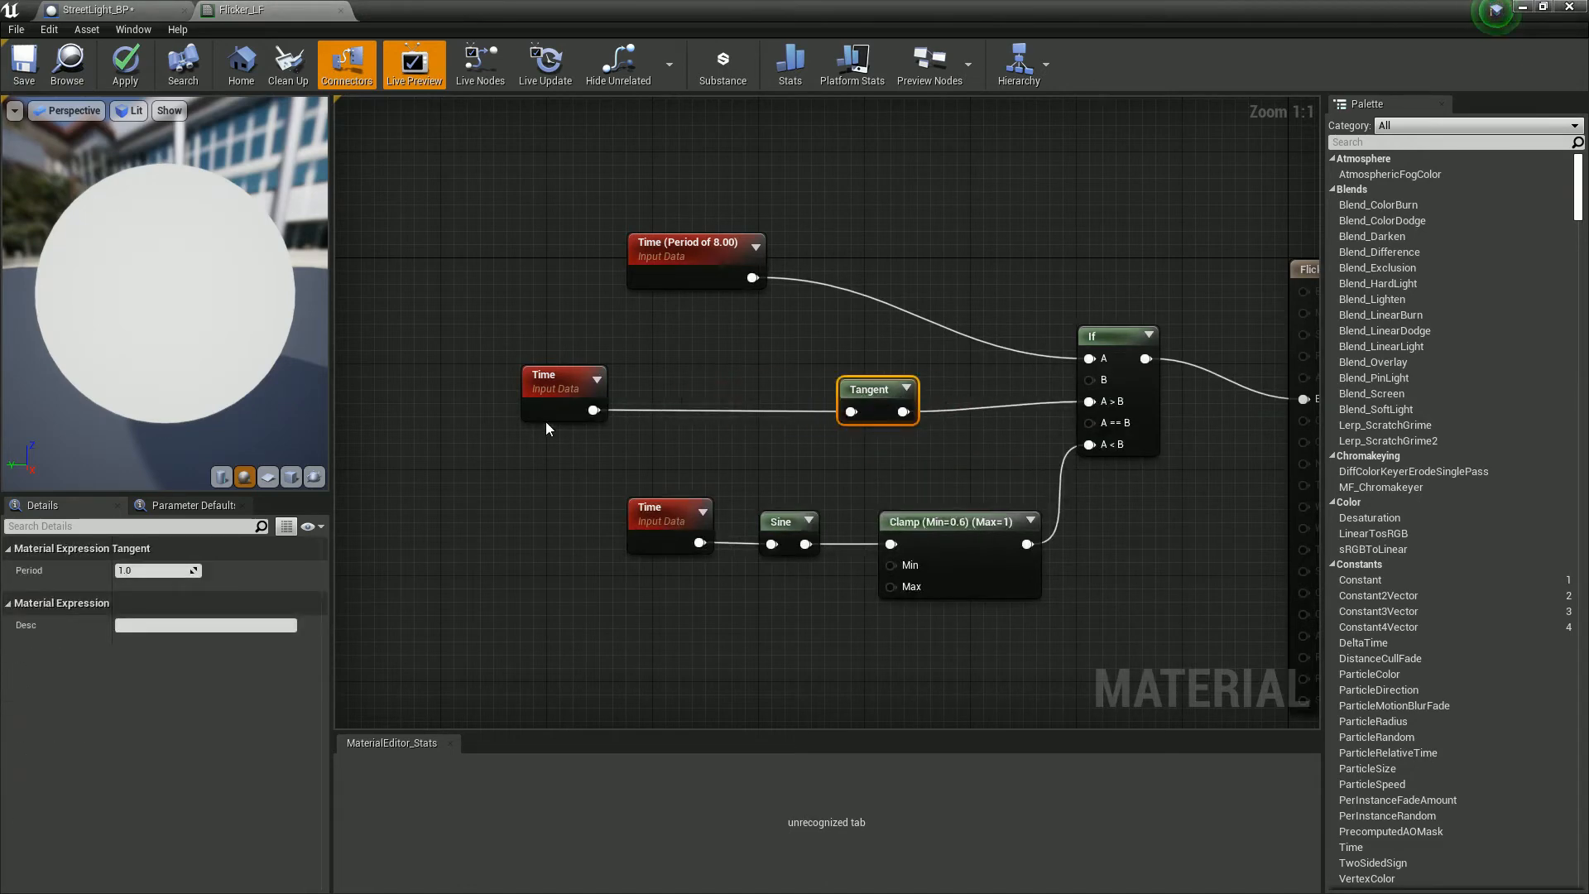
left_click(543, 388)
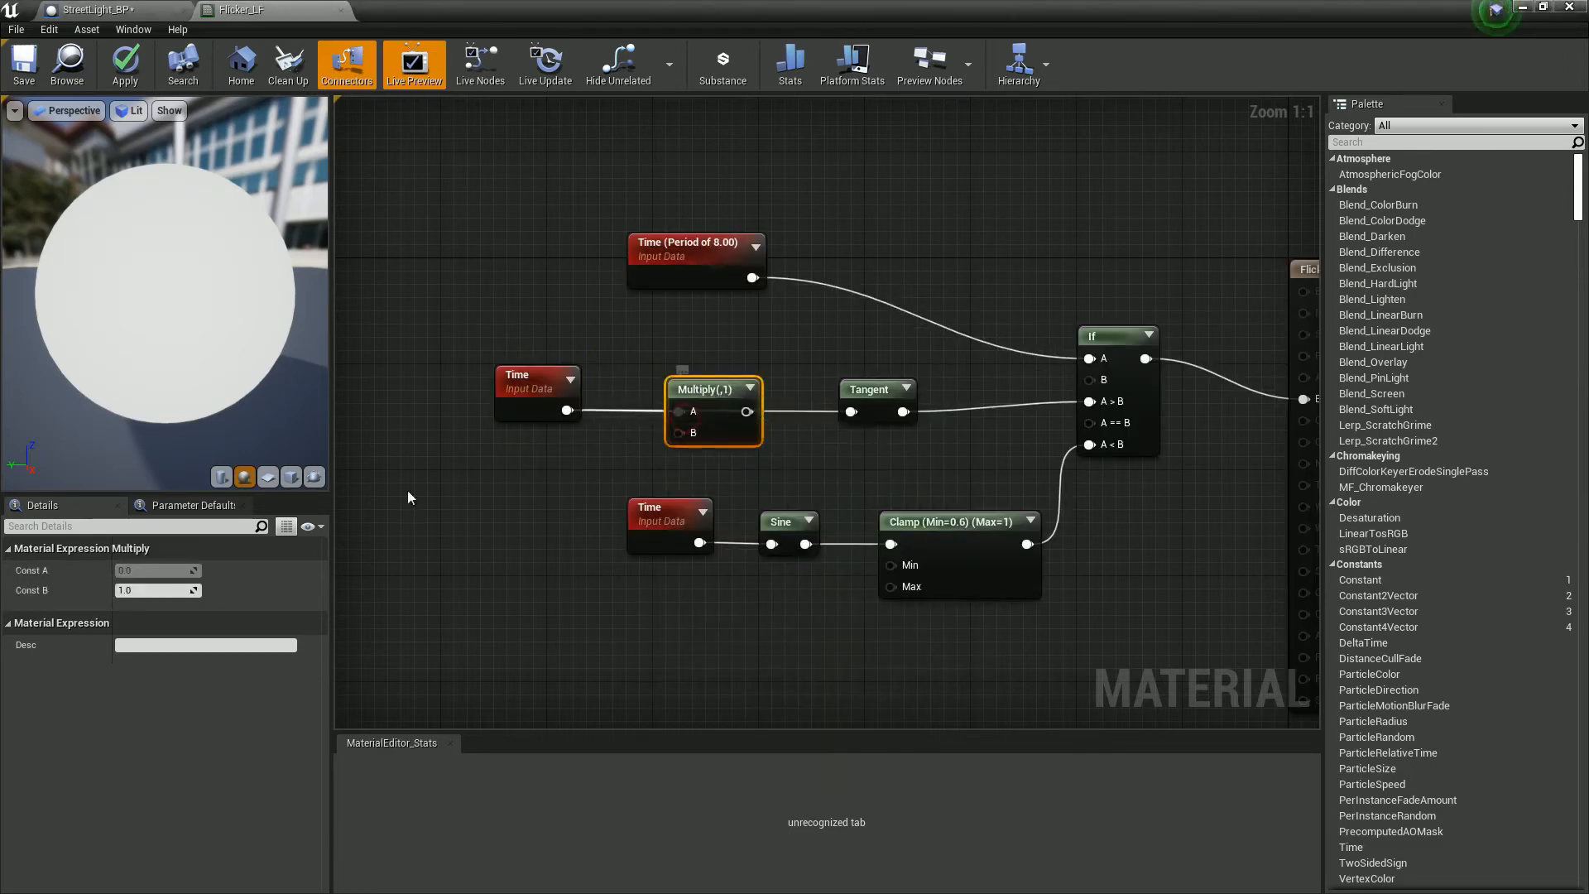
type("2")
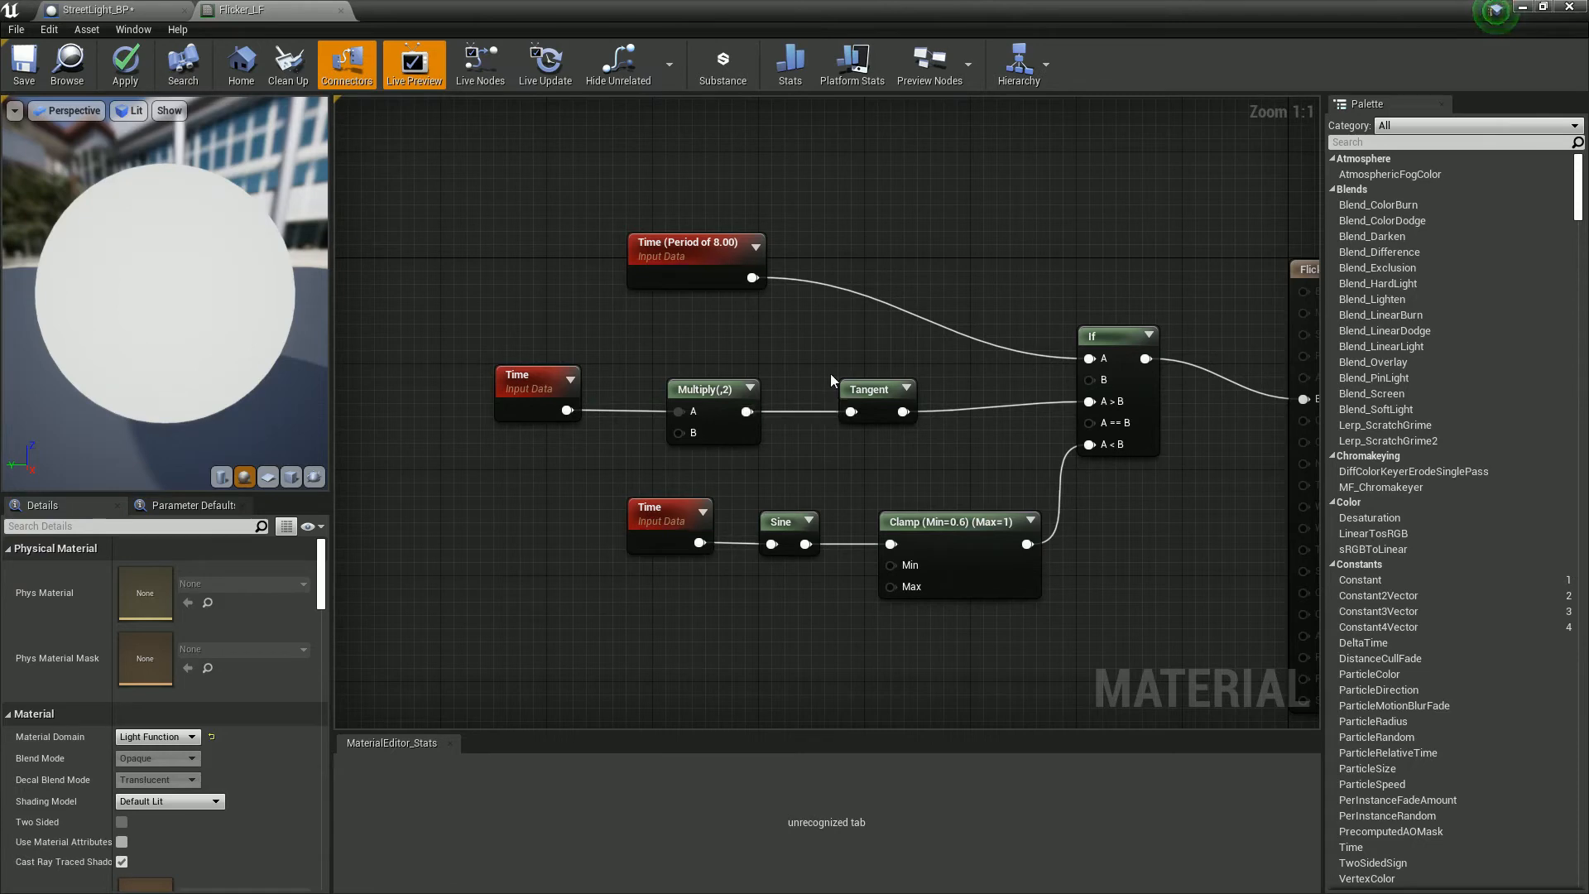
mouse_move(419, 27)
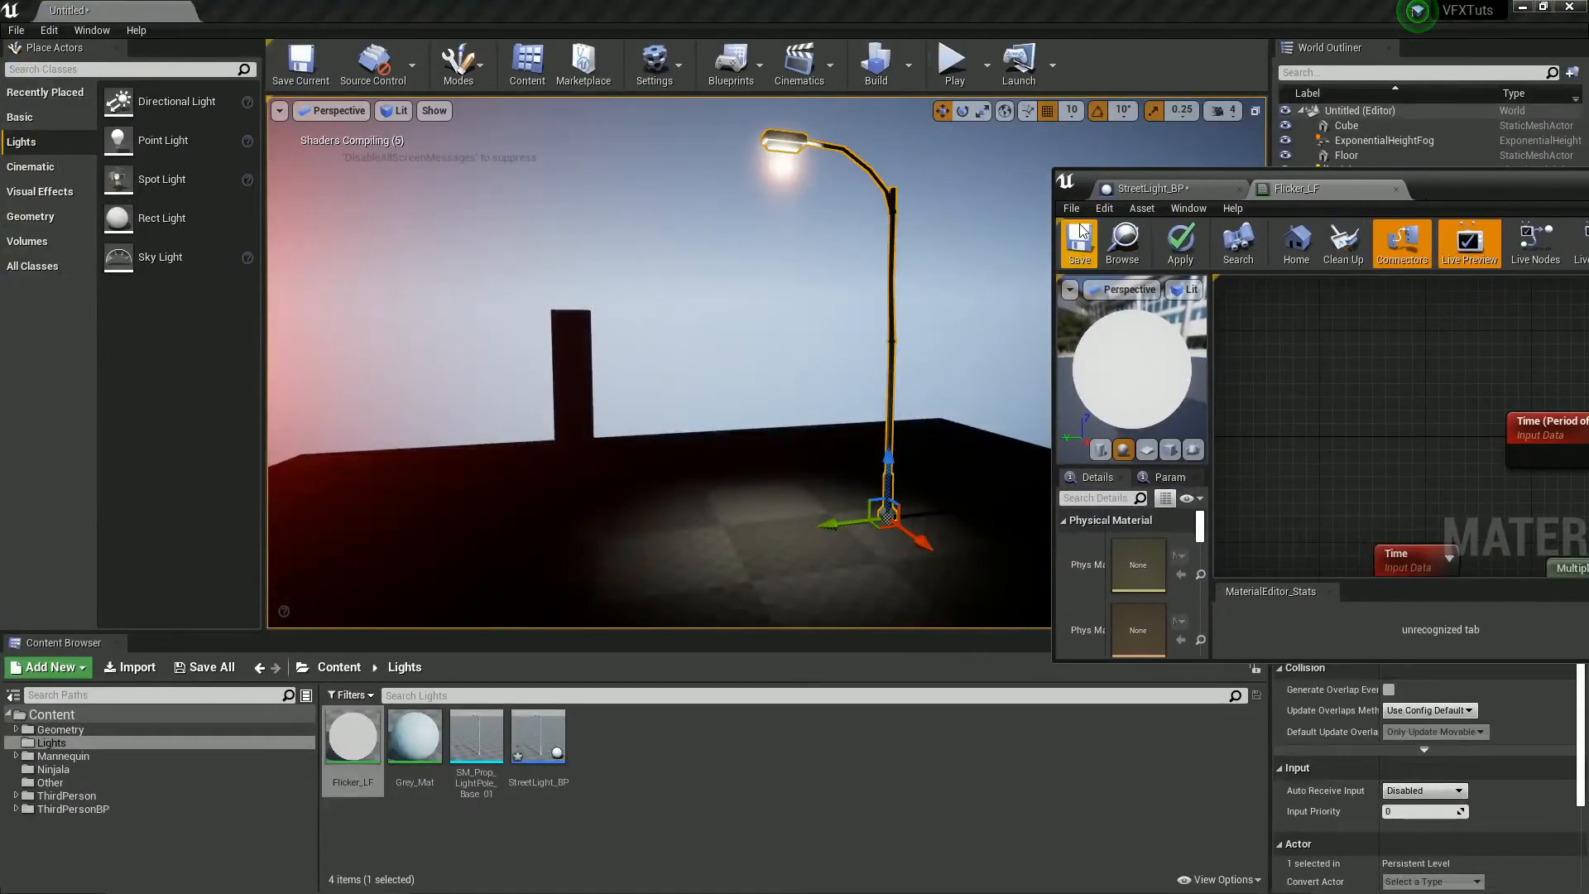
- Apply the Flicker_LF material so the doubled-time change takes effect
left_click(955, 60)
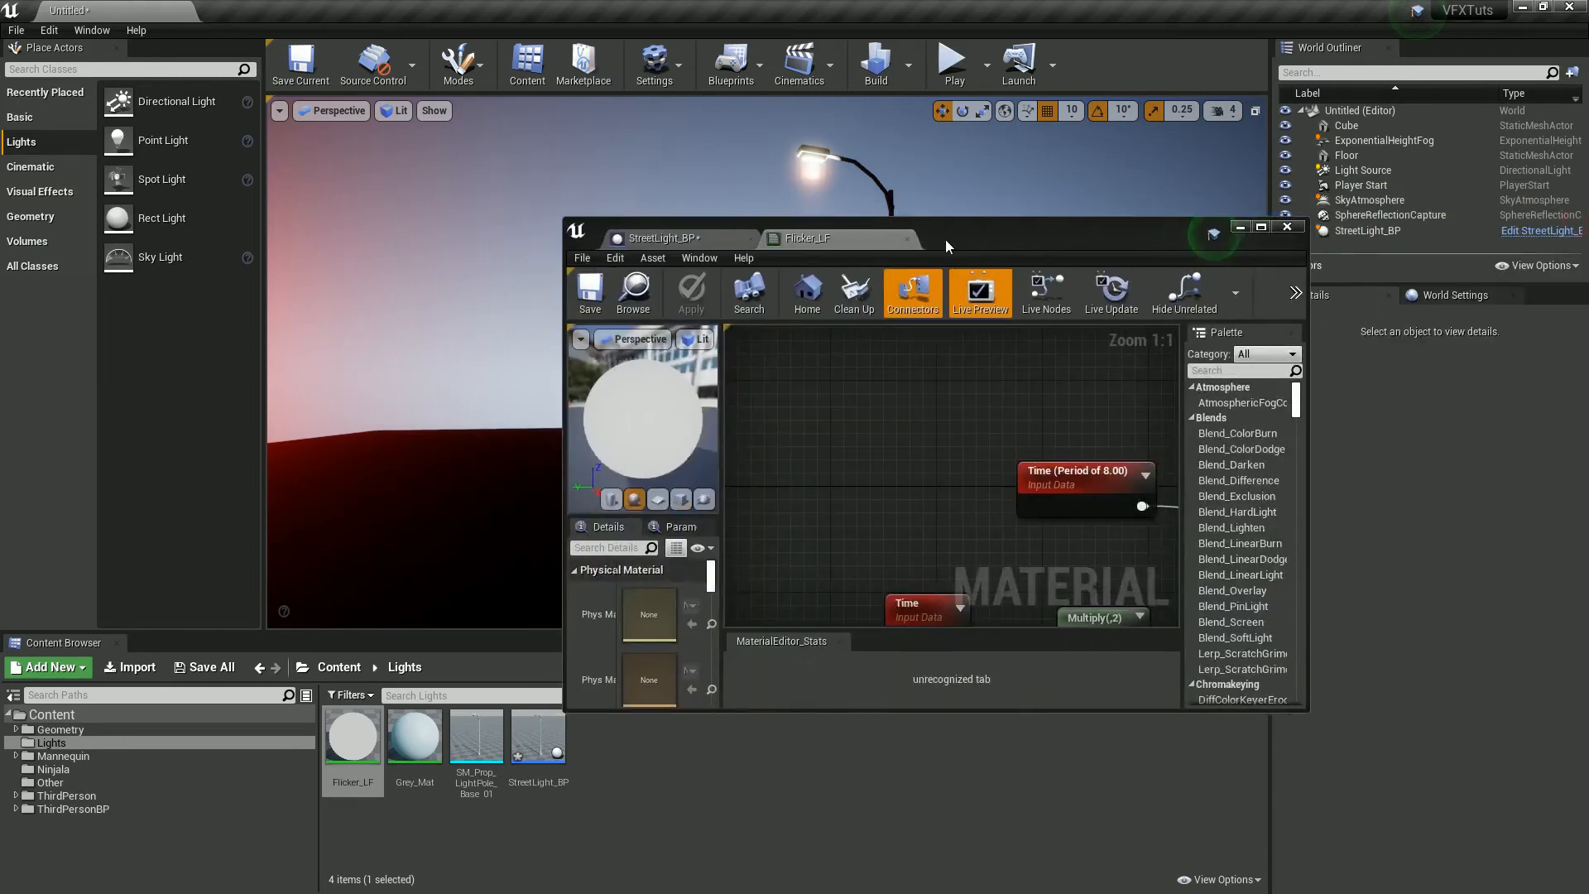
- Save the Flicker_LF material, then save the Smooth_LF material
left_click(1261, 225)
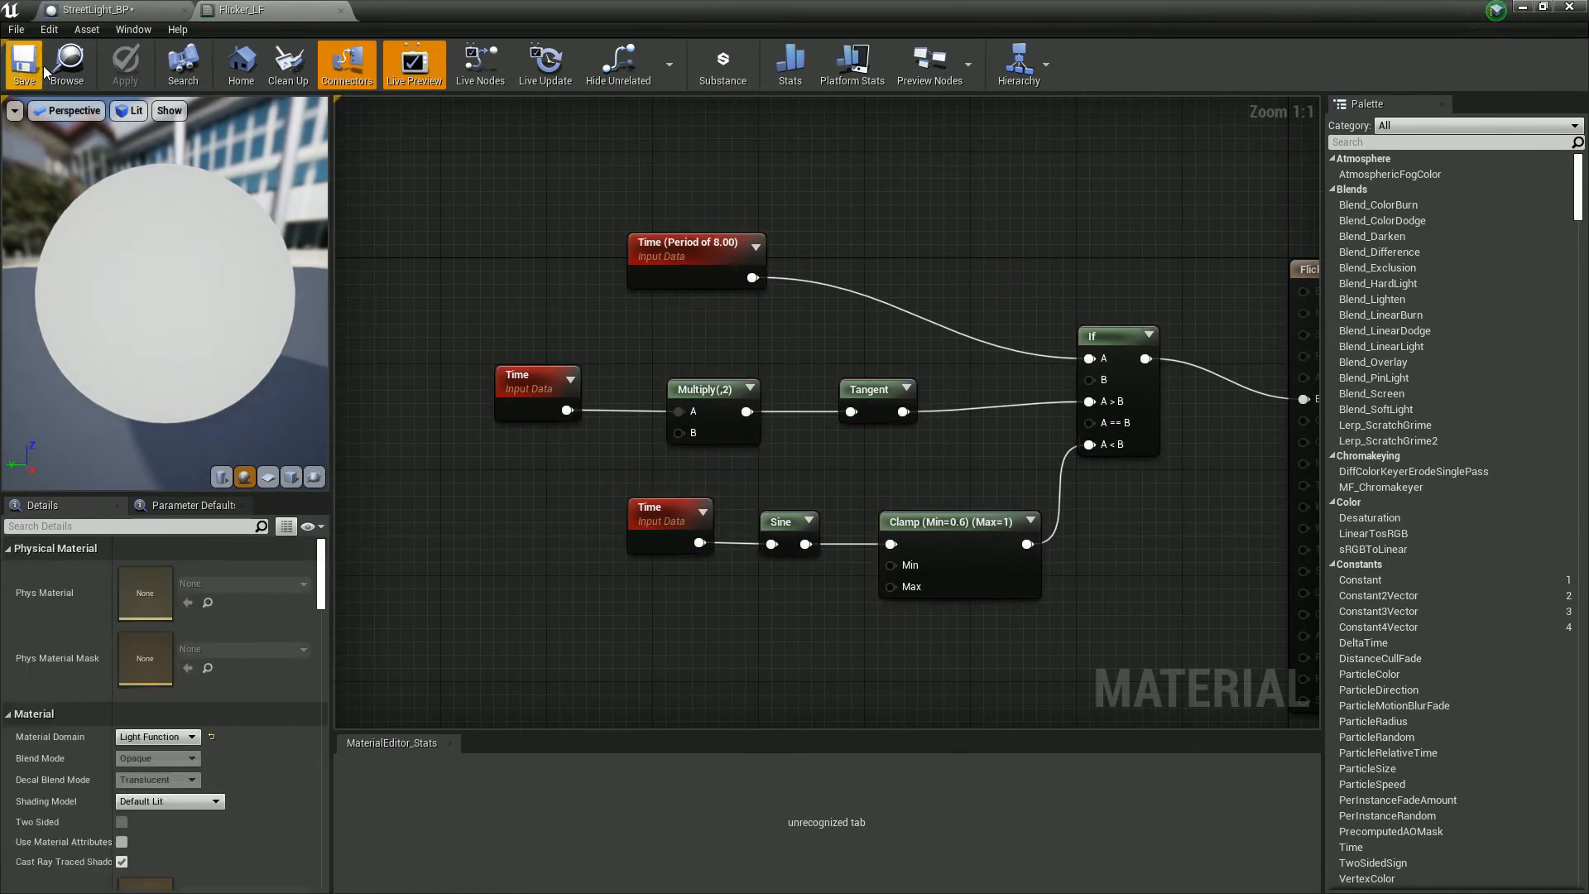
mouse_move(46, 64)
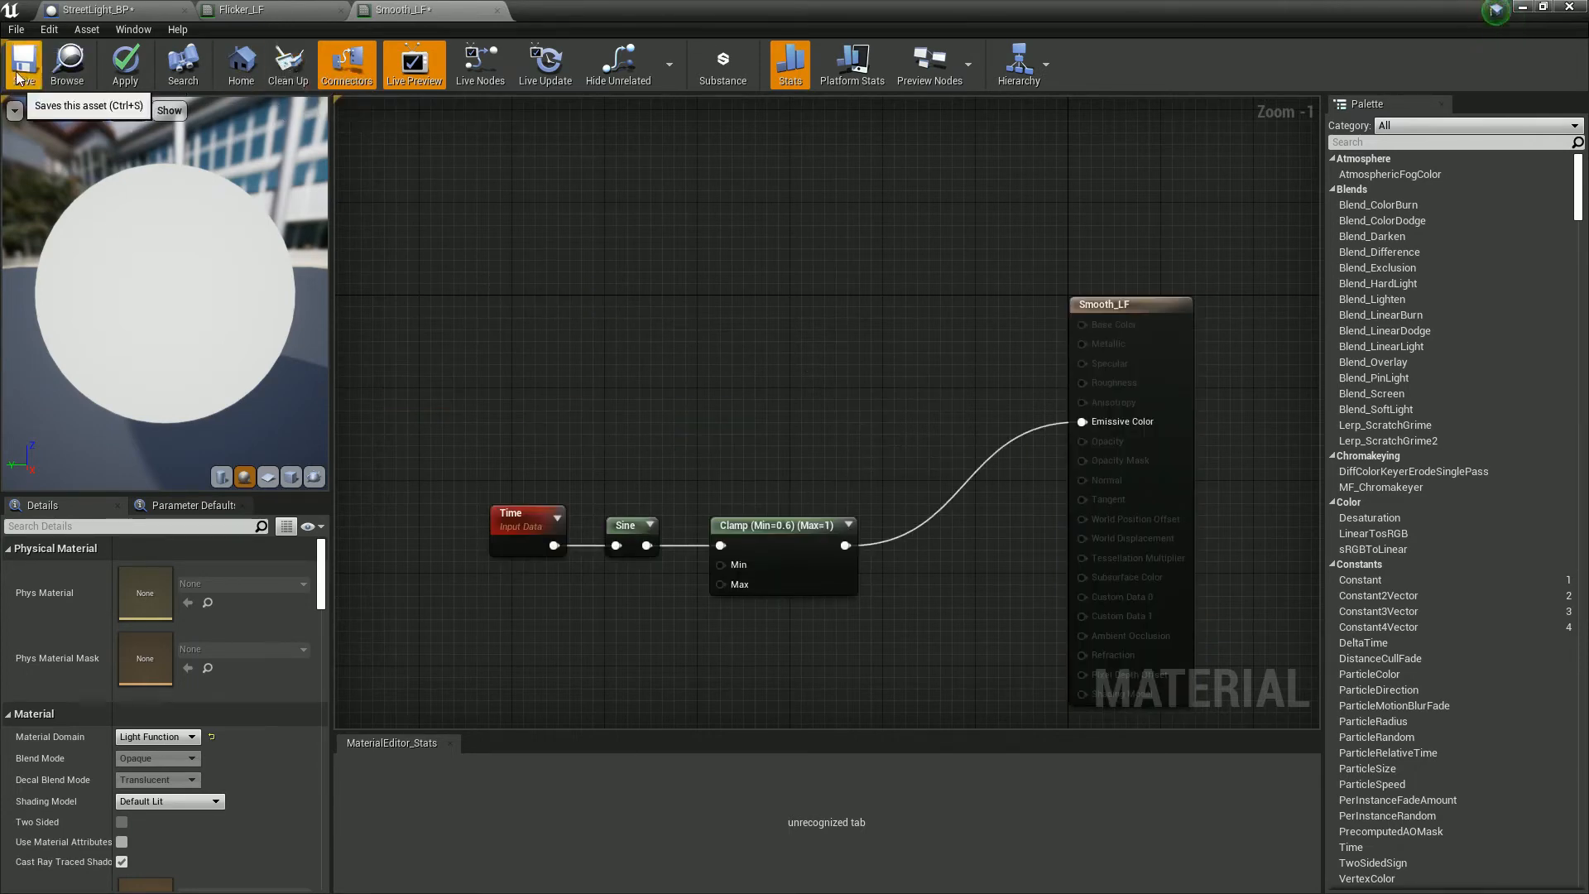
left_click(16, 59)
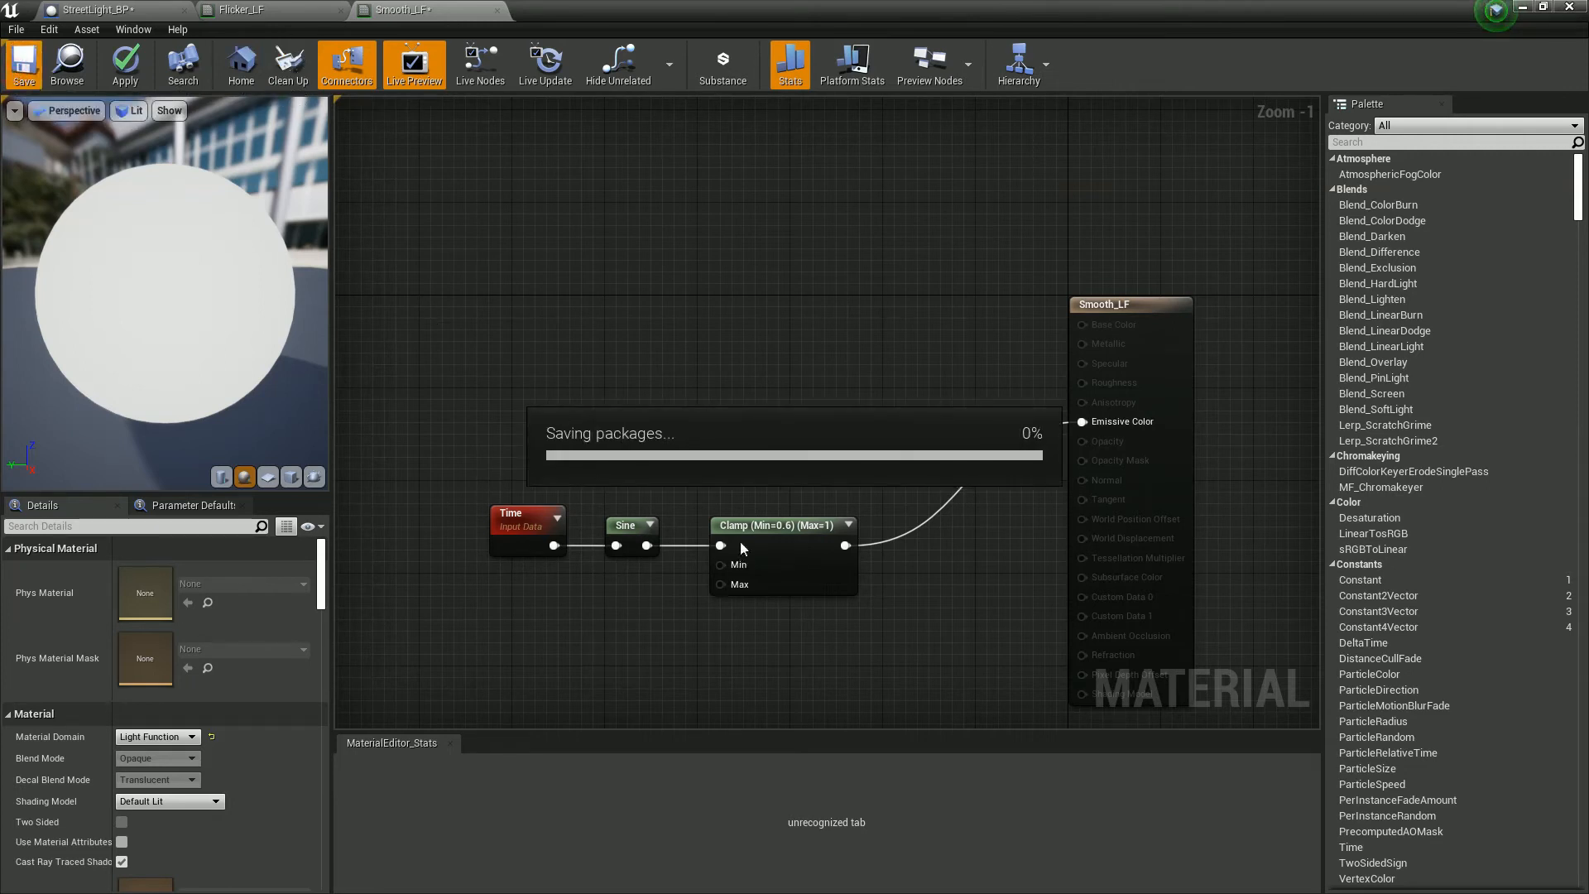
mouse_move(597, 507)
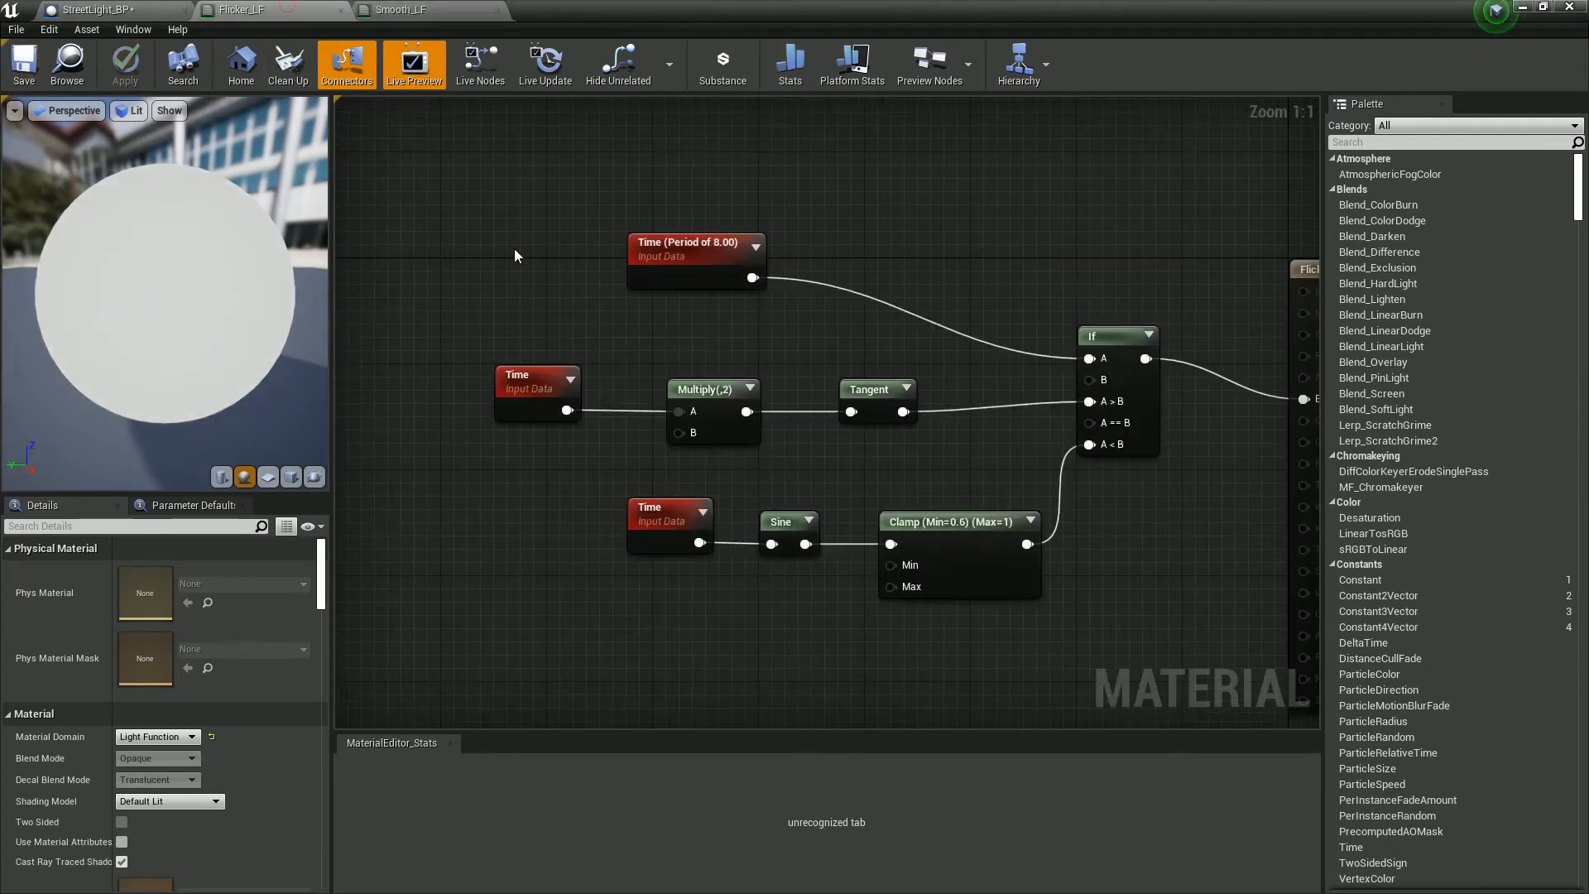
mouse_move(1089, 400)
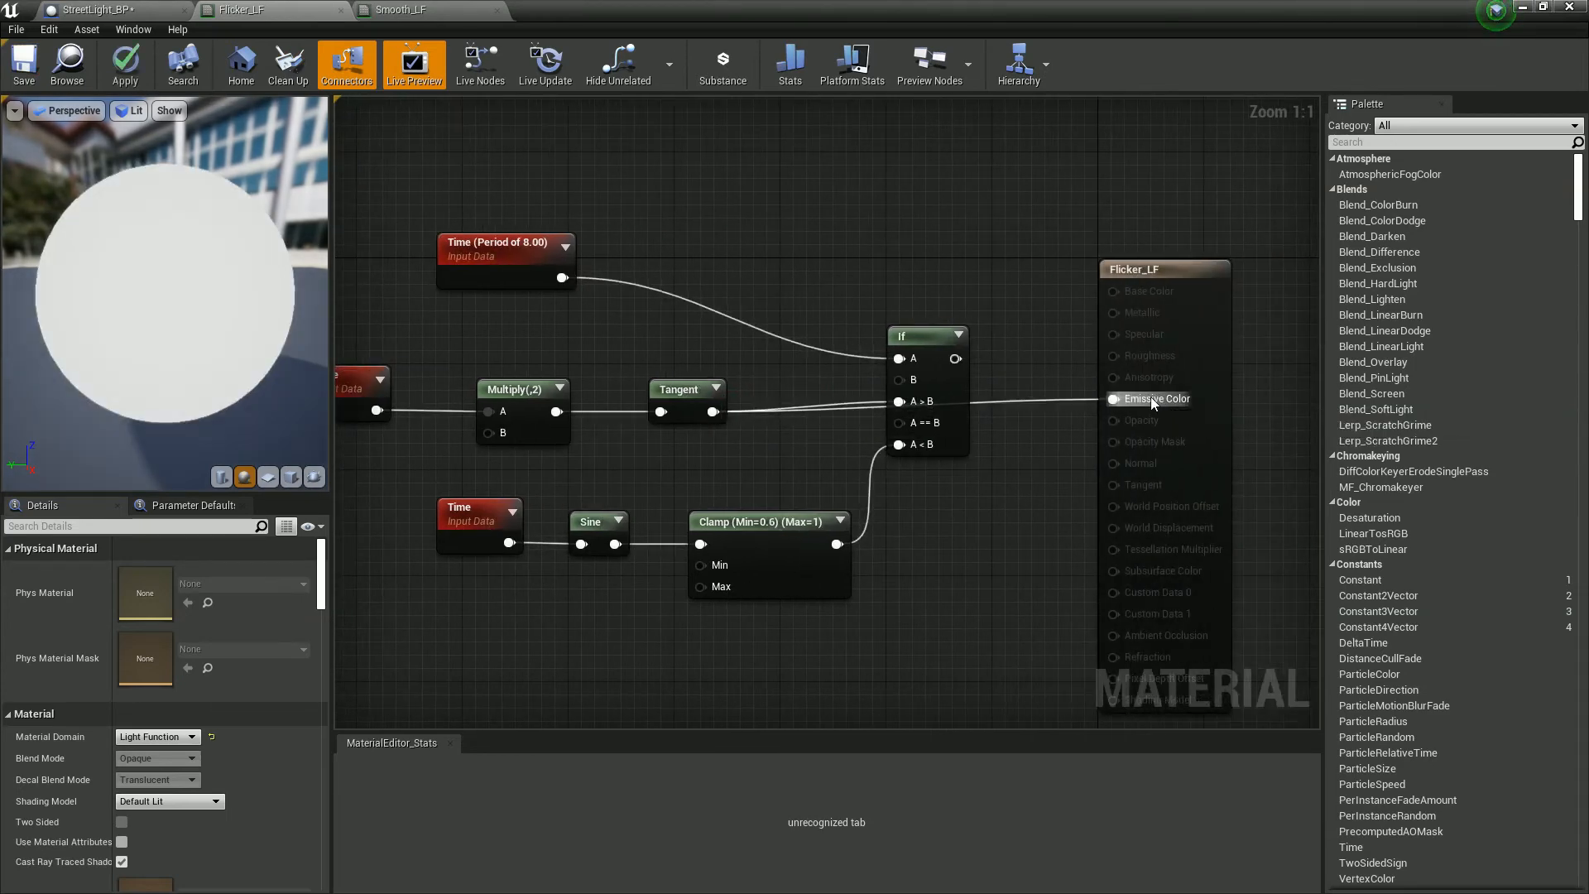
- Route the Tangent output straight to Emissive Color and apply
left_click(288, 65)
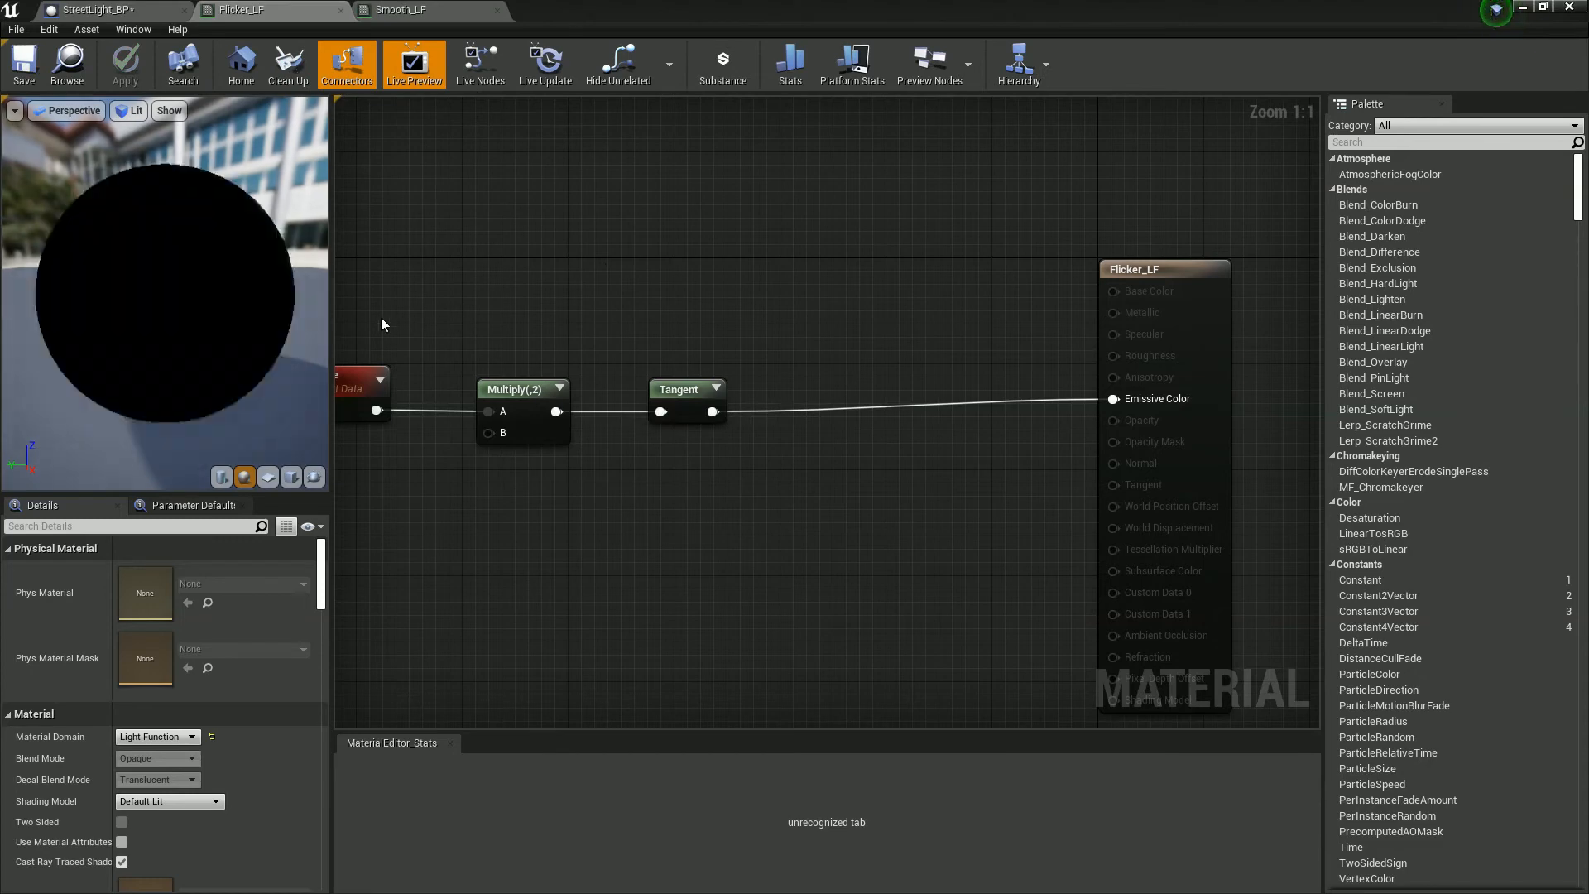
mouse_move(106, 13)
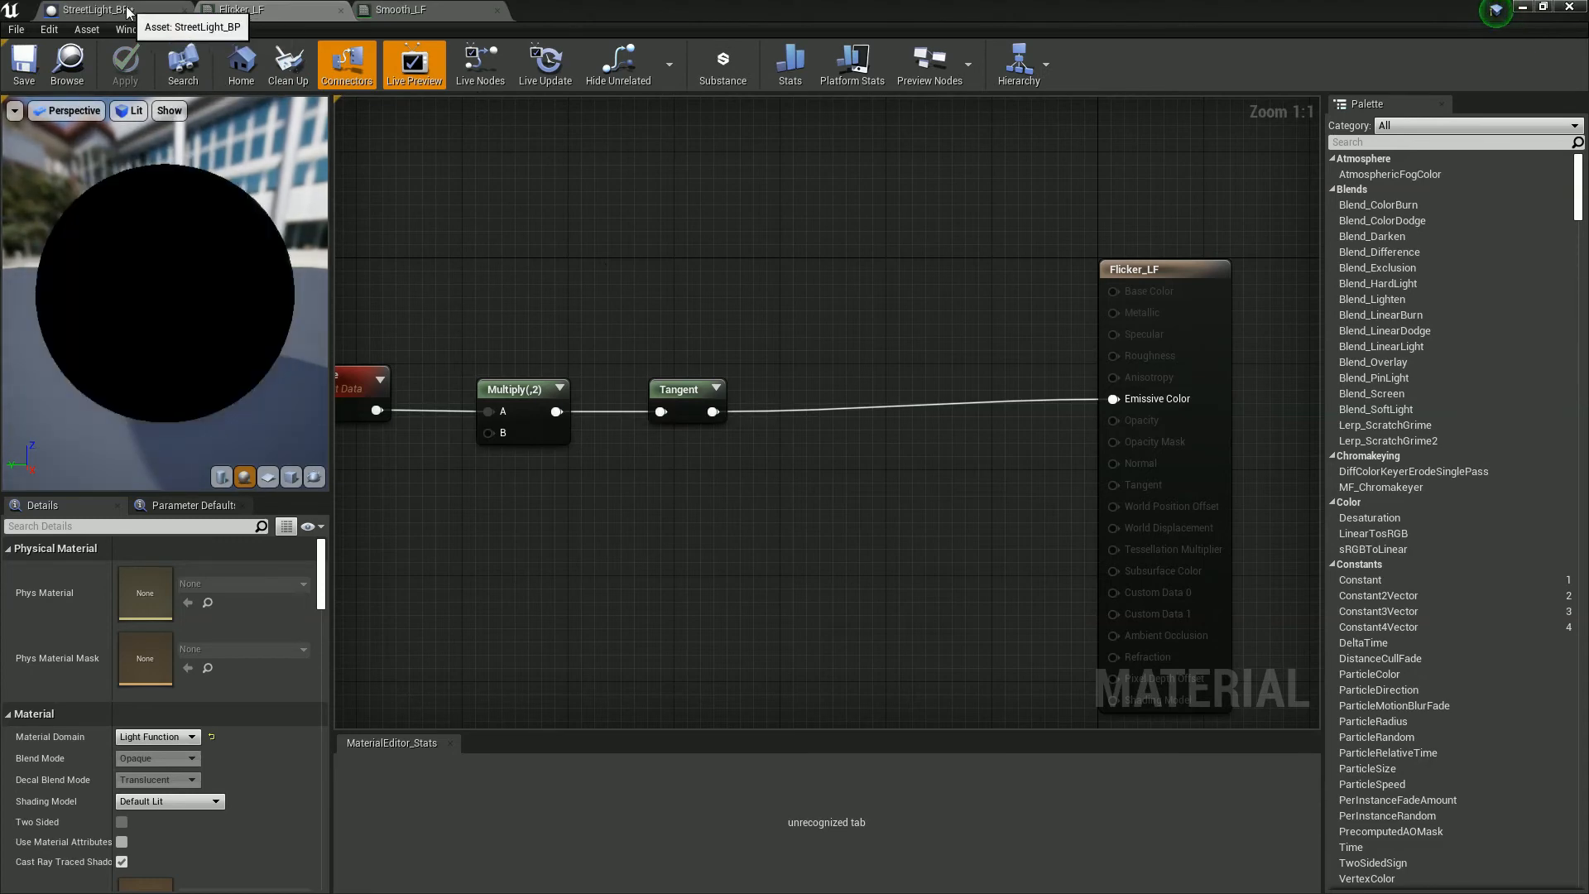
- In StreetLight_BP, set the SpotLight's Light Function Material to Smooth_LF
left_click(92, 13)
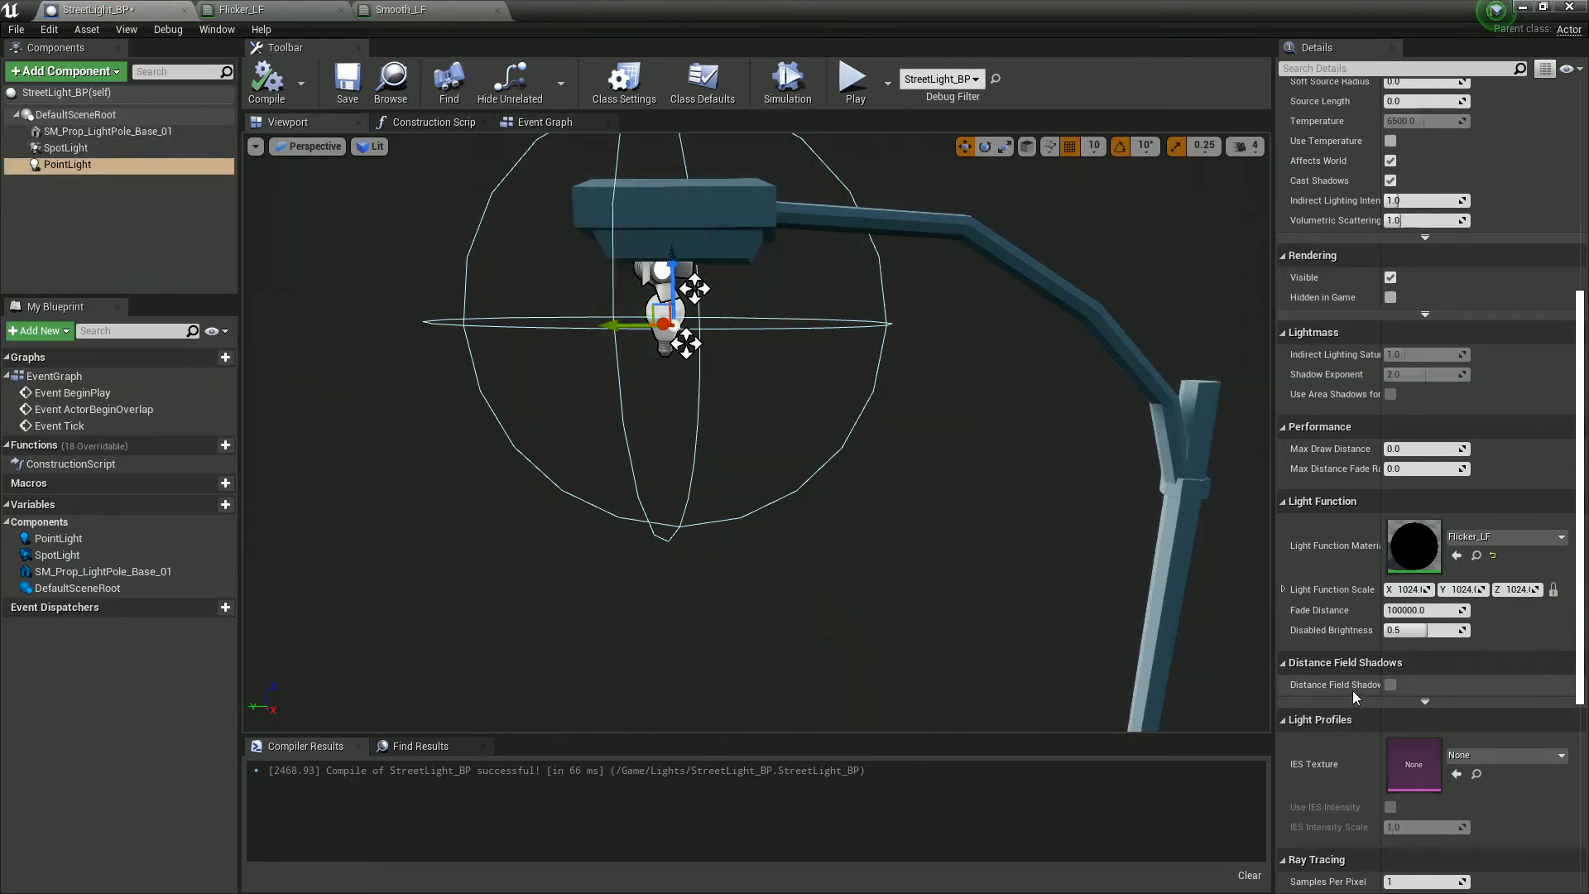
left_click(1560, 537)
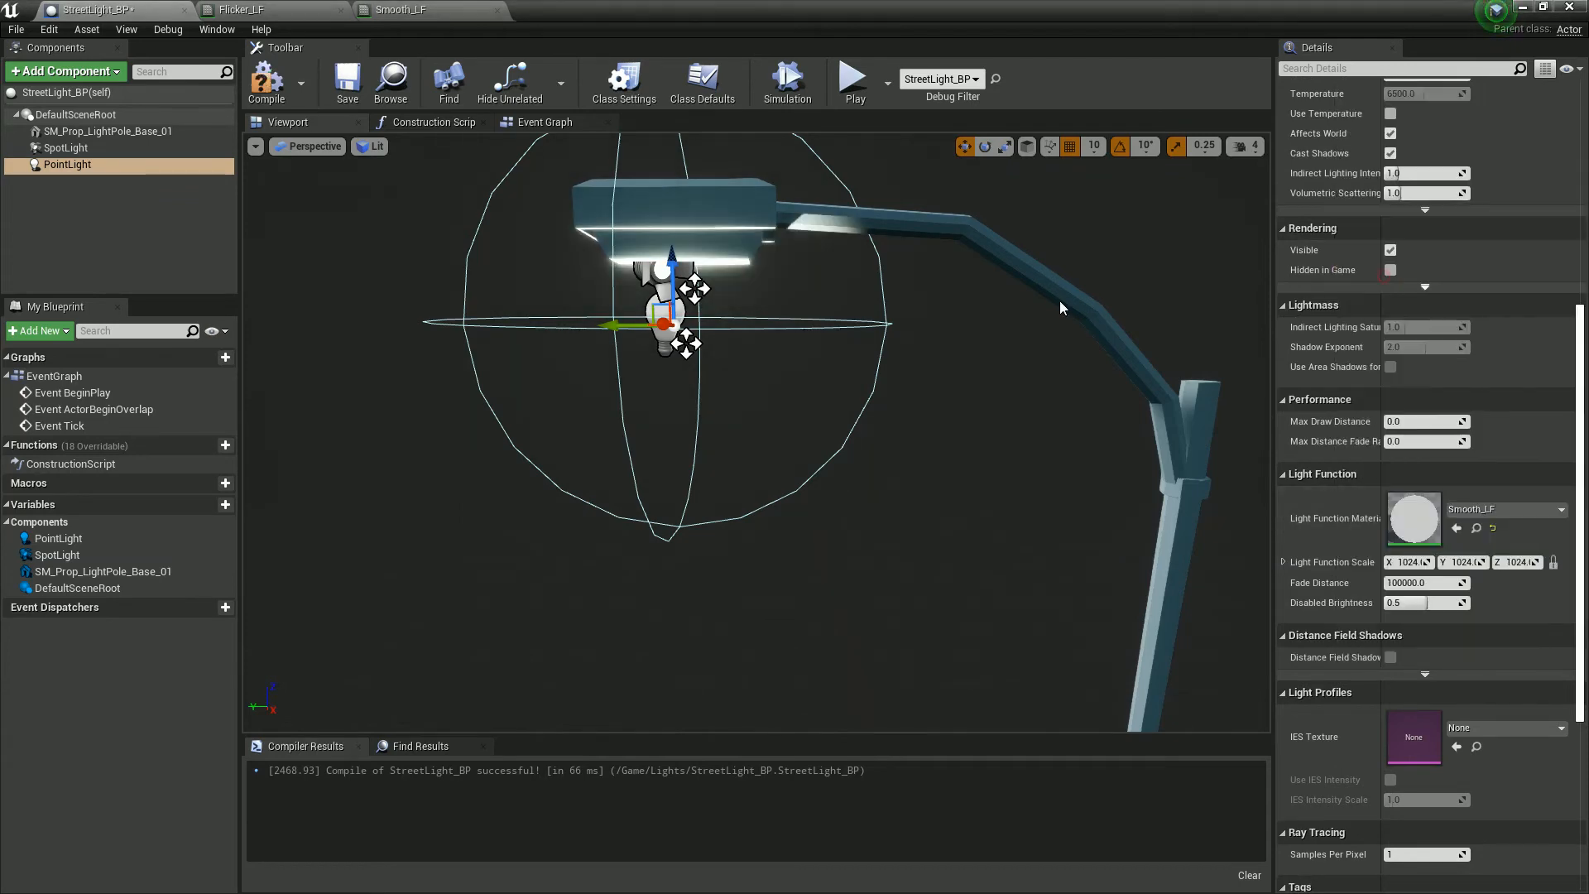
left_click(67, 147)
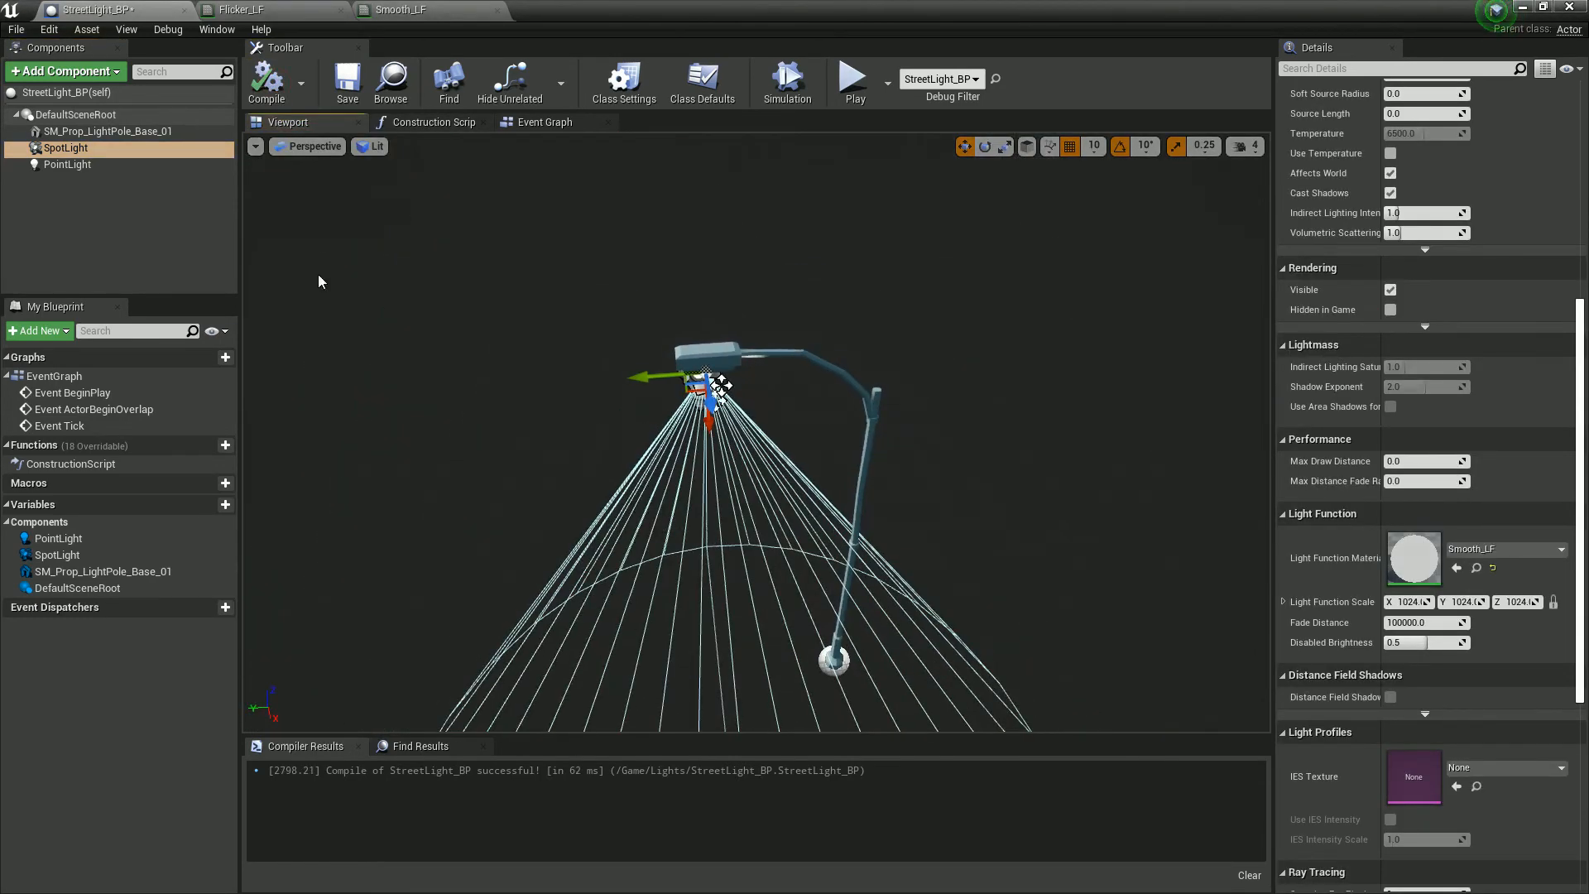
- Add a Box Collision component to StreetLight_BP
left_click(66, 70)
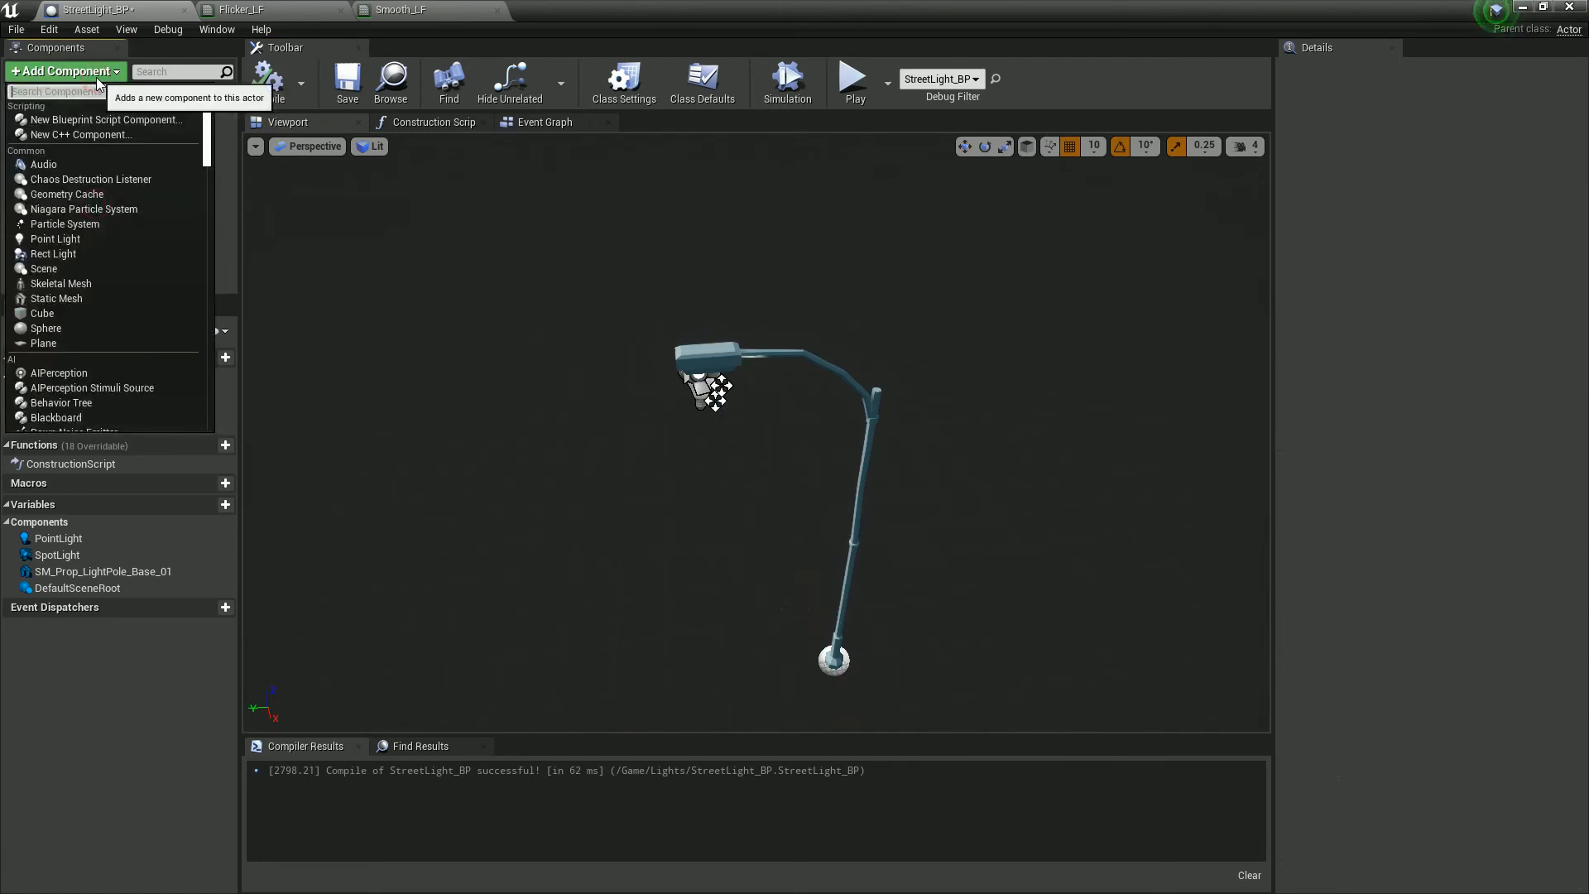
type("box")
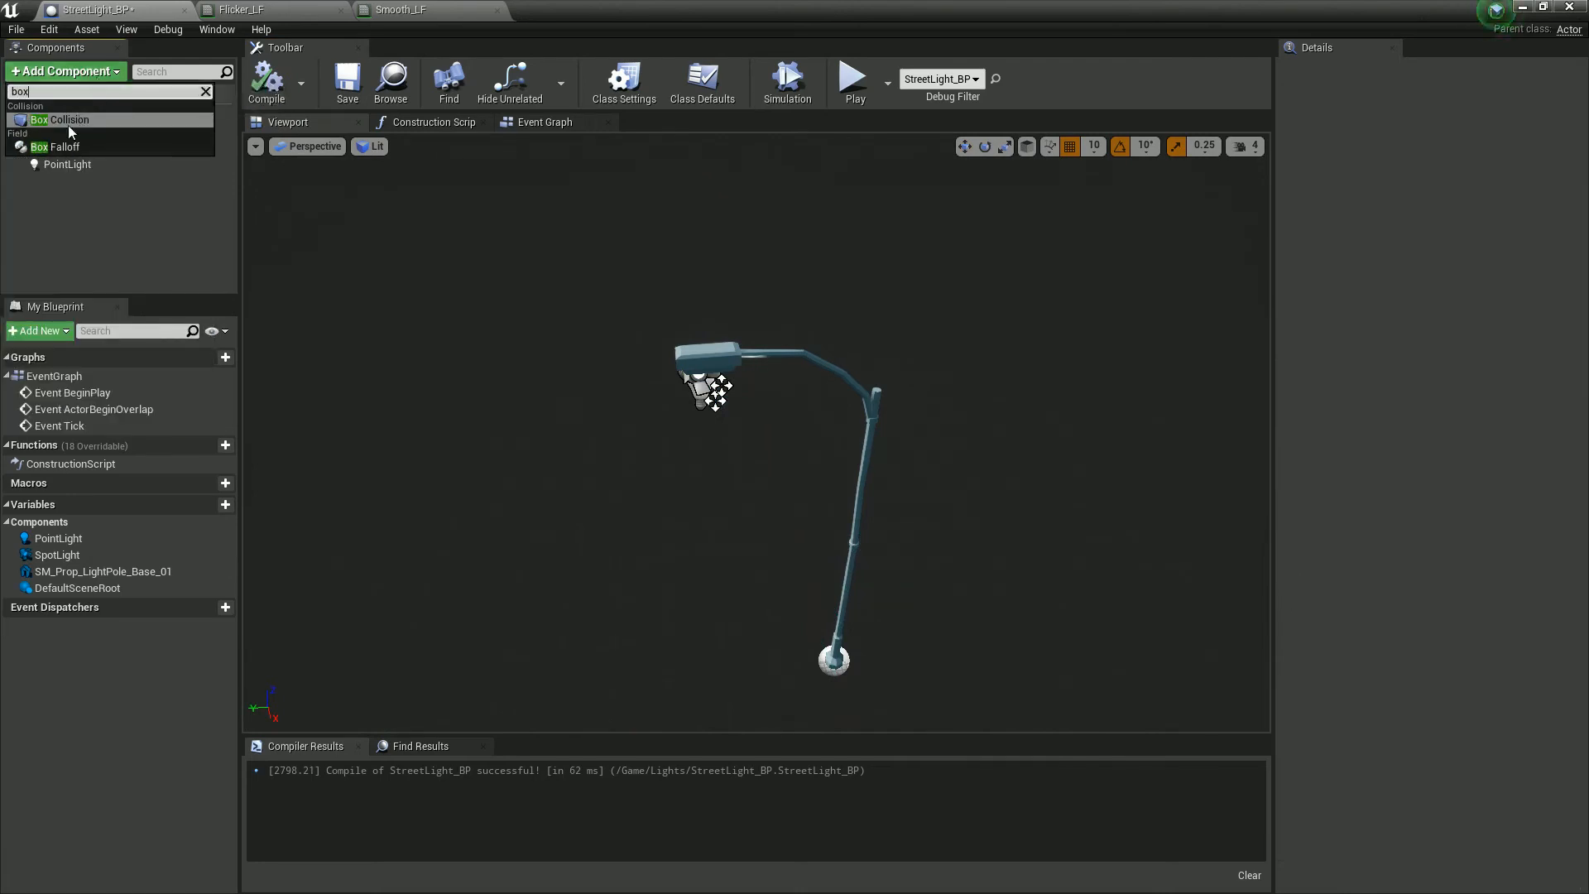
left_click(60, 119)
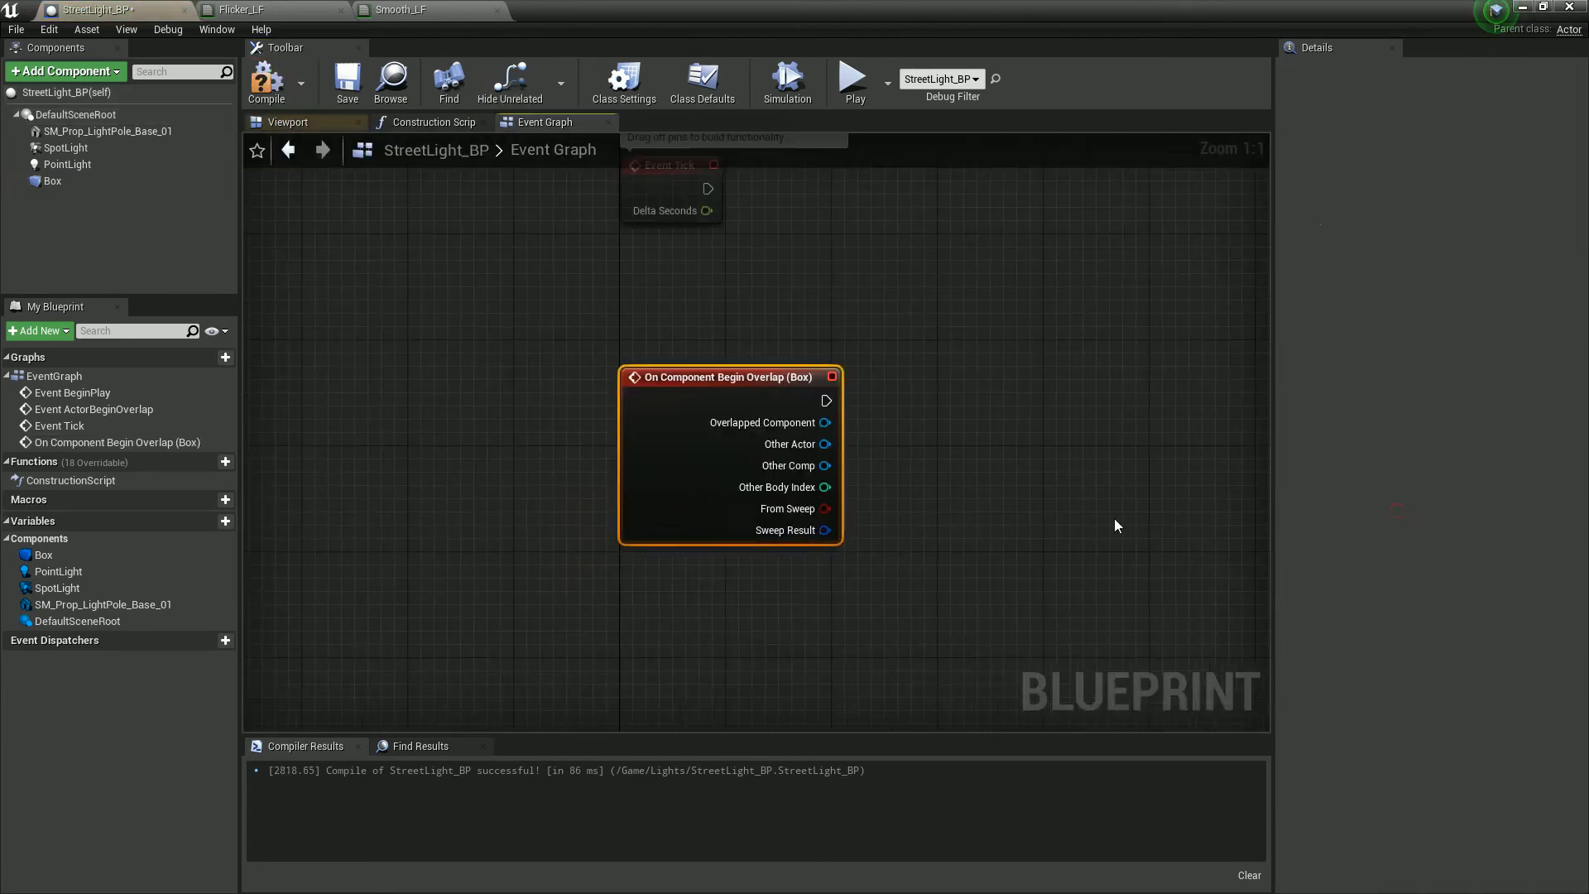
- From Other Actor, cast to ThirdPersonCharacter and add a Print String node
left_click_drag(826, 444, 978, 414)
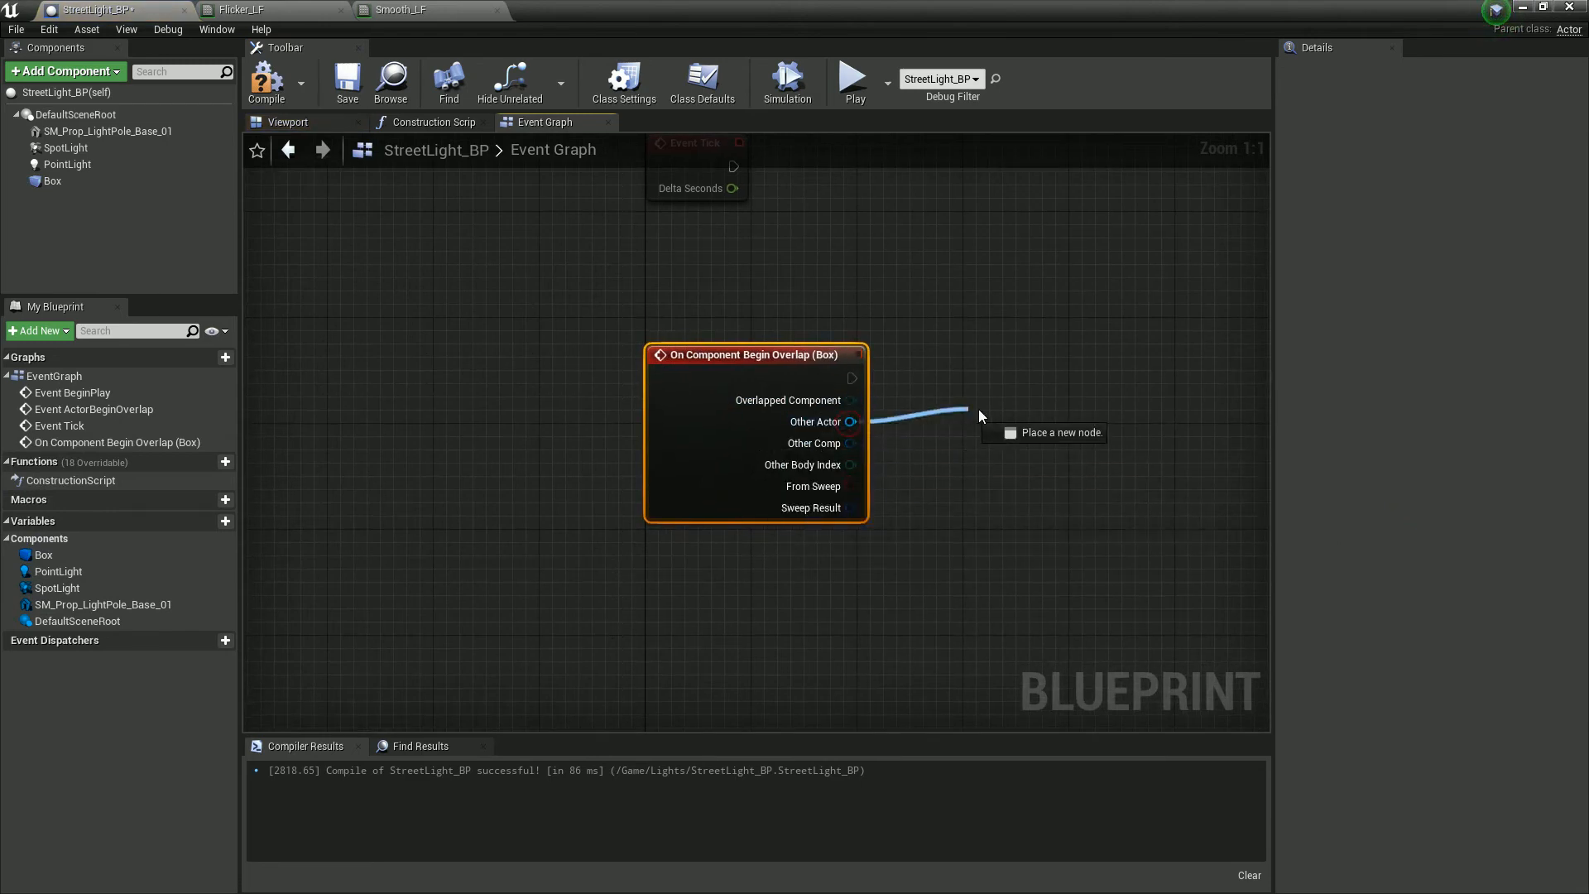
left_click(980, 414)
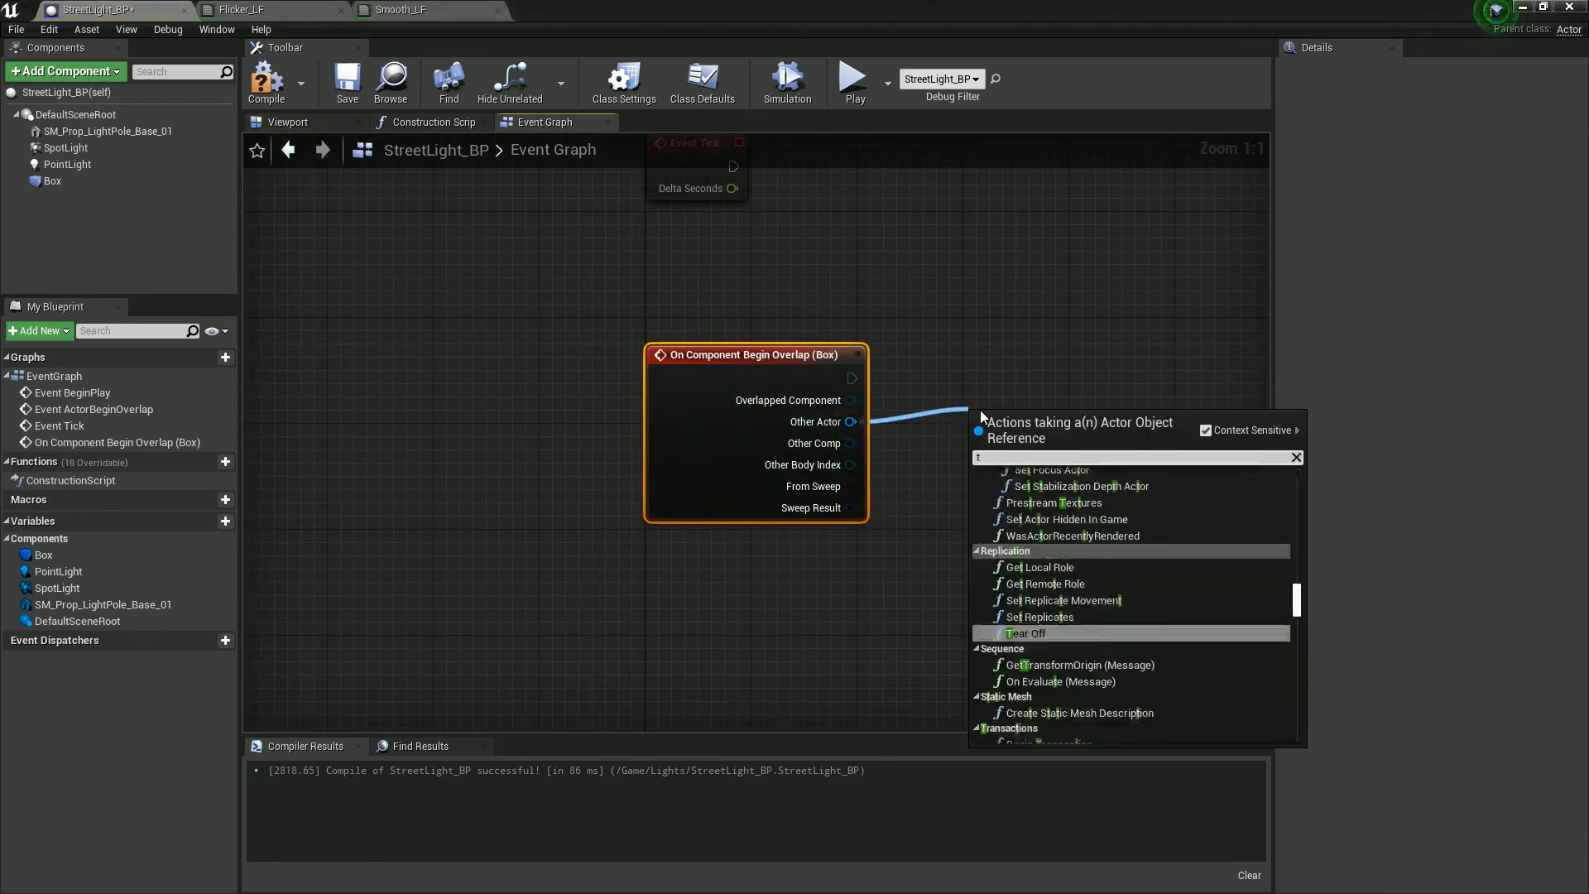
type("third")
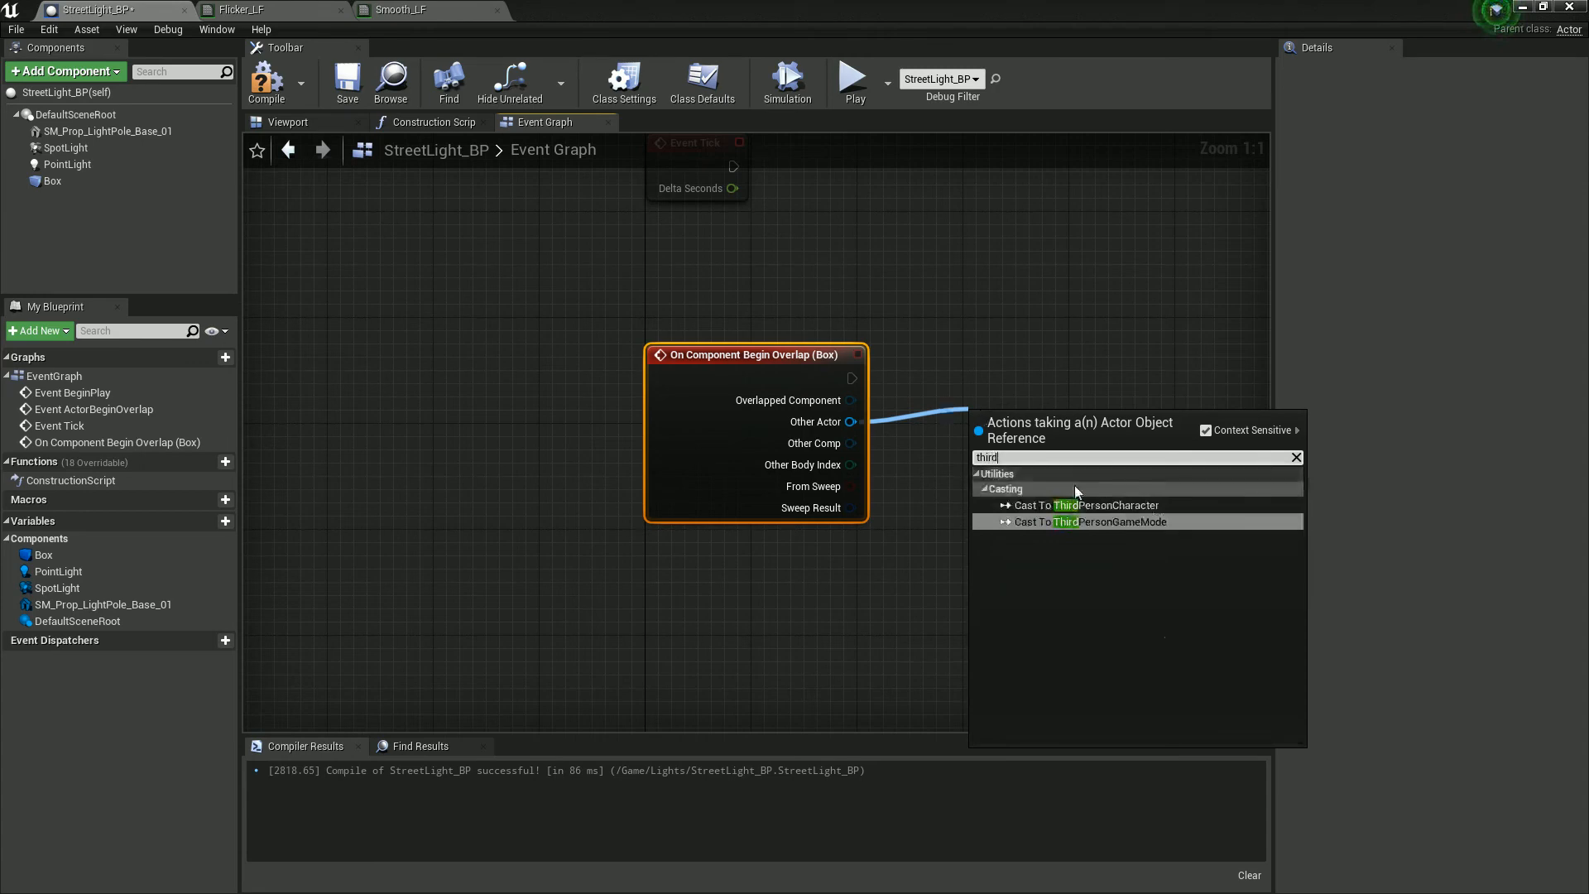
left_click(1079, 505)
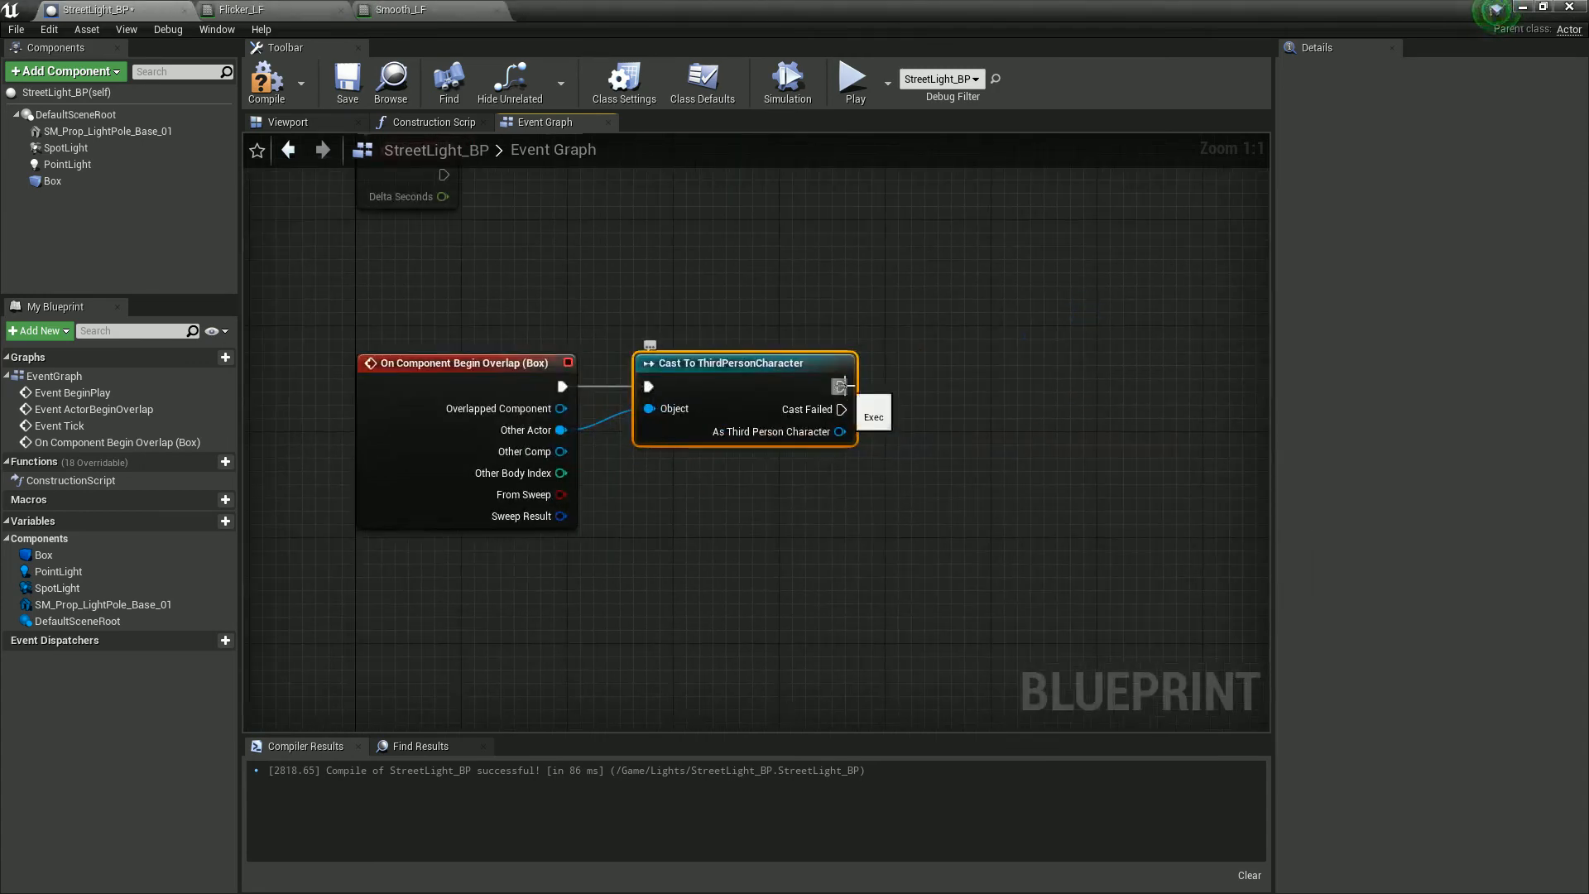
left_click_drag(843, 386, 988, 386)
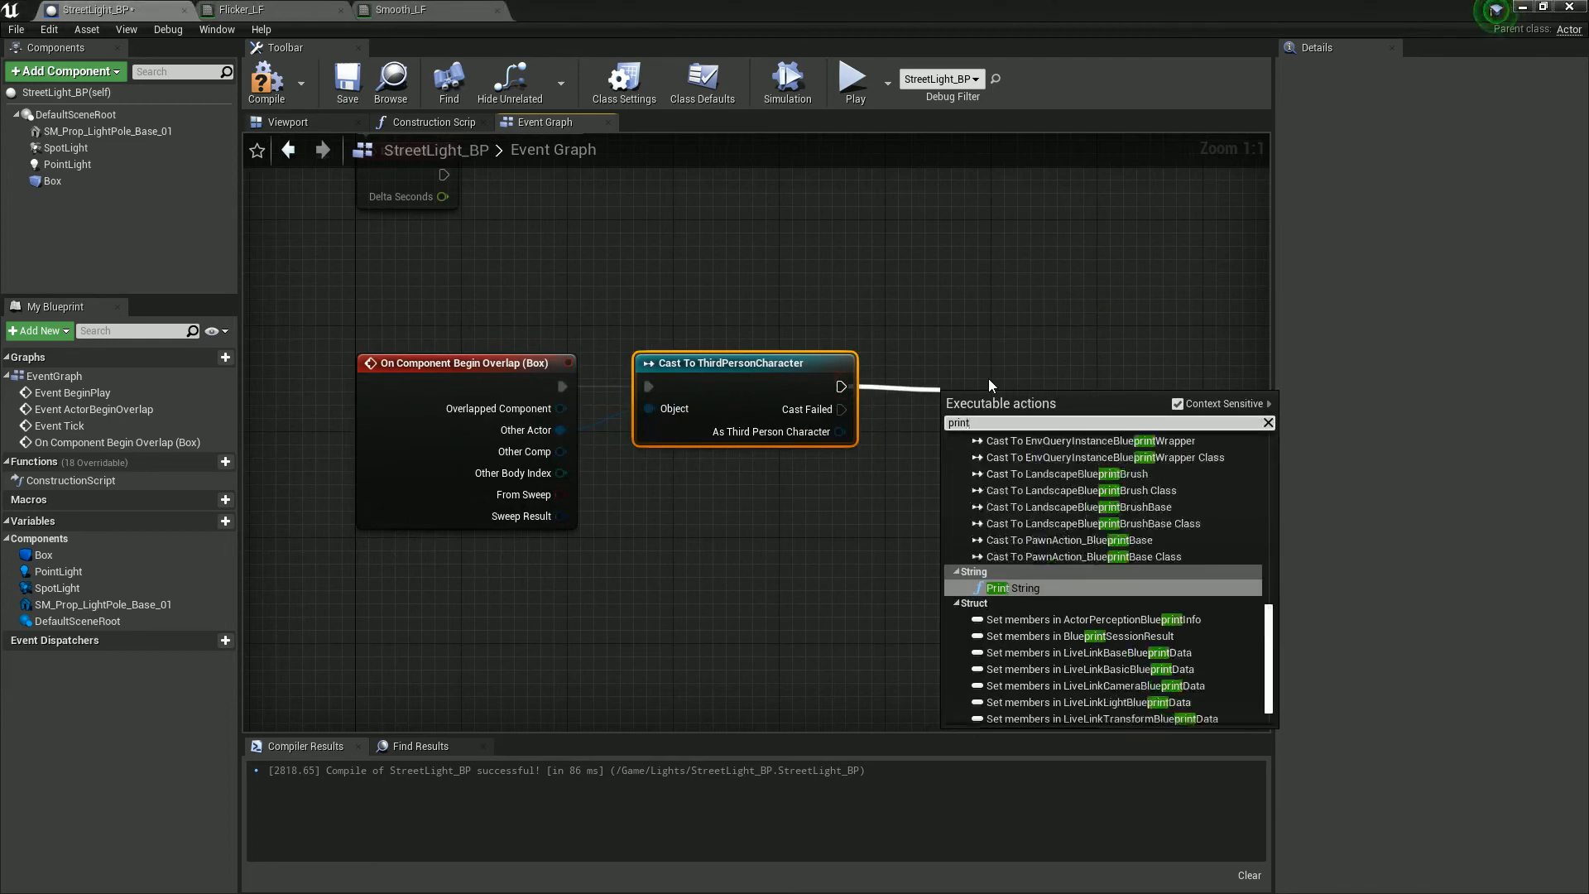
left_click(1009, 587)
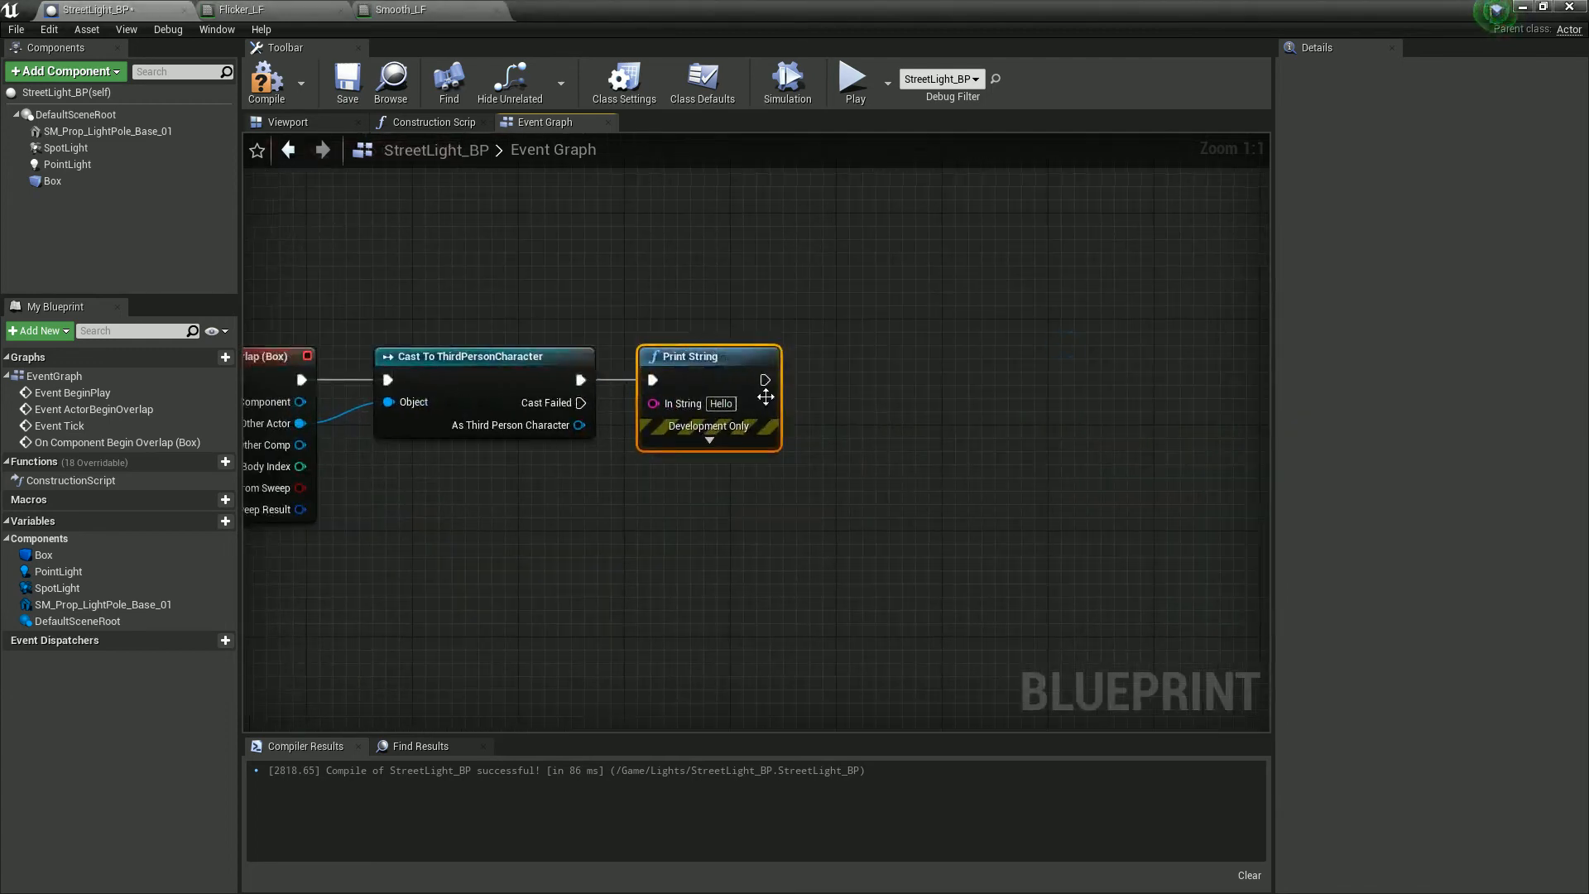
- Set the spot light's Light Function Material to Flicker_LF and bring in the point light
left_click(66, 147)
type("light funct")
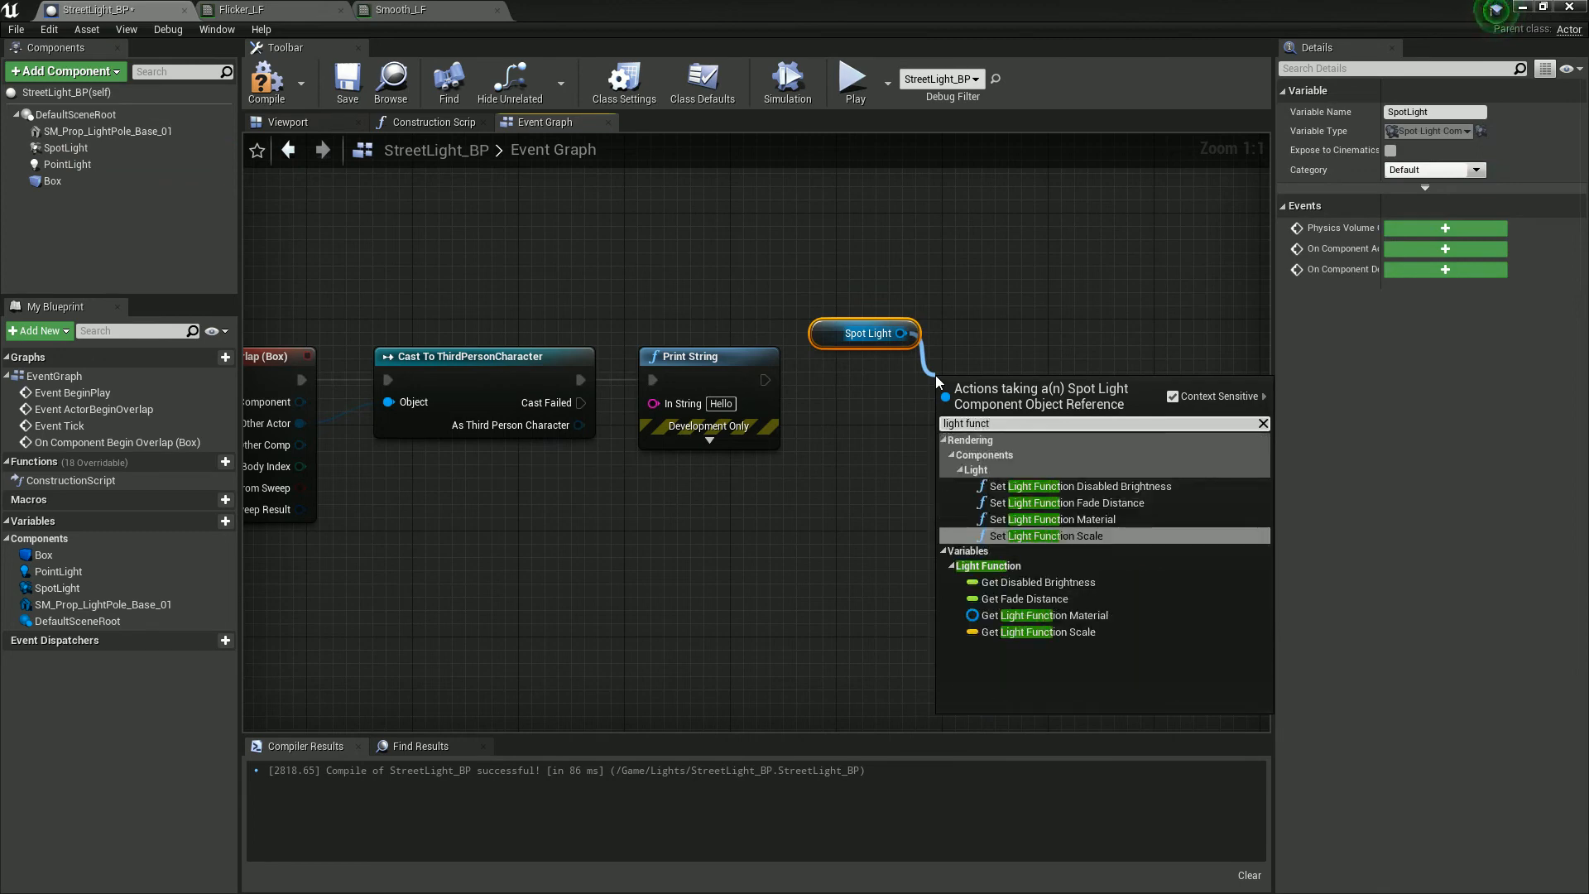
left_click(1054, 518)
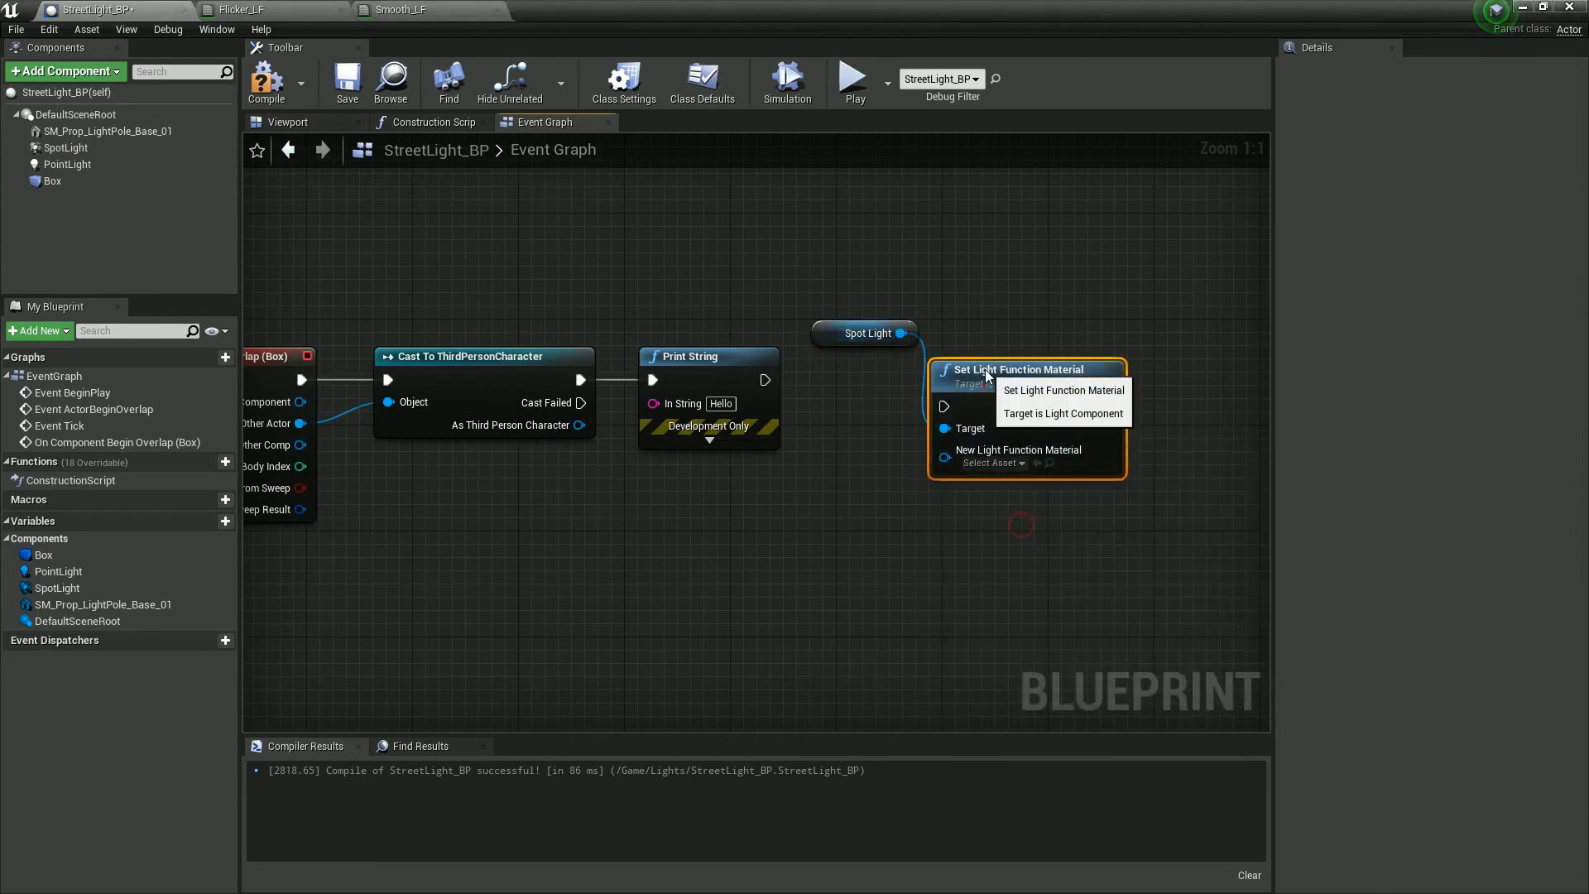
left_click(1063, 414)
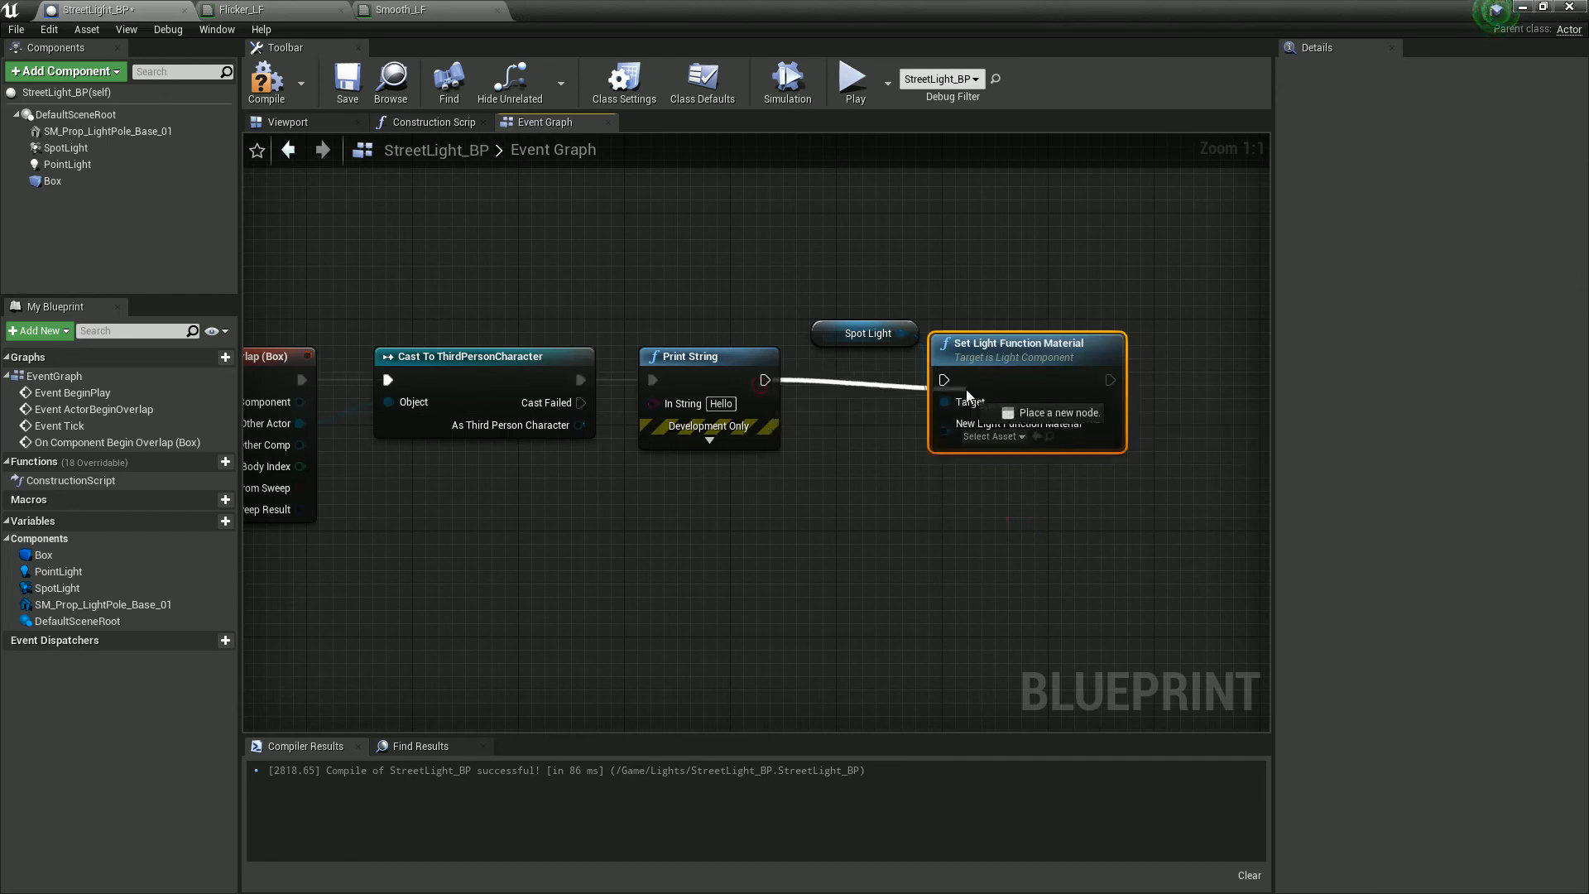
left_click(993, 437)
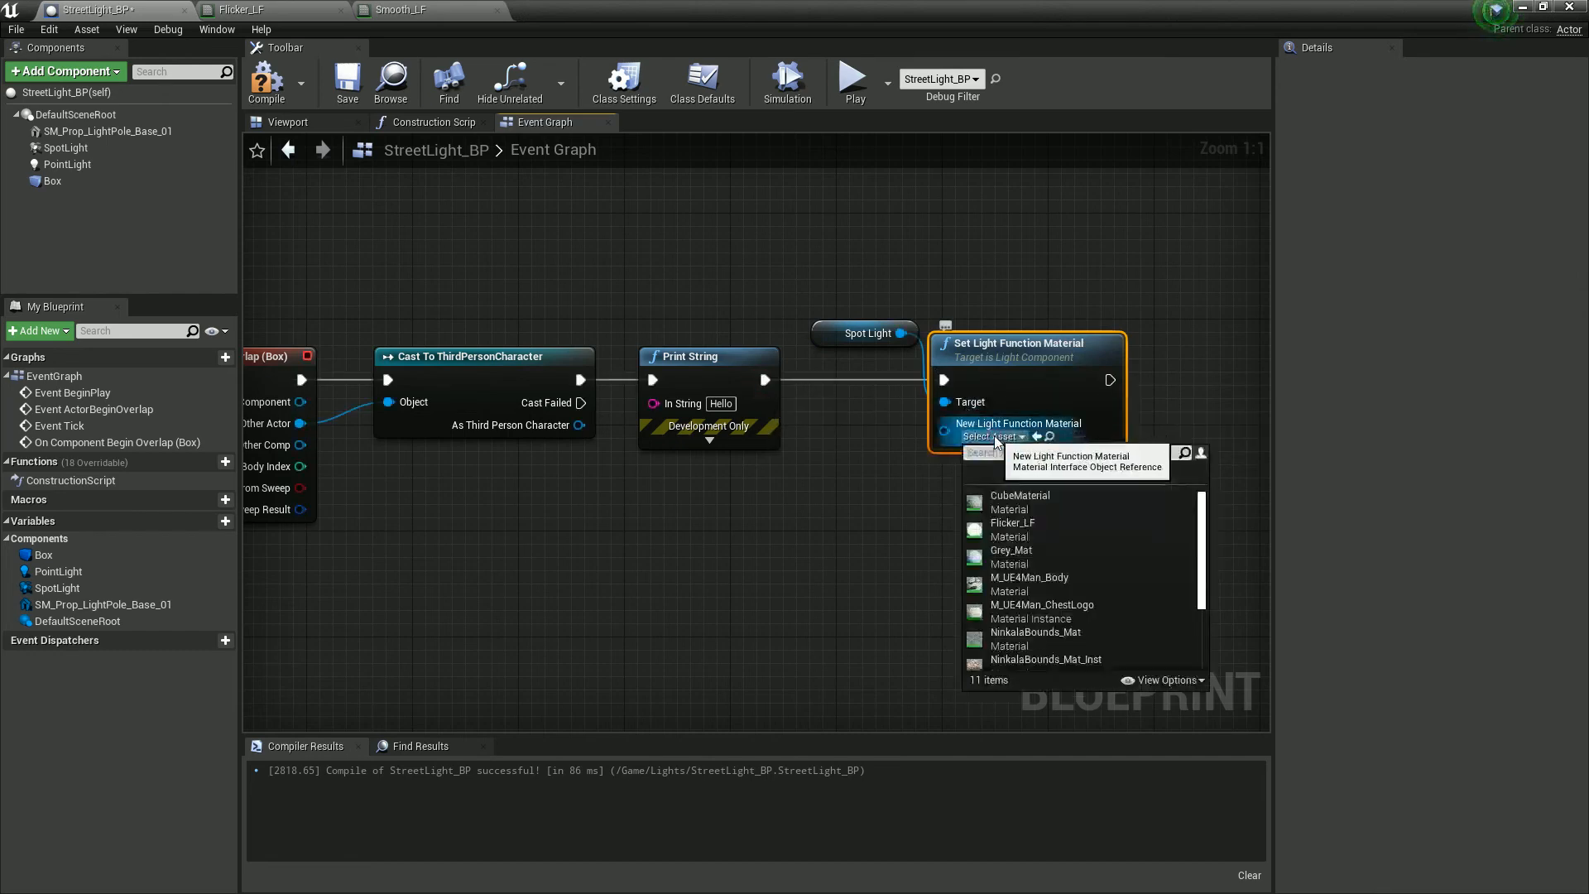
type("fli")
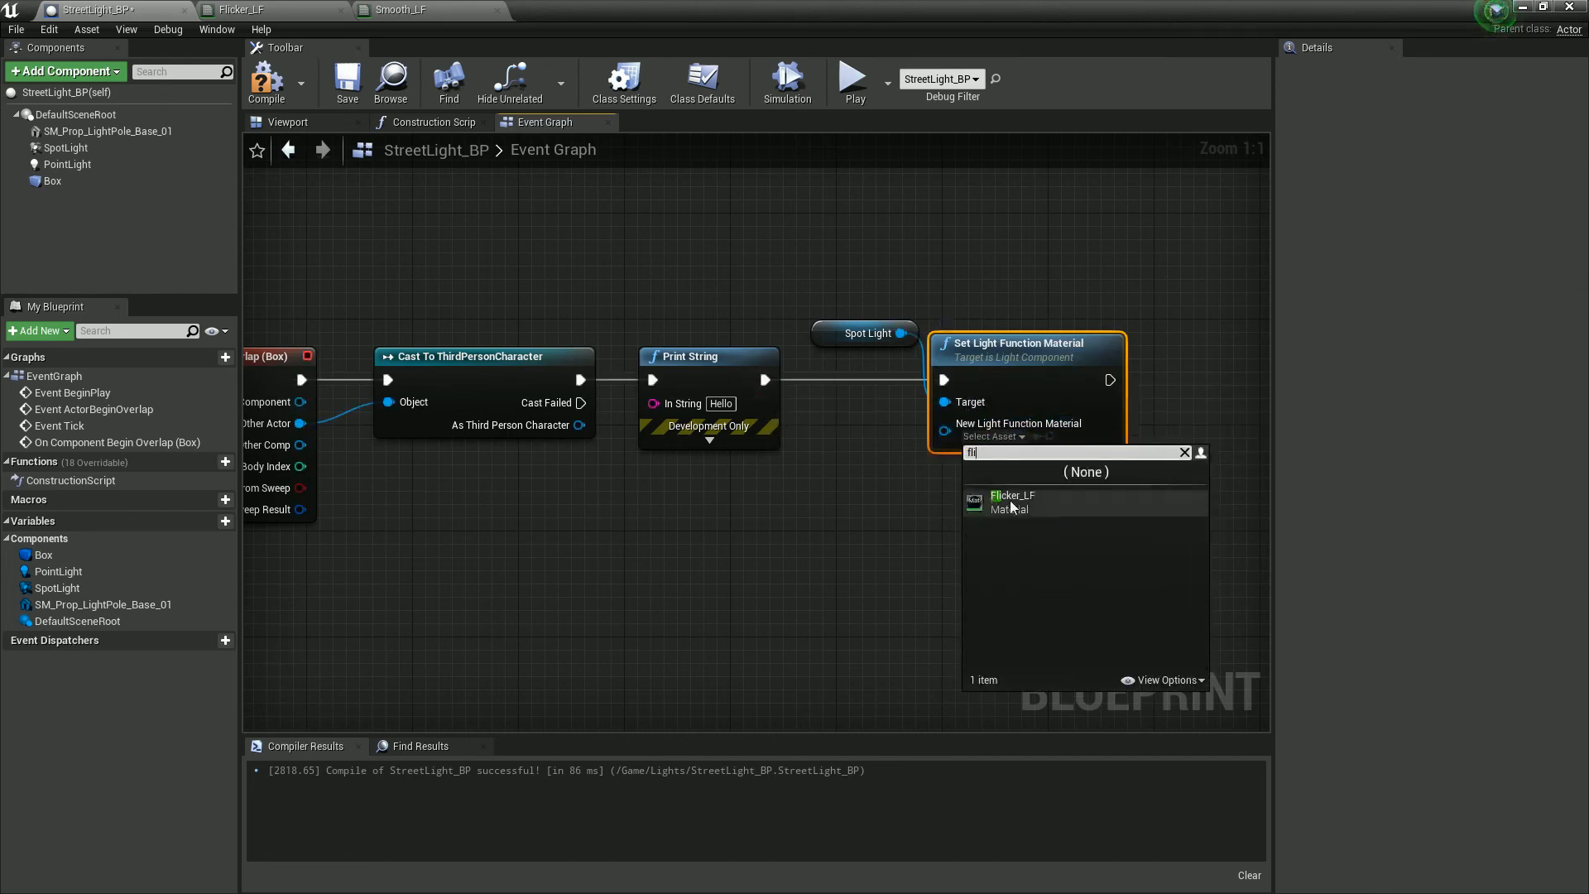
left_click(1013, 502)
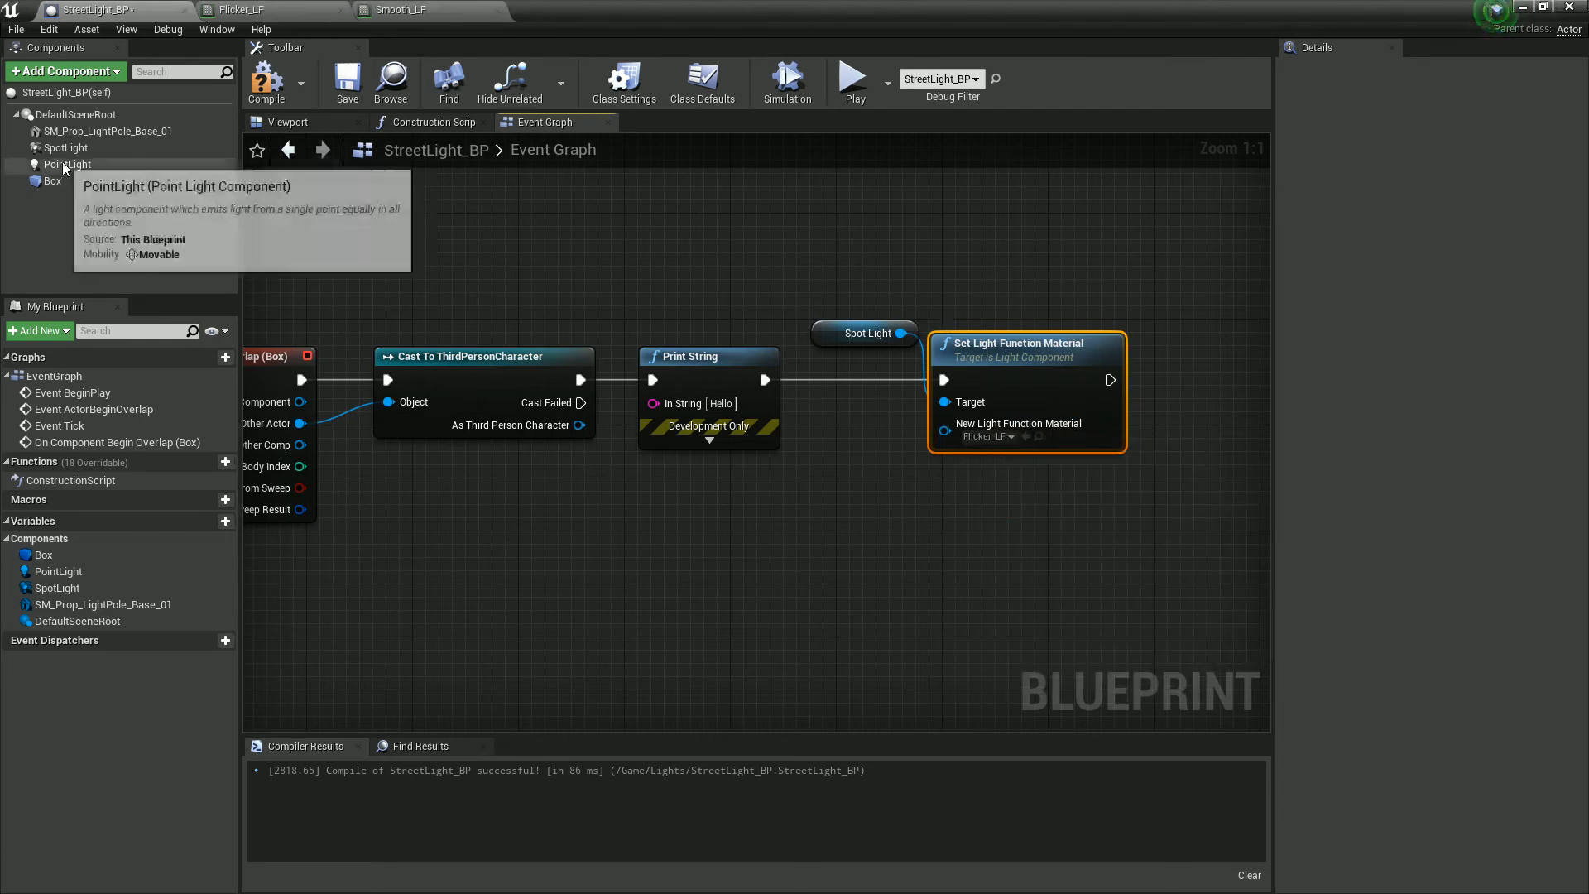
left_click(66, 164)
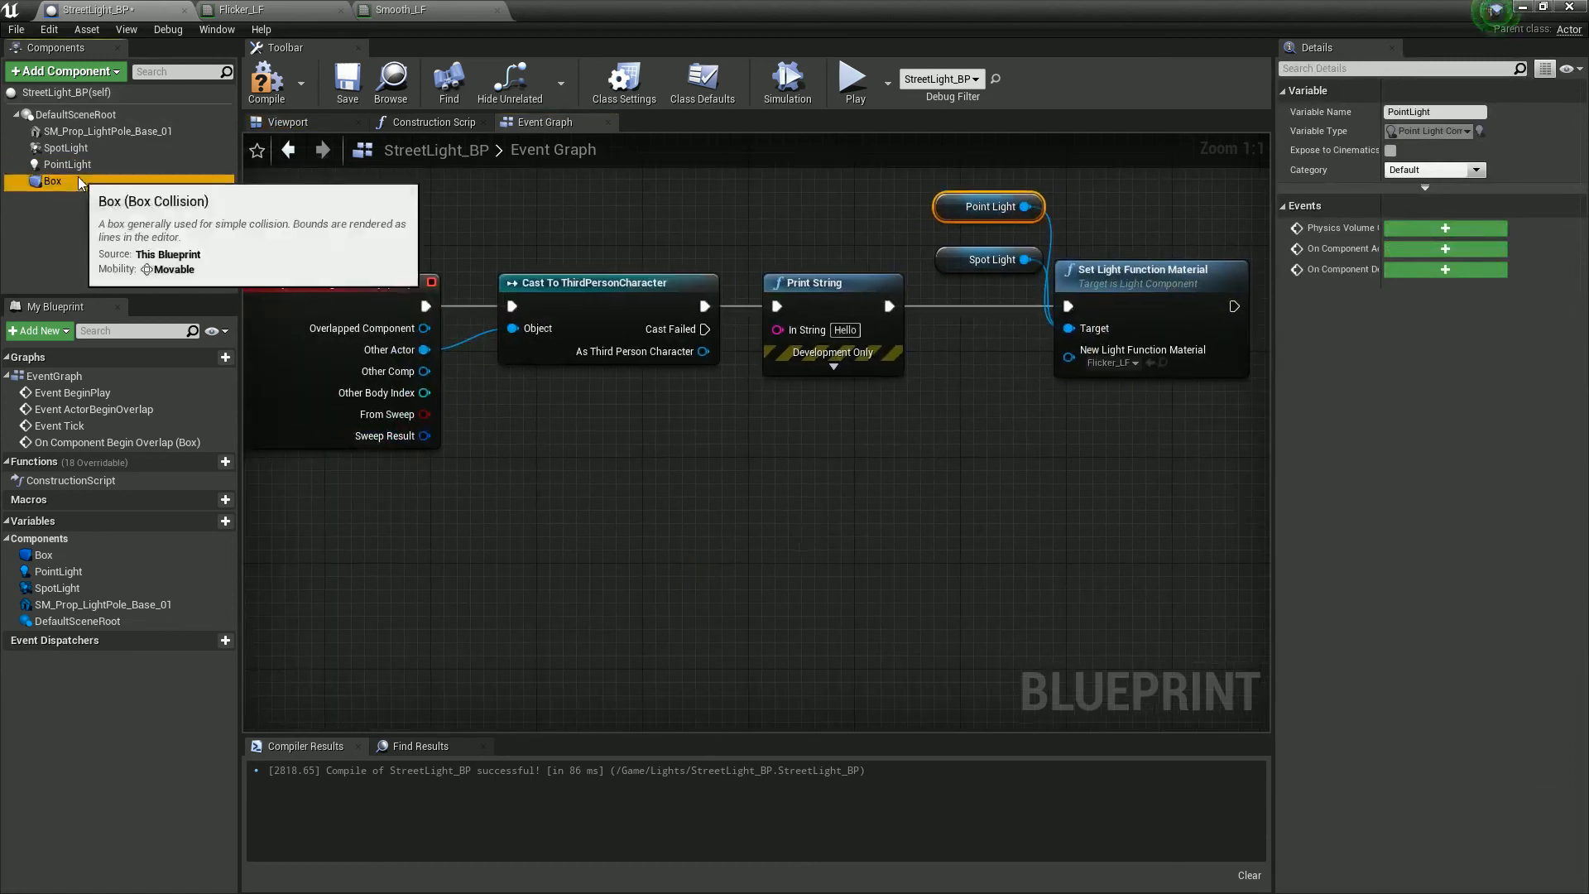
- Add the box end-overlap event printing 'End' and setting the light function to Smooth_LF
left_click(51, 182)
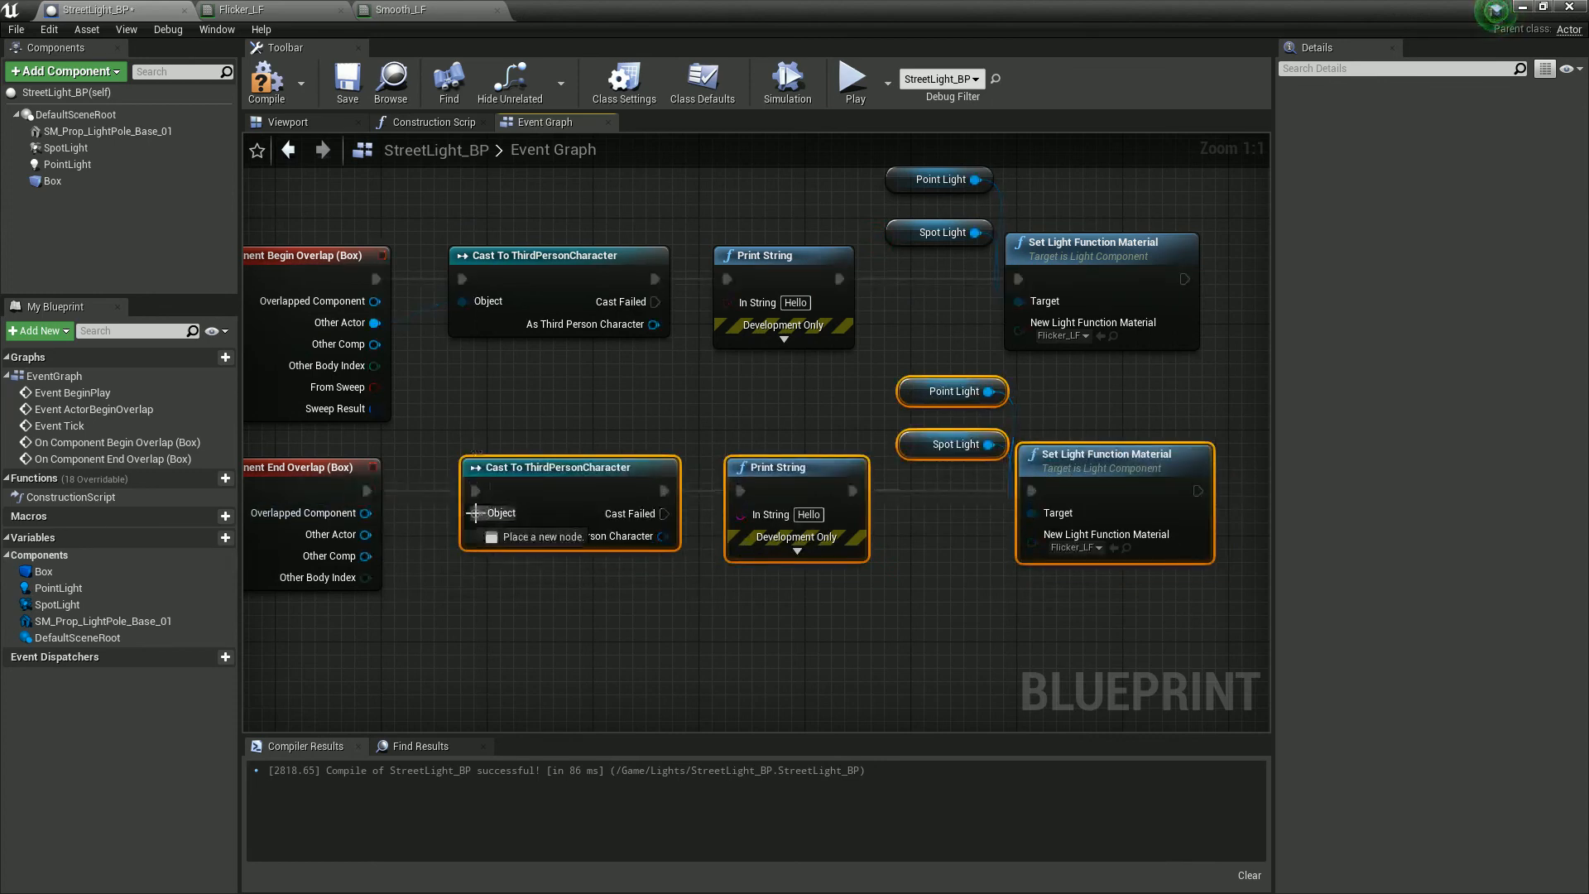
mouse_move(808, 513)
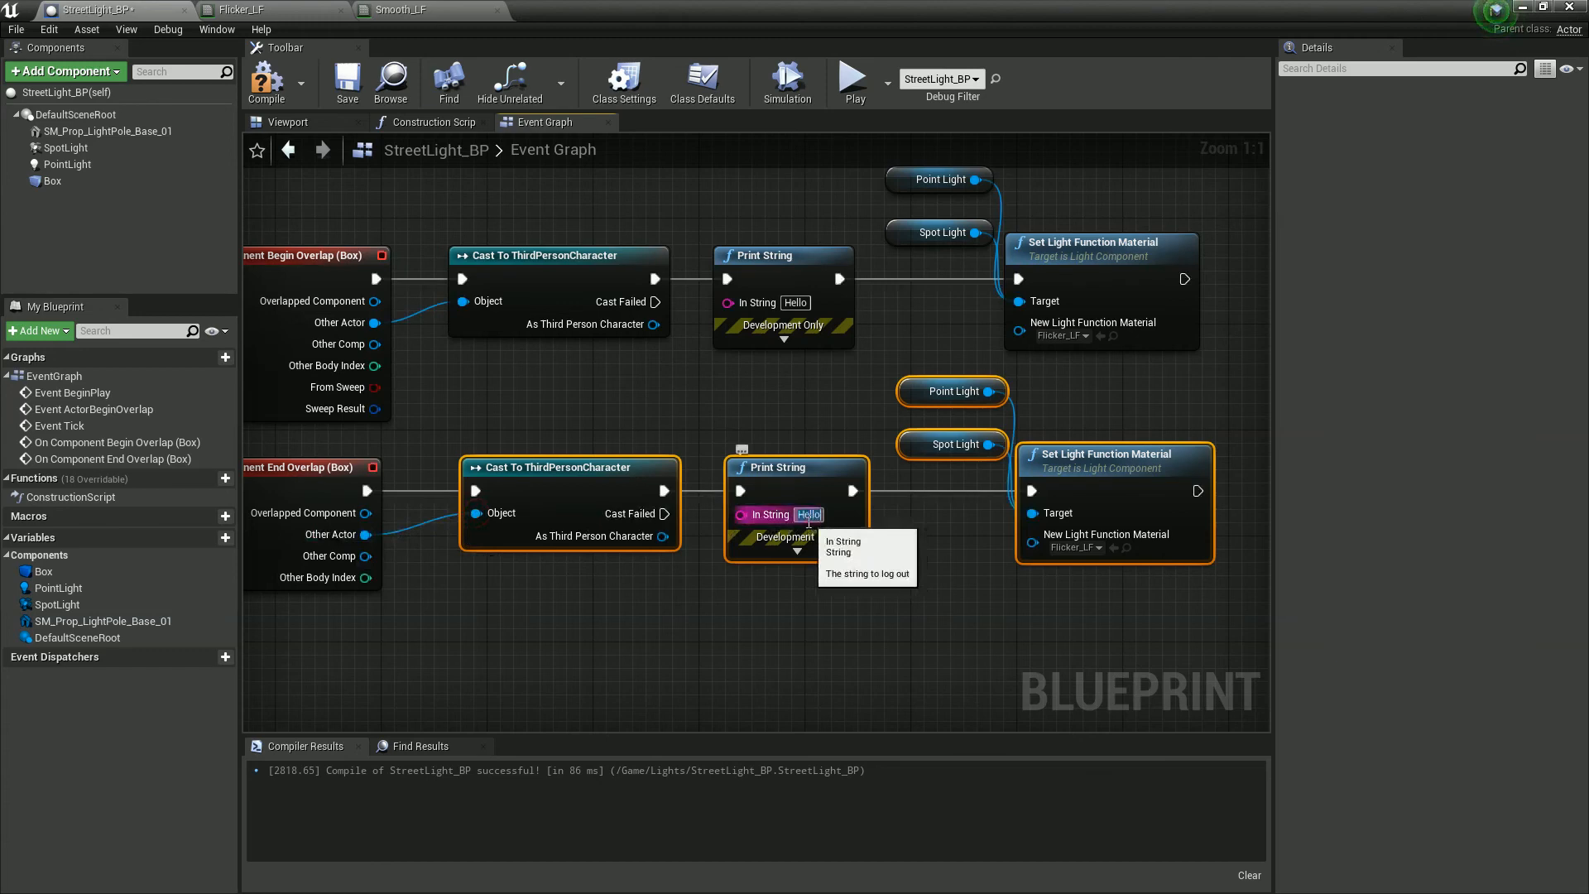
type("End")
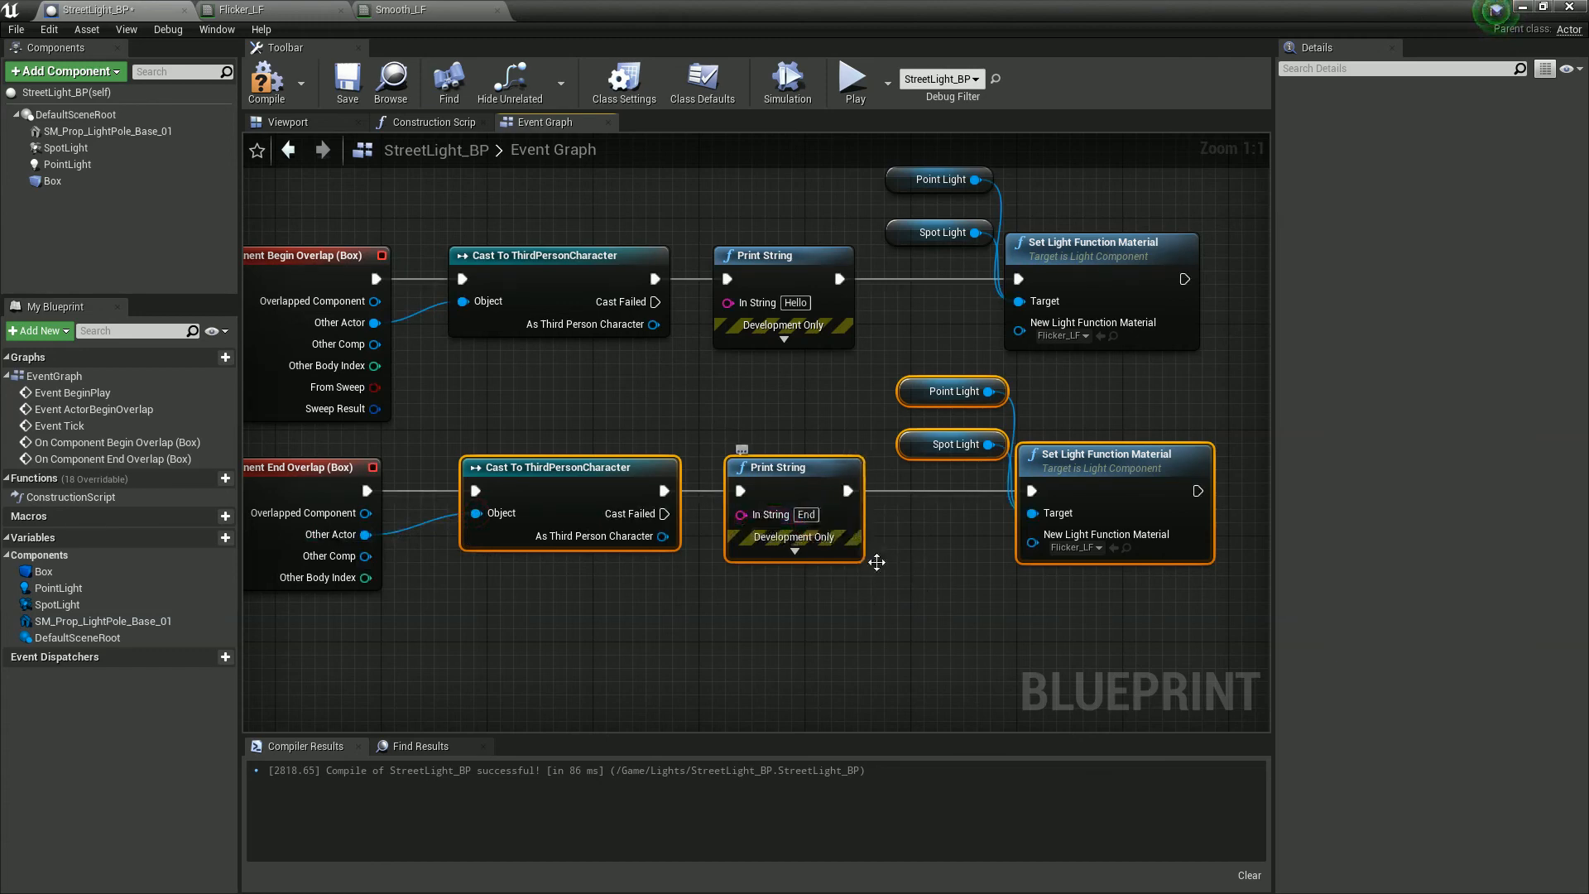
left_click(1076, 547)
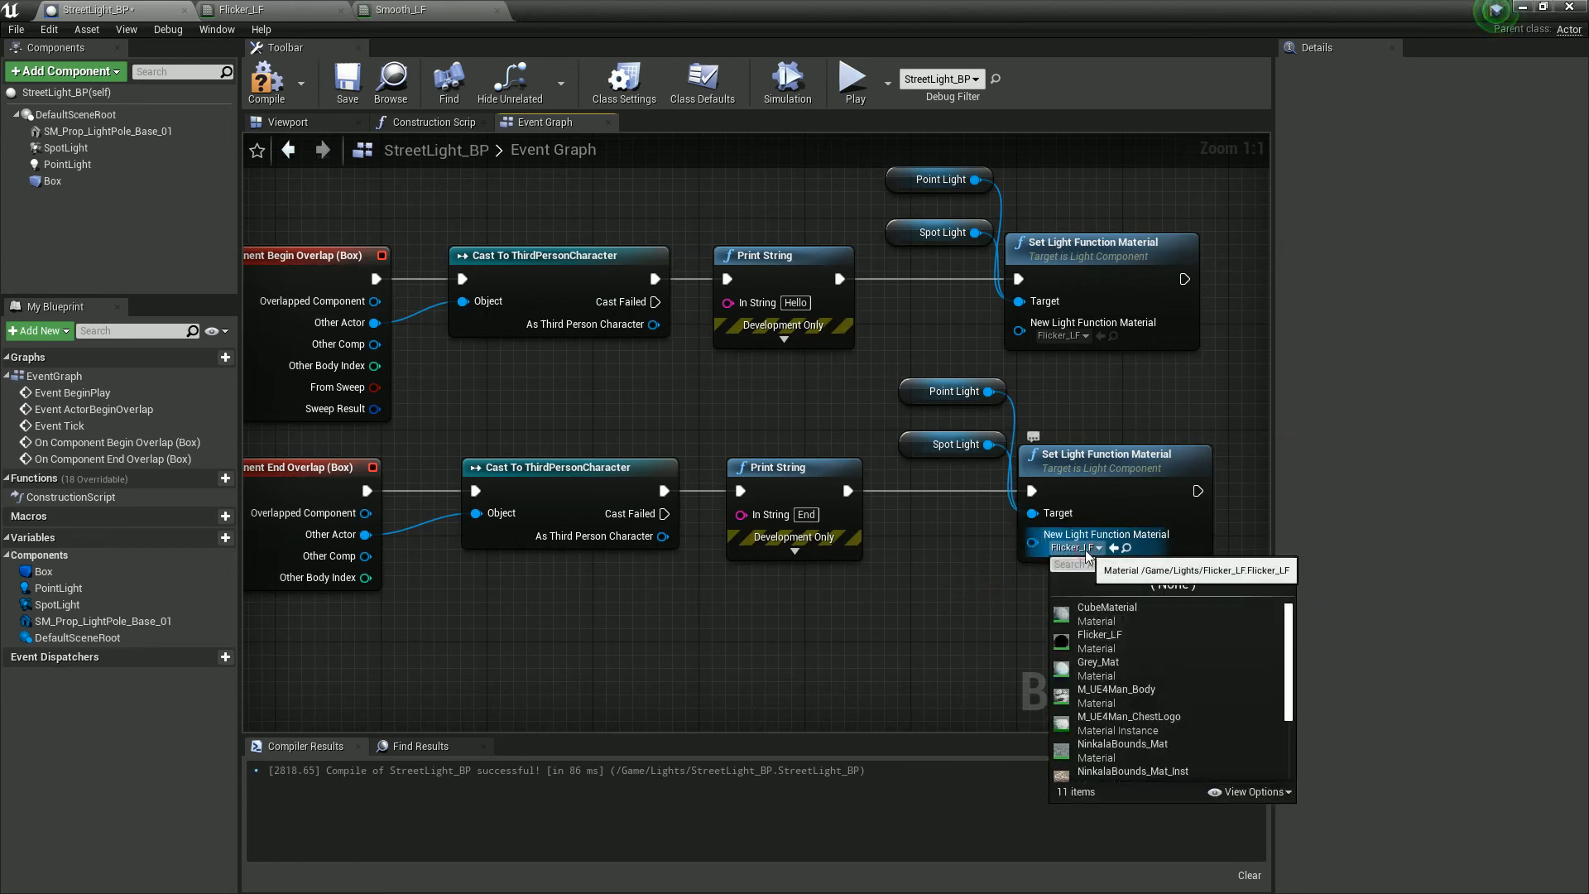
type("smoo")
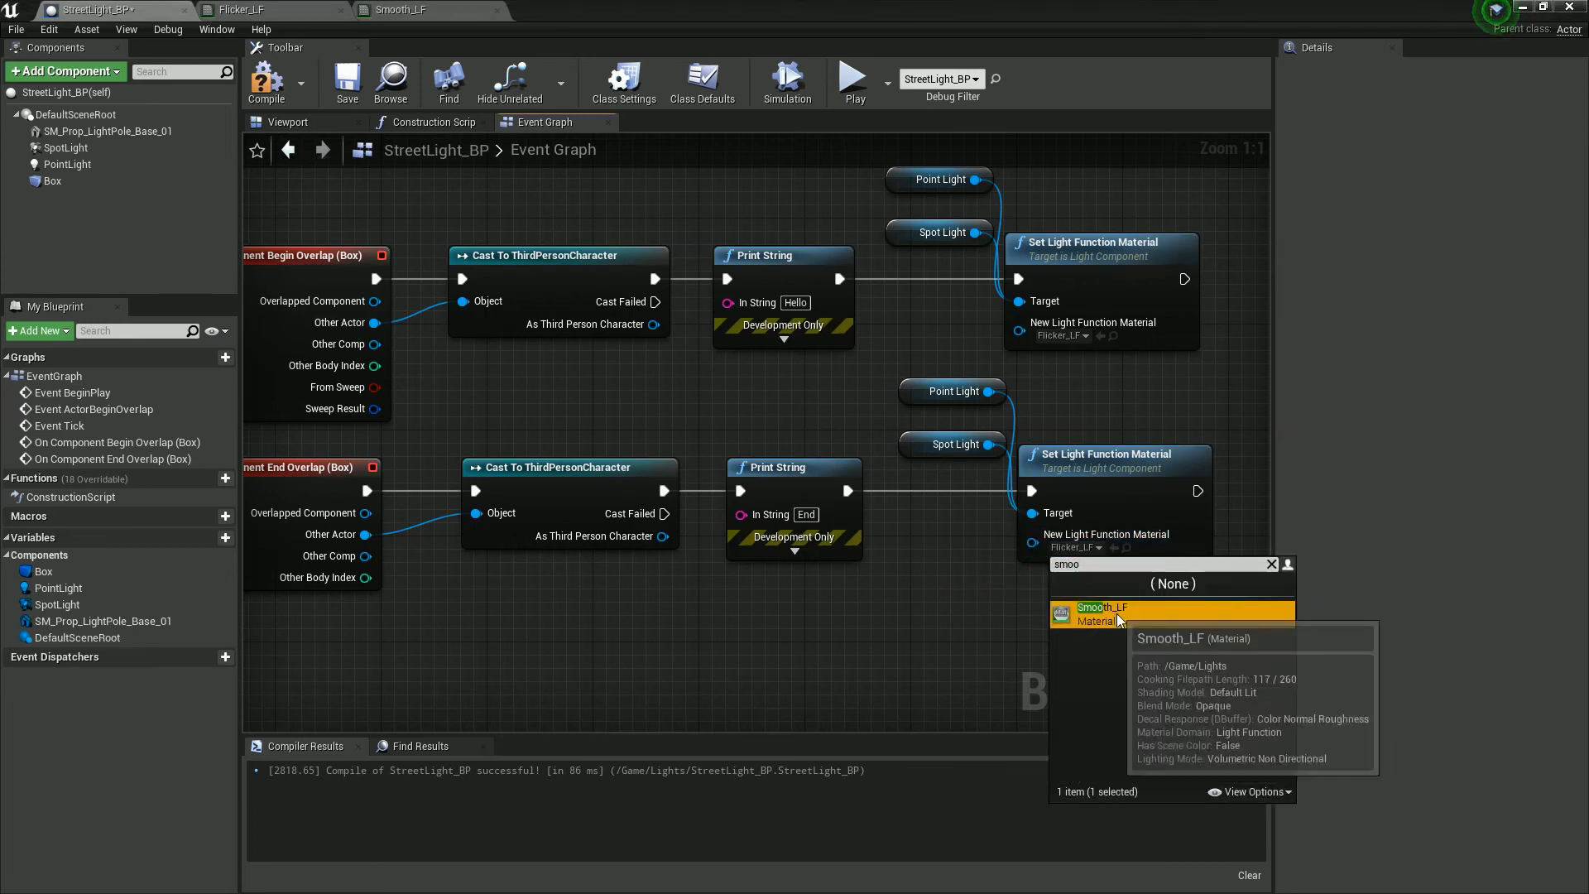
left_click(1103, 613)
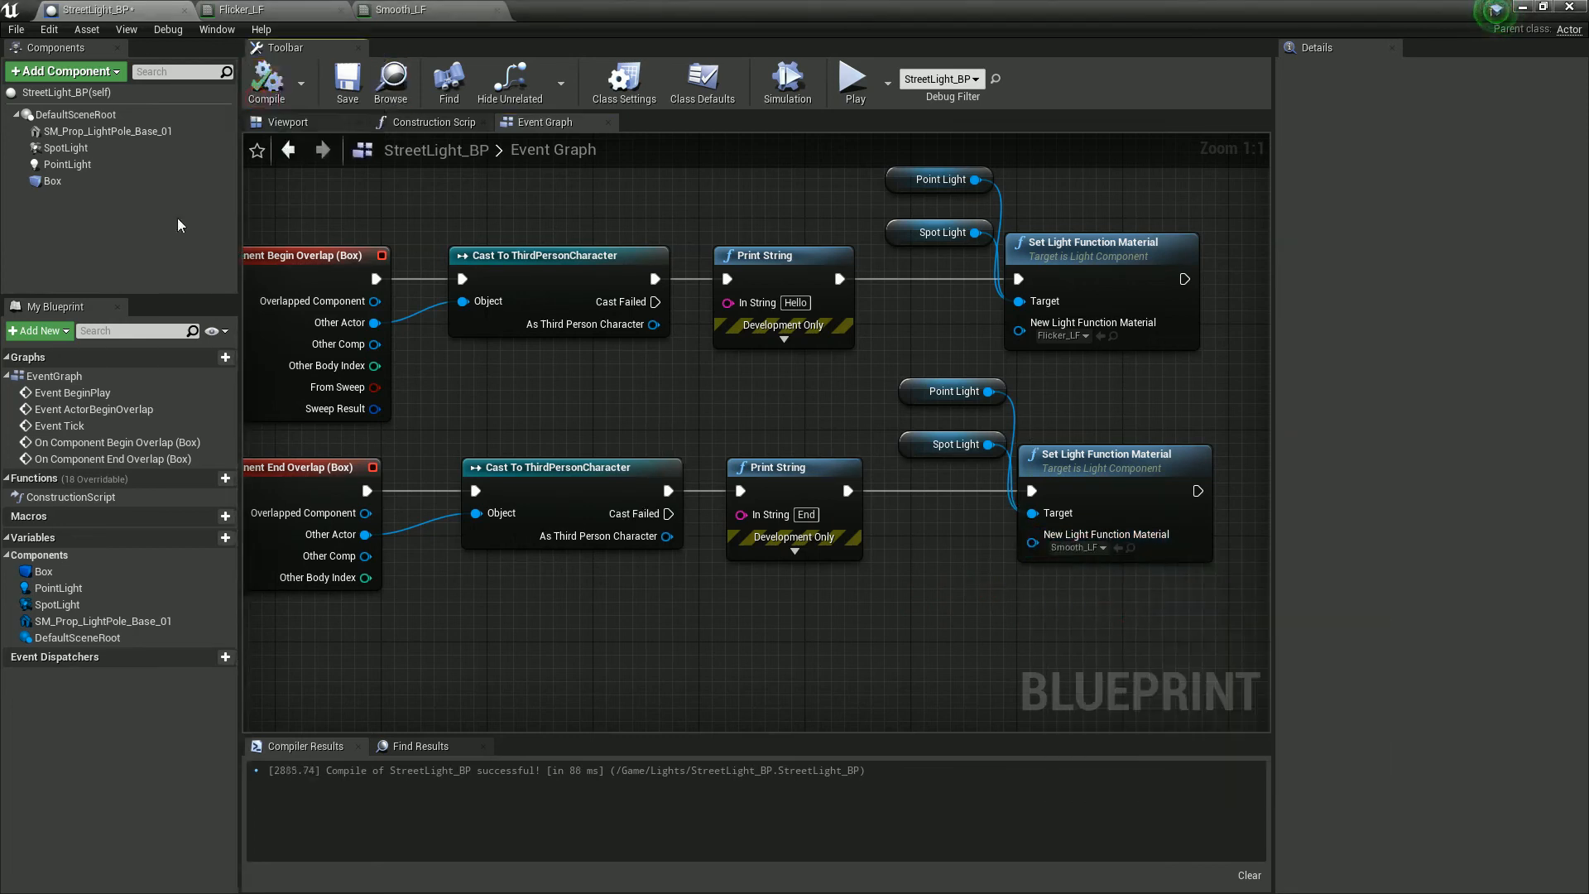
mouse_move(346, 83)
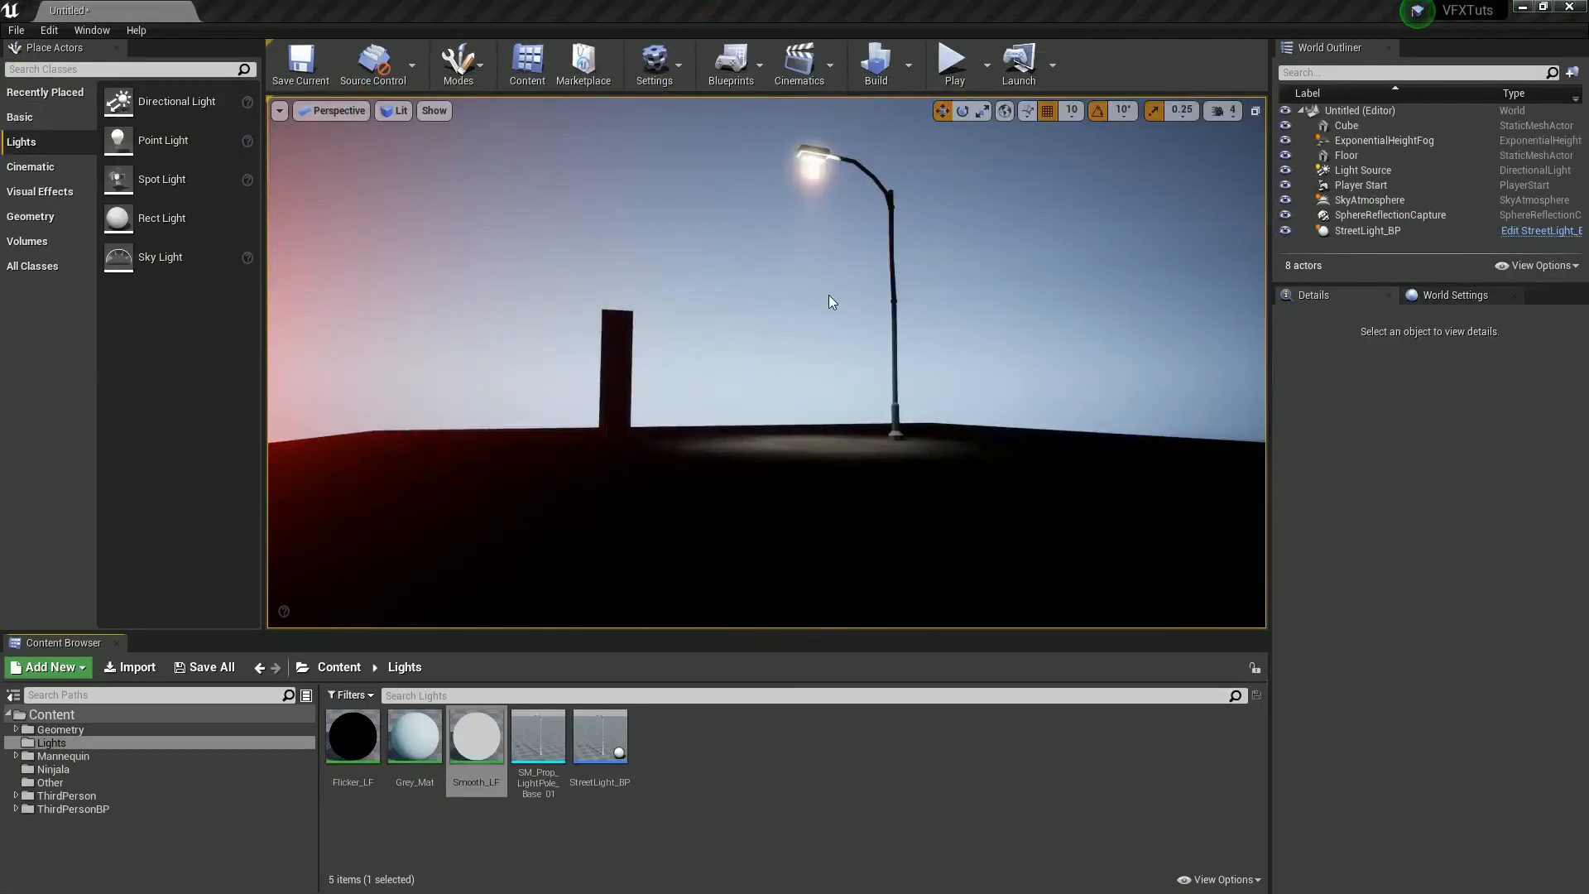
- Play the level to test the street light overlap behaviour
left_click(955, 58)
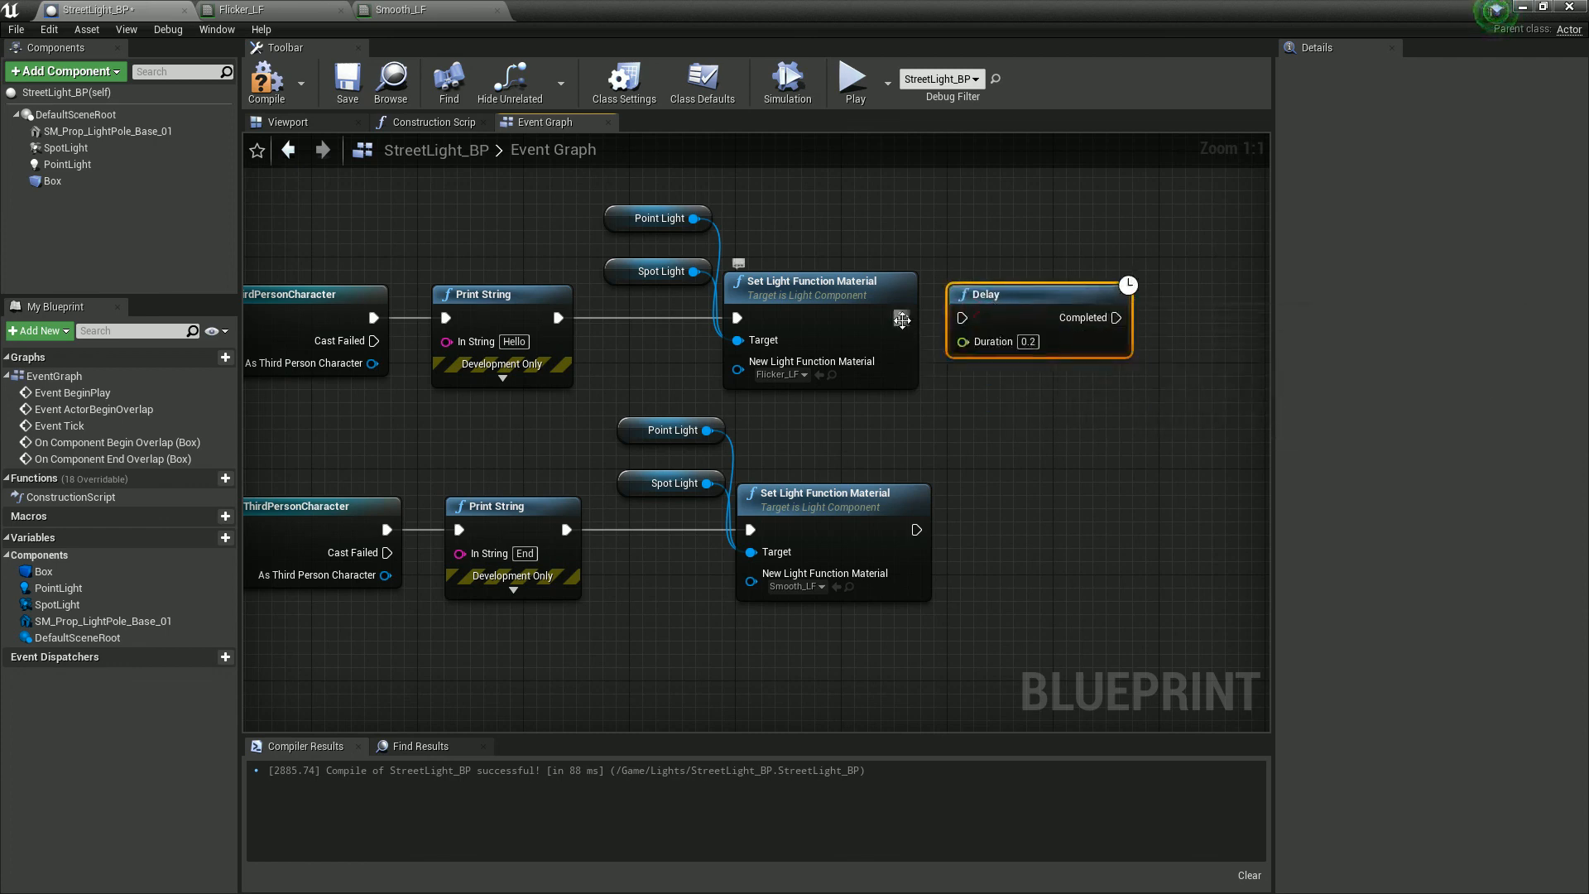
- Wire Delay Completed into the Smooth_LF change and set its Duration to 2.0
left_click_drag(1122, 318, 866, 496)
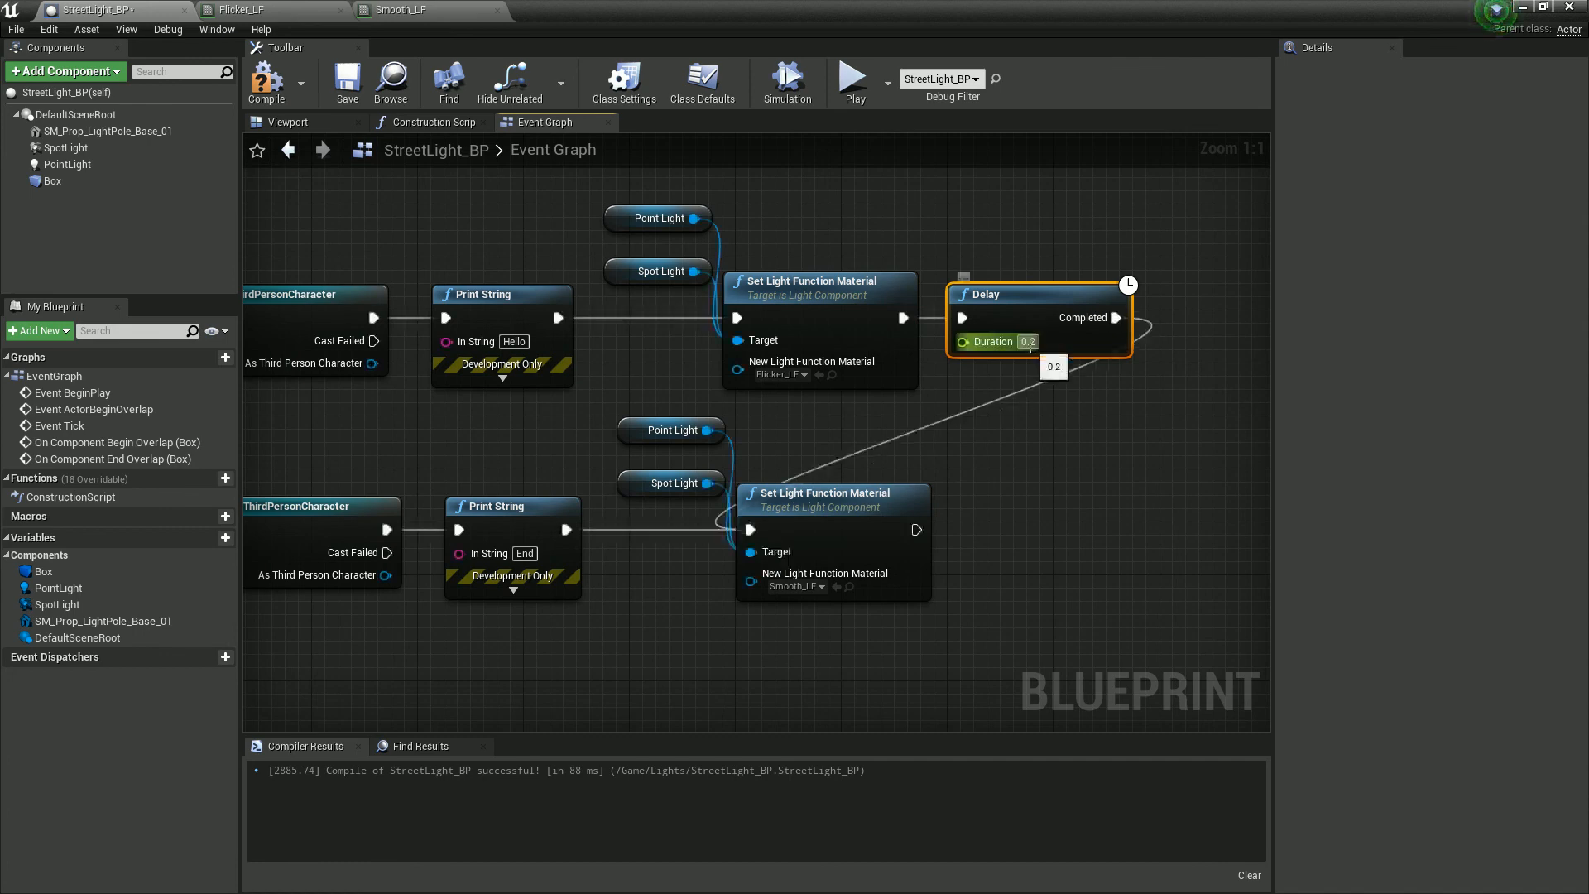
type("2.0")
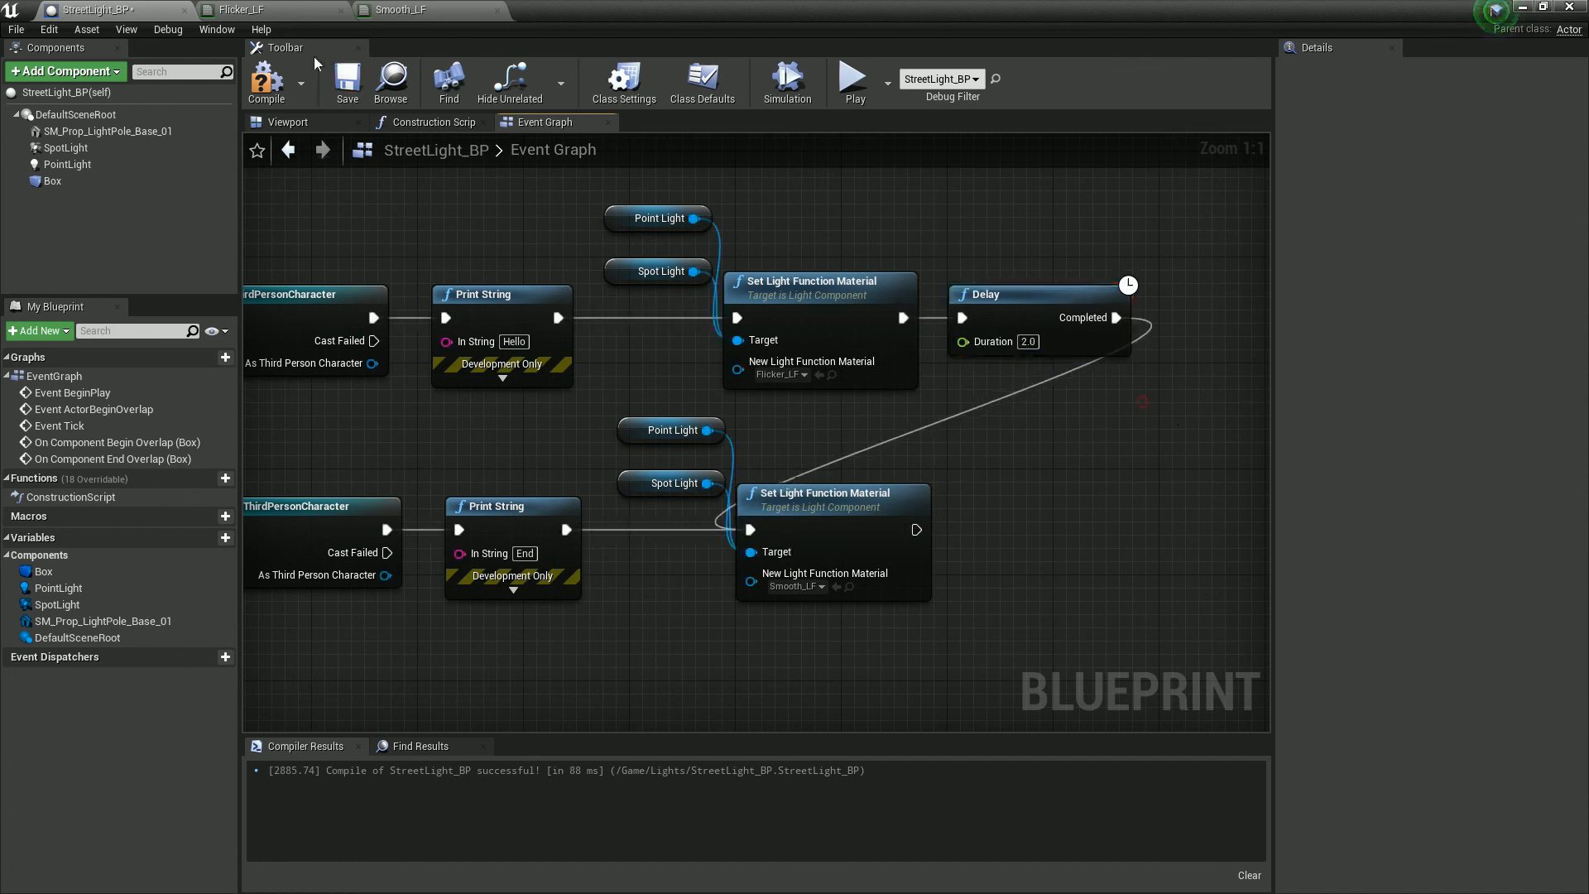